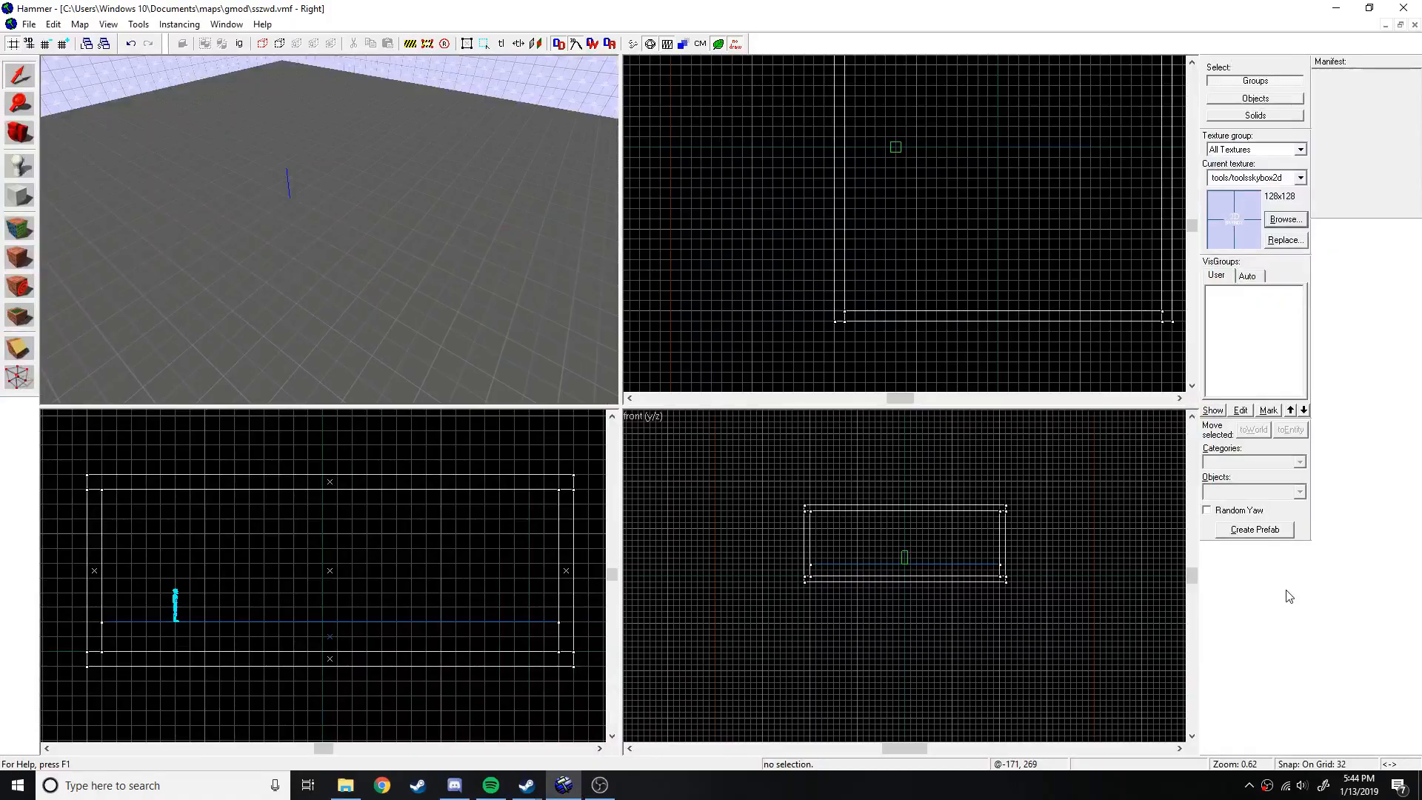
# Select the Entity tool to place a new player start beside the existing one.
pyautogui.click(19, 195)
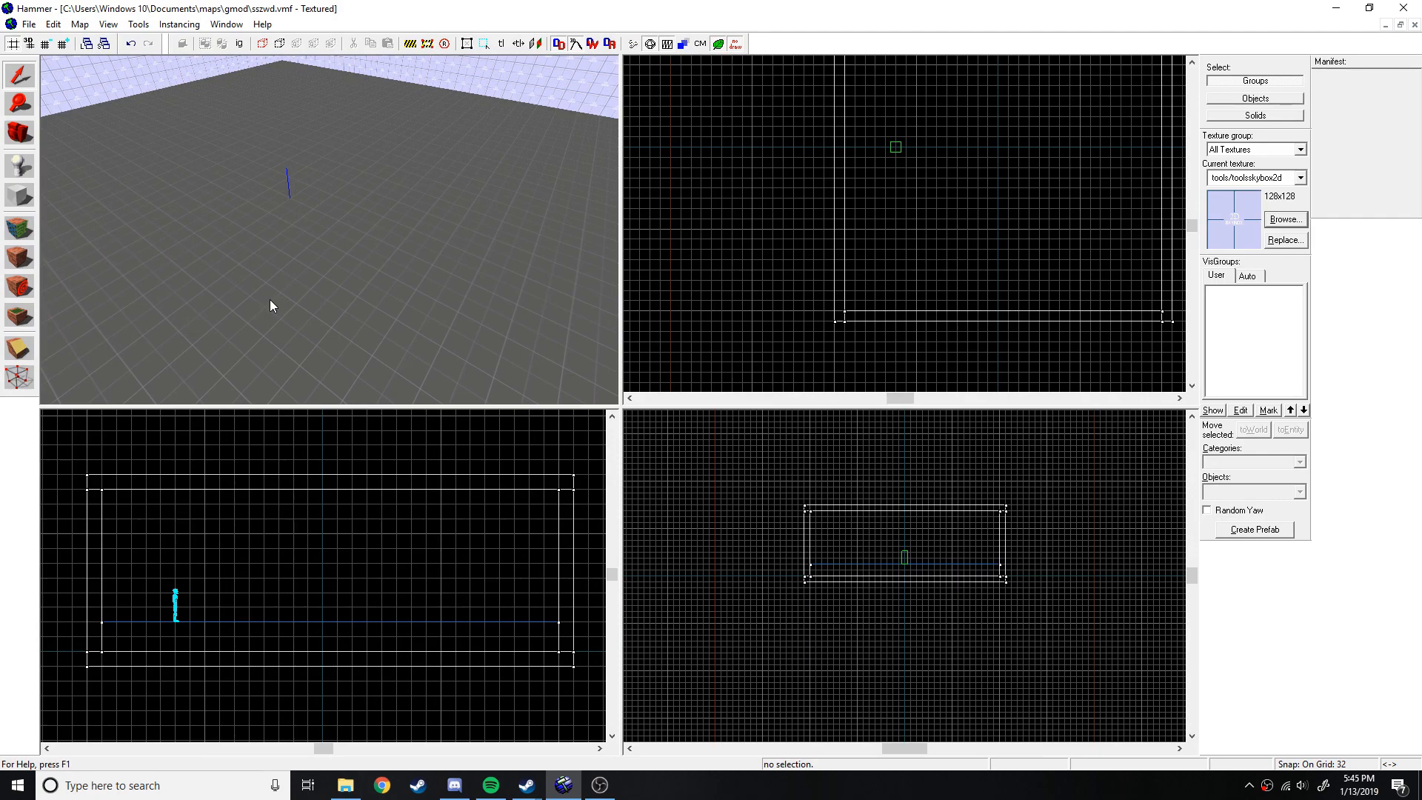
pyautogui.moveTo(320, 307)
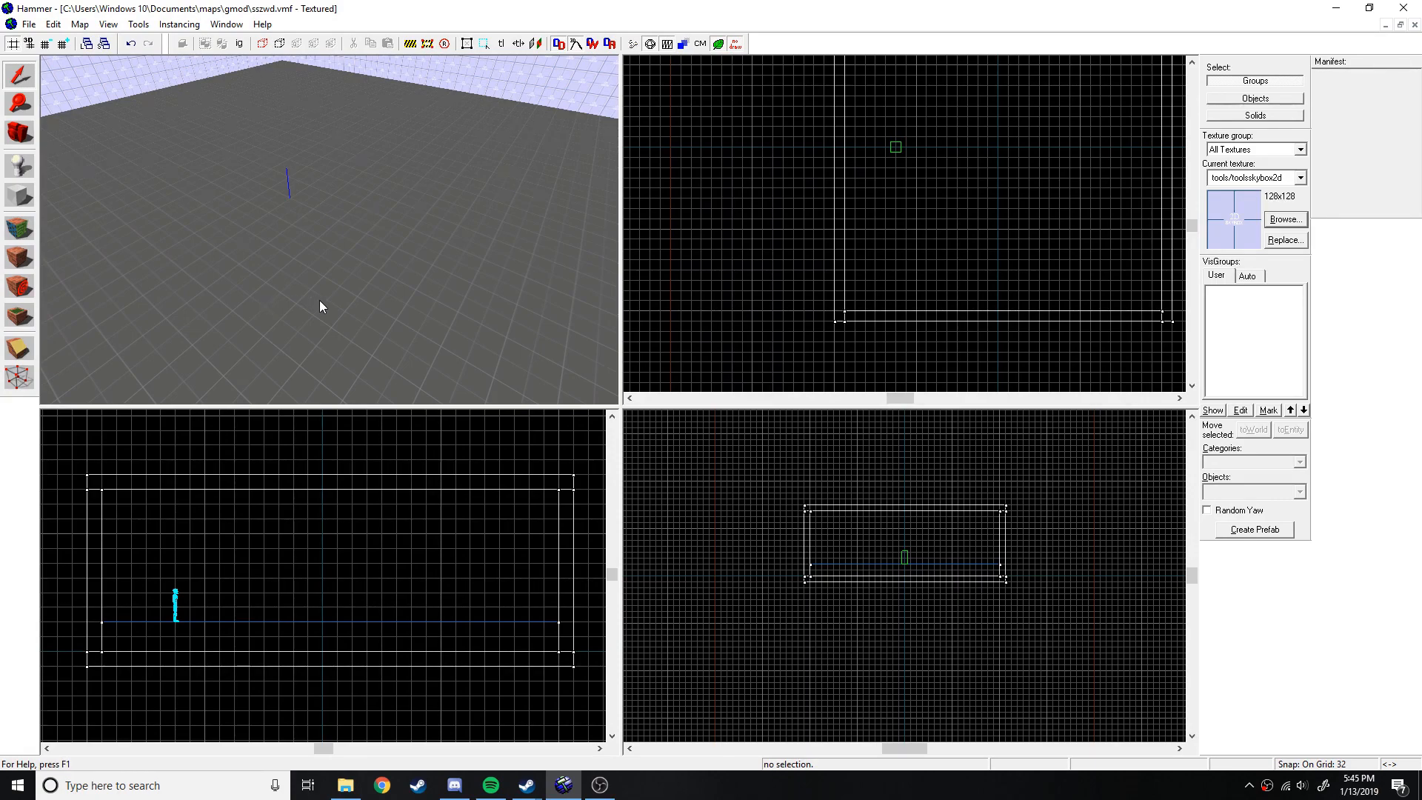
pyautogui.moveTo(302, 252)
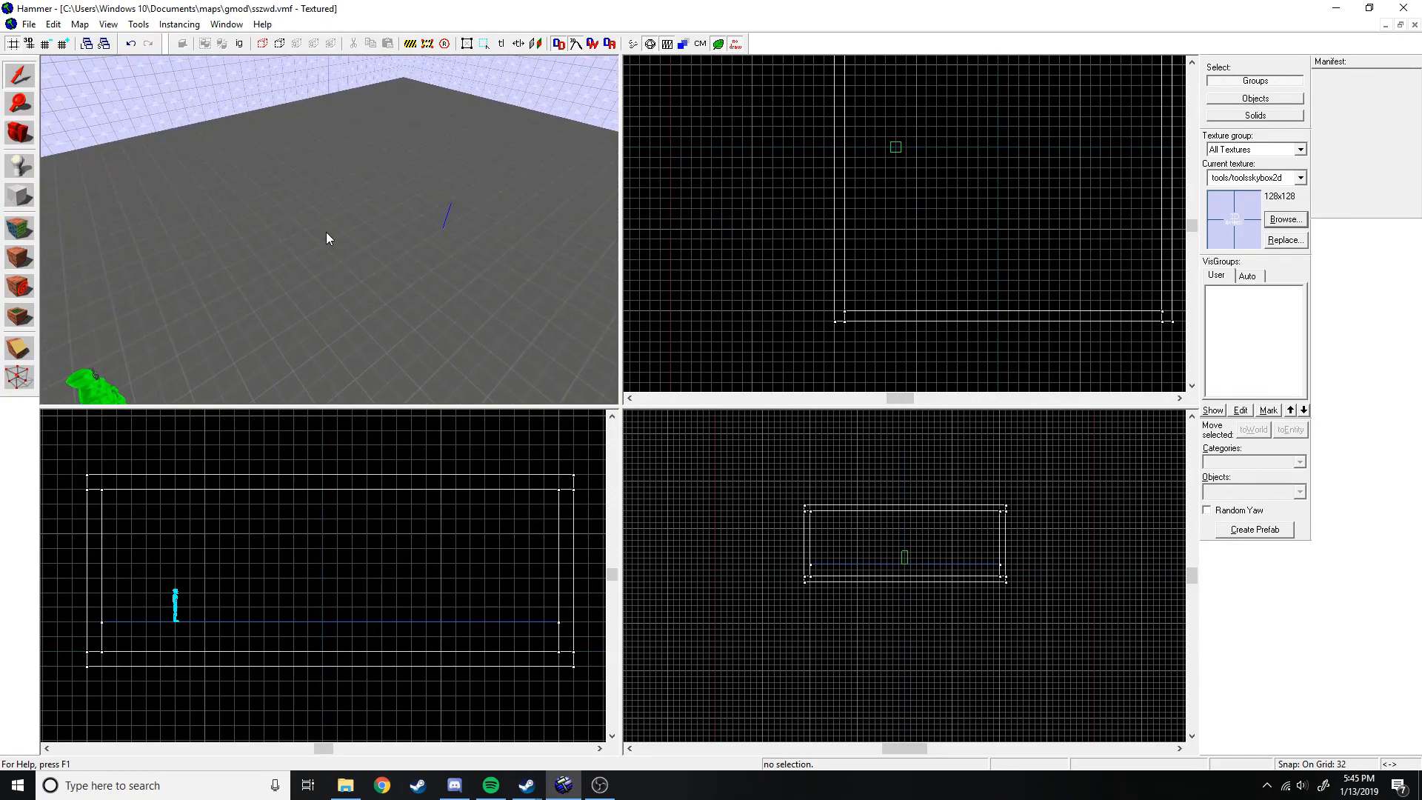
pyautogui.moveTo(291, 184)
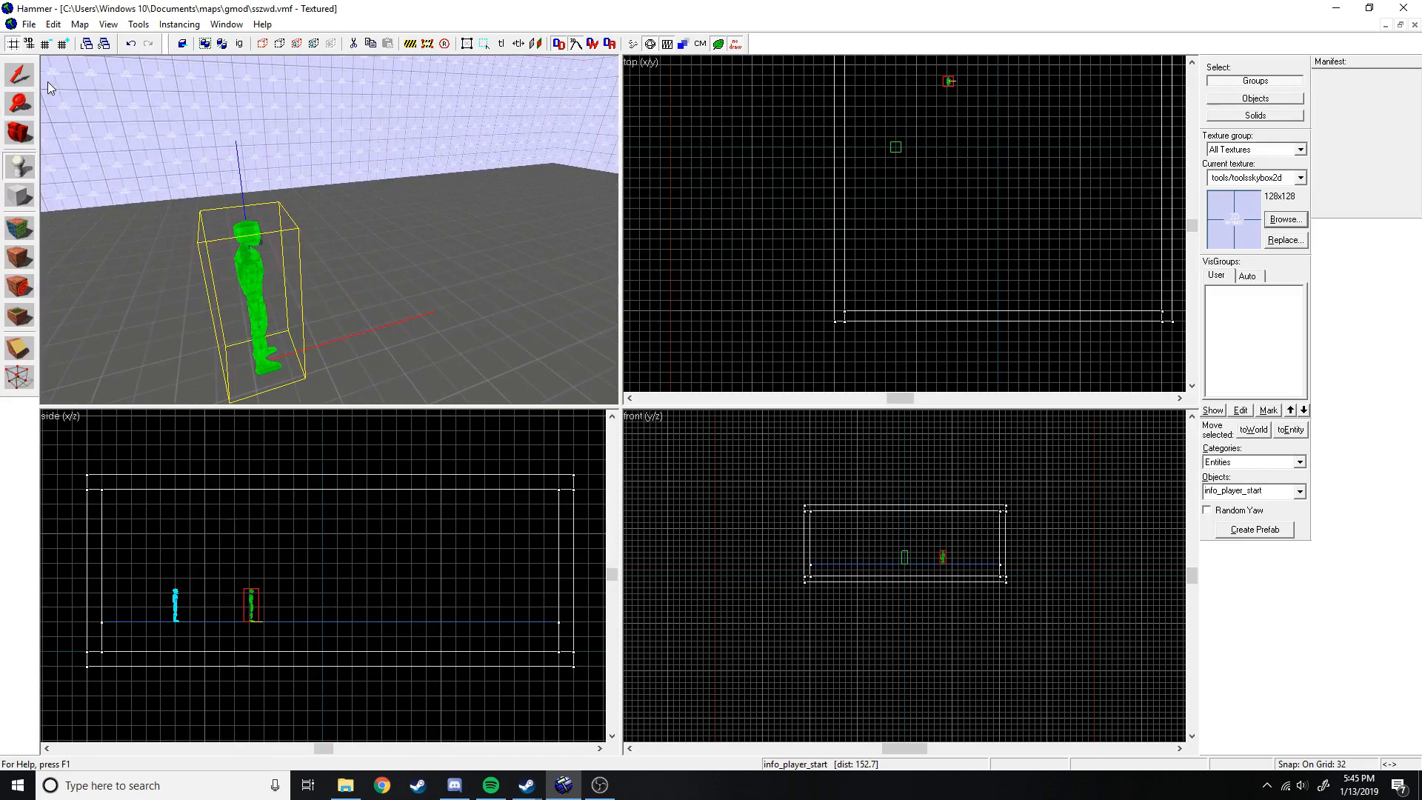
# Change the new player start's class to npc_citizen and review its model animation settings.
pyautogui.doubleClick(251, 603)
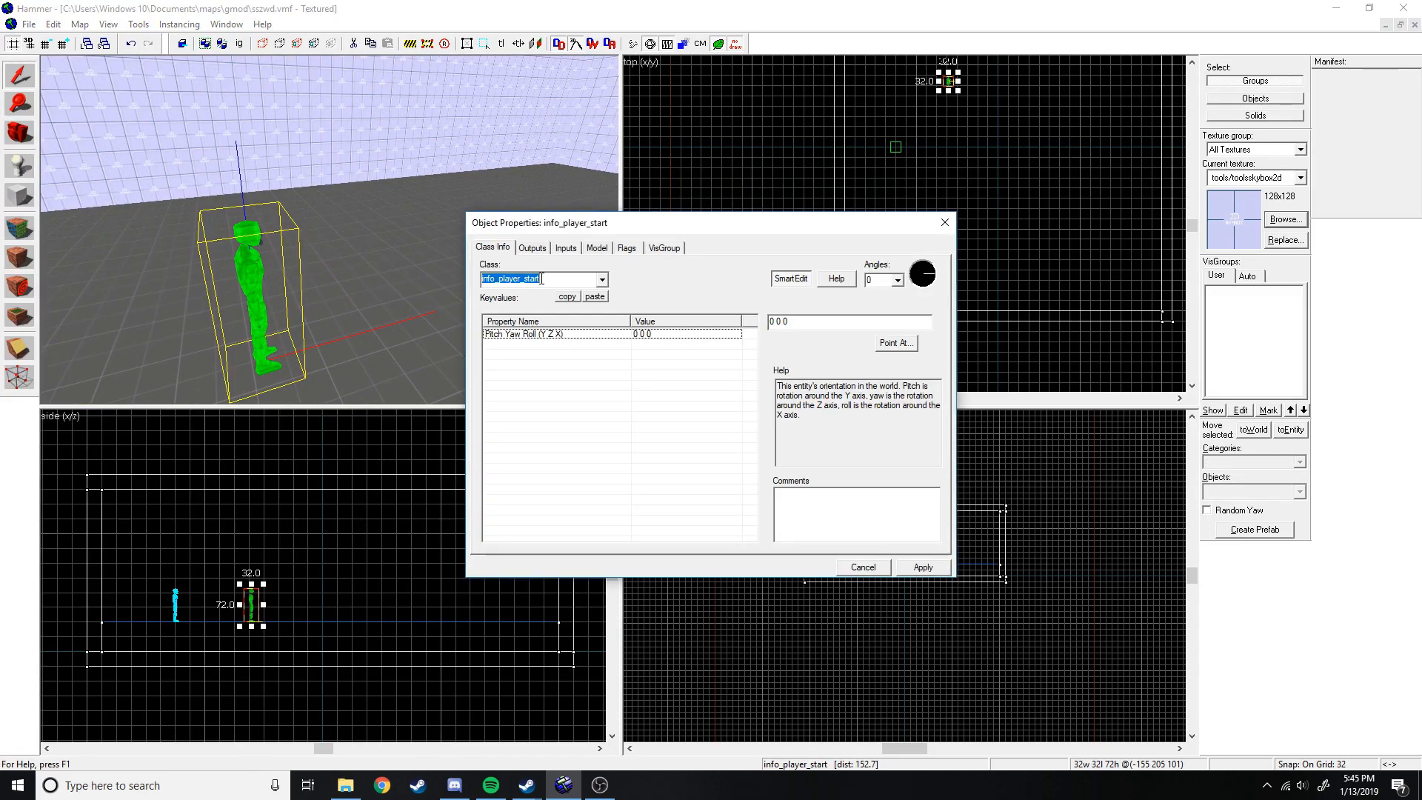
pyautogui.write('citi')
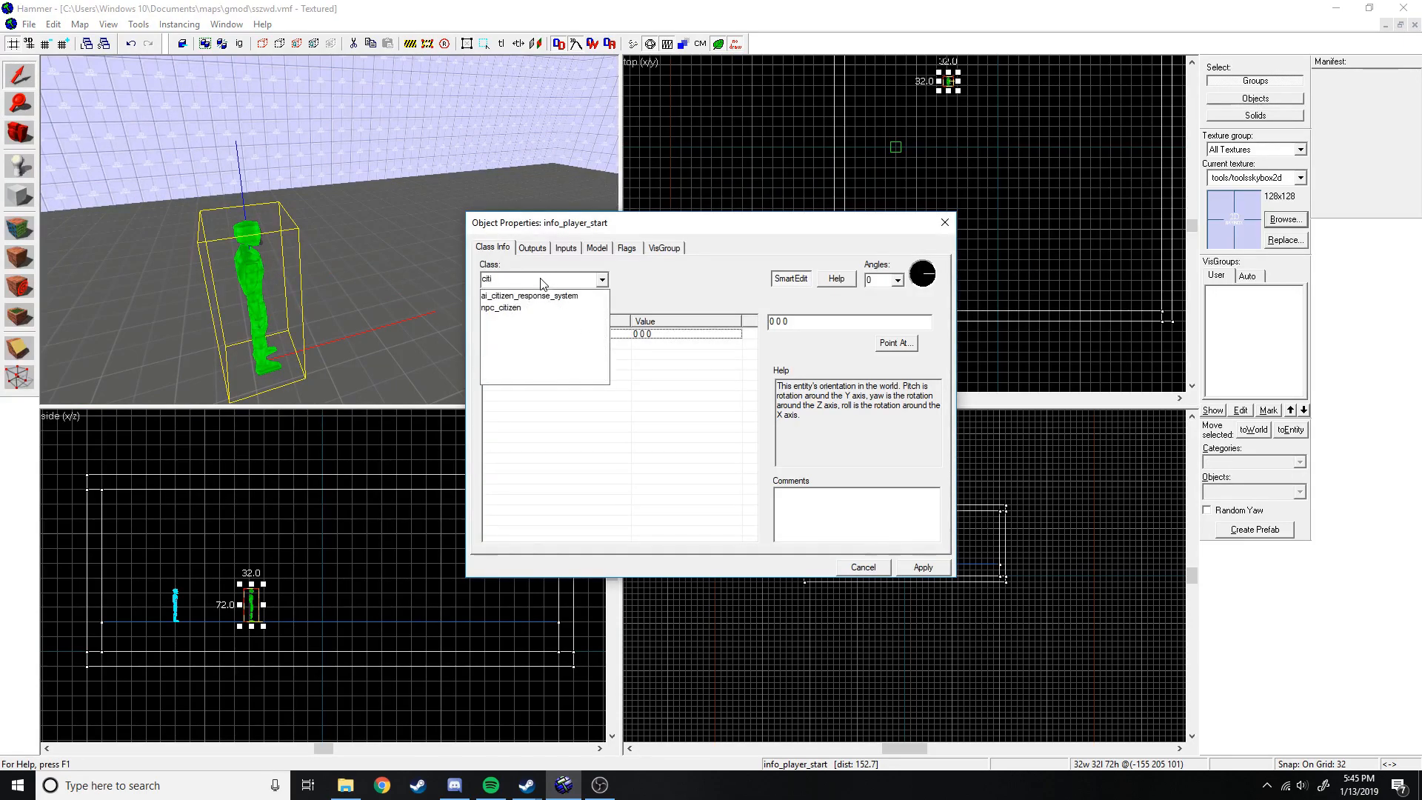
pyautogui.click(501, 308)
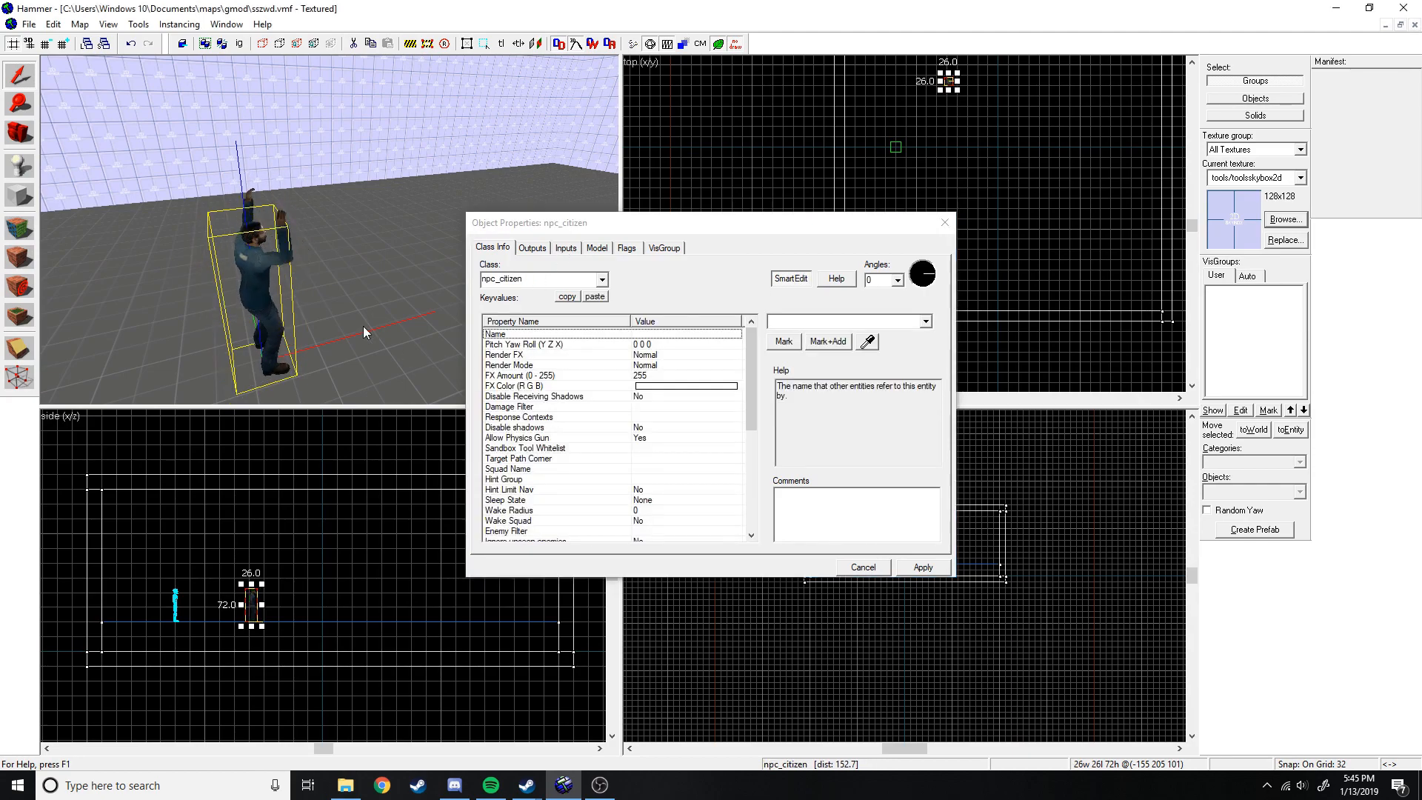
pyautogui.click(597, 247)
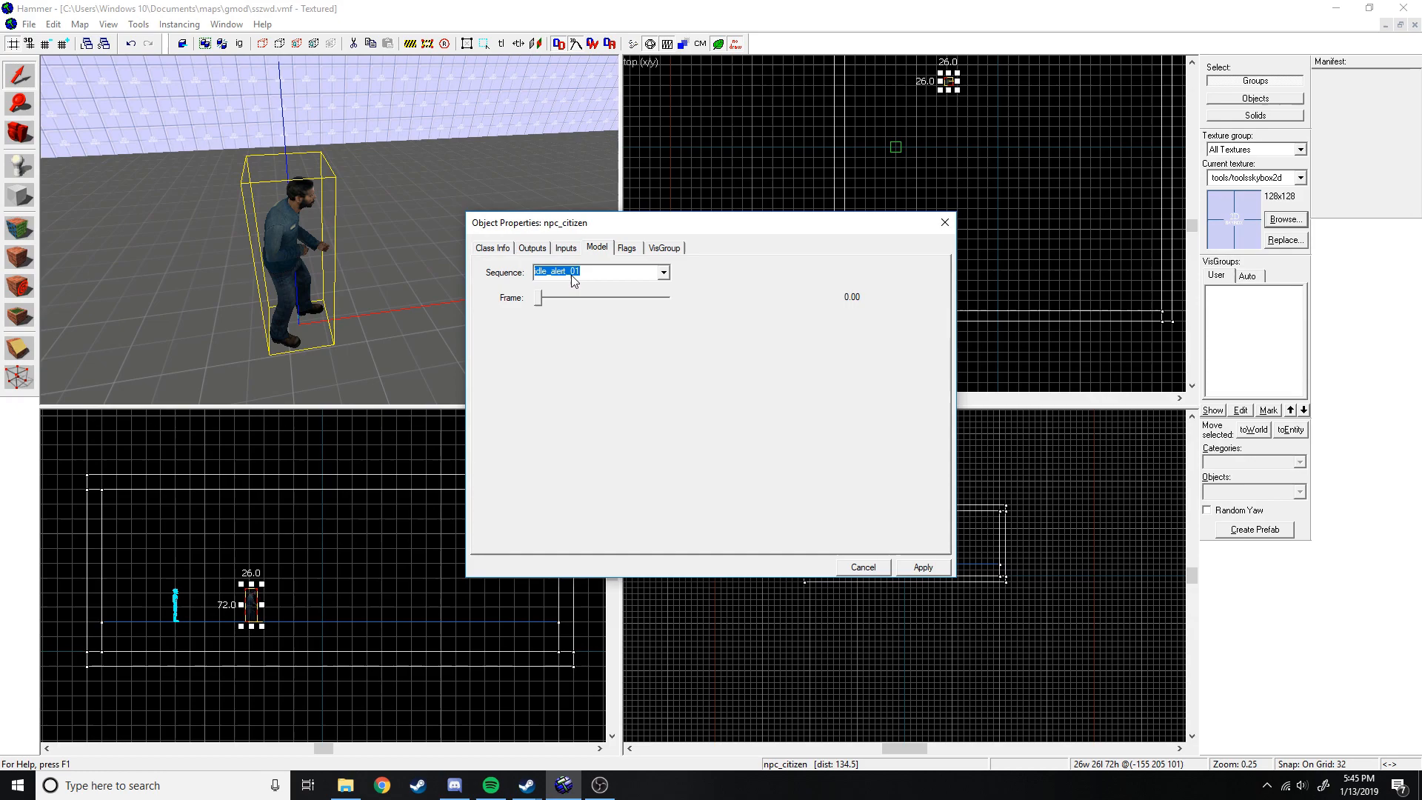
pyautogui.click(492, 248)
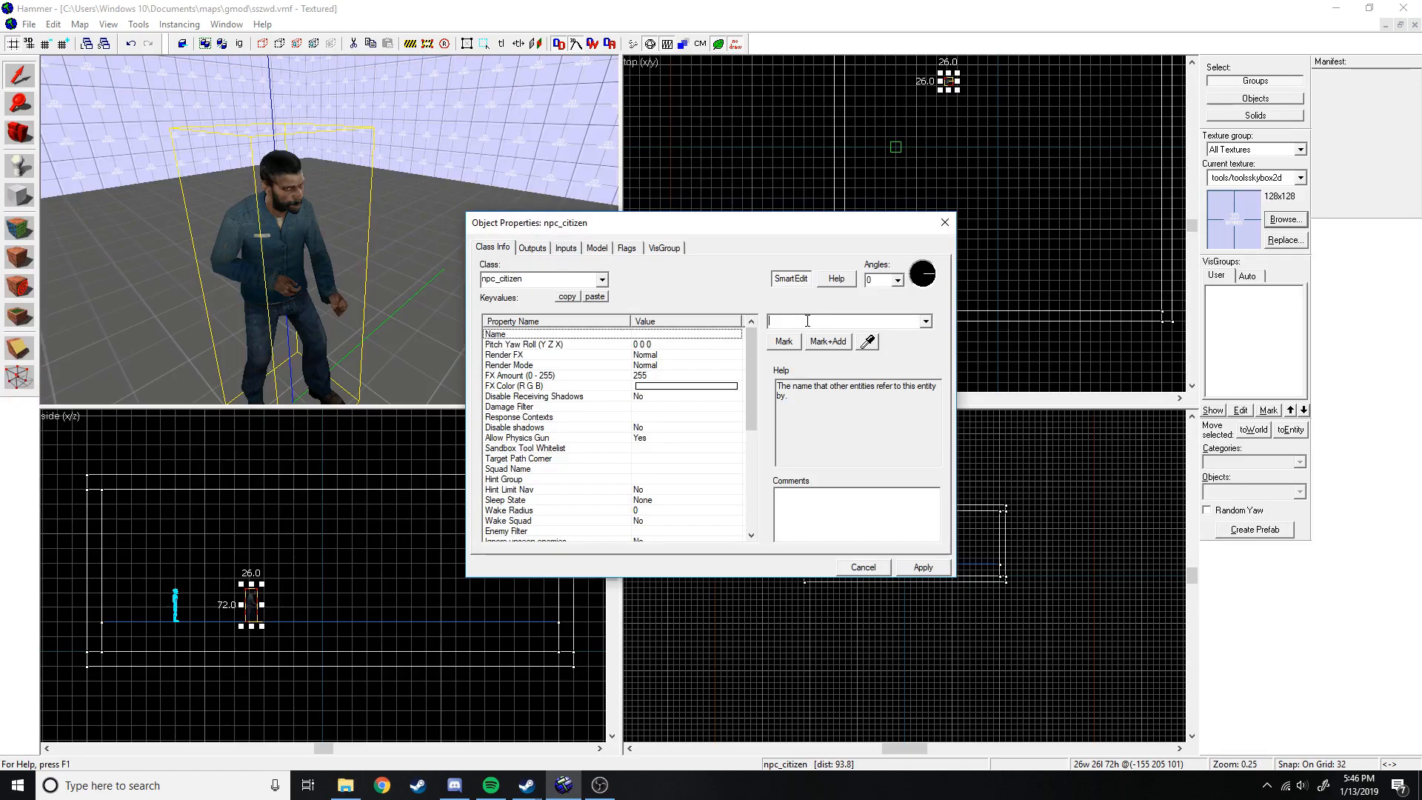
# Name the citizen 'tony' and review its Model and vital-ally keyvalues.
pyautogui.write('tony')
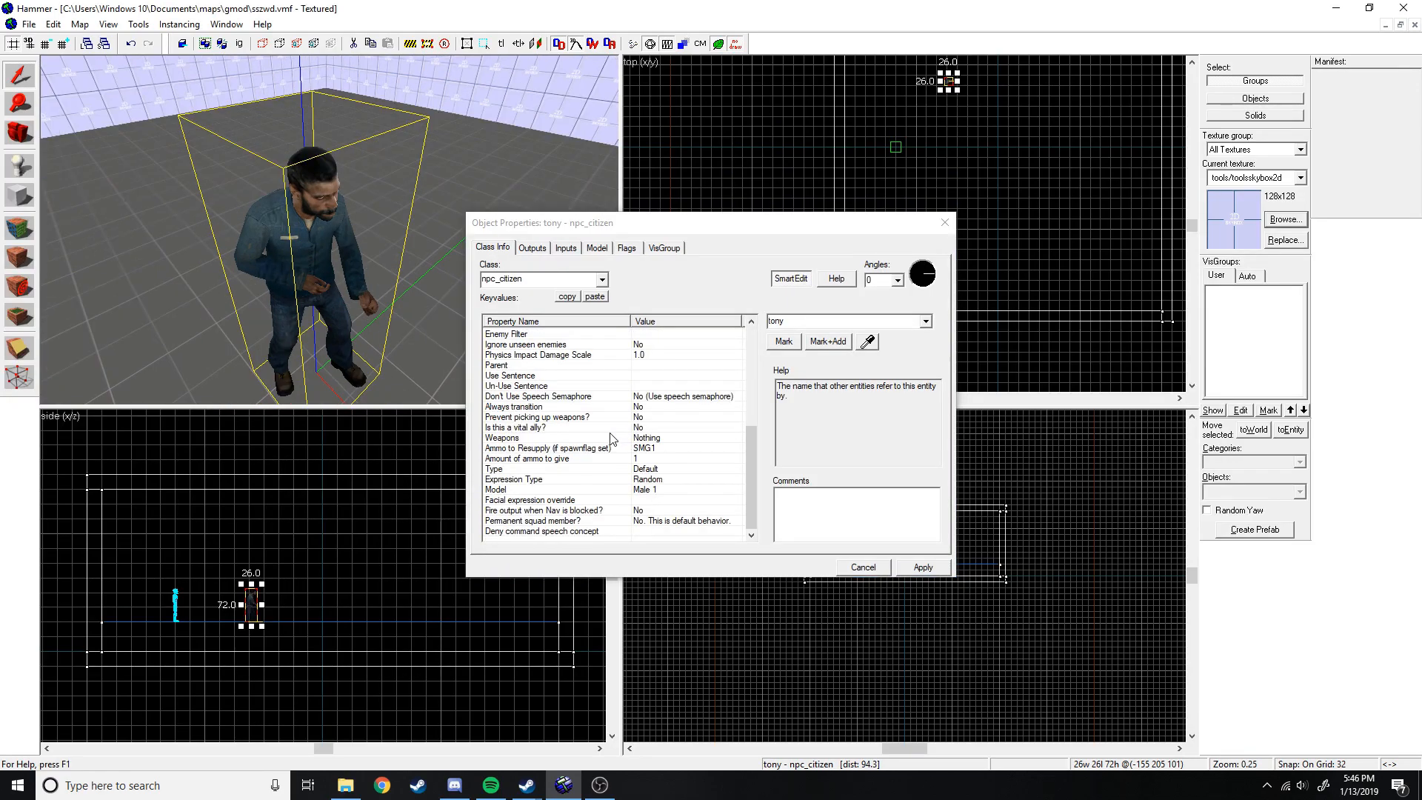
pyautogui.scroll(3)
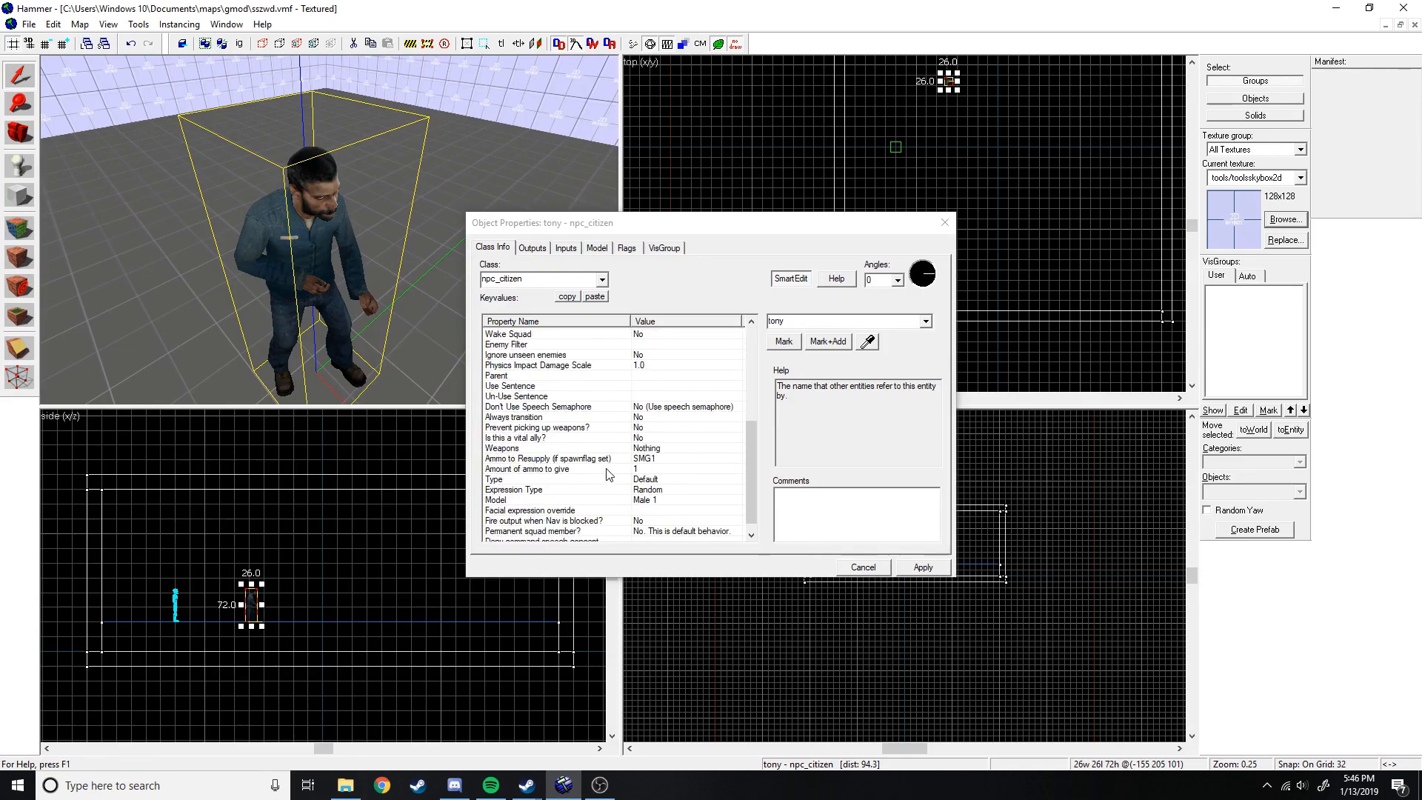
pyautogui.scroll(-3)
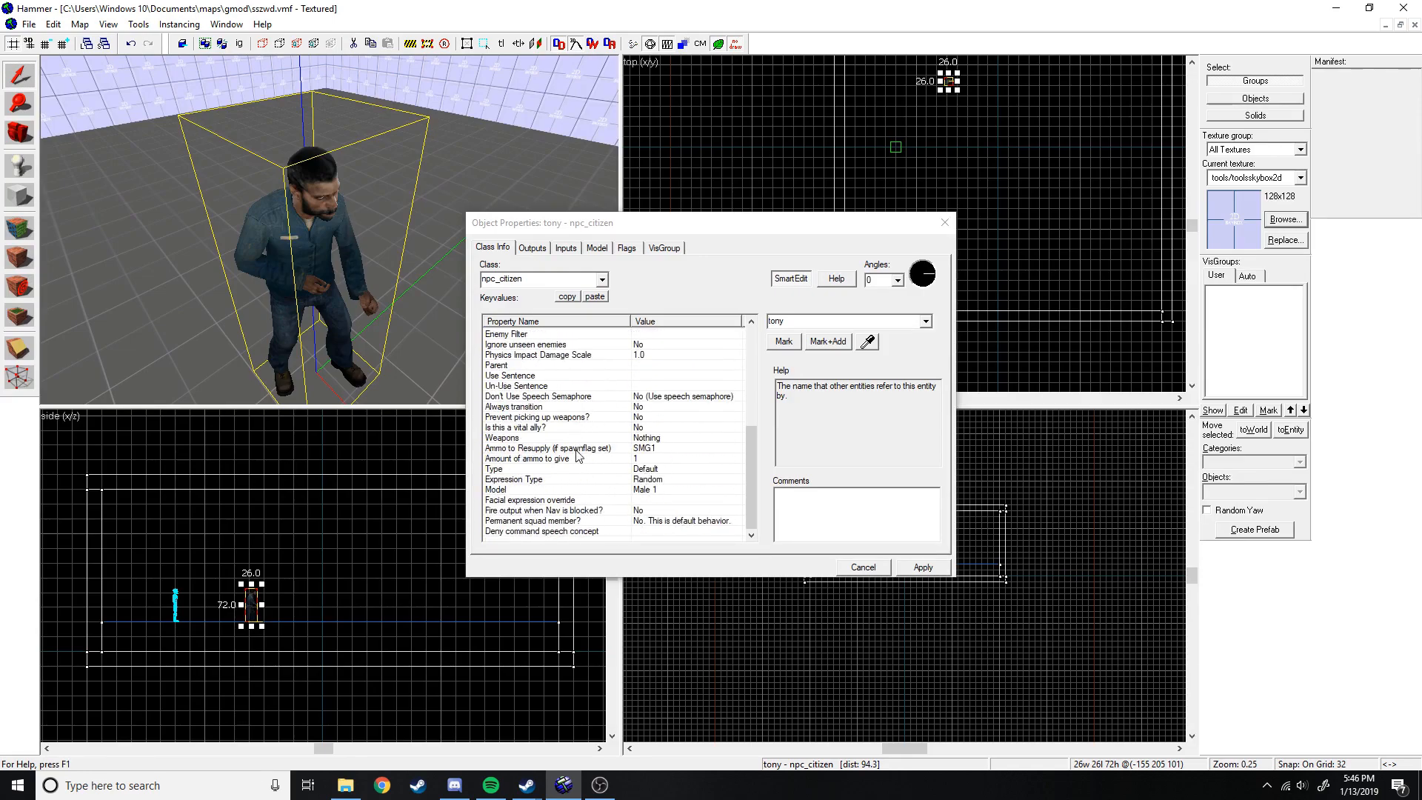
pyautogui.scroll(3)
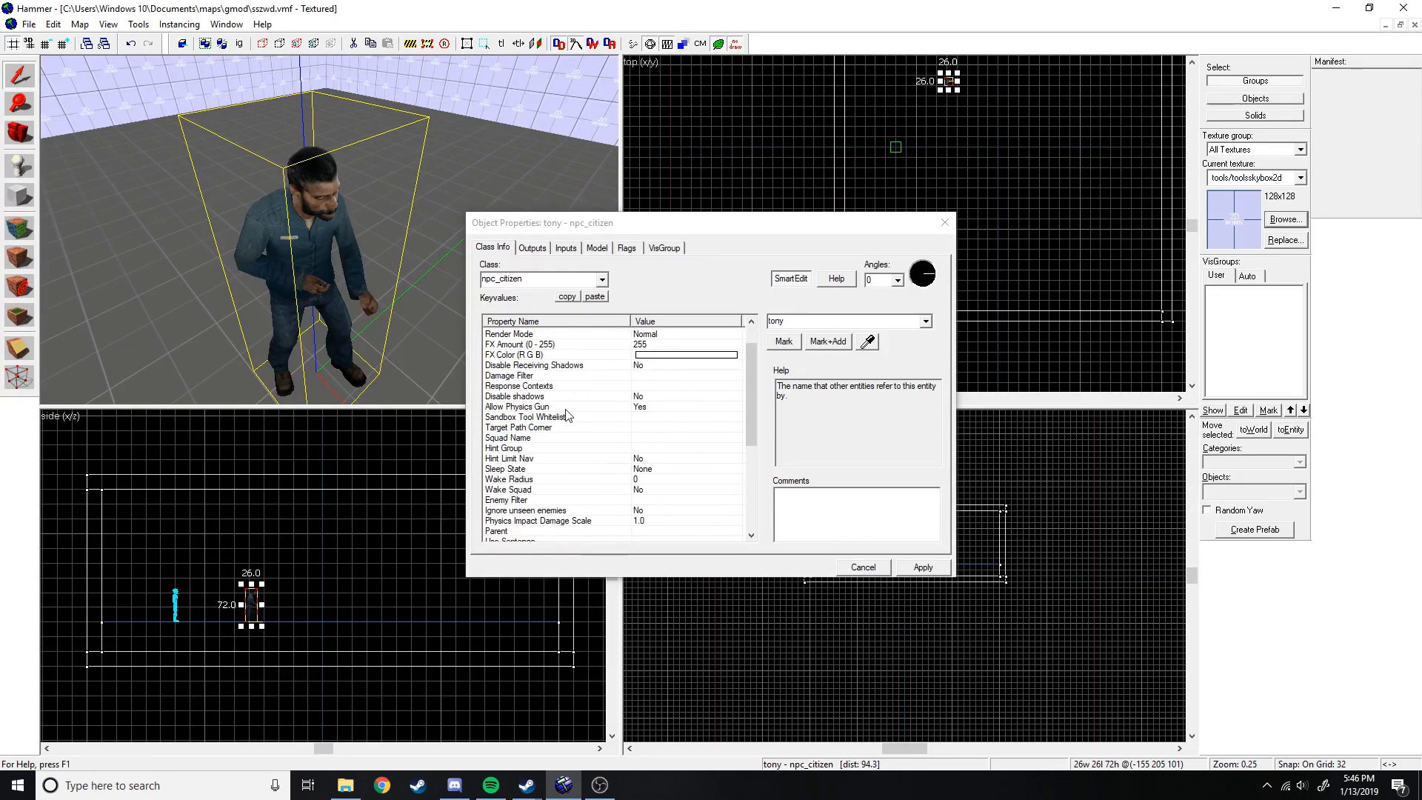
pyautogui.scroll(3)
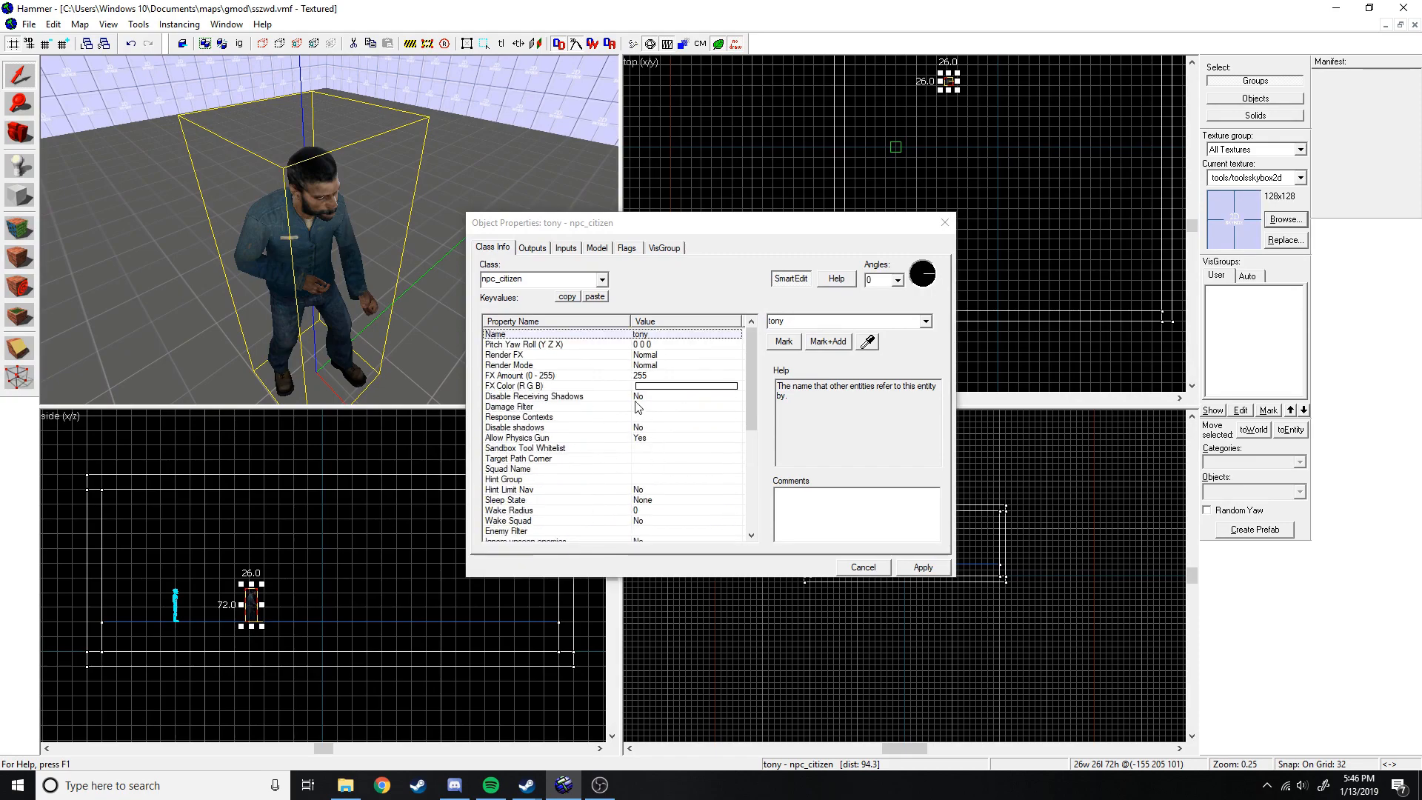
pyautogui.scroll(-3)
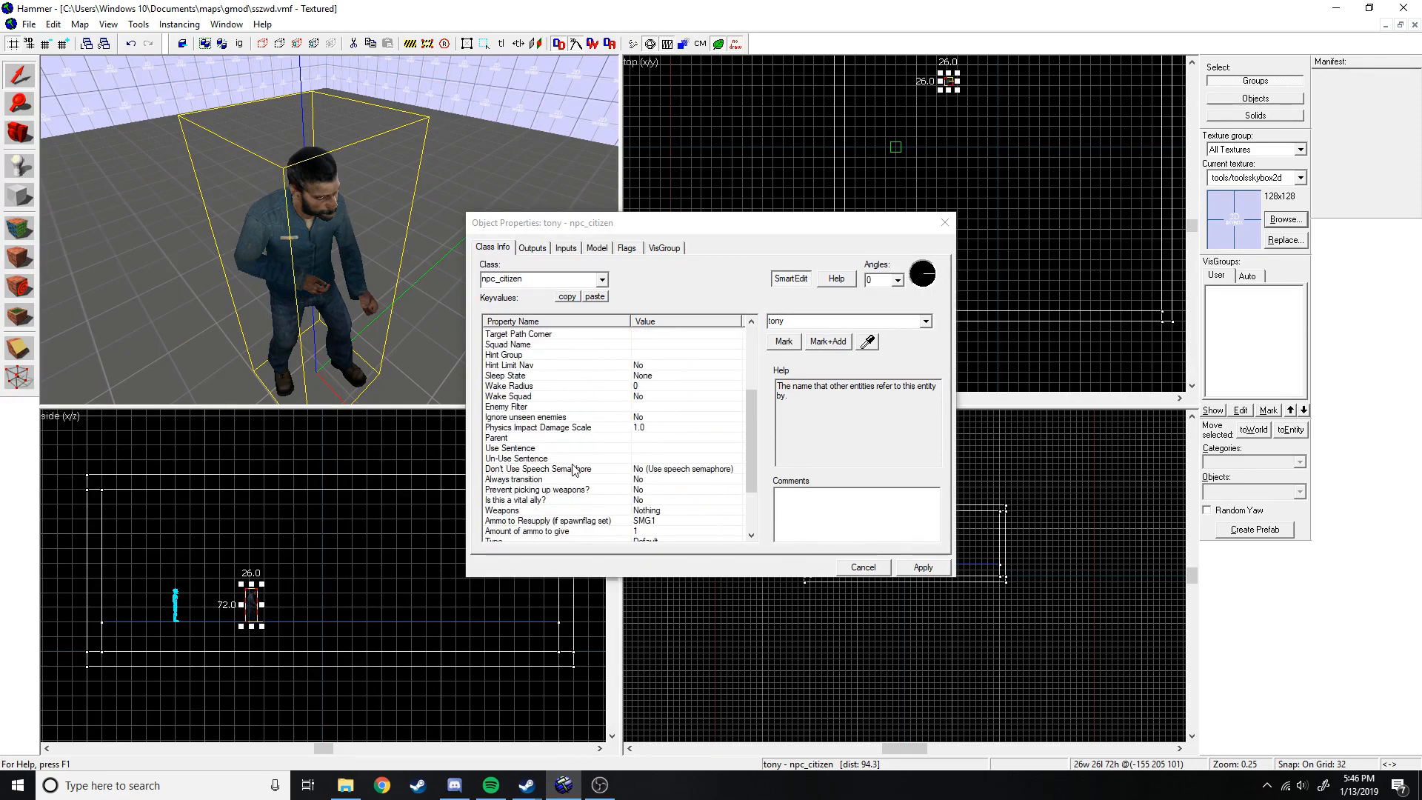
pyautogui.scroll(-3)
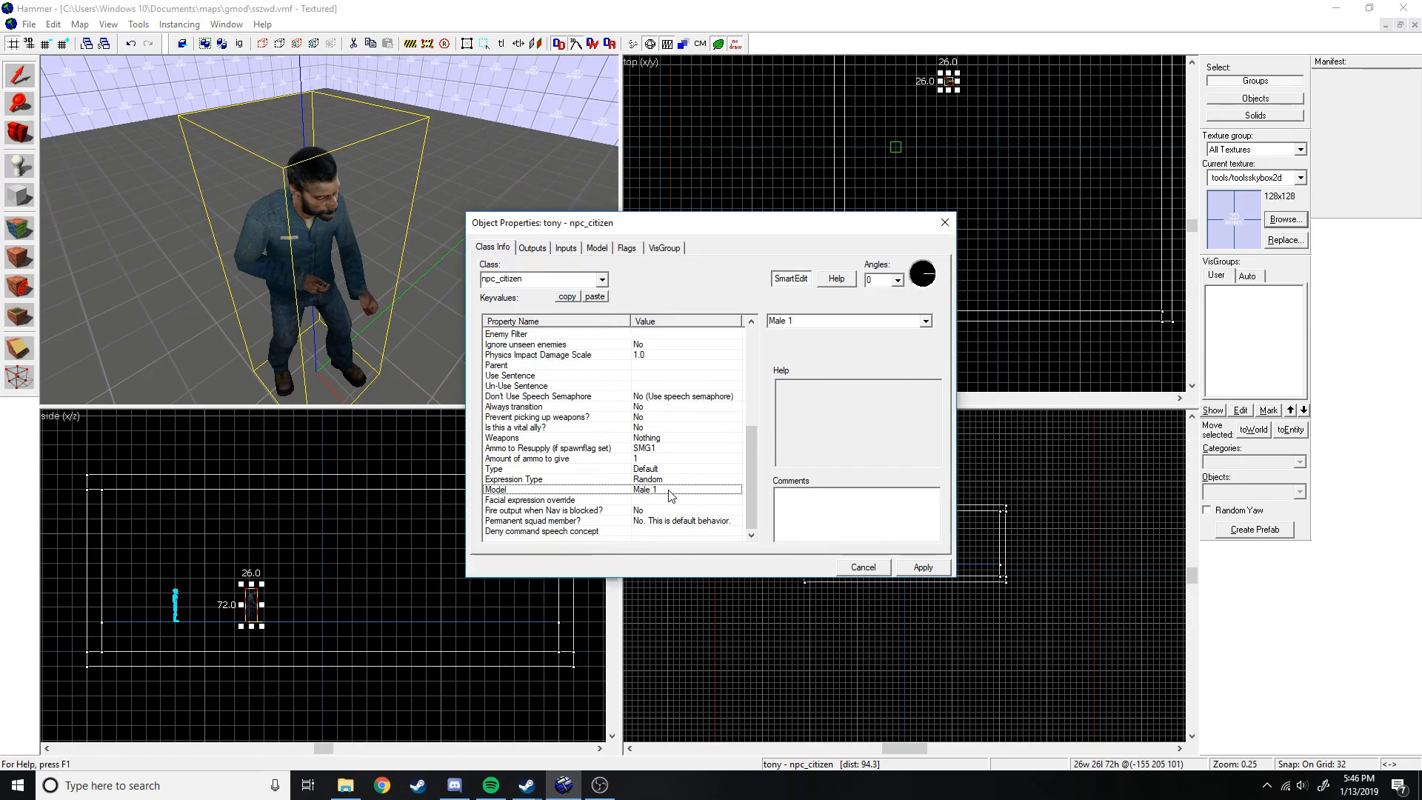
pyautogui.click(925, 320)
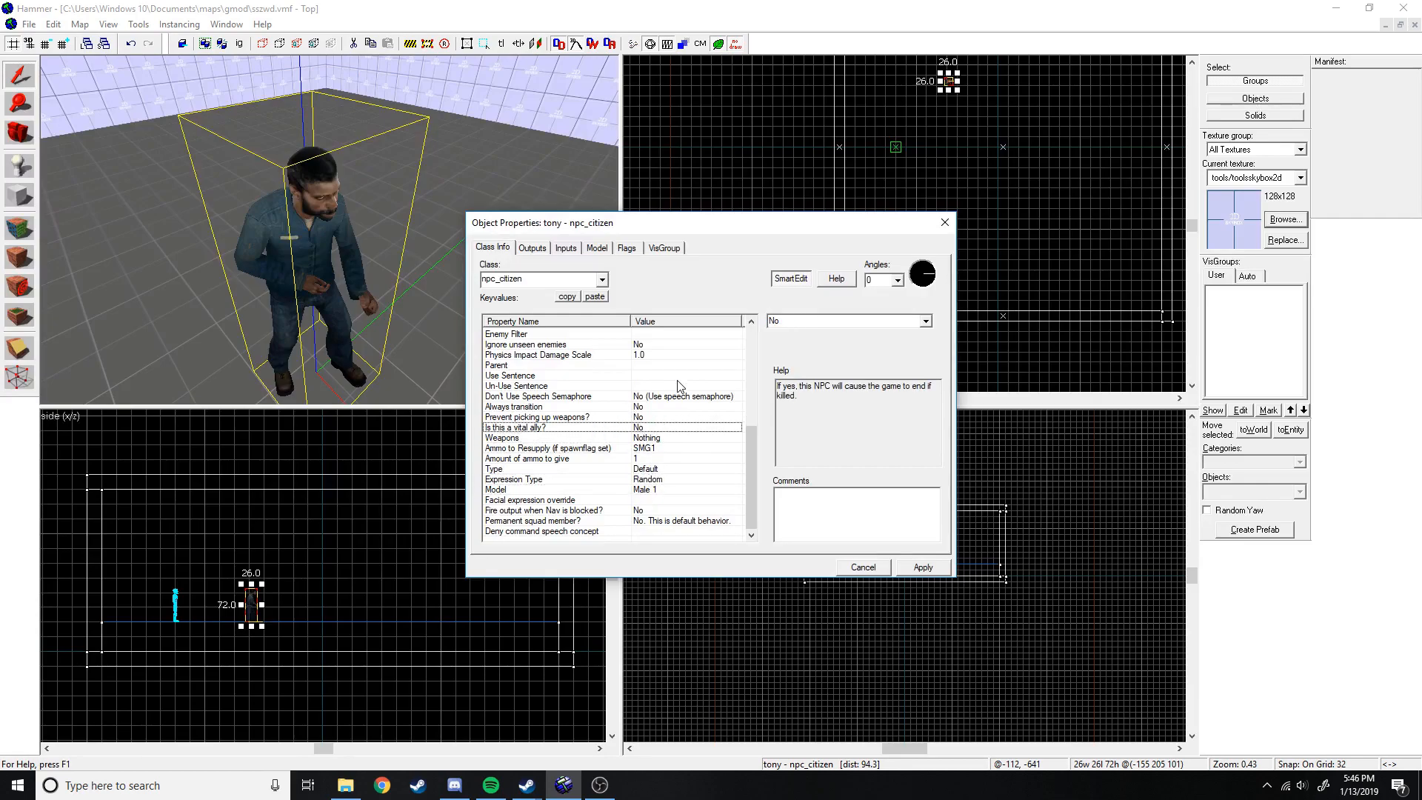
pyautogui.click(625, 248)
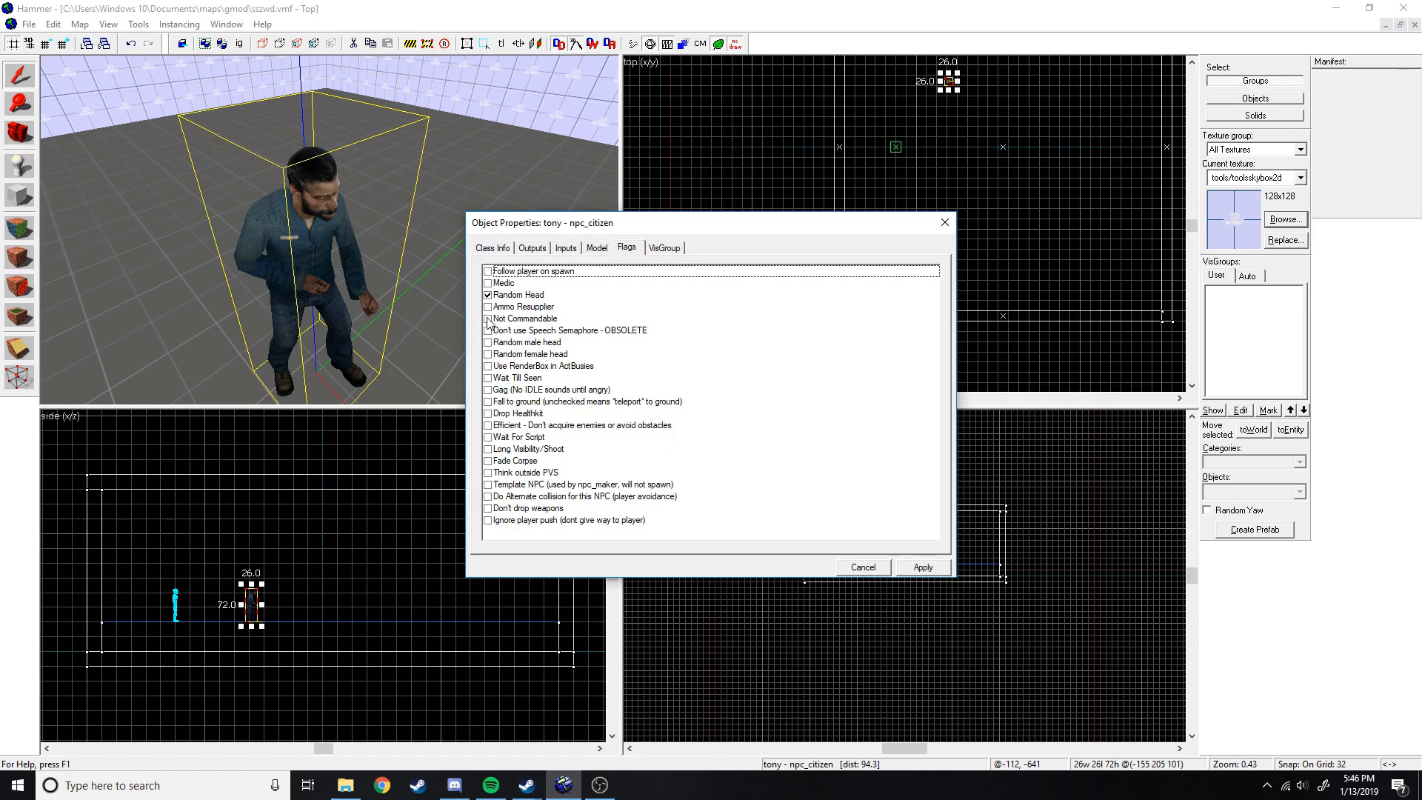
# Enable the Not Commandable flag on tony and apply the properties.
pyautogui.click(487, 318)
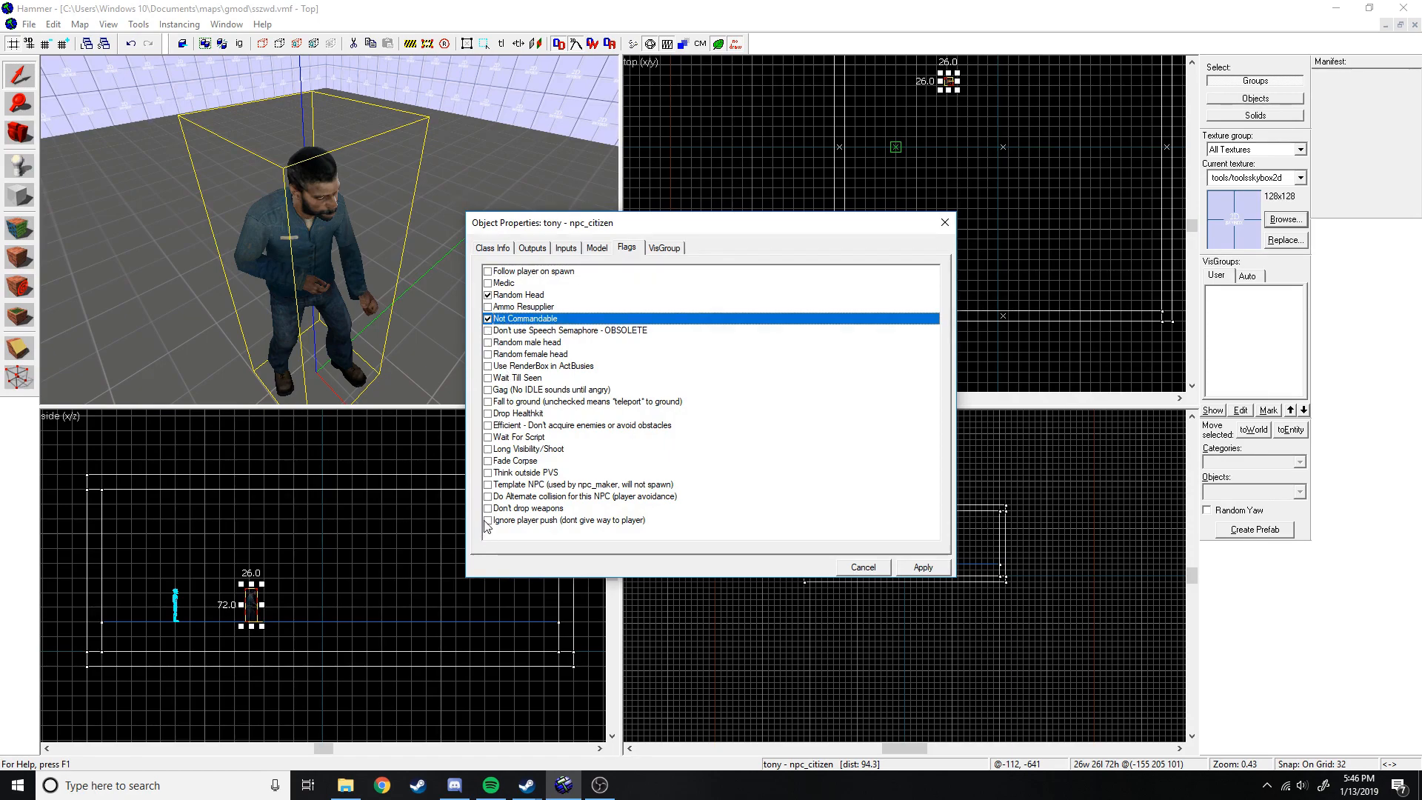
pyautogui.click(488, 508)
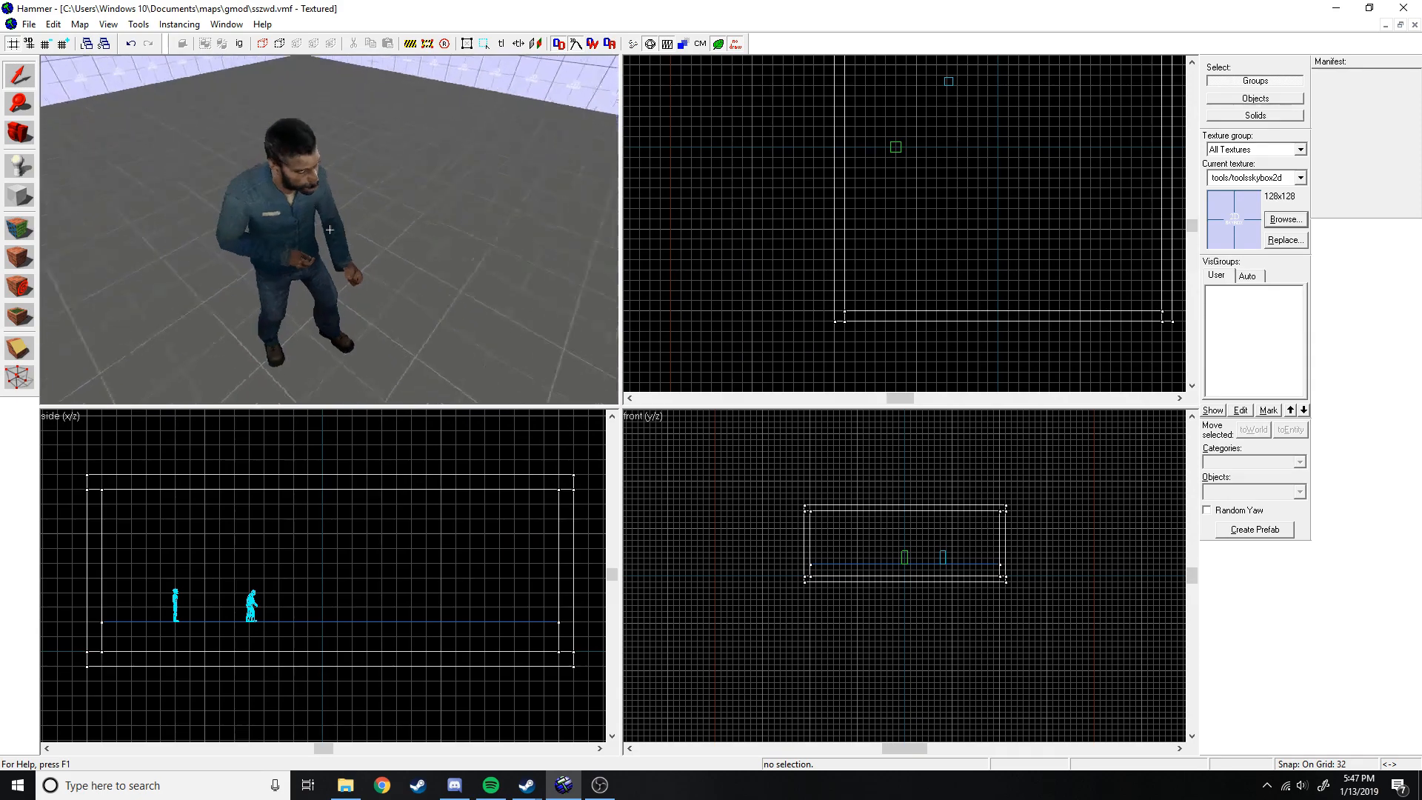
# Place another entity beside tony and change its class to scripted_sequence.
pyautogui.click(17, 197)
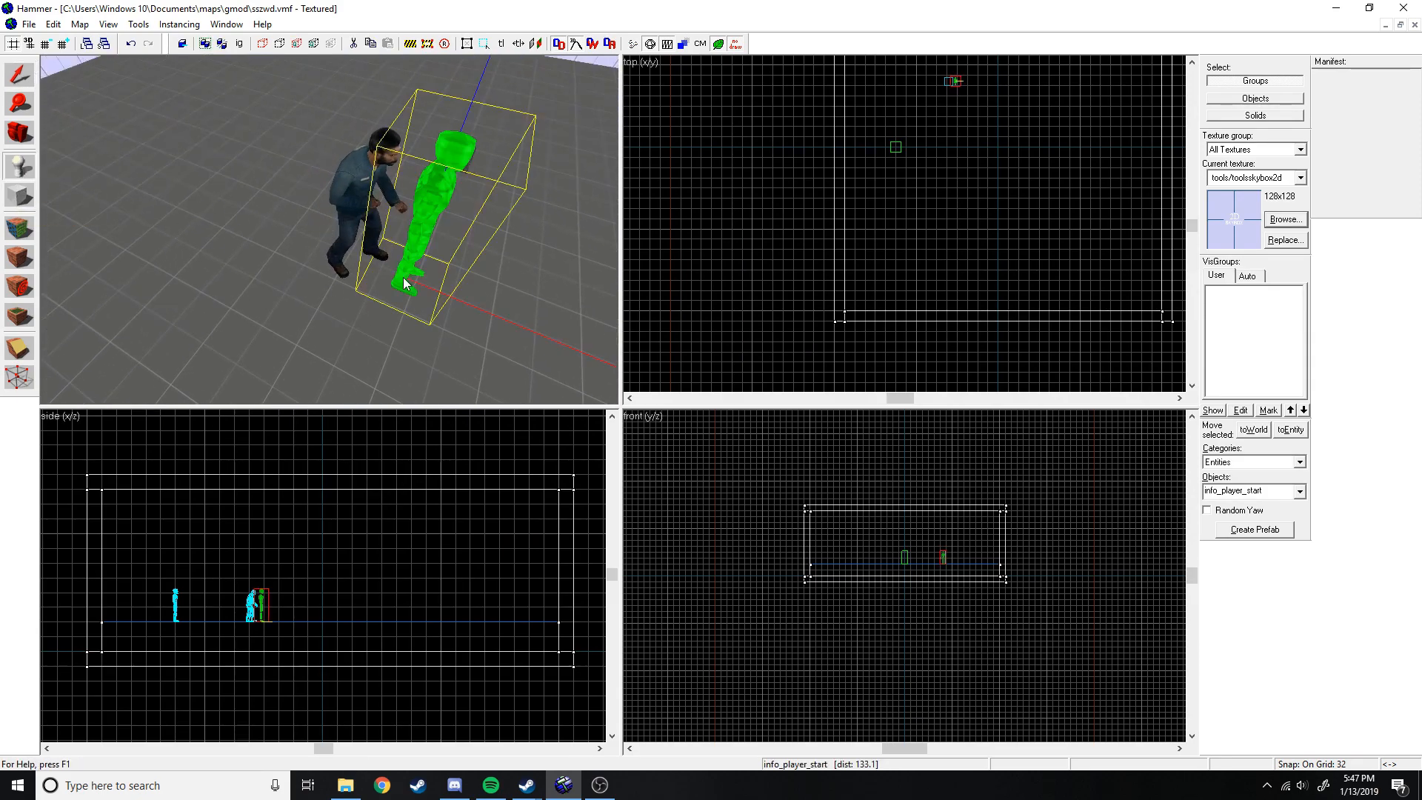
pyautogui.doubleClick(254, 603)
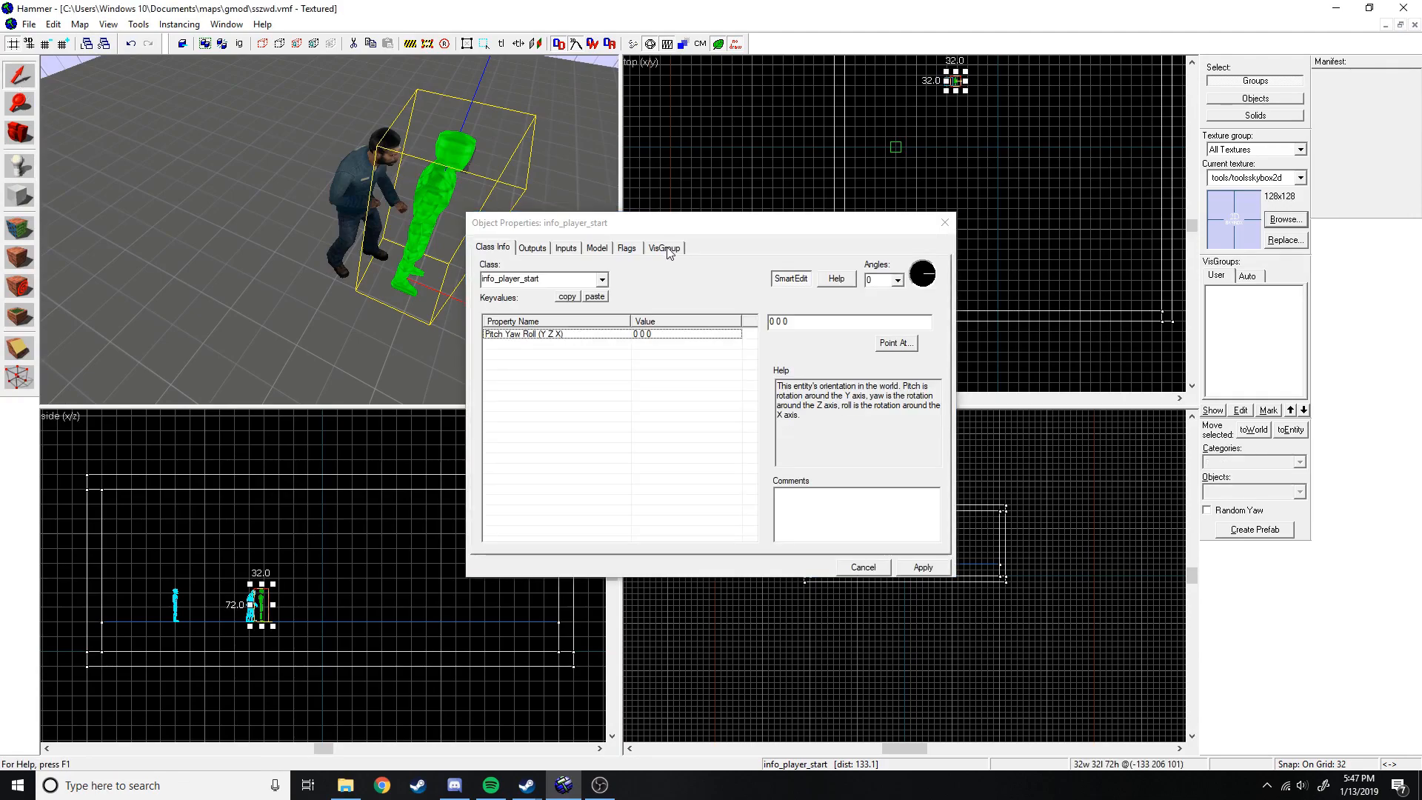
pyautogui.click(603, 279)
pyautogui.write('scripted_sequence')
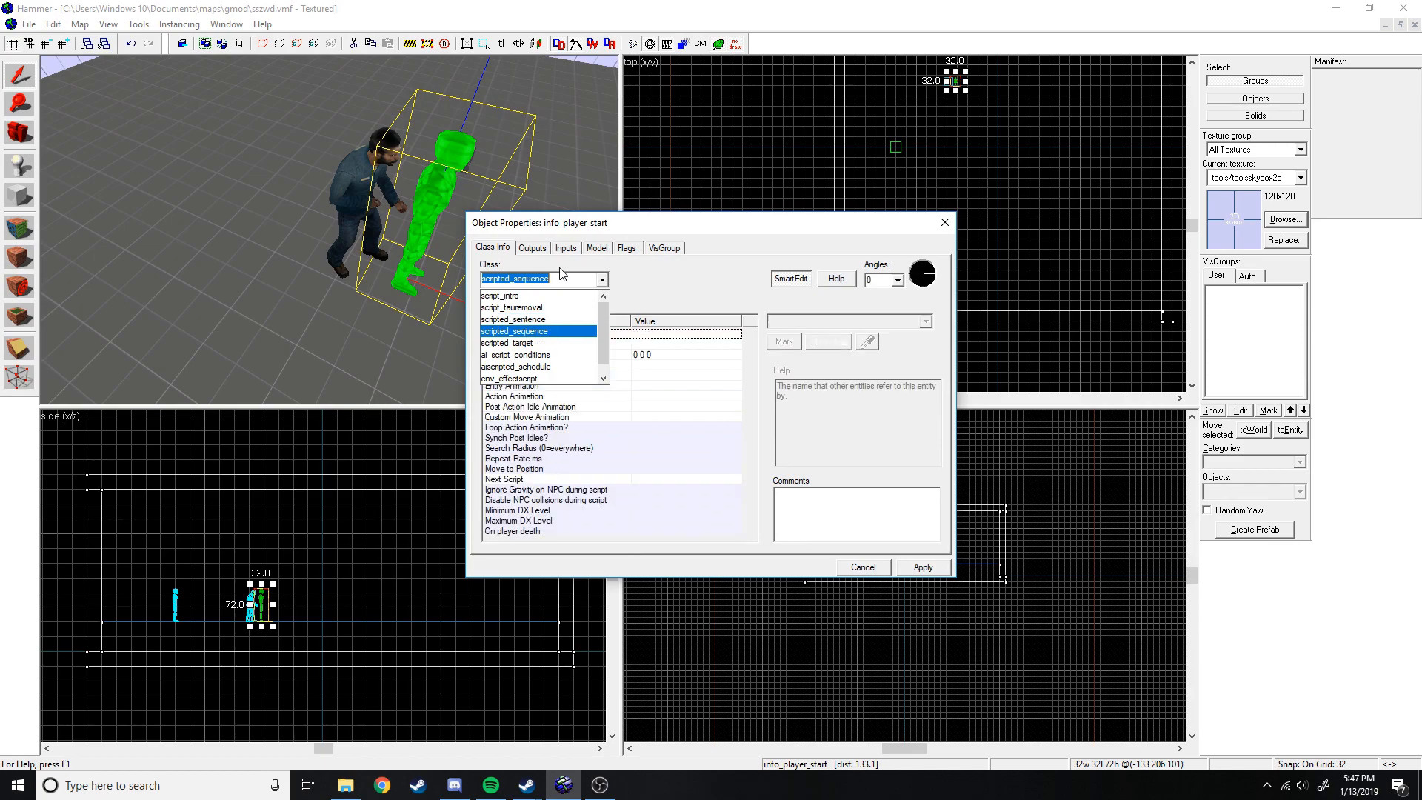
pyautogui.click(514, 331)
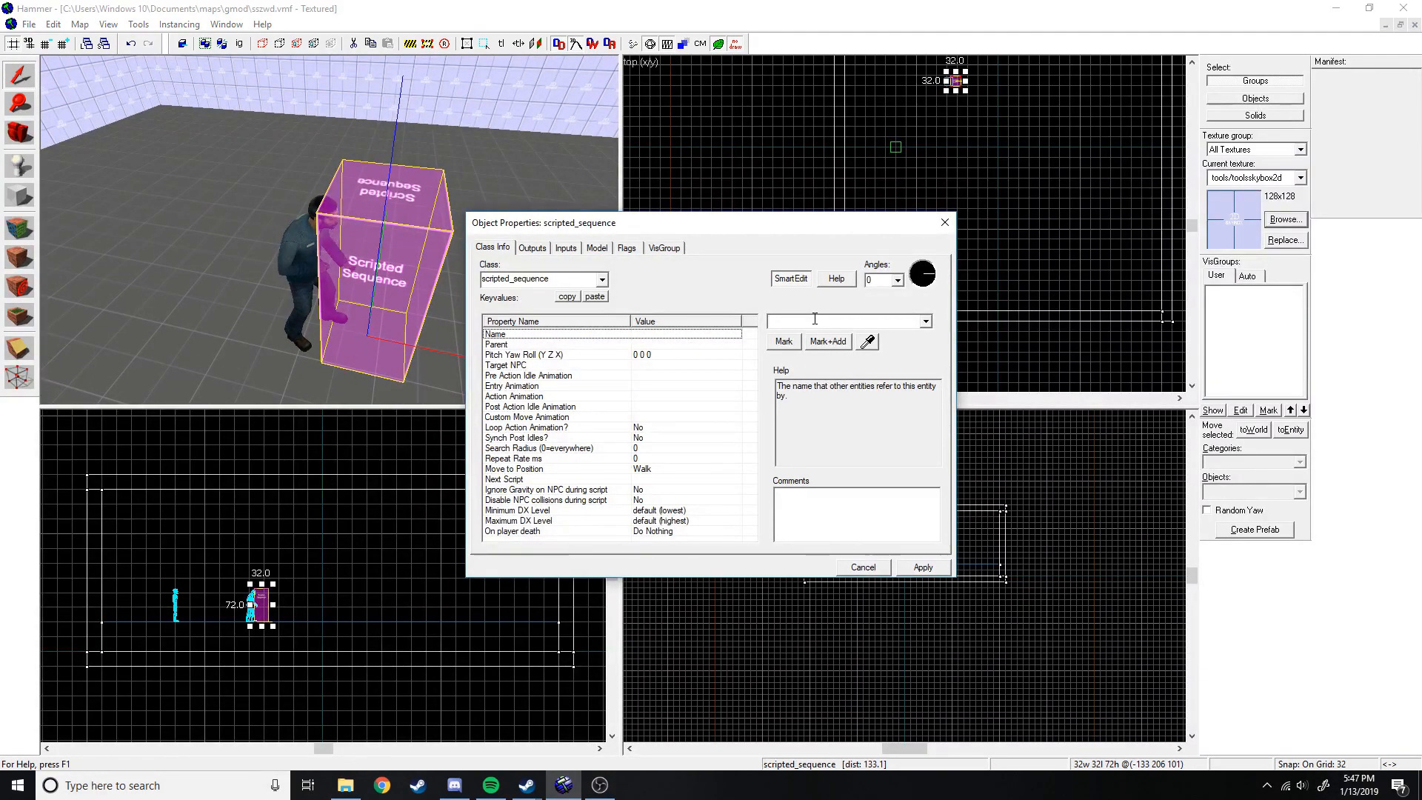
# Name the scripted sequence 'stand' and set its Target NPC to 'tony'.
pyautogui.write('stand')
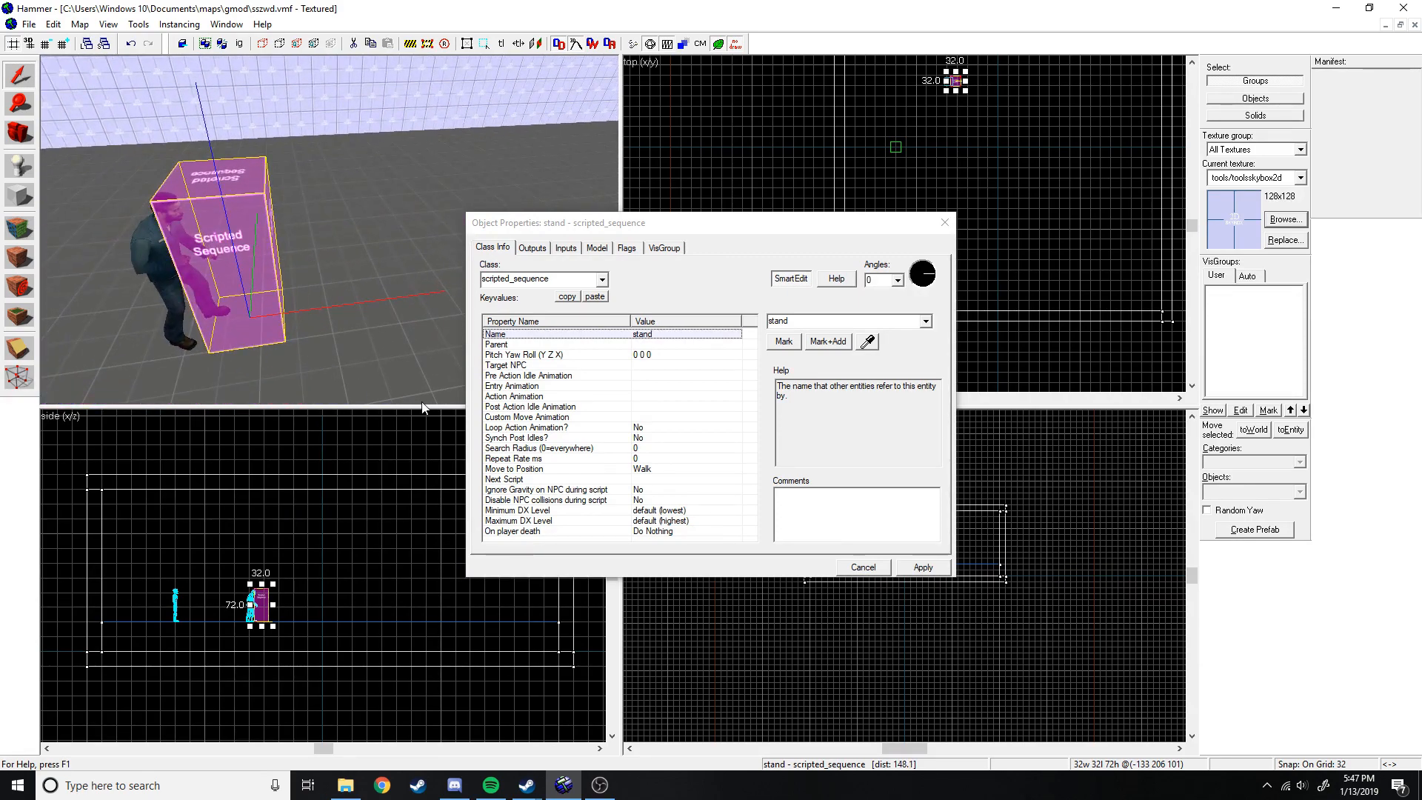
pyautogui.click(506, 364)
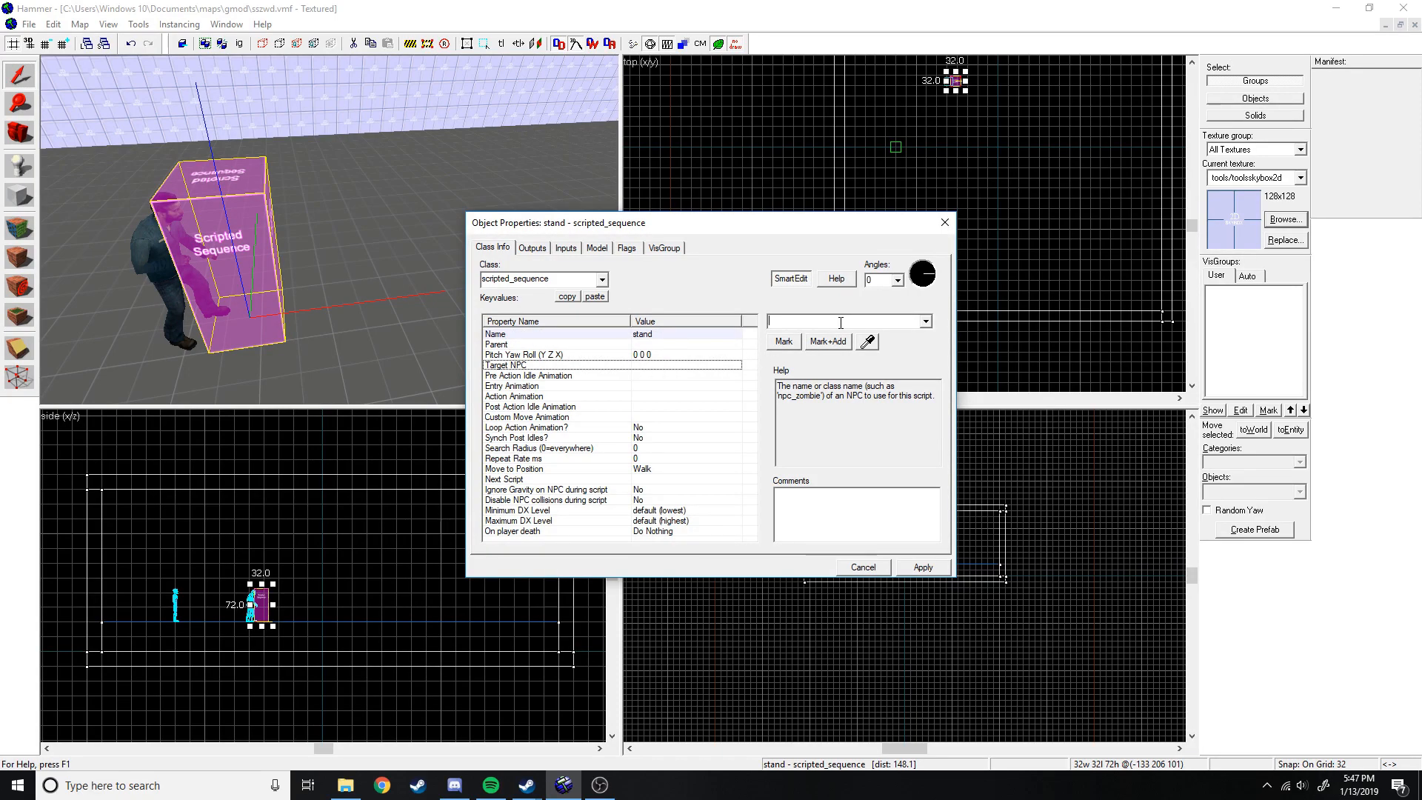
pyautogui.write('tony')
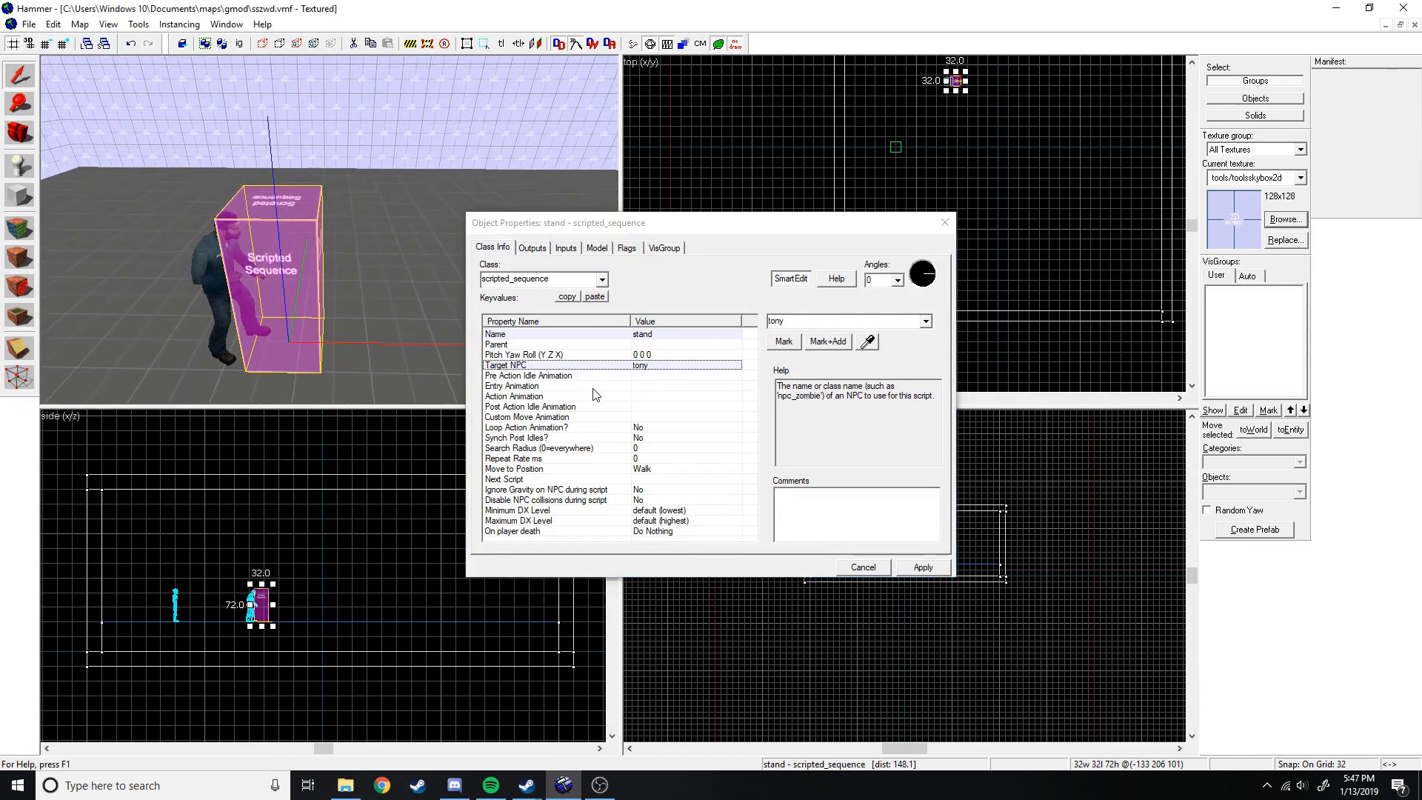
pyautogui.click(527, 374)
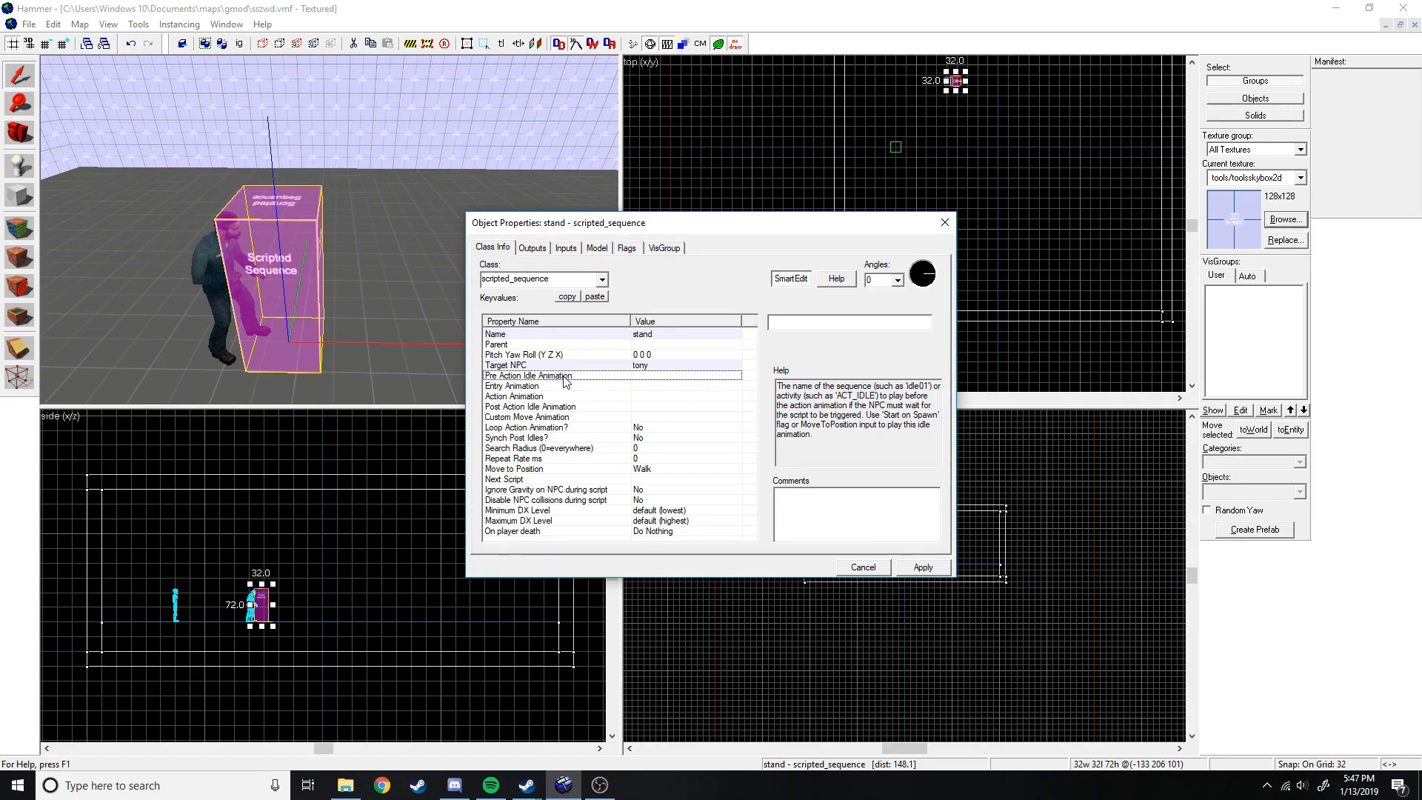
pyautogui.click(512, 385)
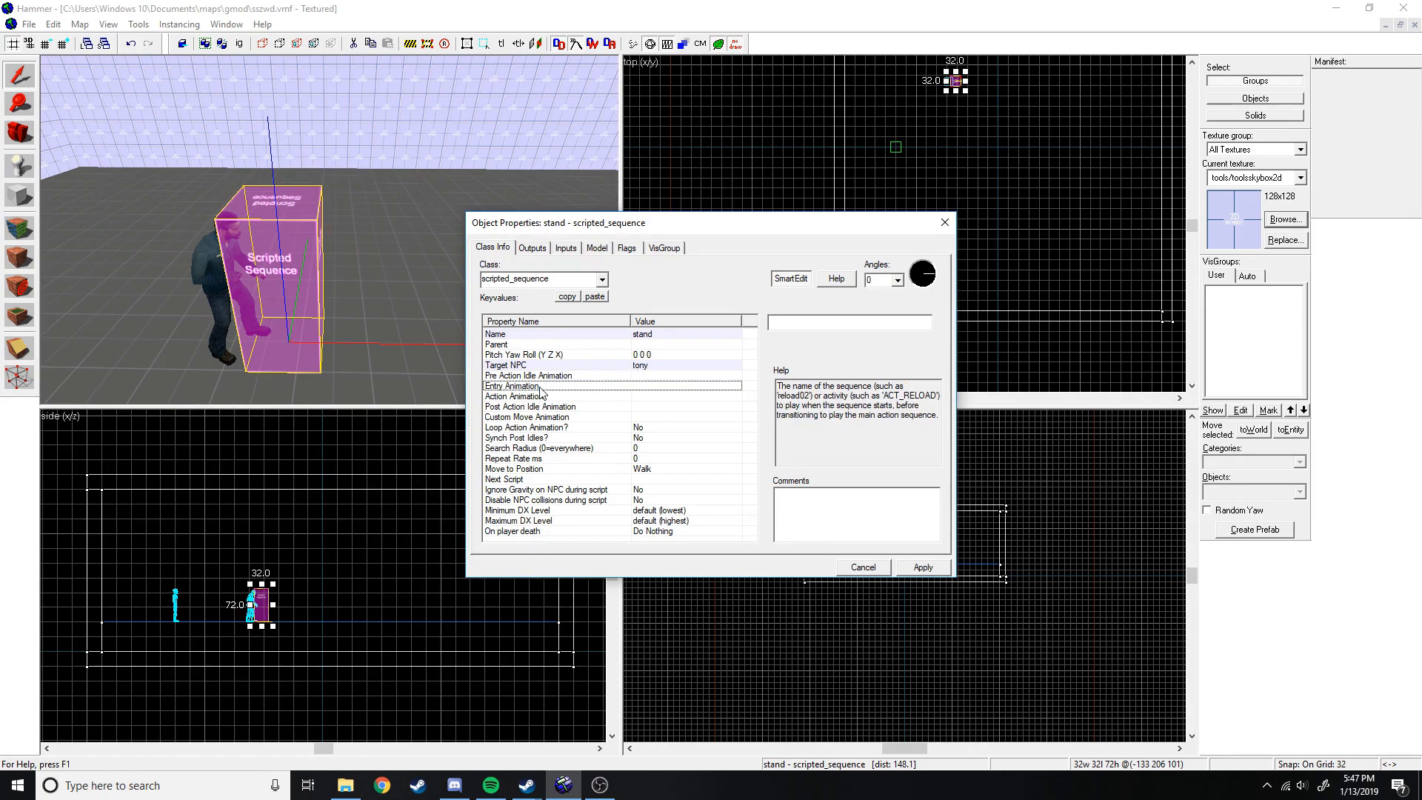
pyautogui.moveTo(726, 467)
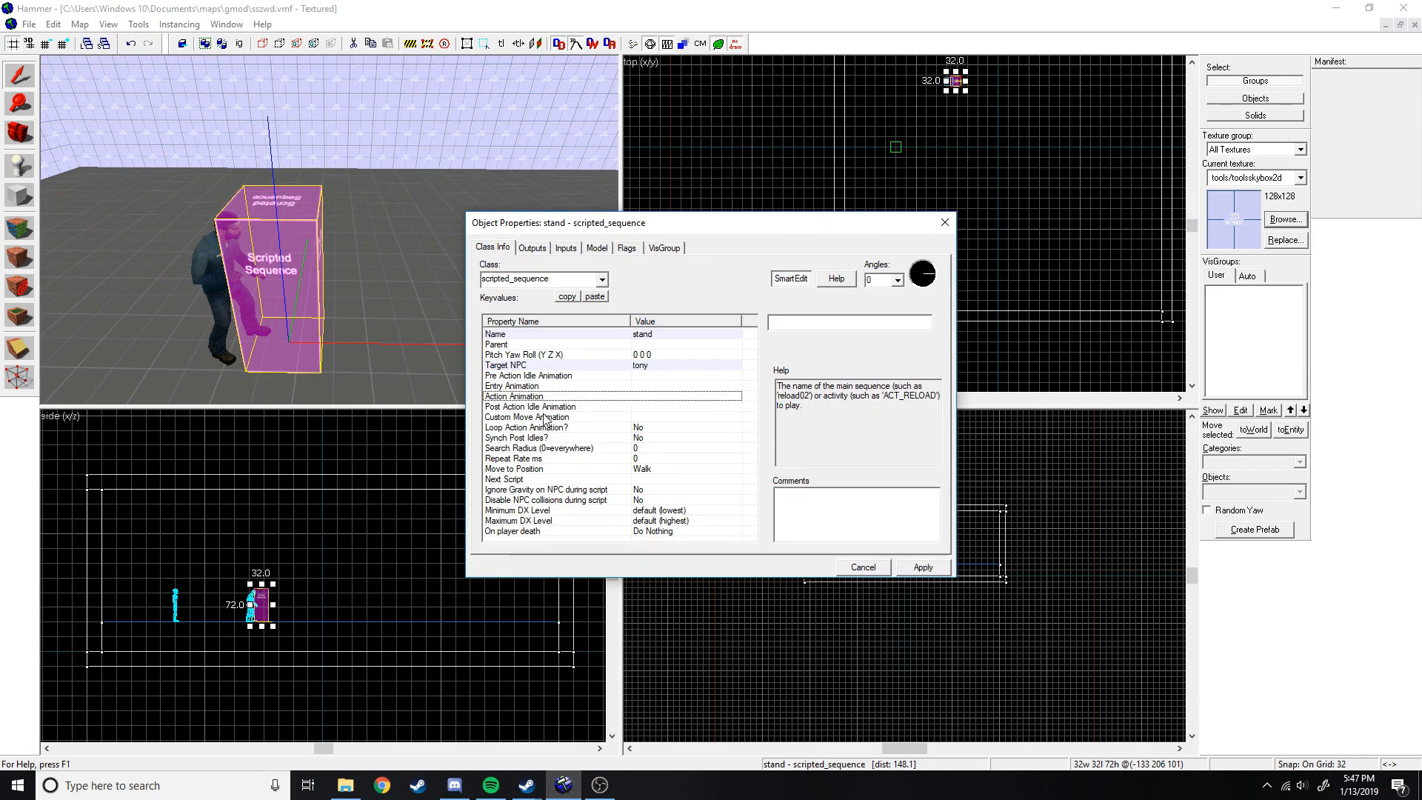
pyautogui.click(529, 385)
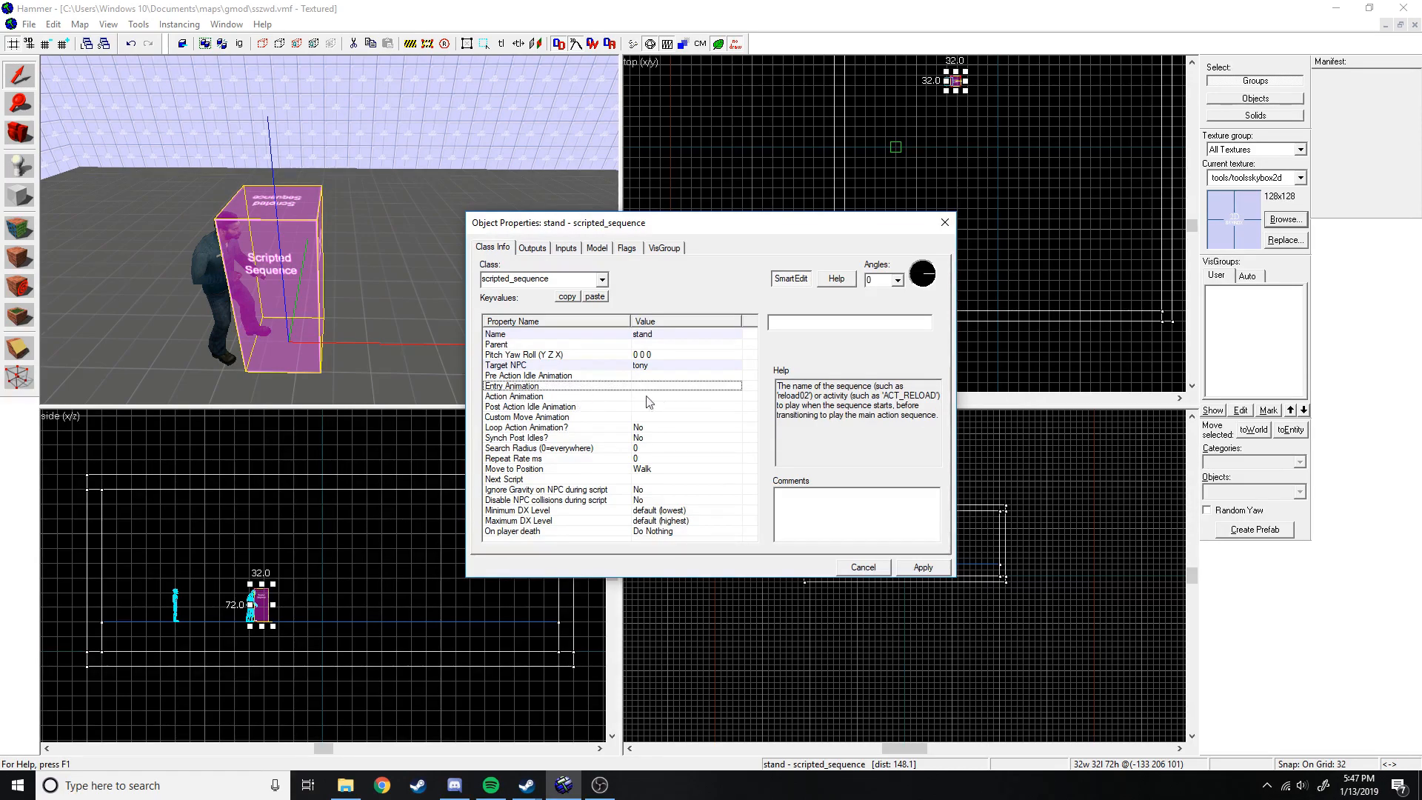
pyautogui.click(530, 406)
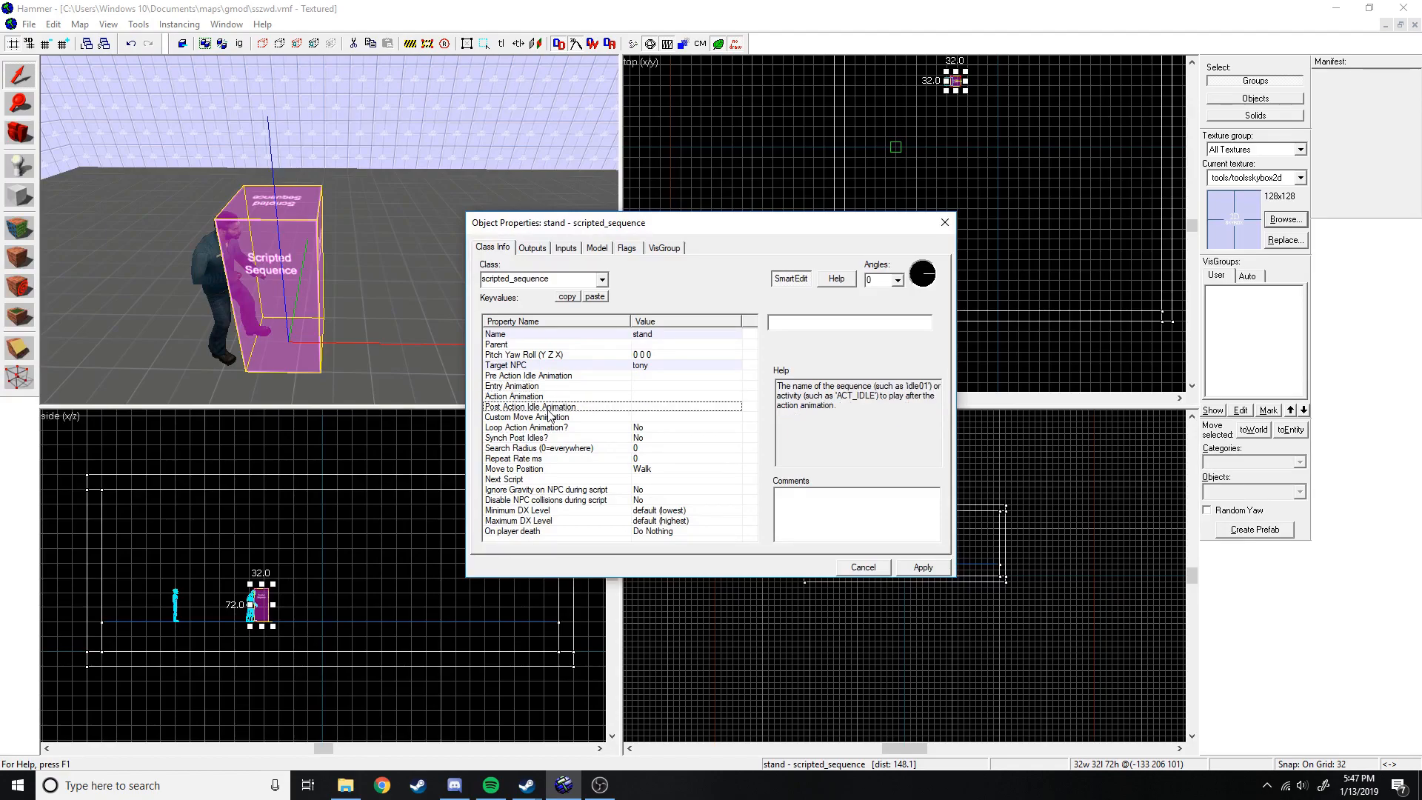
pyautogui.click(514, 397)
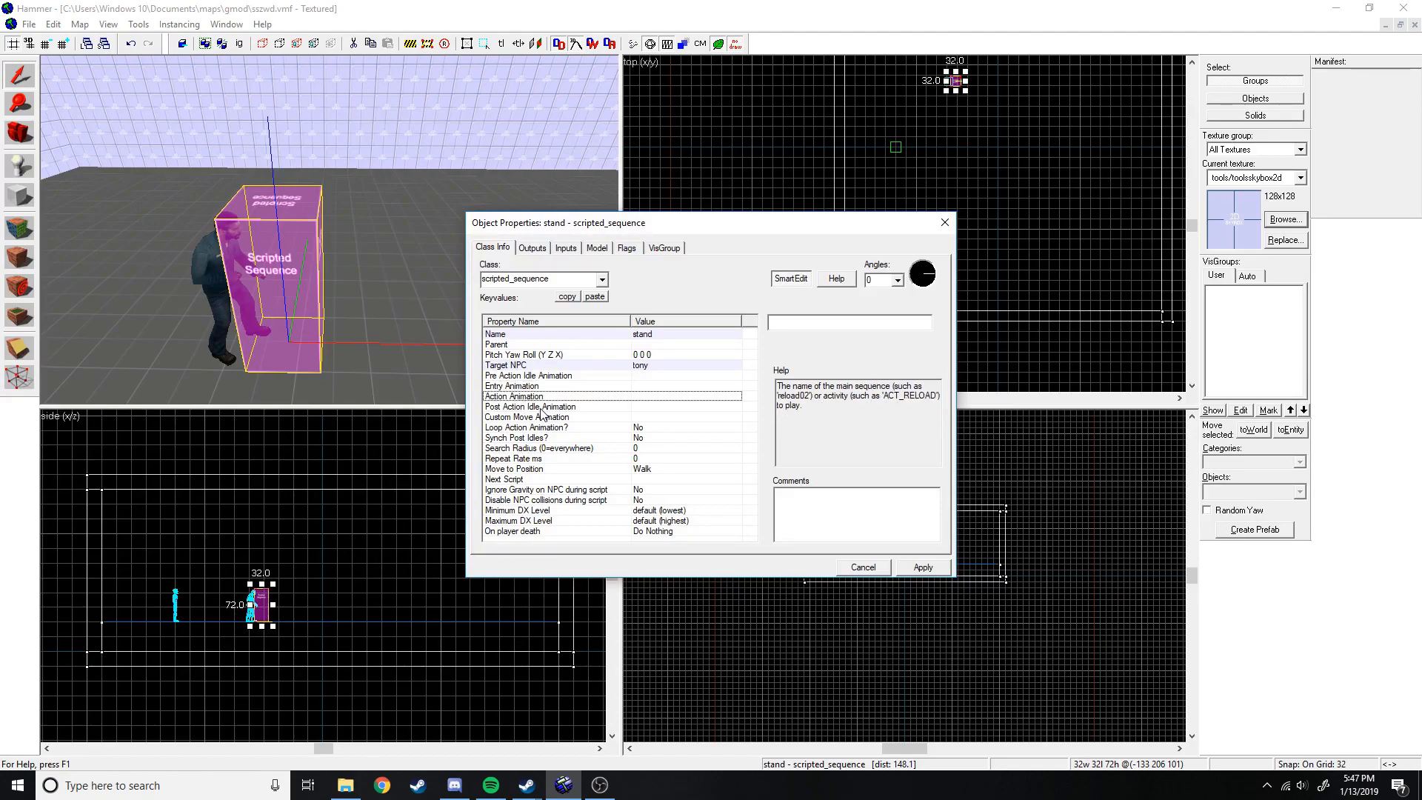
pyautogui.click(531, 406)
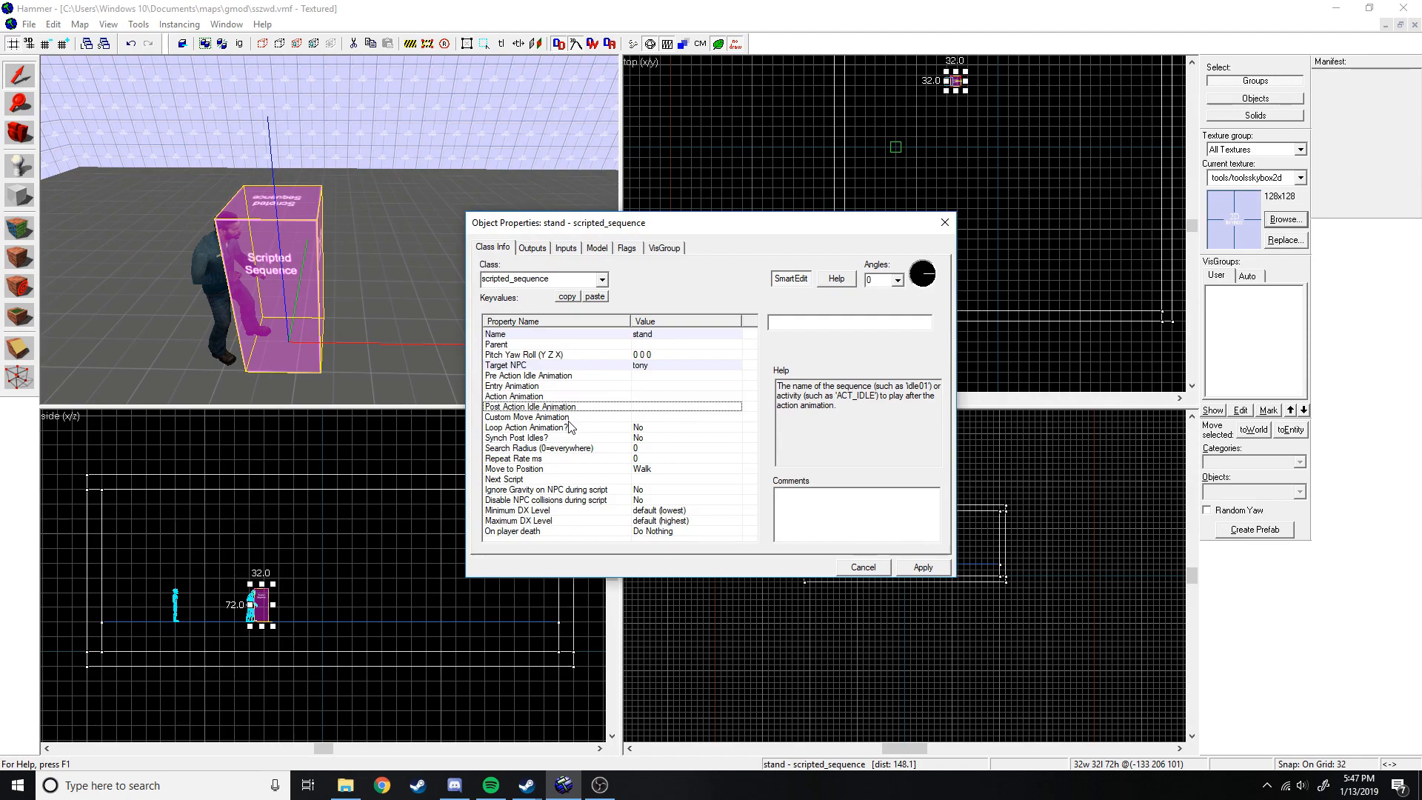
pyautogui.click(526, 427)
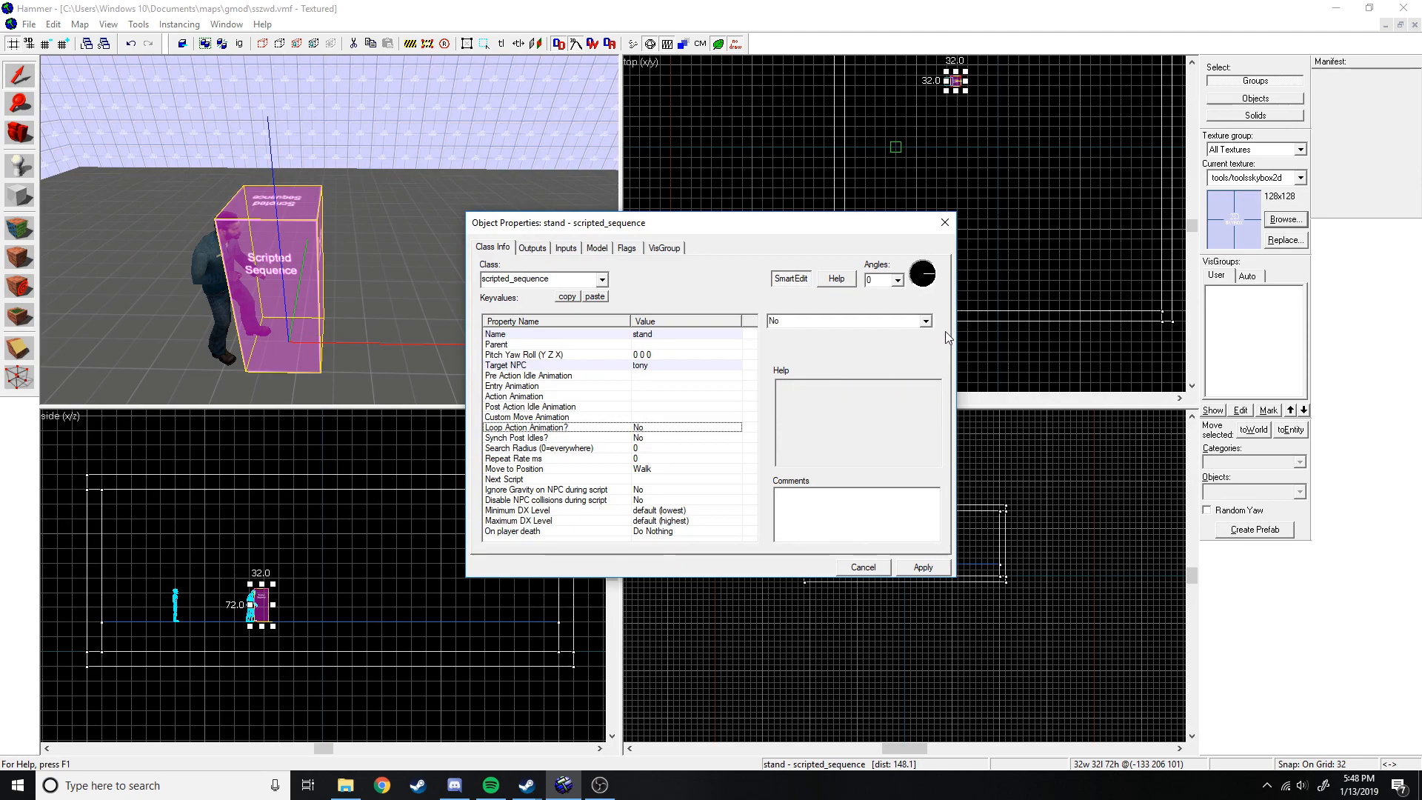
pyautogui.click(527, 406)
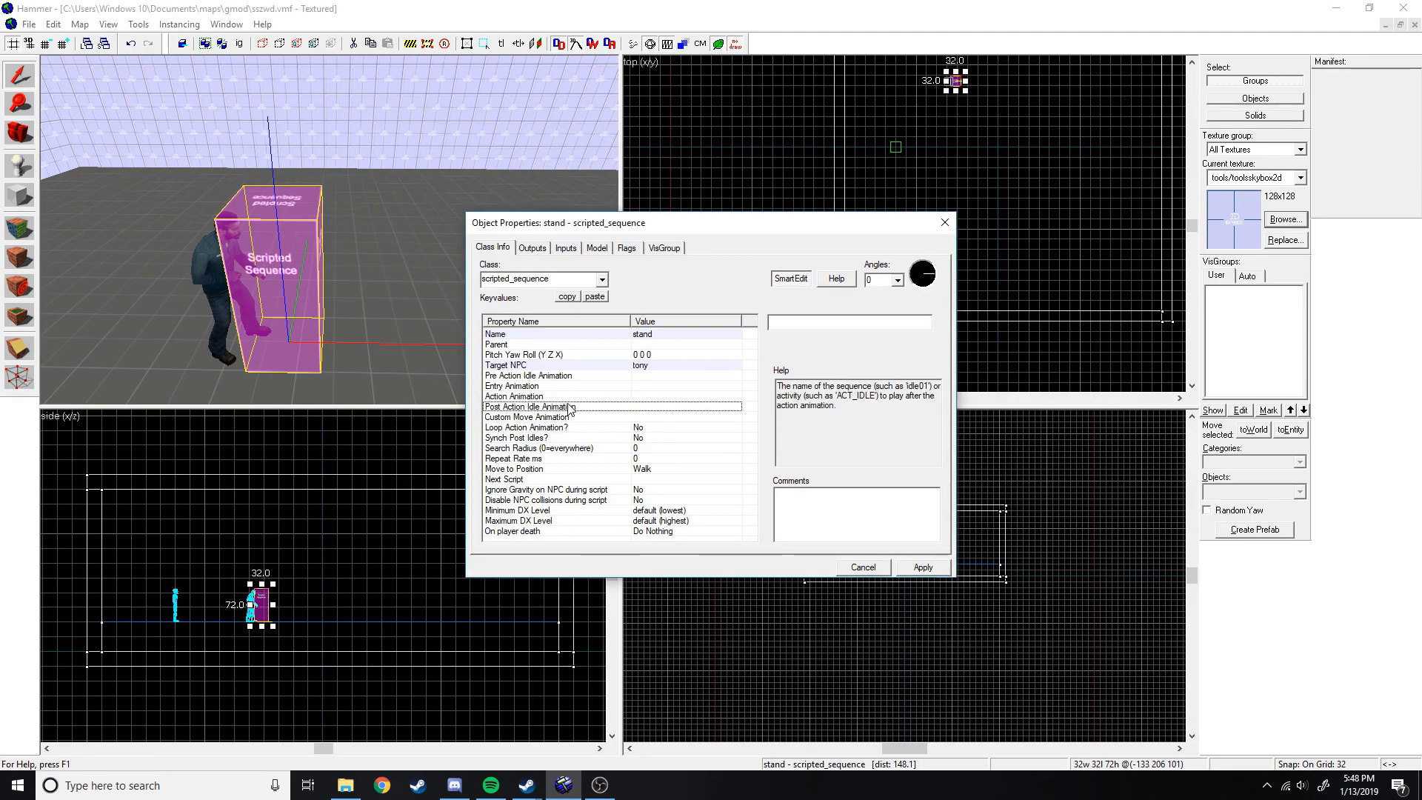
# Review the action animation and Name keyvalues, then enable the No Interruptions flag.
pyautogui.click(514, 397)
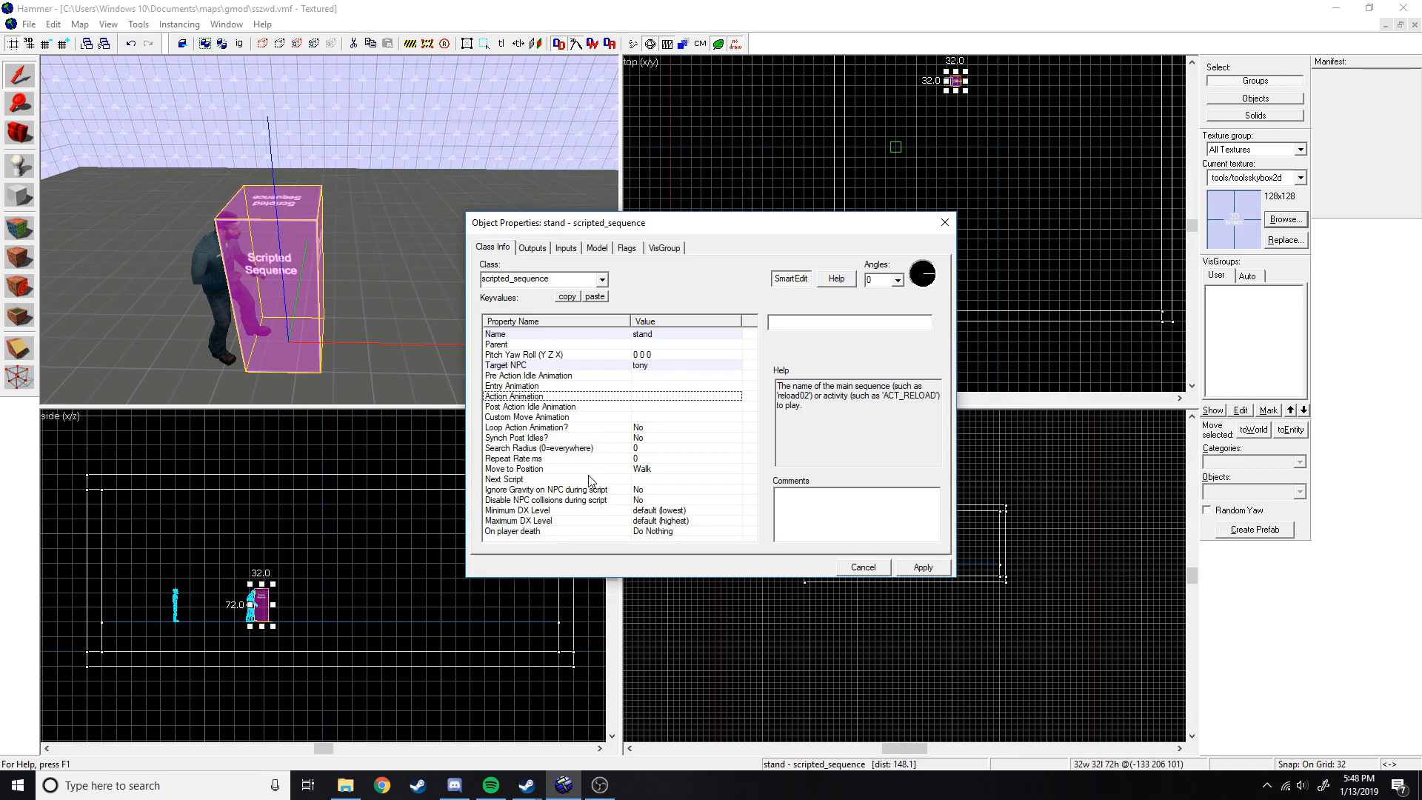
pyautogui.moveTo(602, 482)
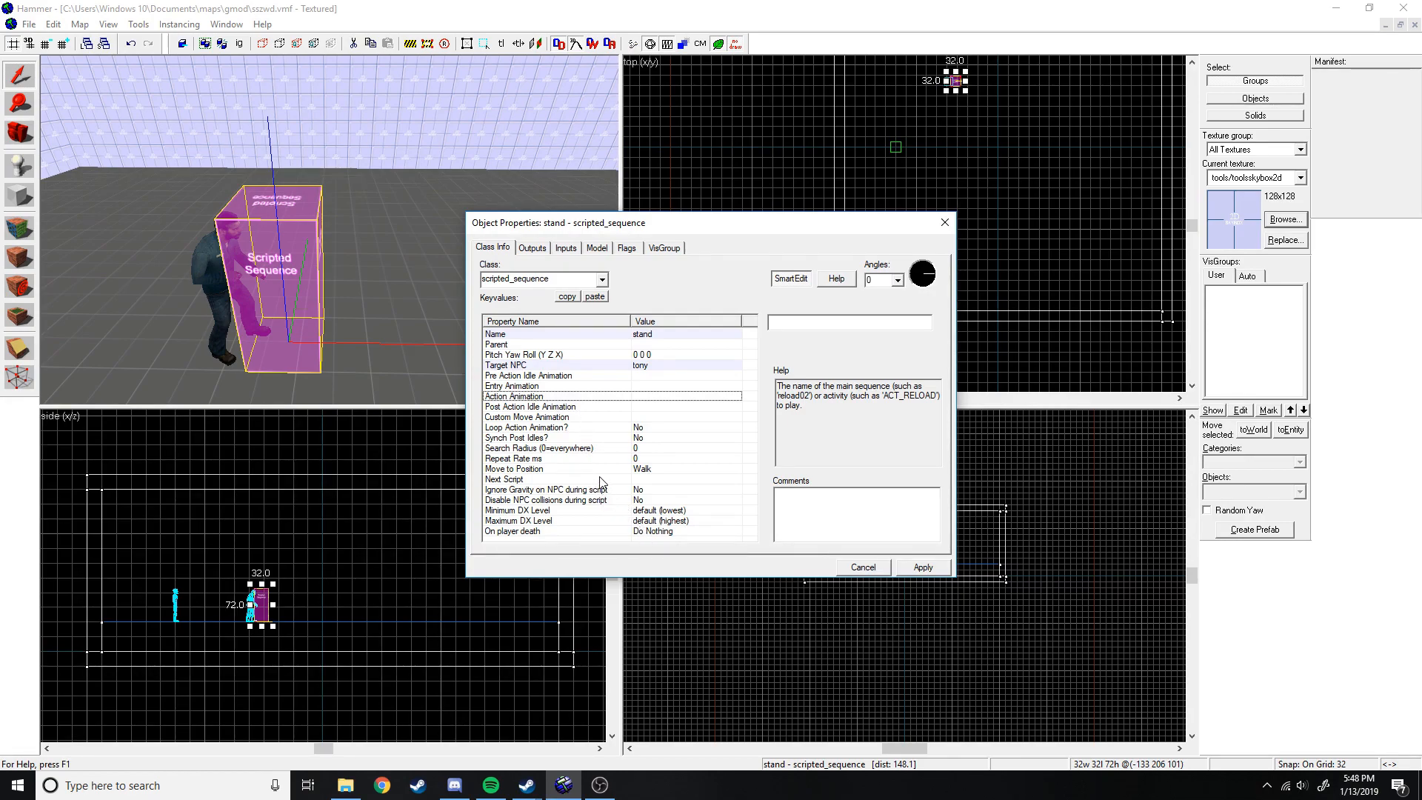
pyautogui.click(503, 478)
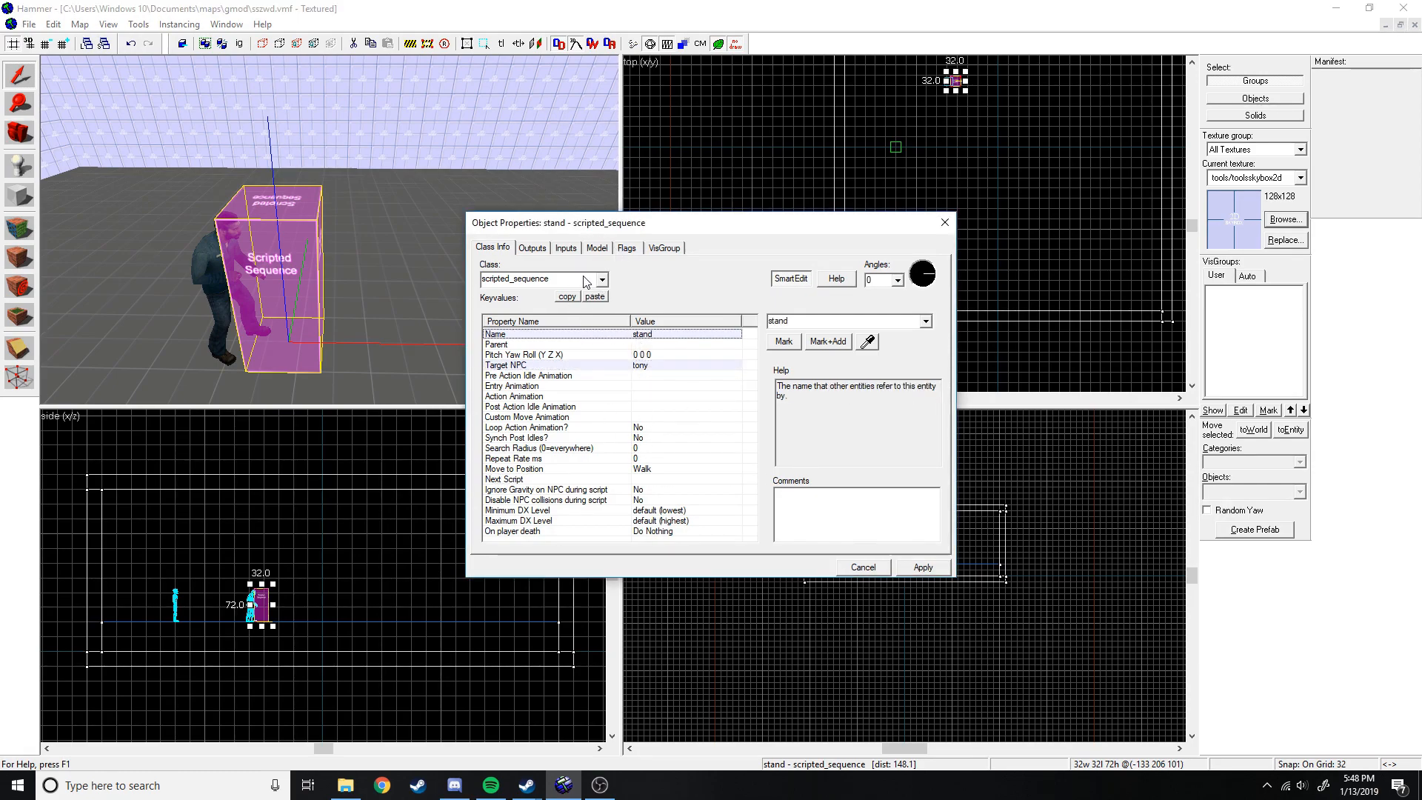
pyautogui.click(625, 247)
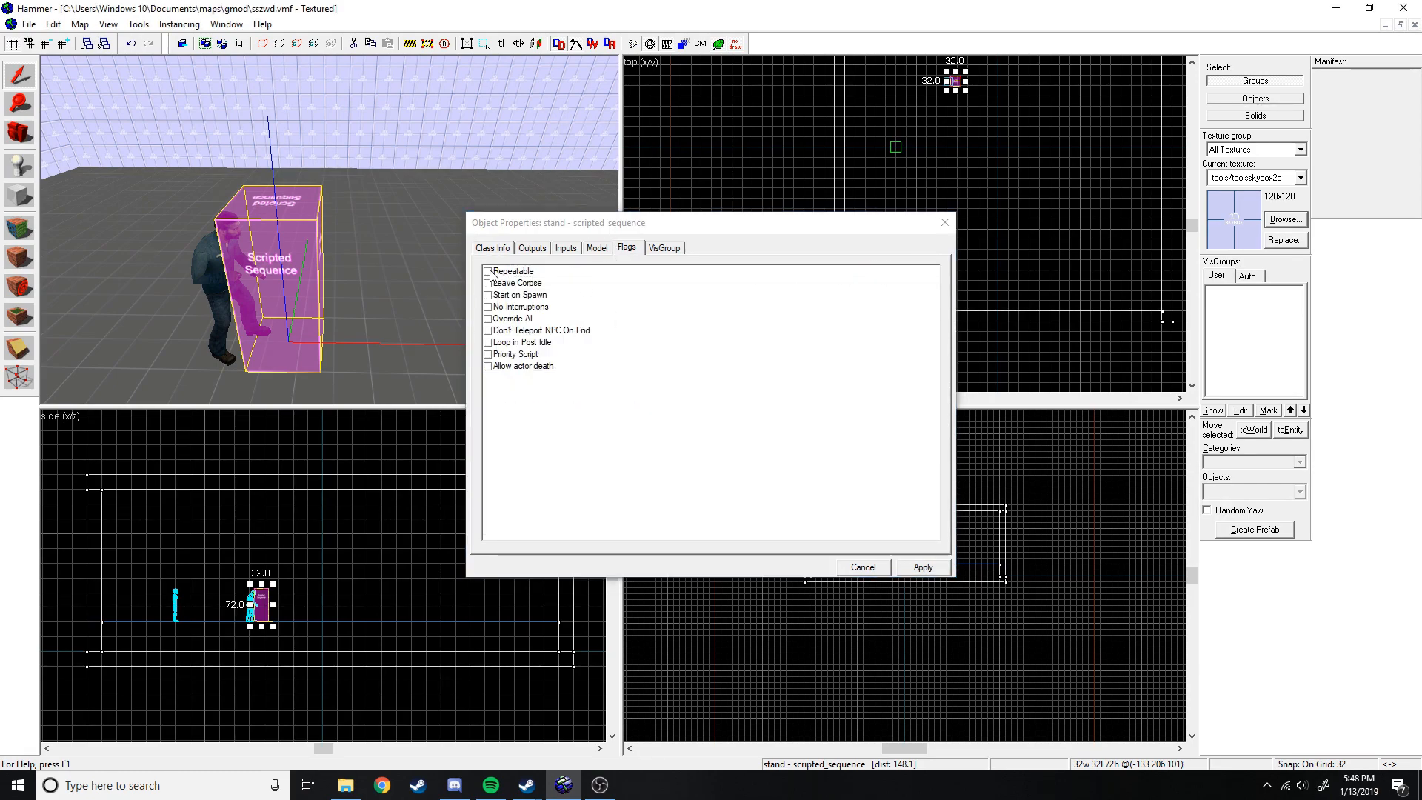
pyautogui.click(487, 307)
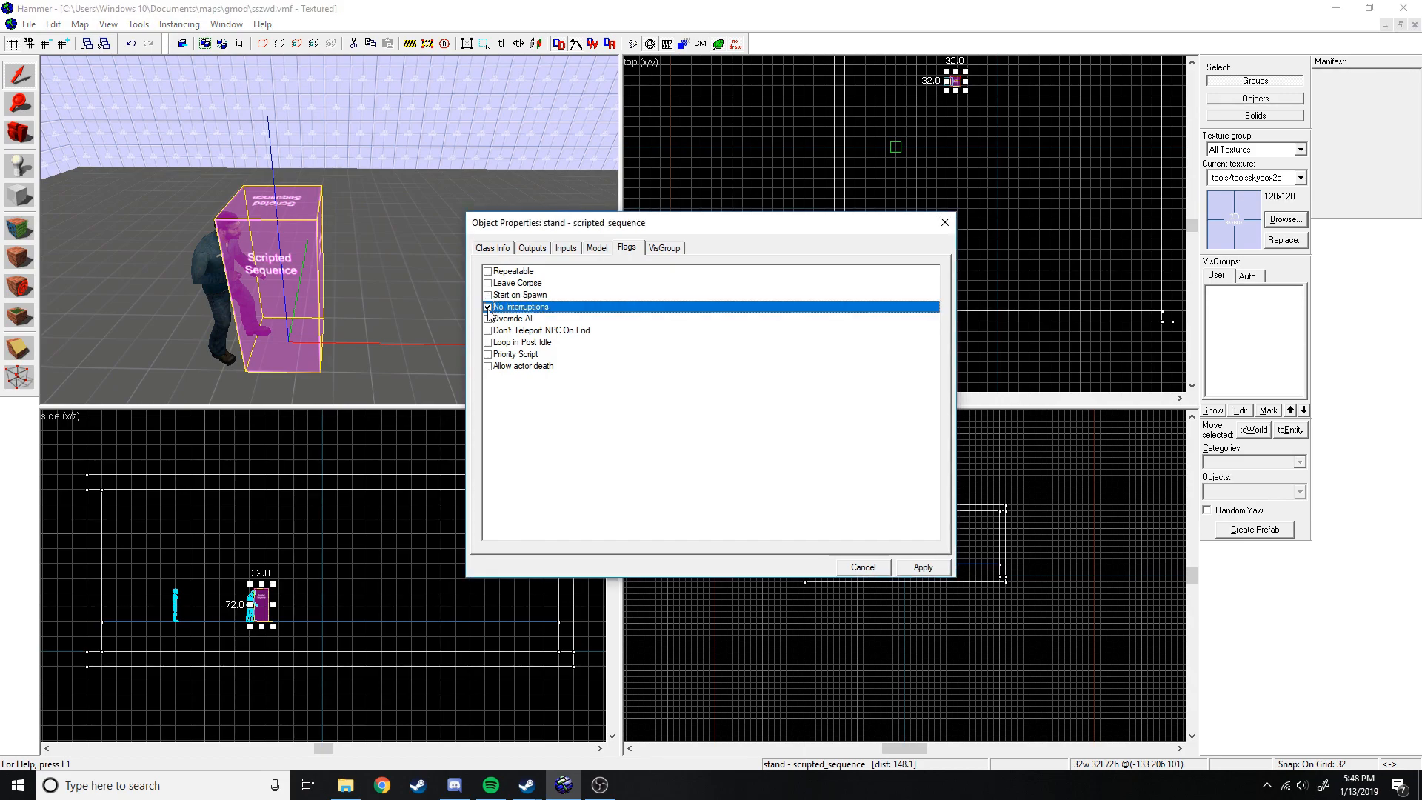
# Enable Override AI, tick then untick Allow actor death, and close the properties.
pyautogui.click(487, 319)
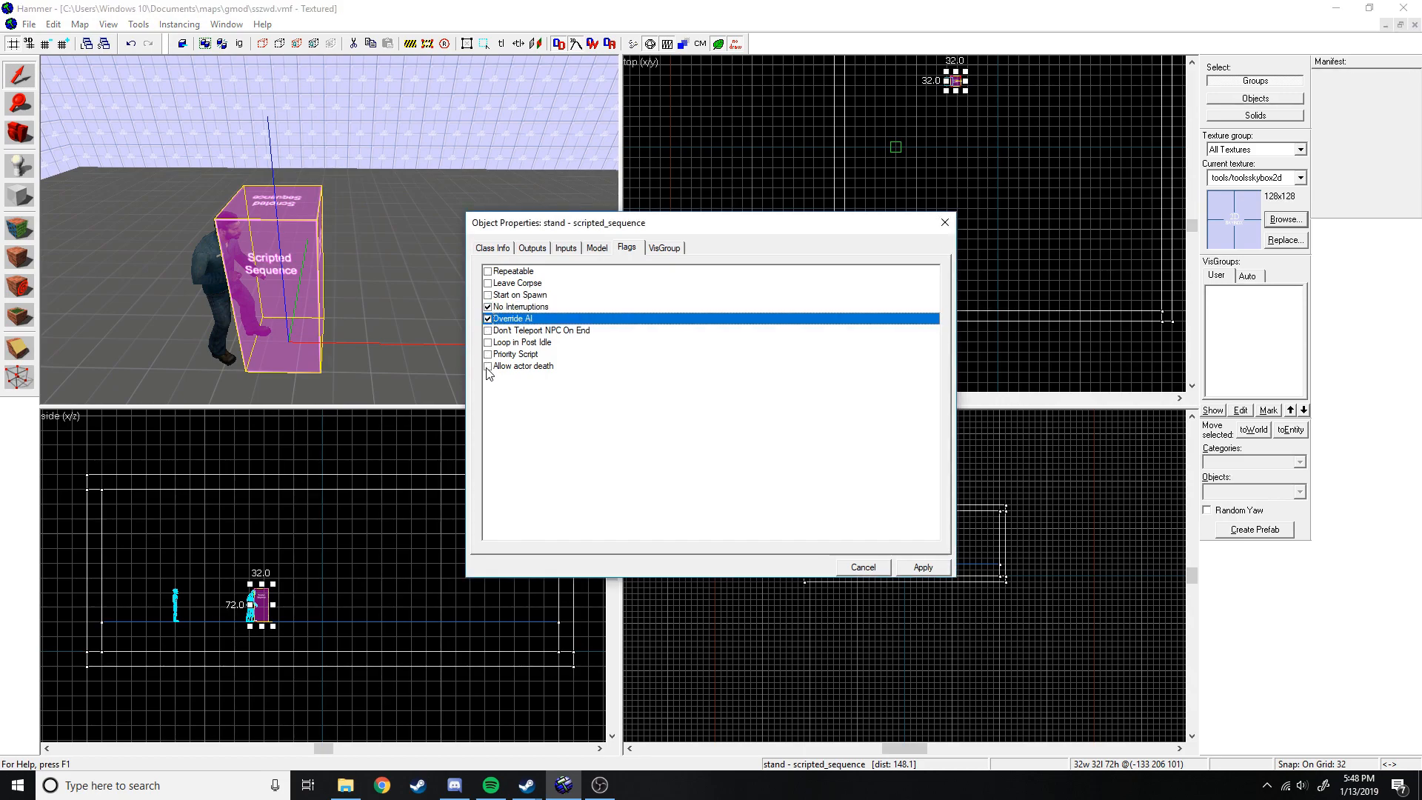
pyautogui.click(523, 366)
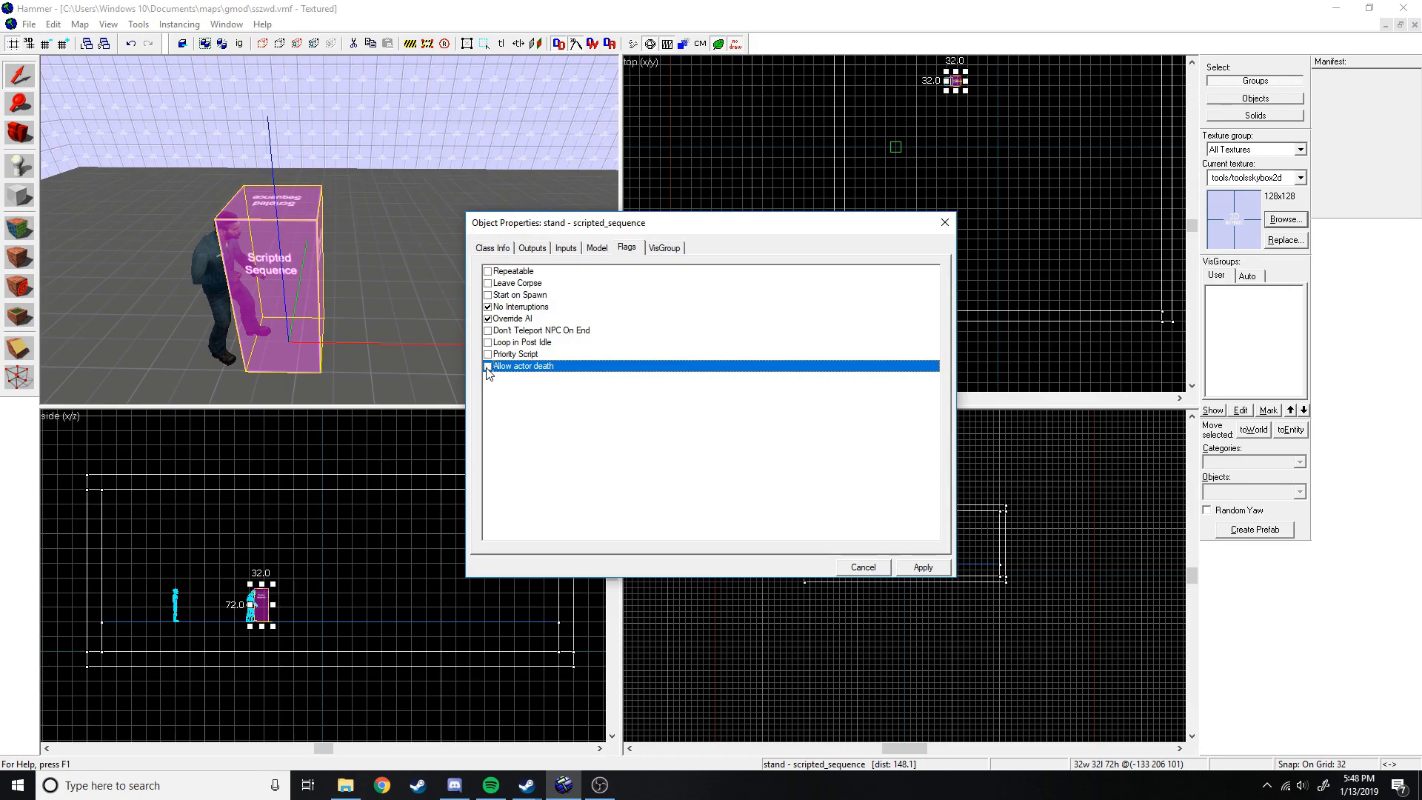
pyautogui.click(921, 568)
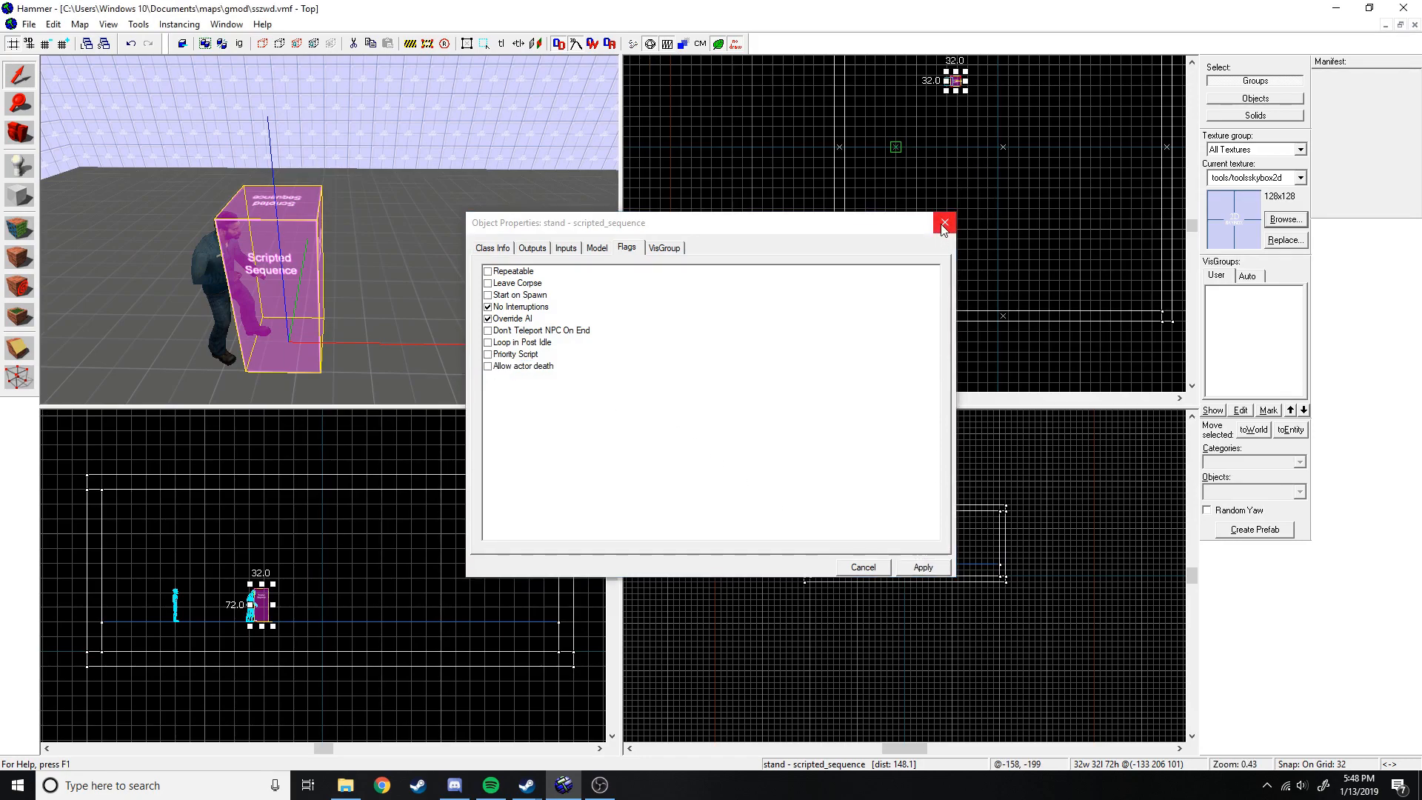
pyautogui.click(944, 223)
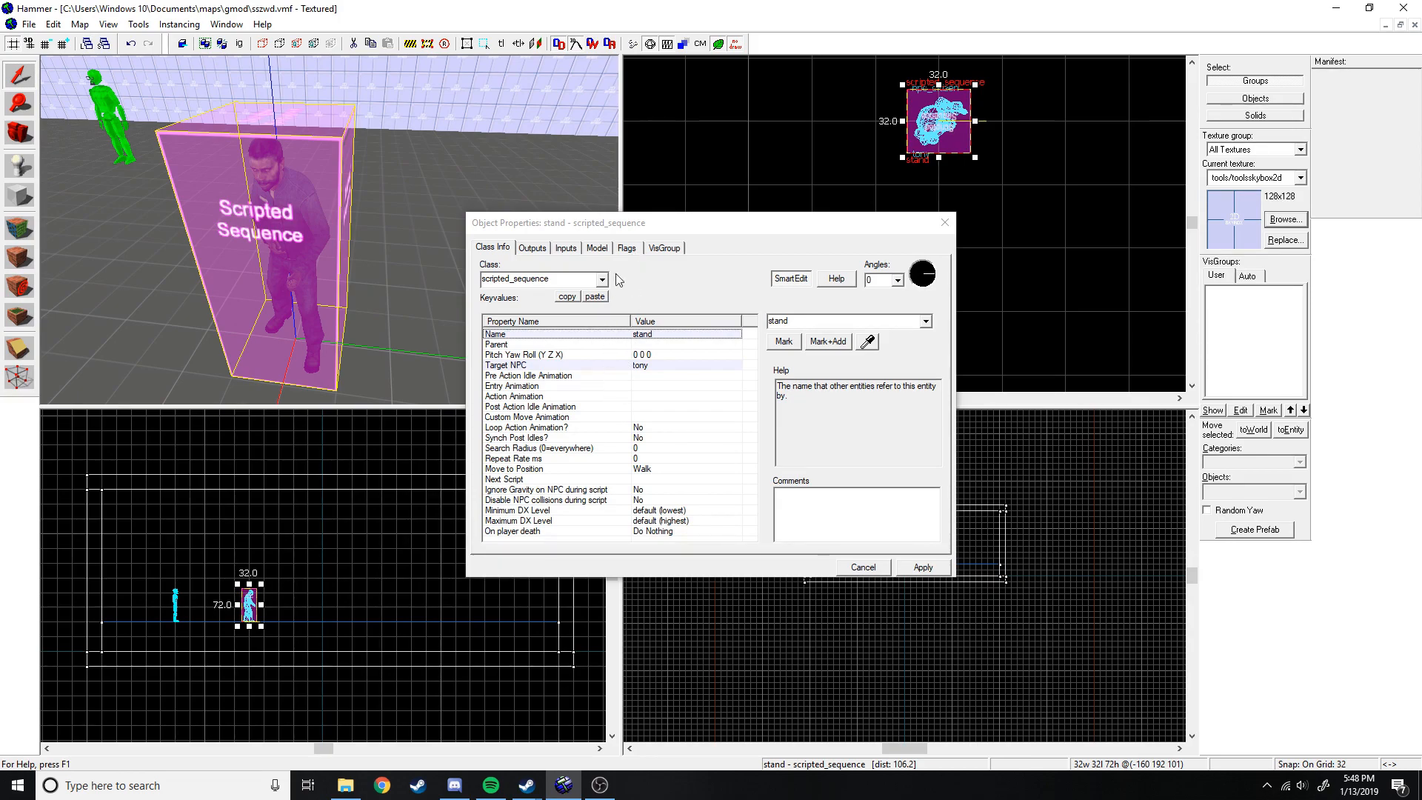
# Confirm the stand sequence's flags were kept, close its properties, and bring up tony's properties.
pyautogui.click(625, 248)
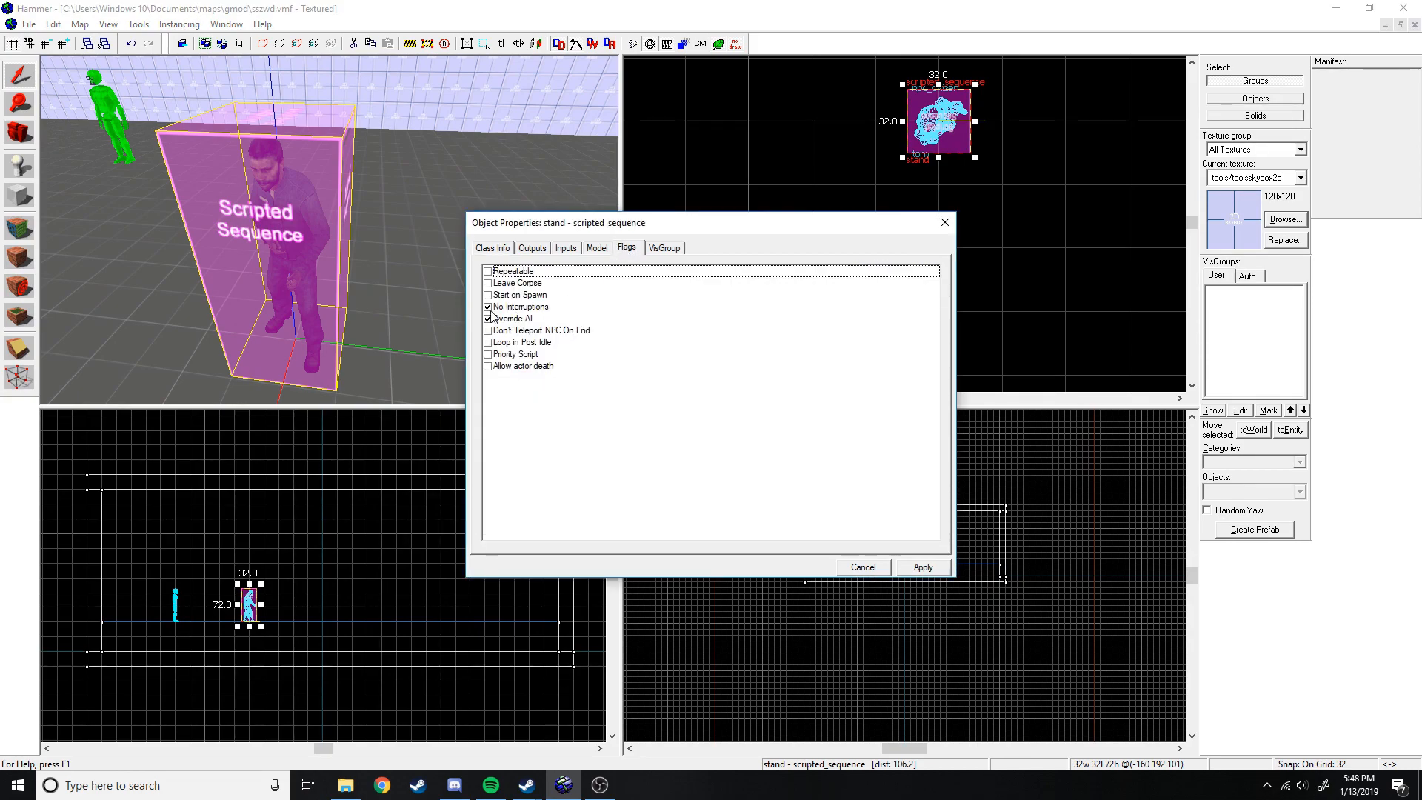
pyautogui.click(860, 567)
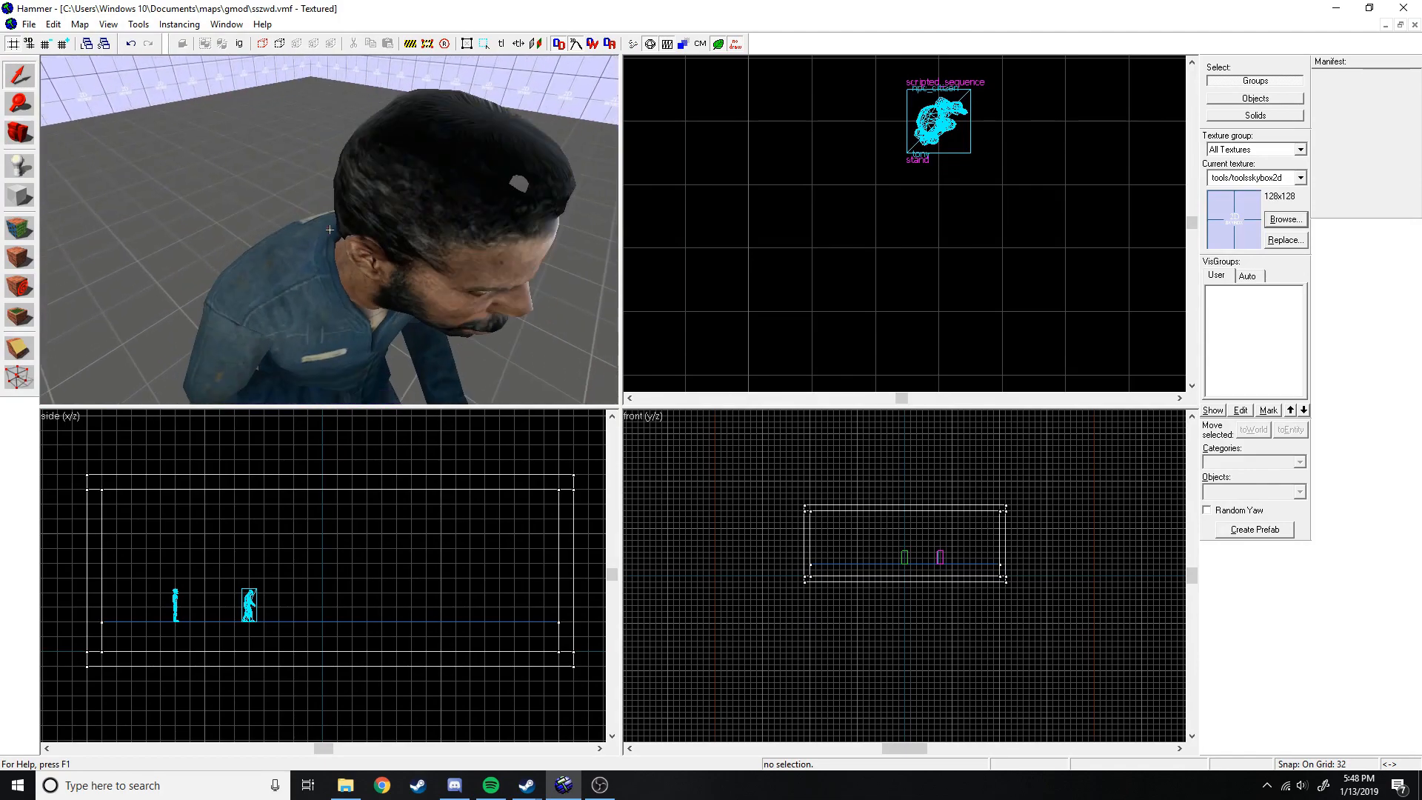
pyautogui.doubleClick(249, 604)
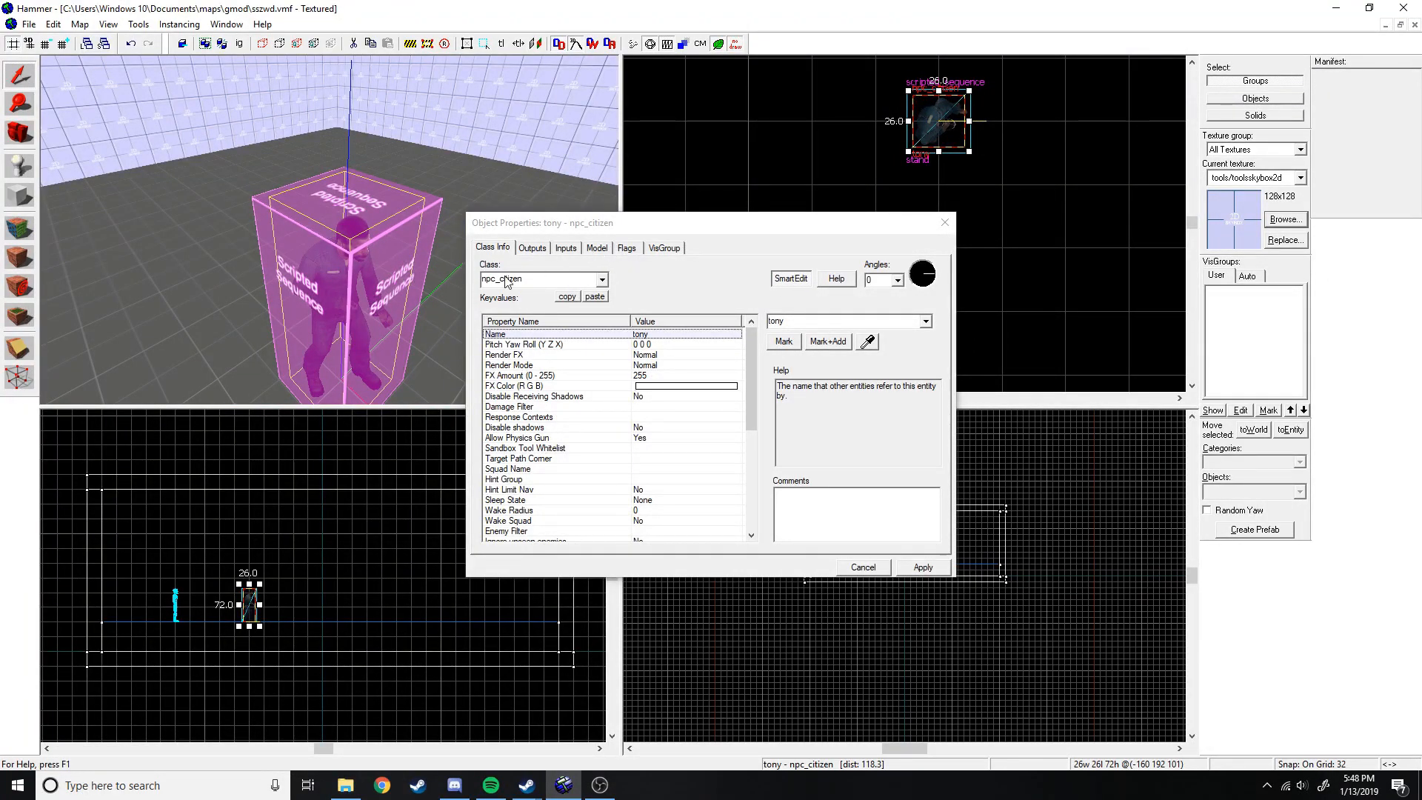
# Preview a sit-on-ground animation on tony from the Model sequence list.
pyautogui.click(595, 247)
pyautogui.write('sit')
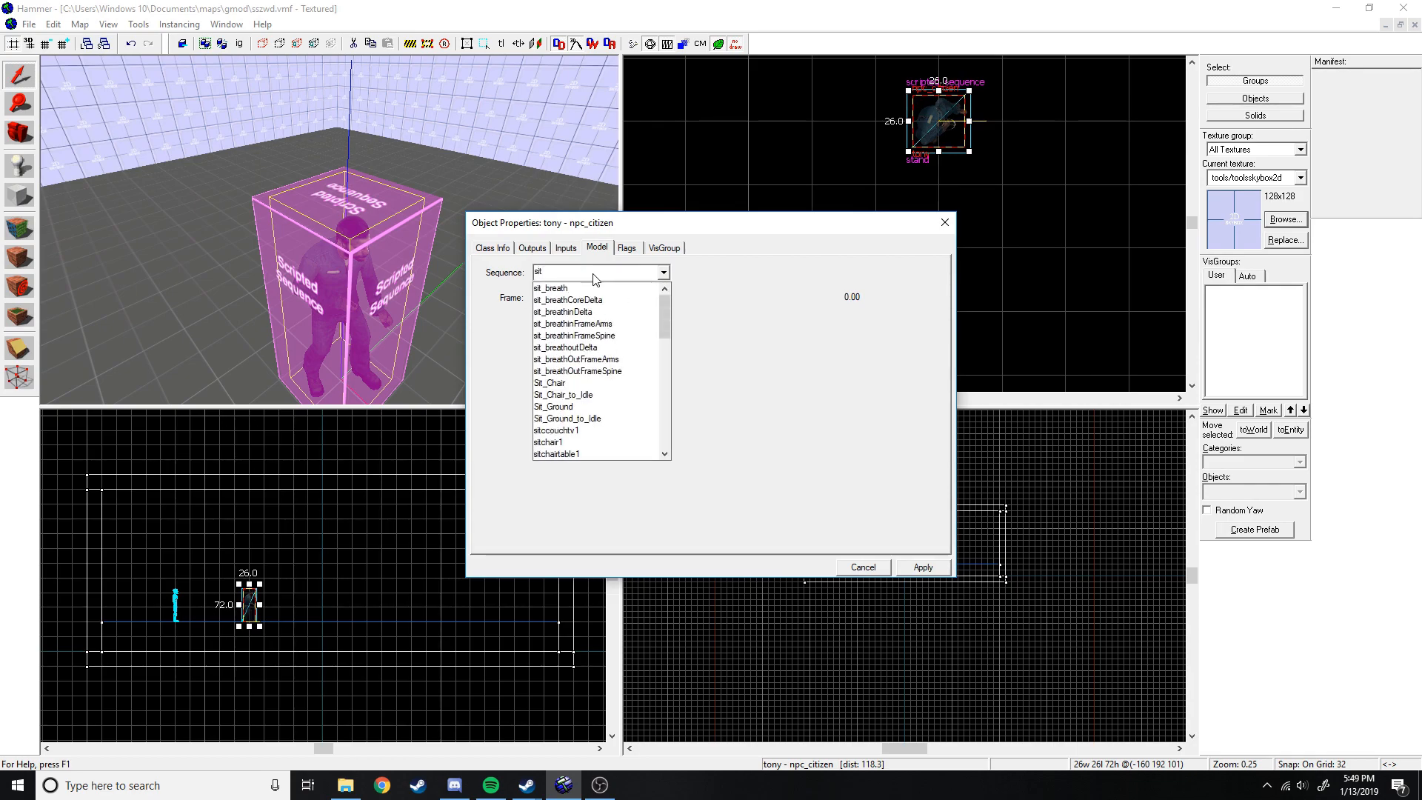
pyautogui.click(553, 405)
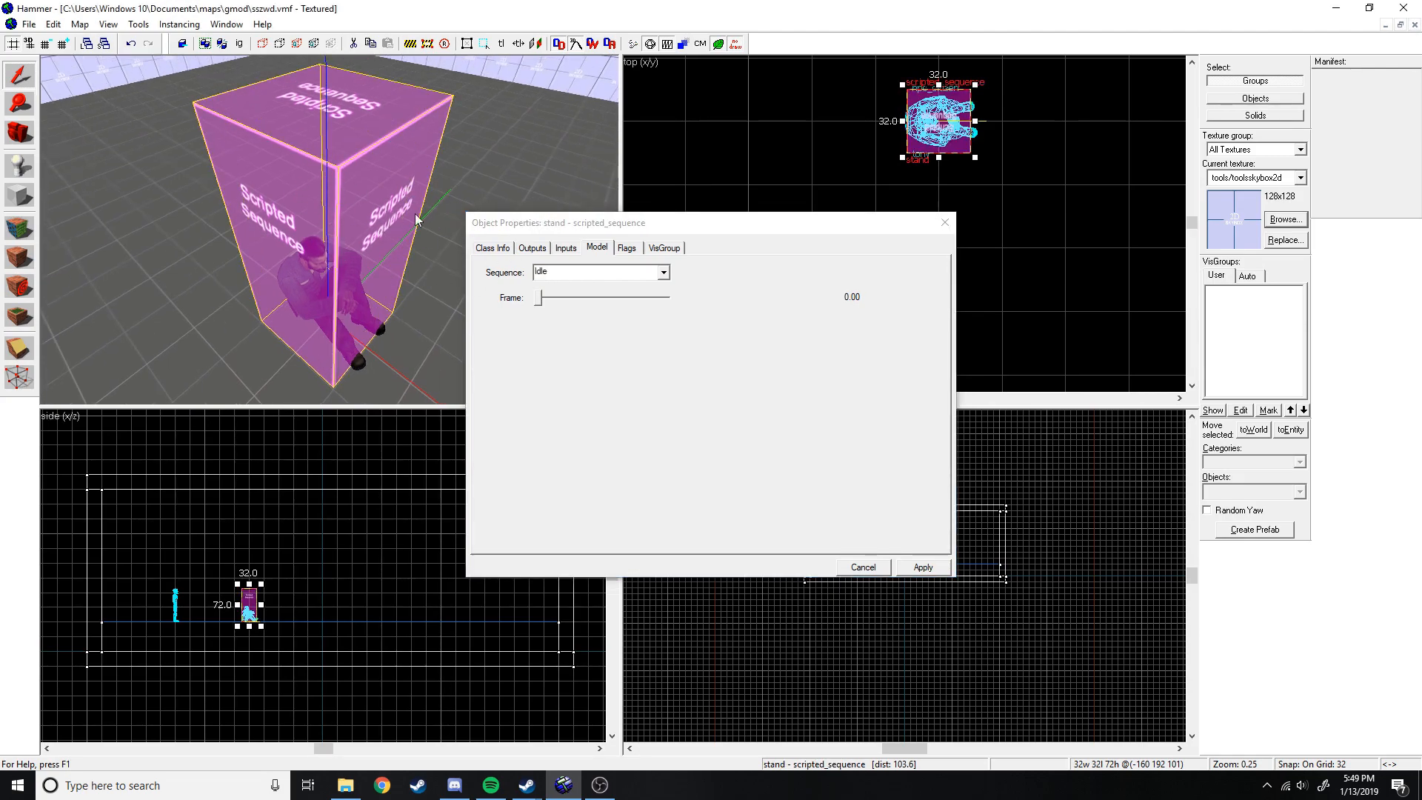
# Set the stand sequence's Pre Action Idle Animation to sit_ground, then show tony's properties.
pyautogui.click(492, 247)
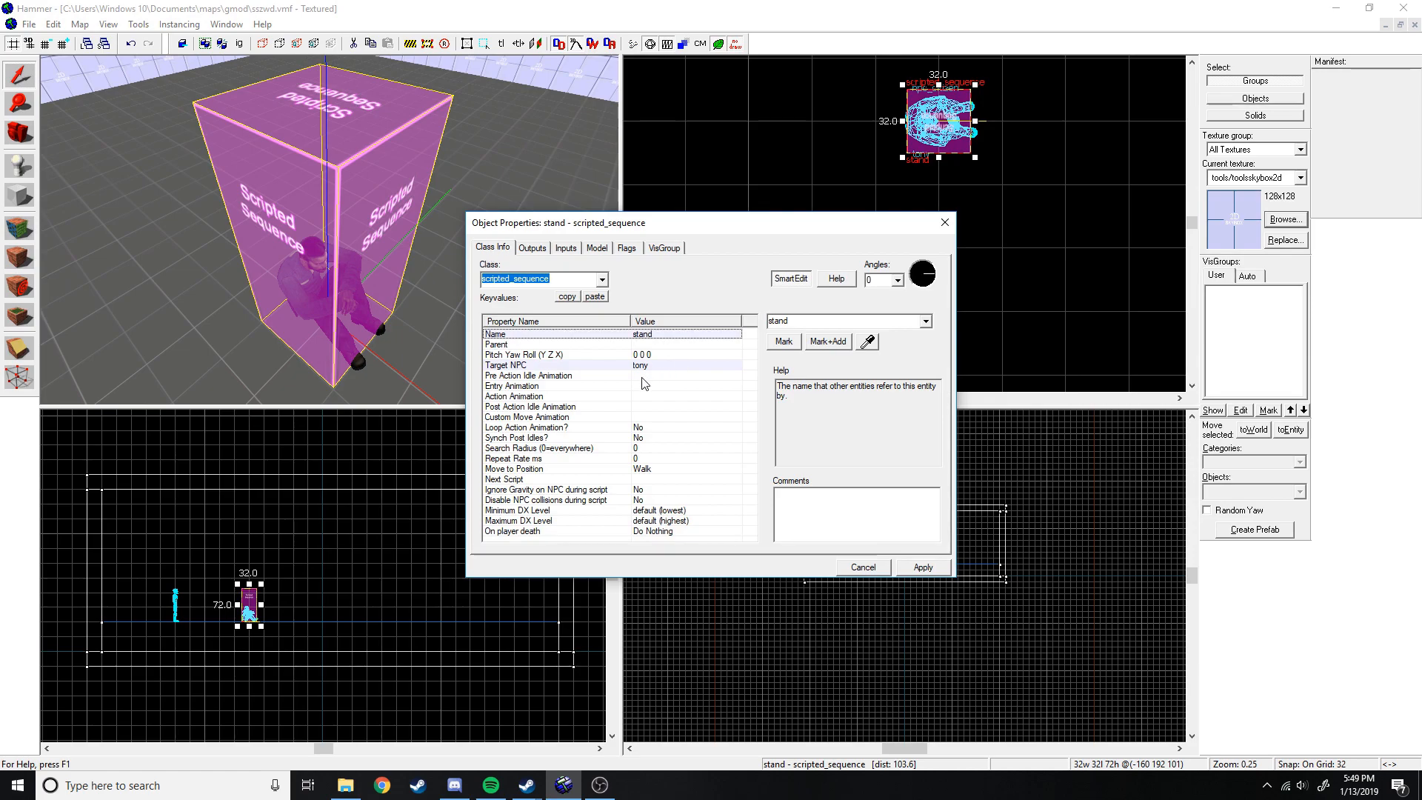
pyautogui.click(527, 375)
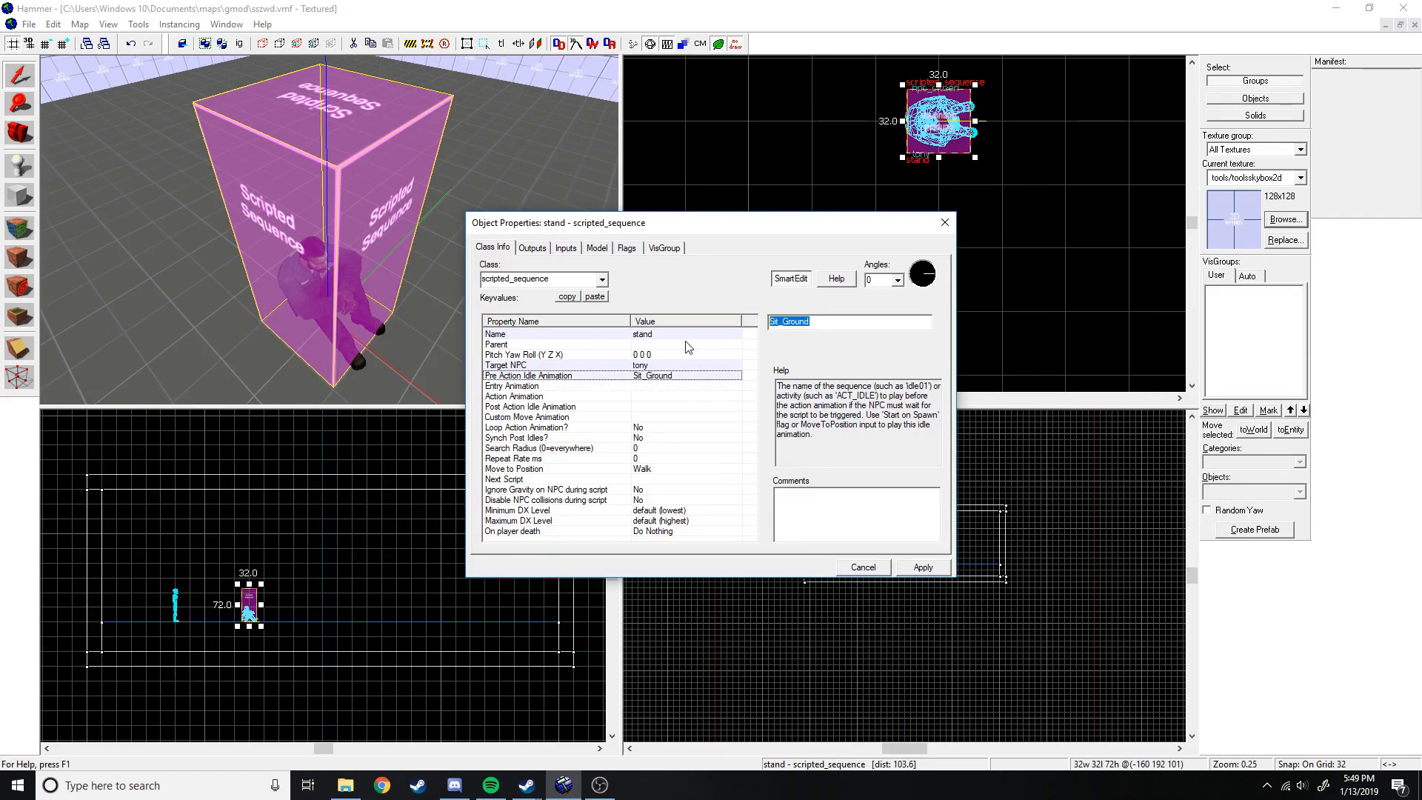
pyautogui.write('sit_grou')
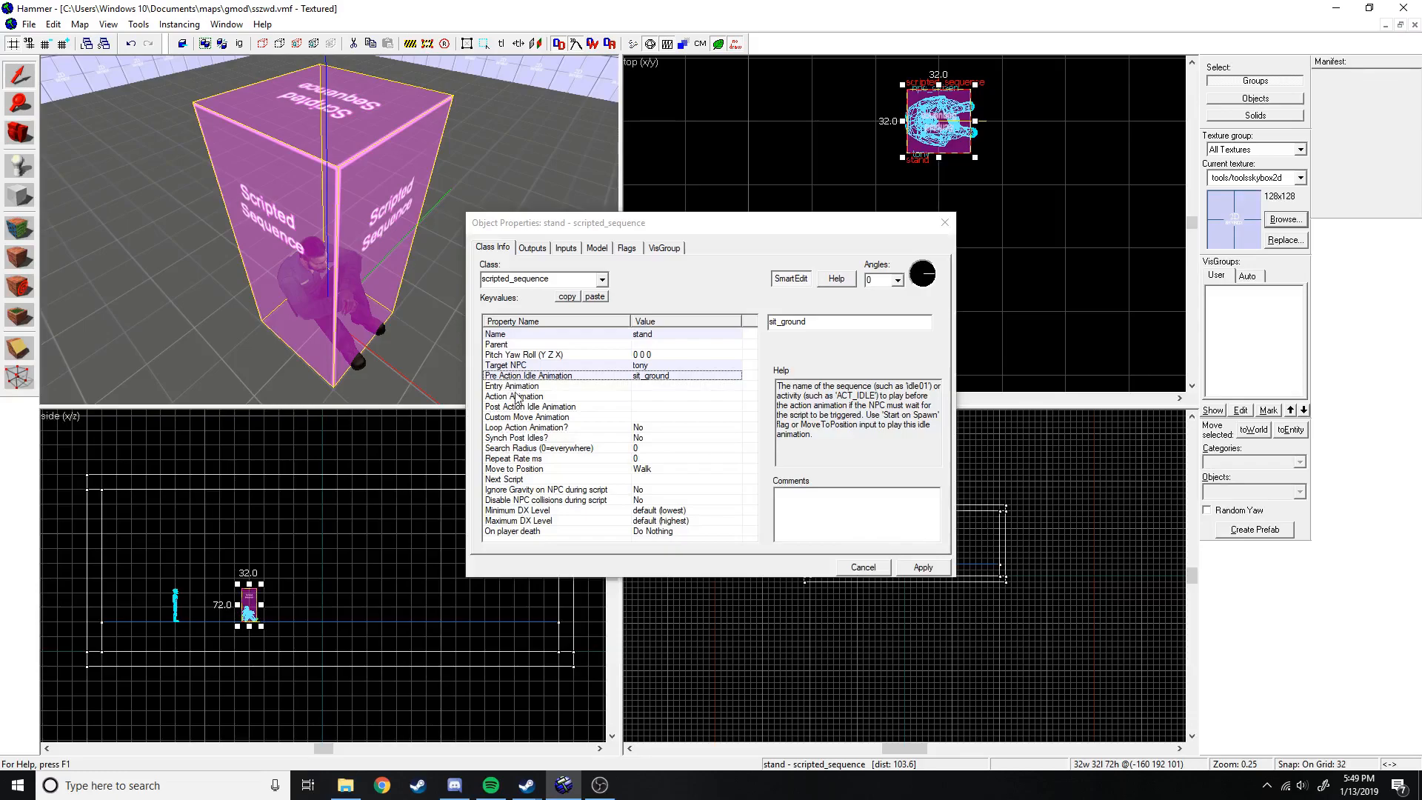
pyautogui.click(512, 385)
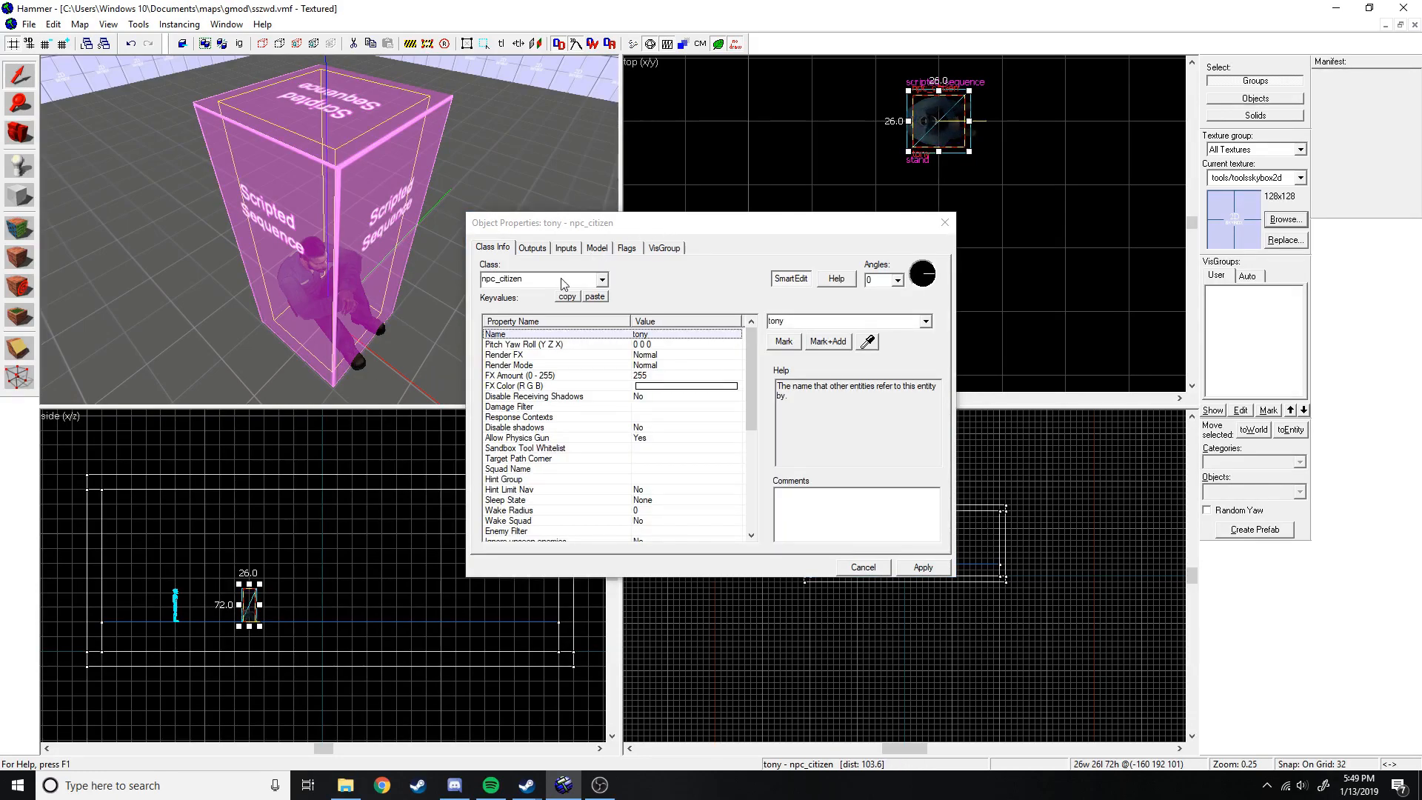
# Preview Sit_Ground_to_Idle on tony's Model tab, then reselect the stand scripted_sequence.
pyautogui.click(564, 248)
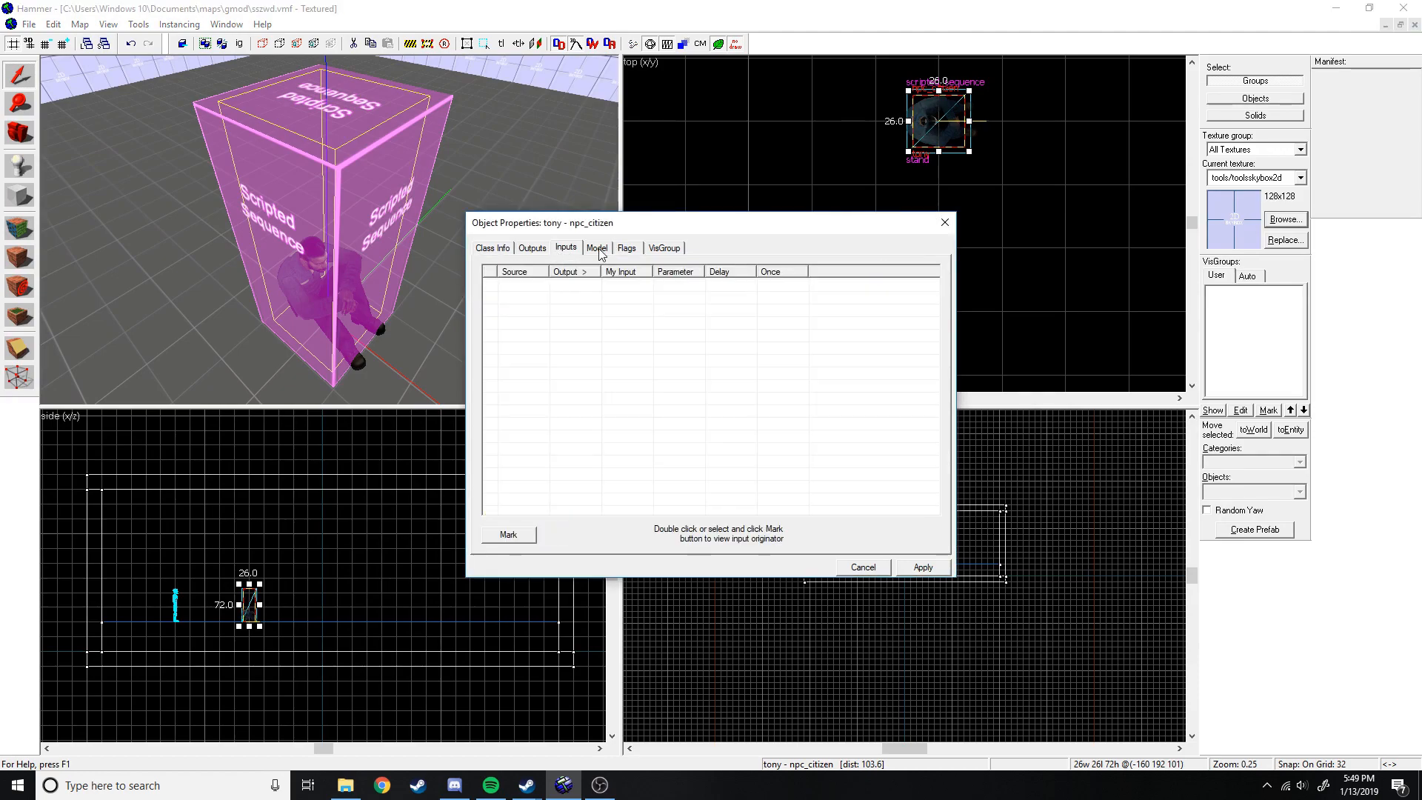
pyautogui.click(597, 247)
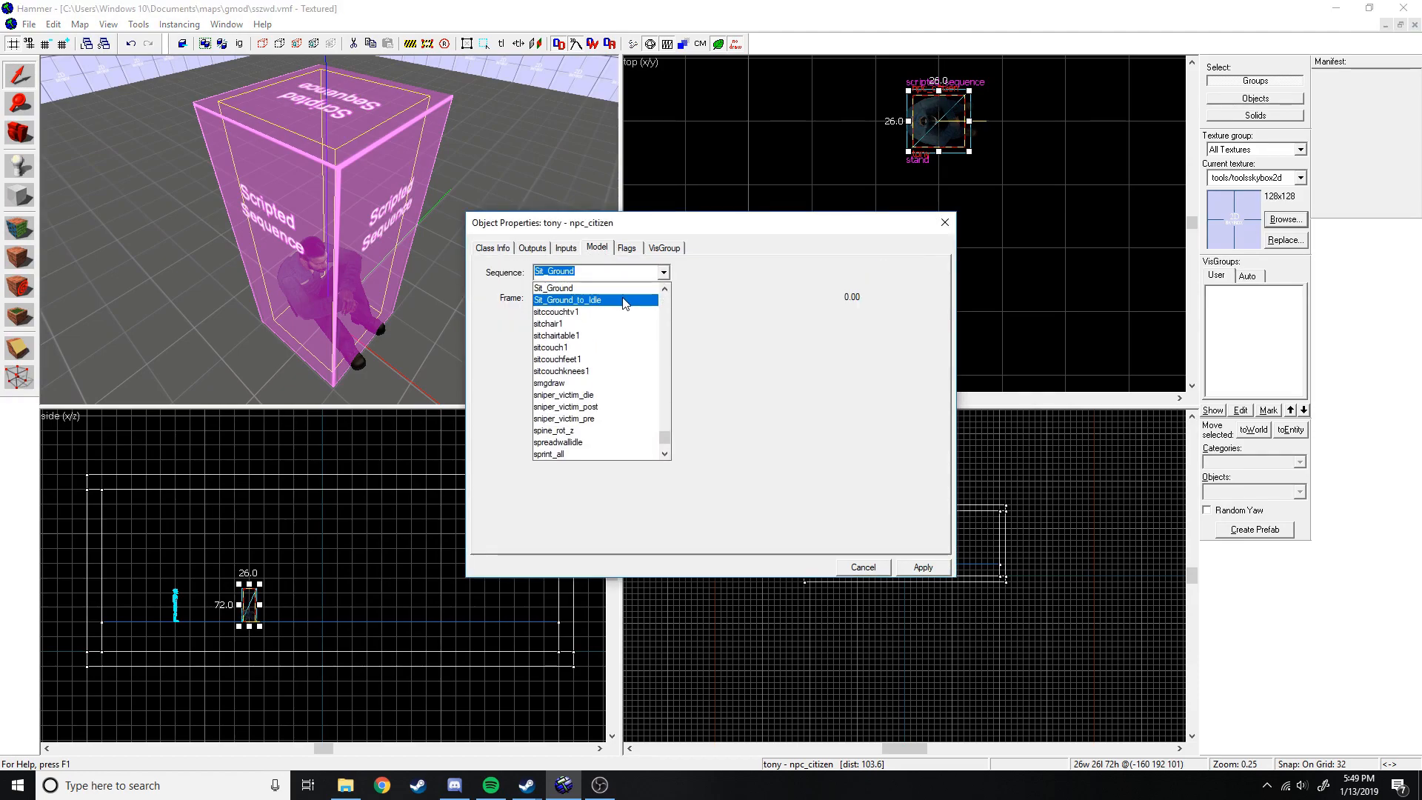
pyautogui.click(567, 301)
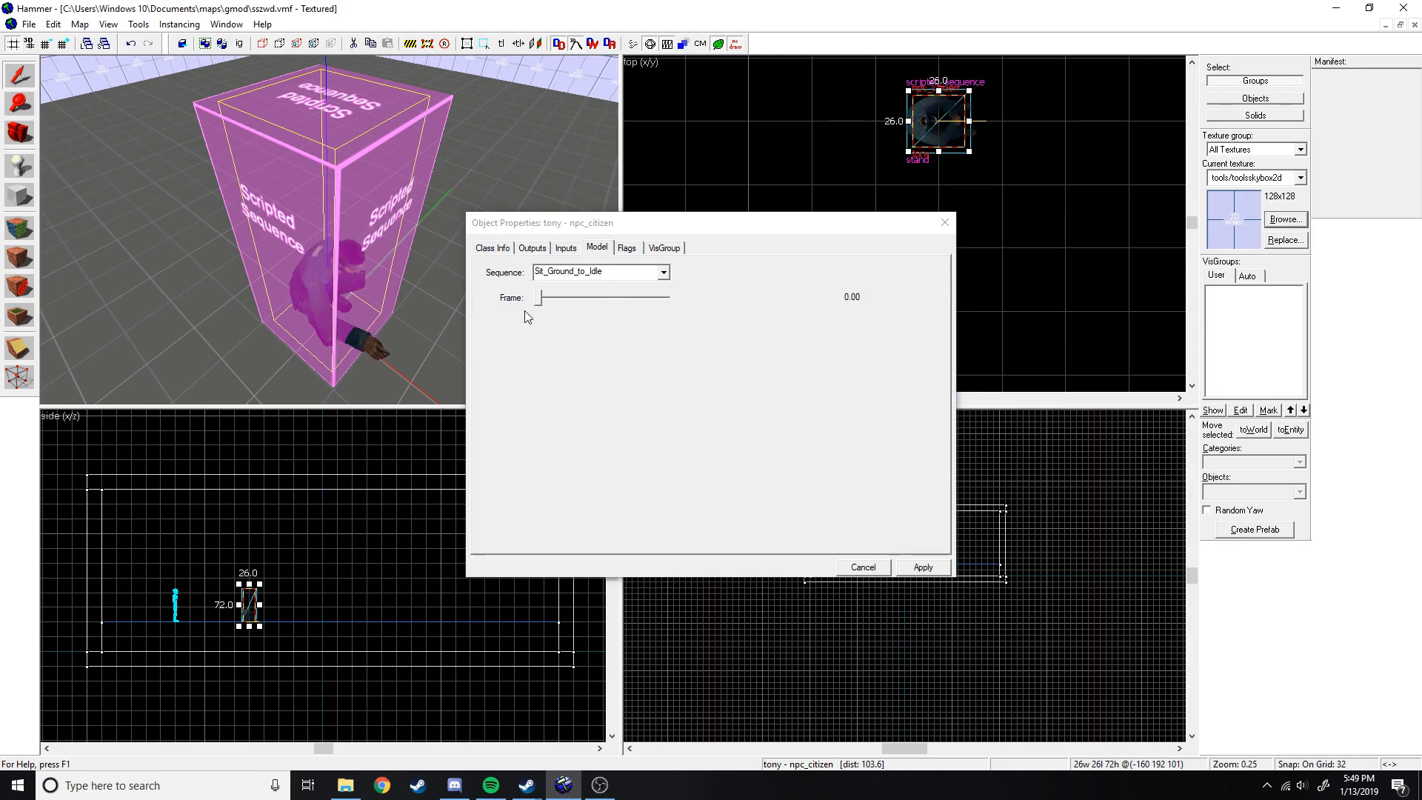
pyautogui.tripleClick(598, 270)
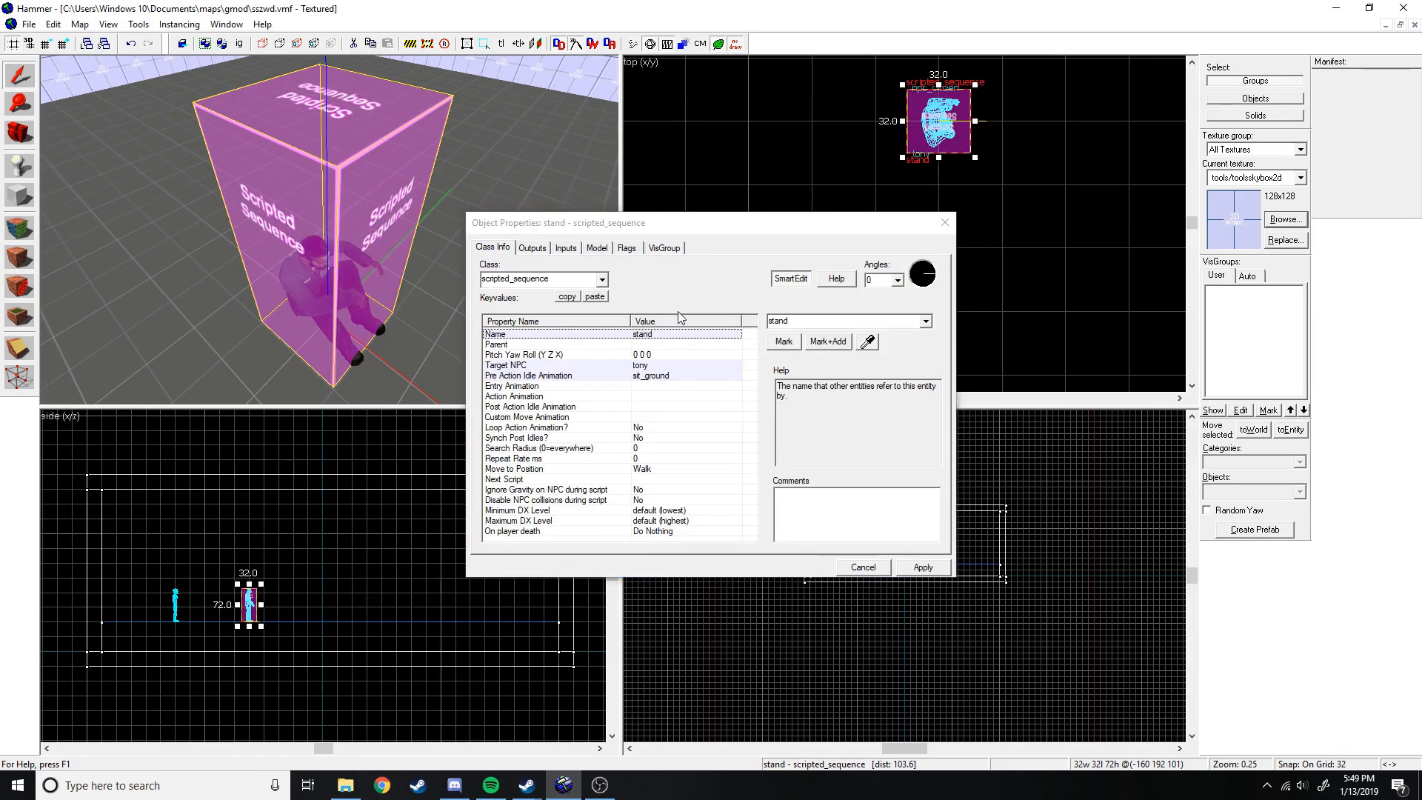
# Set stand's Action Animation to Sit_Ground_to_Idle and apply the settings.
pyautogui.click(514, 397)
pyautogui.write('Sit_Ground_to_Idle')
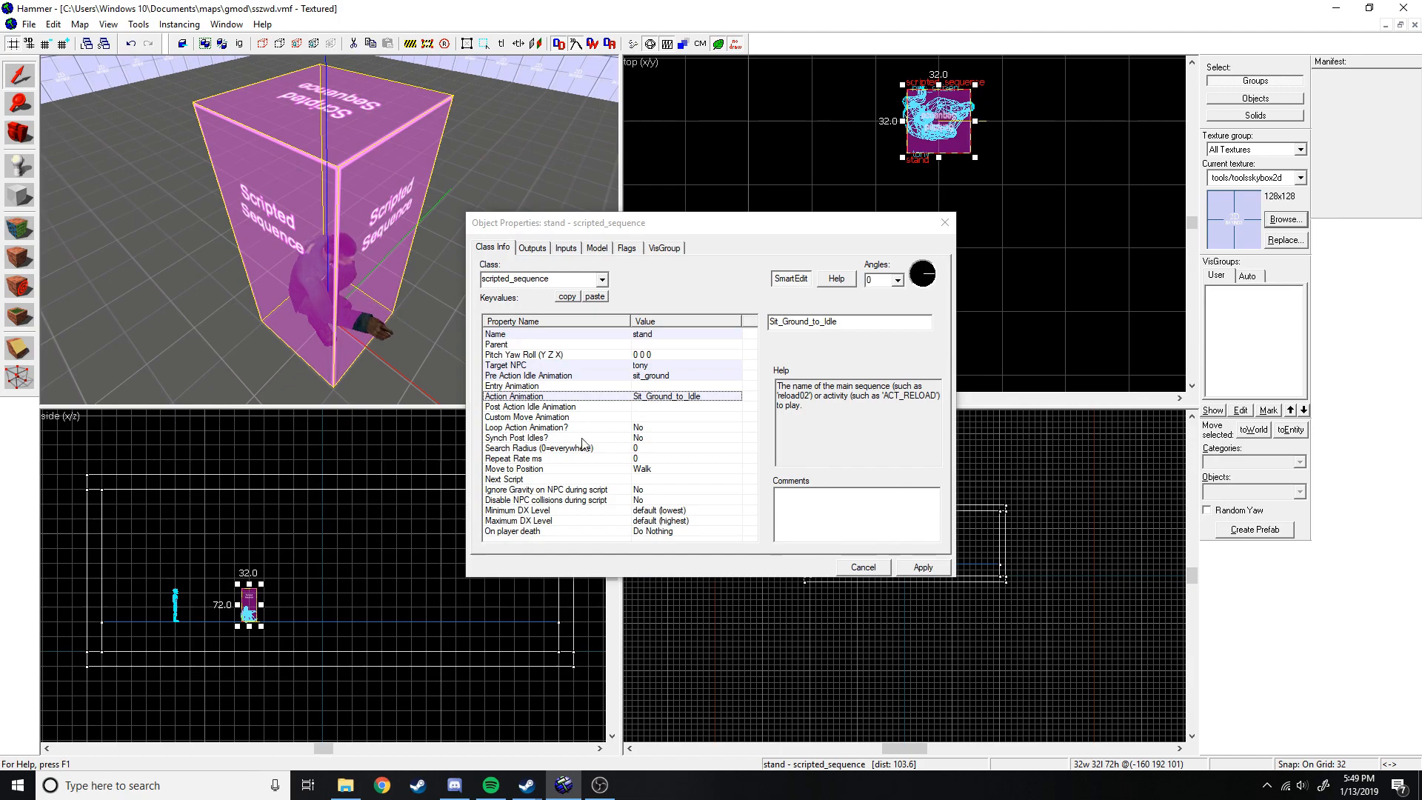
pyautogui.click(530, 406)
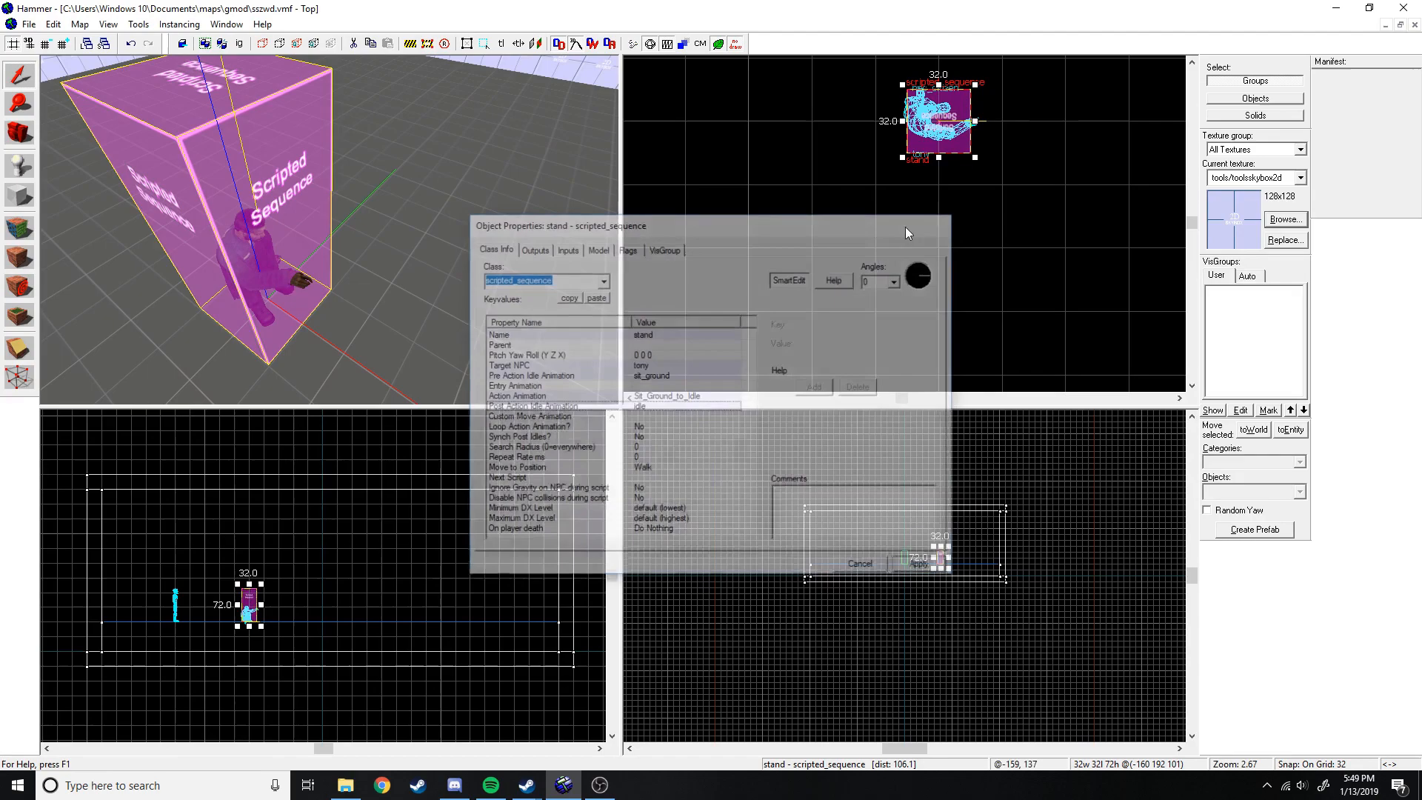
pyautogui.click(858, 563)
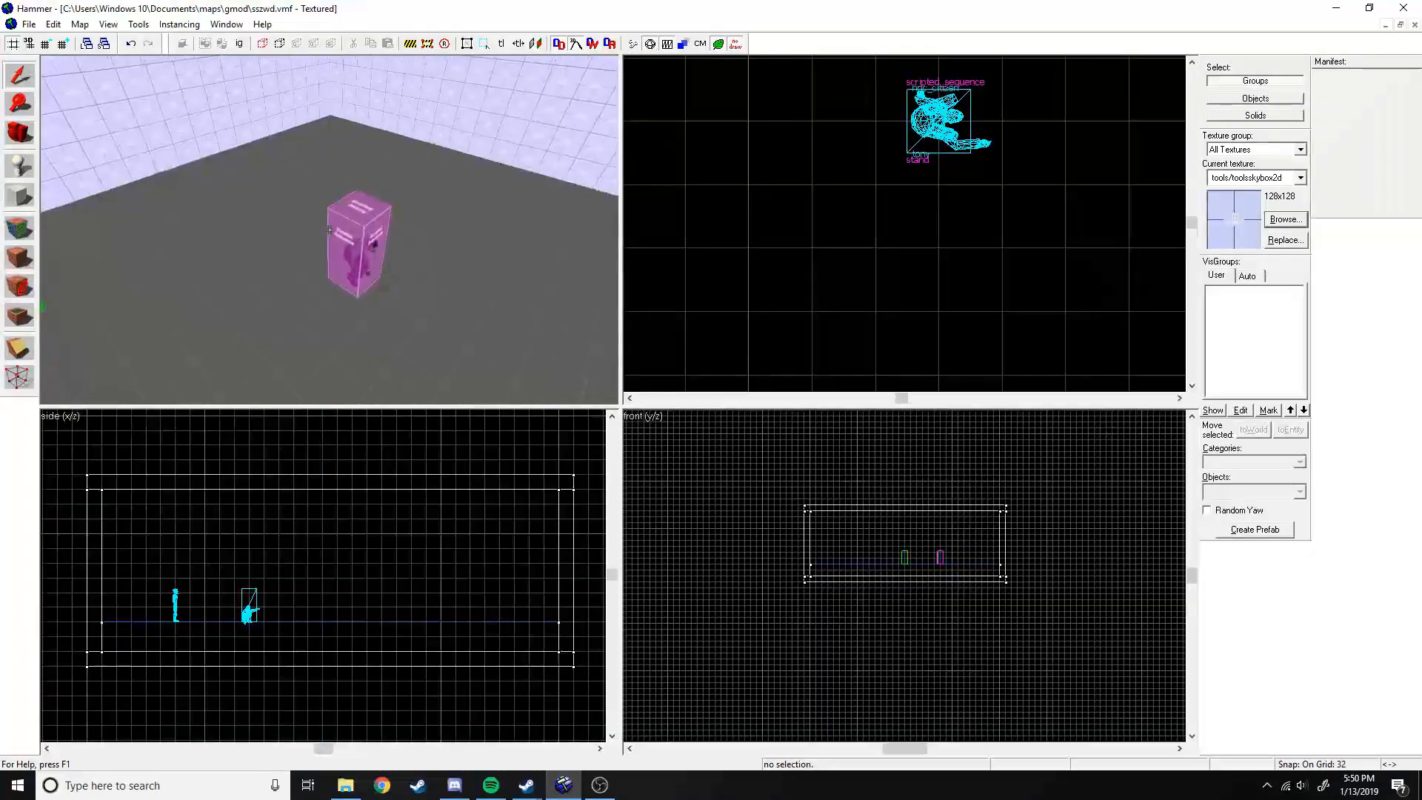
# Place a new entity beside stand and change its class to scripted_sequence.
pyautogui.moveTo(326, 227); pyautogui.dragTo(168, 232)
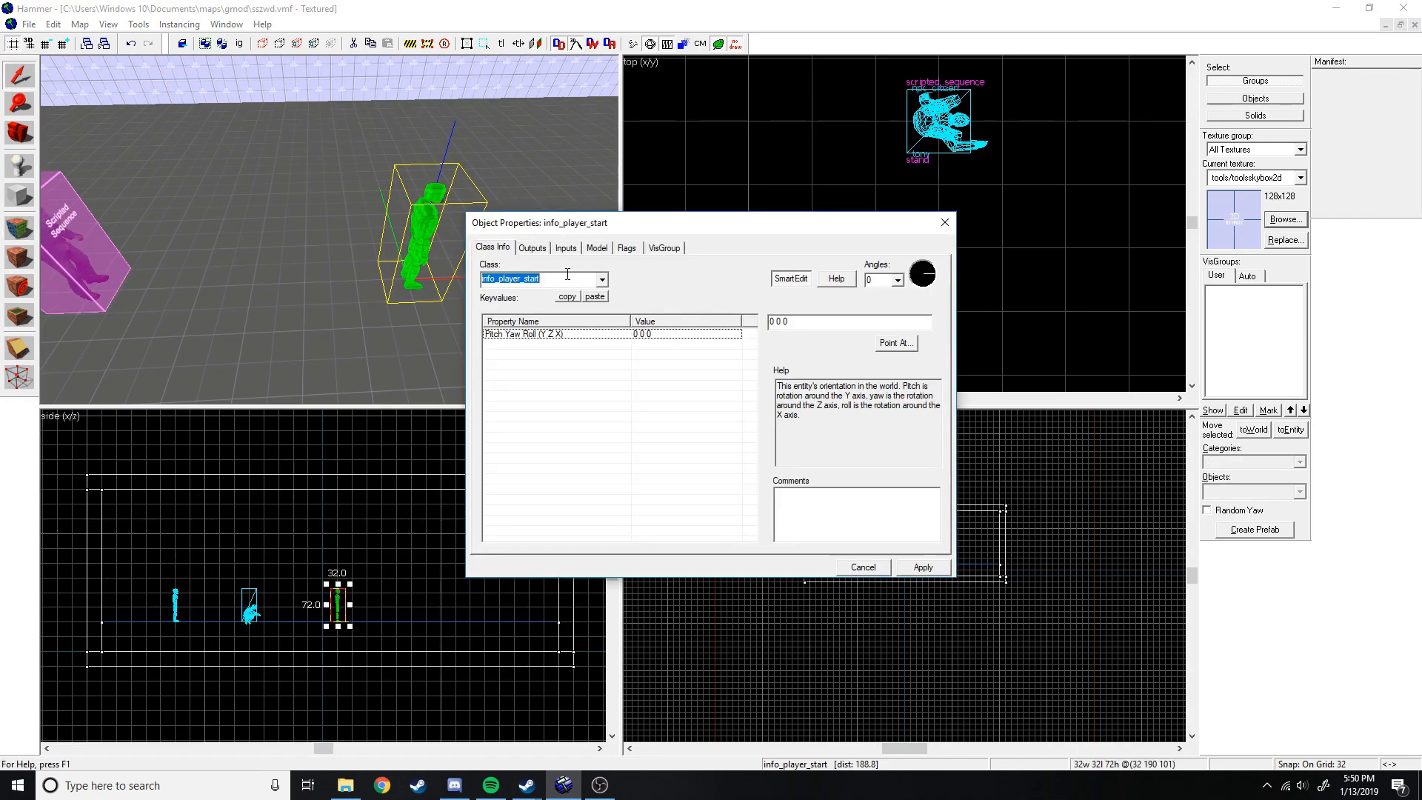
pyautogui.write('cheer')
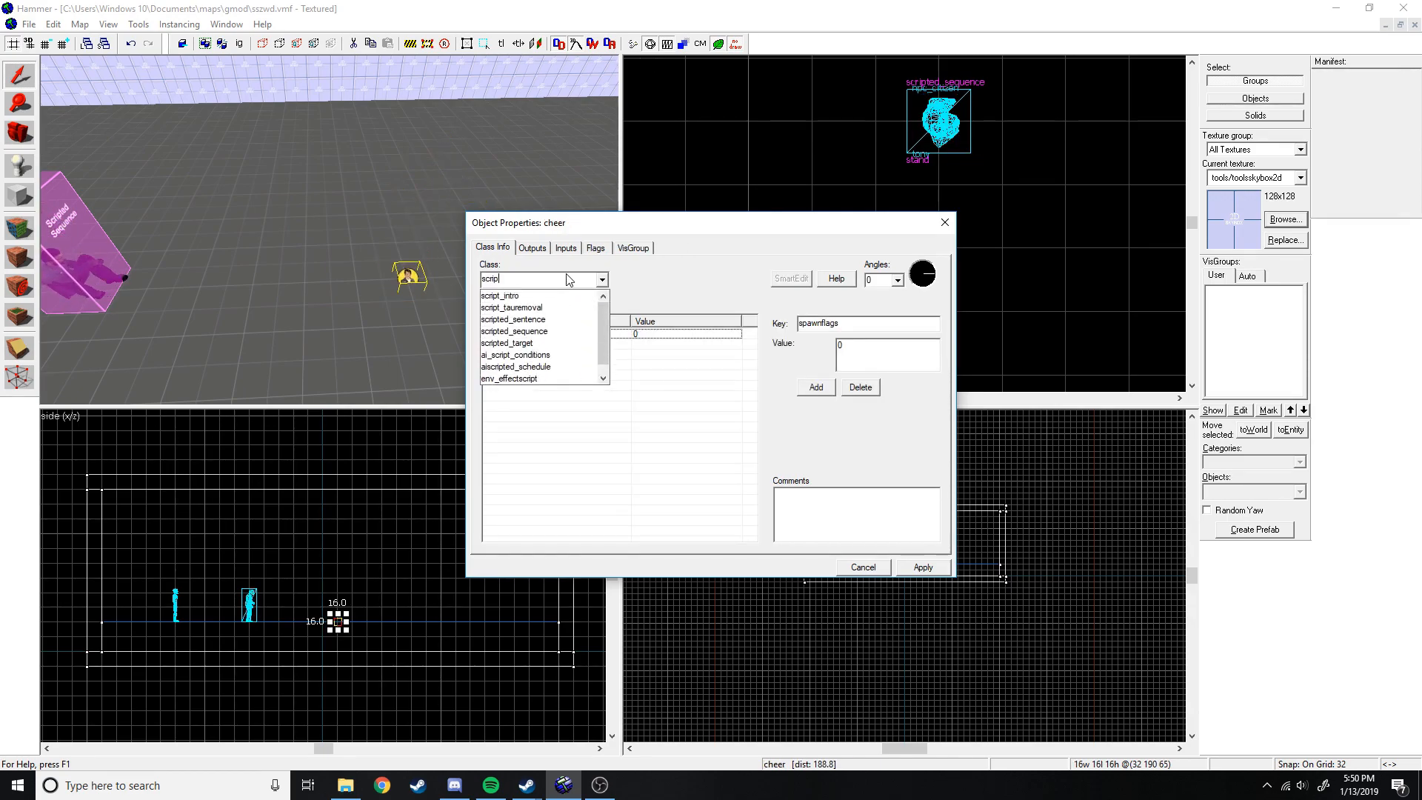
pyautogui.click(514, 330)
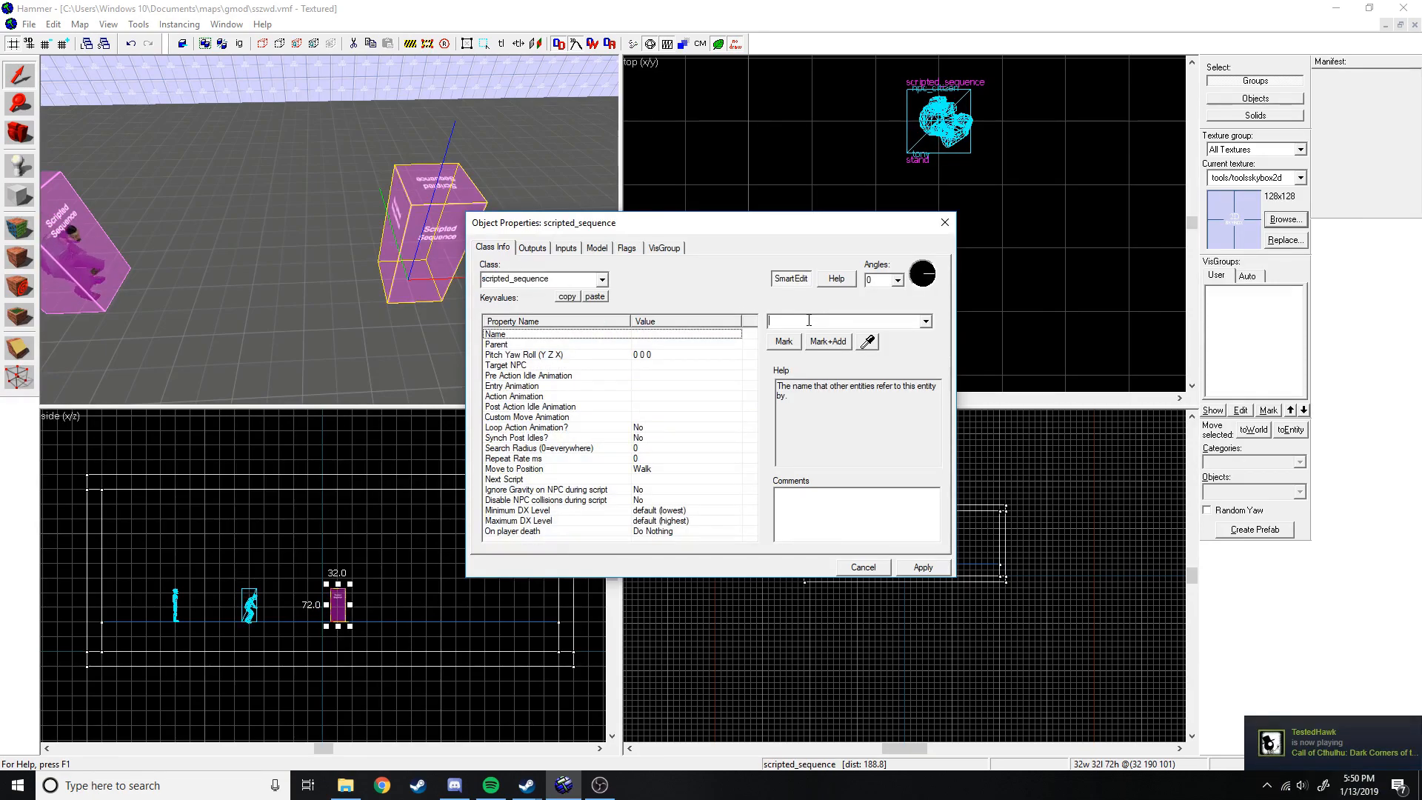
# Name the new sequence cheer and set its Target NPC to tony.
pyautogui.write('cheer')
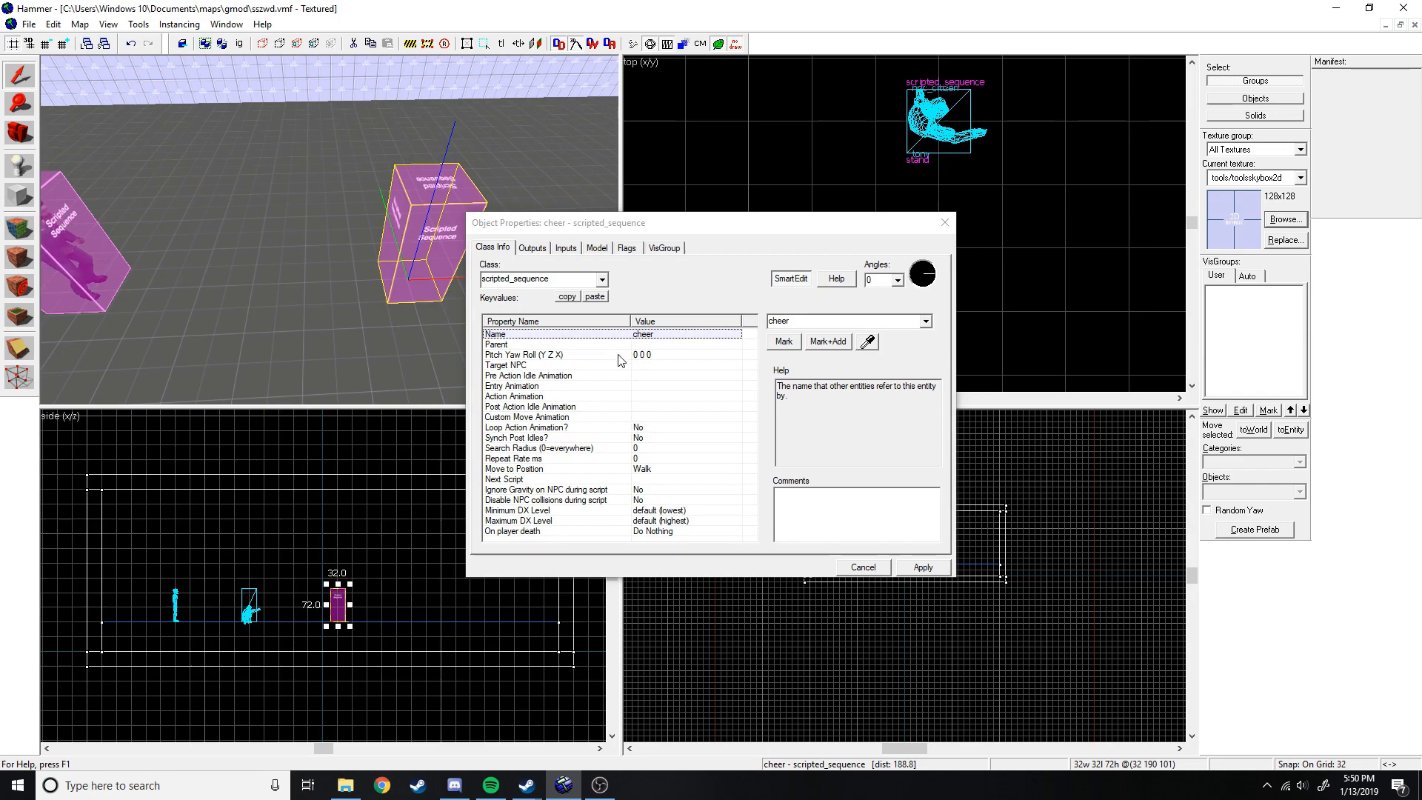
pyautogui.click(506, 365)
pyautogui.write('tonyy')
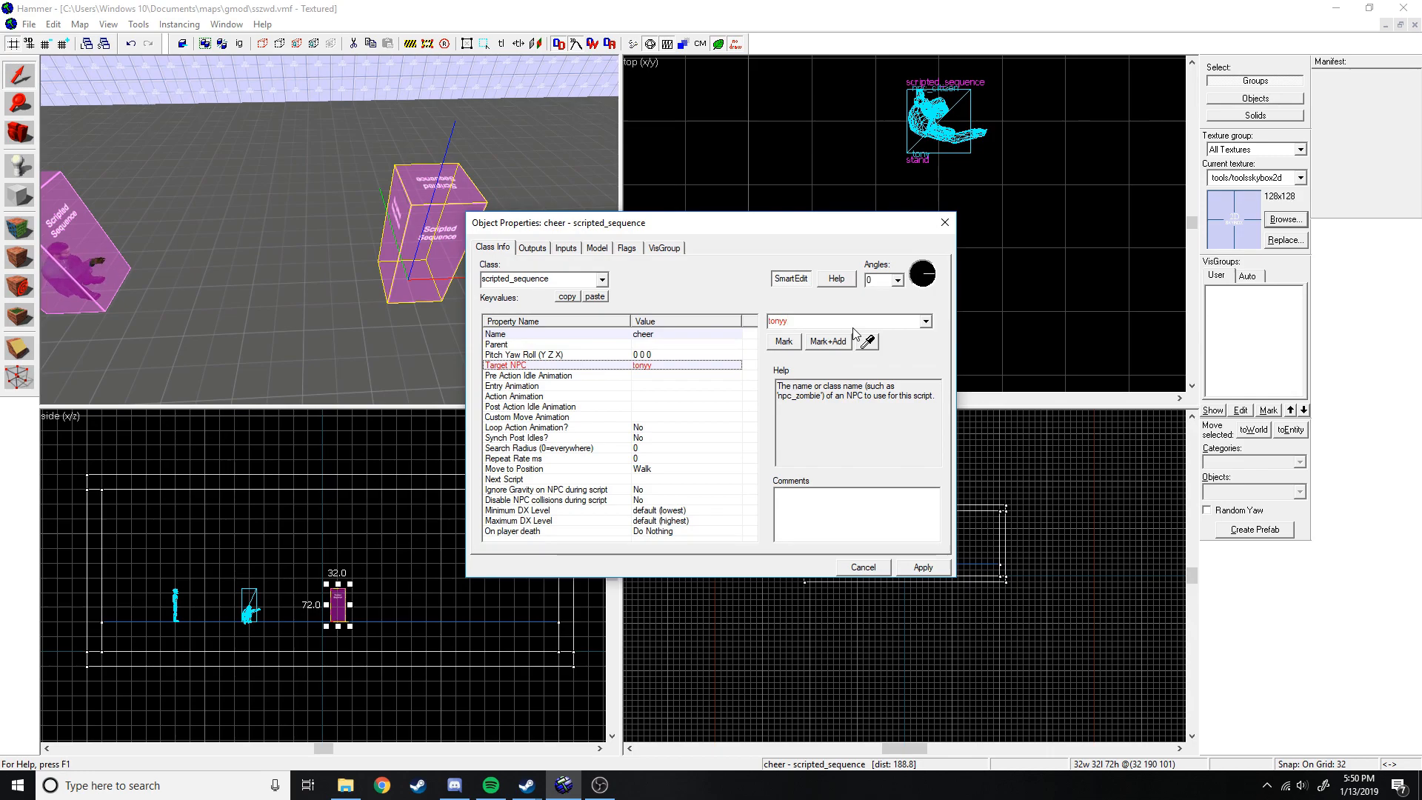
pyautogui.press('Backspace')
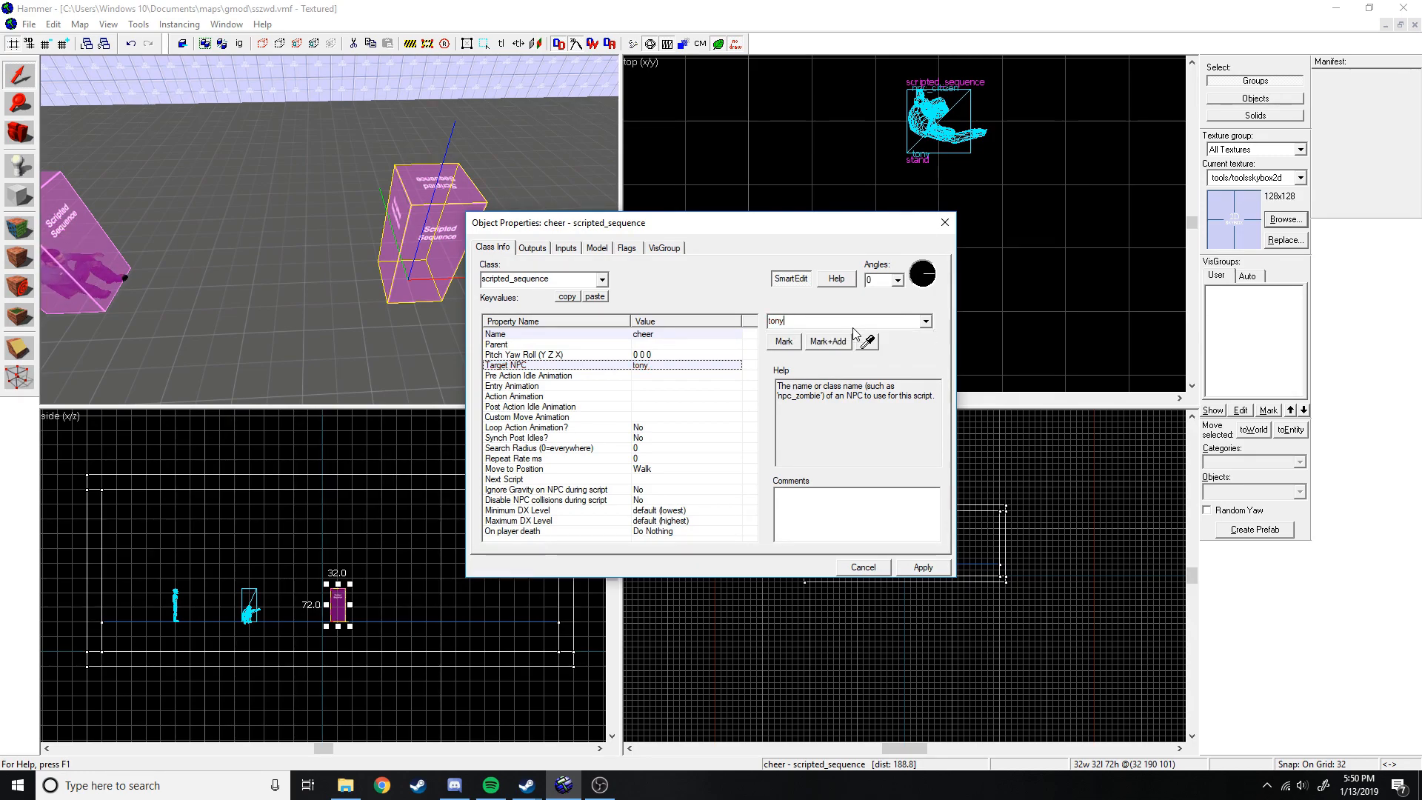
pyautogui.click(529, 385)
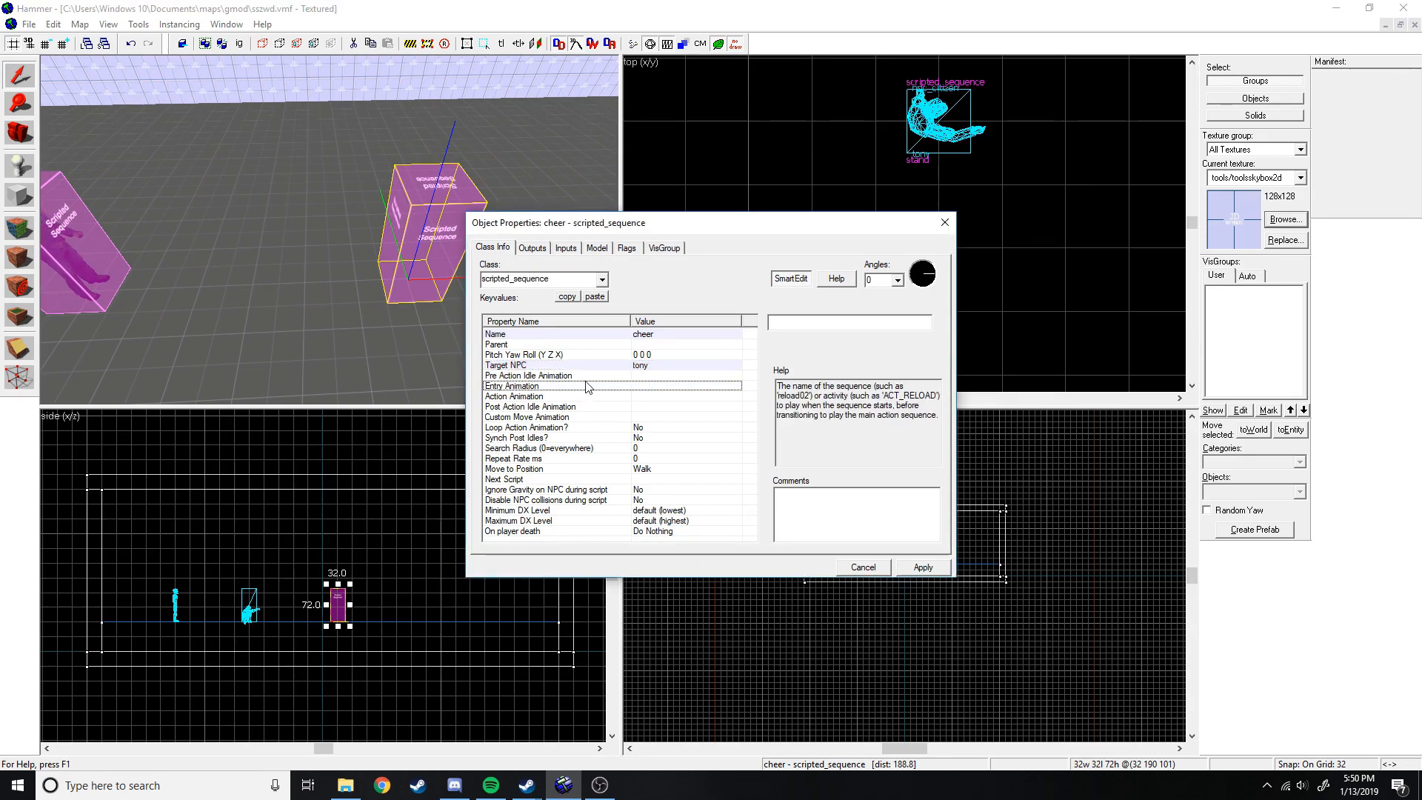
# Set Pre Action Idle Animation to idle, apply, and bring up tony's properties.
pyautogui.click(529, 374)
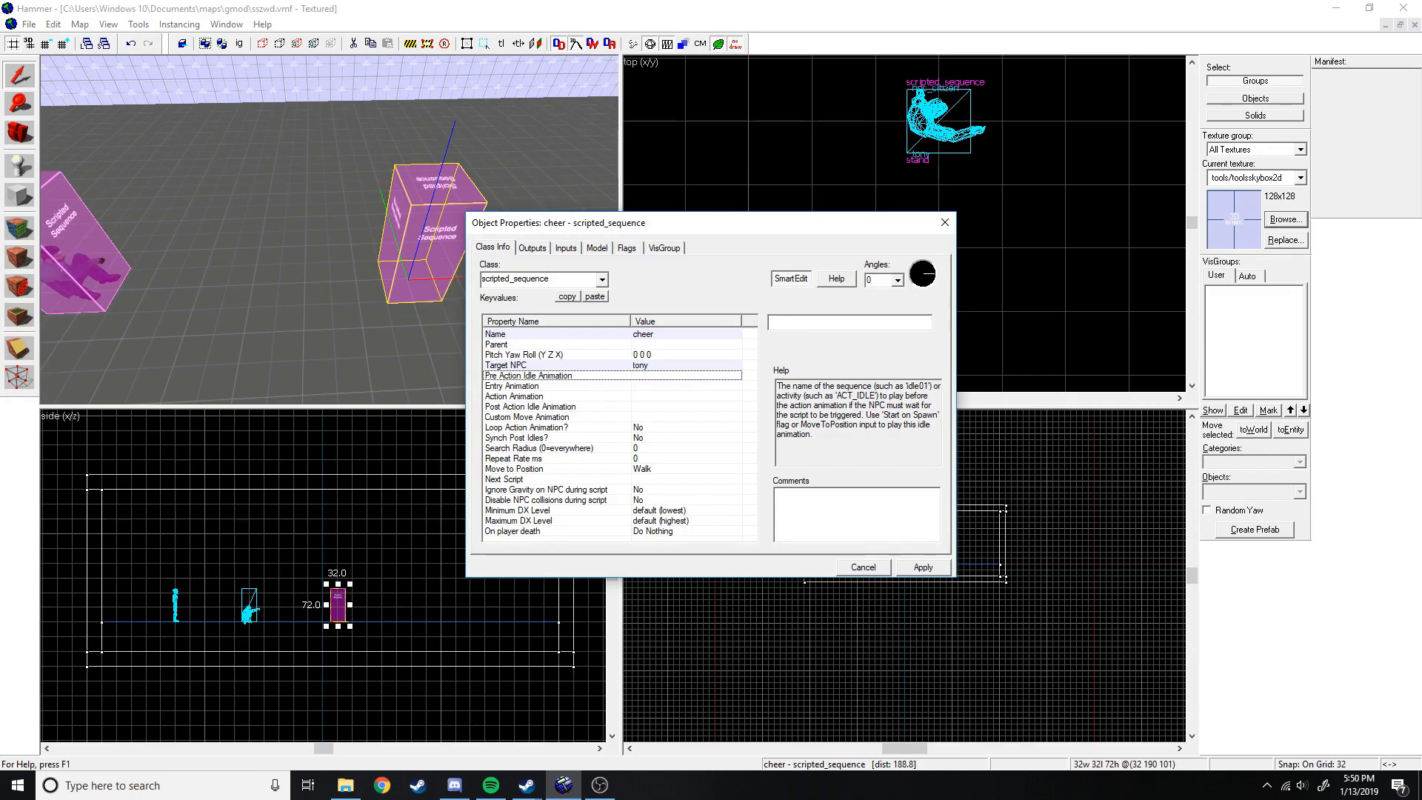
pyautogui.click(544, 385)
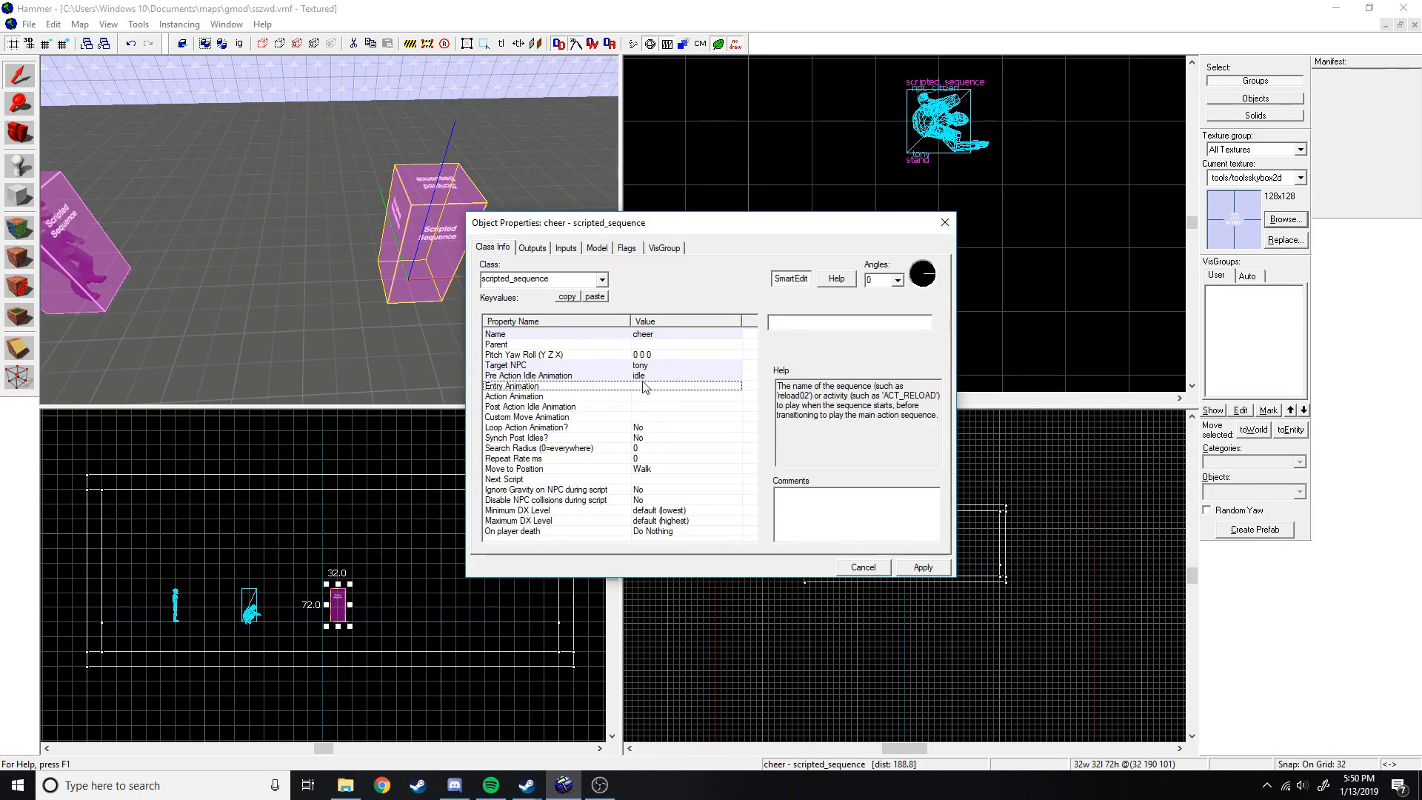
pyautogui.click(514, 397)
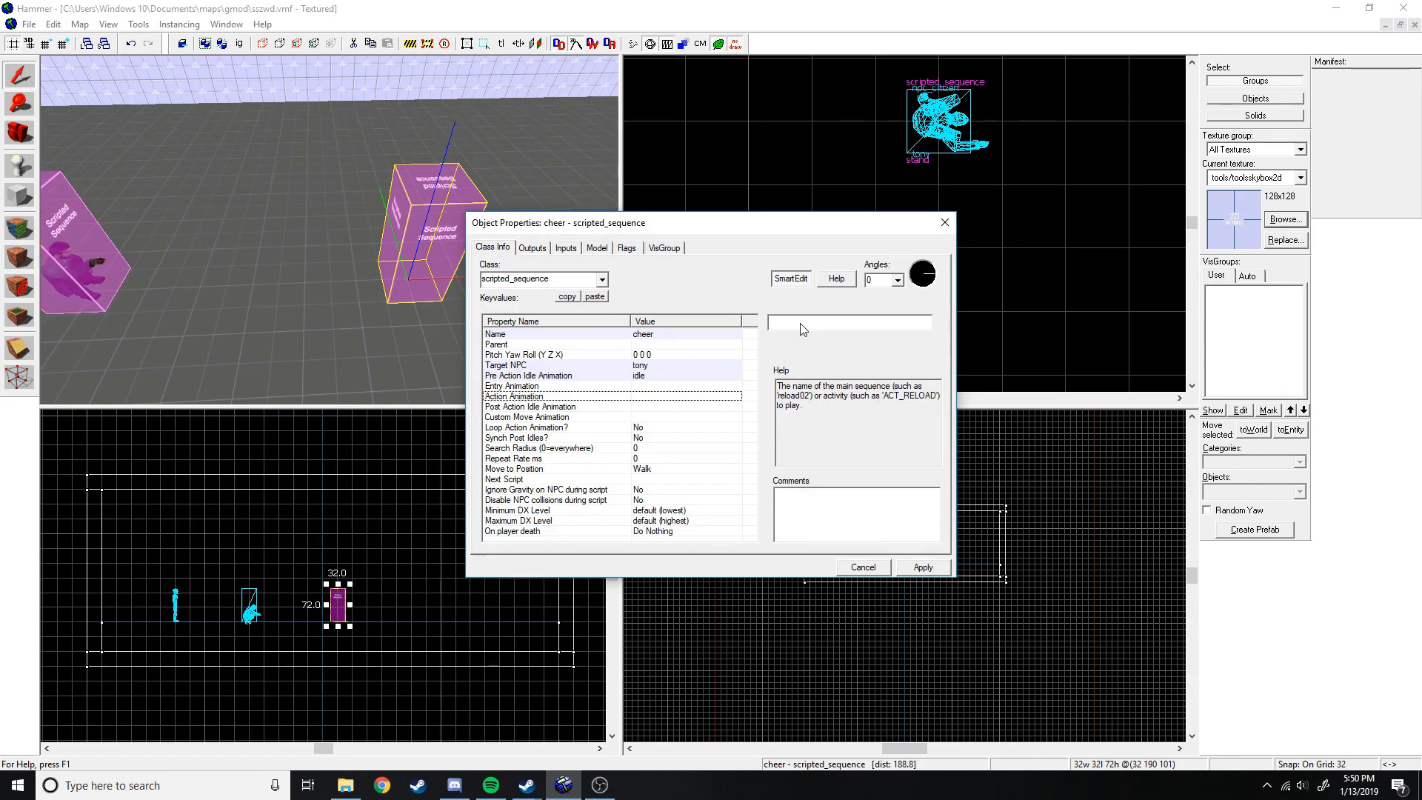
pyautogui.click(921, 567)
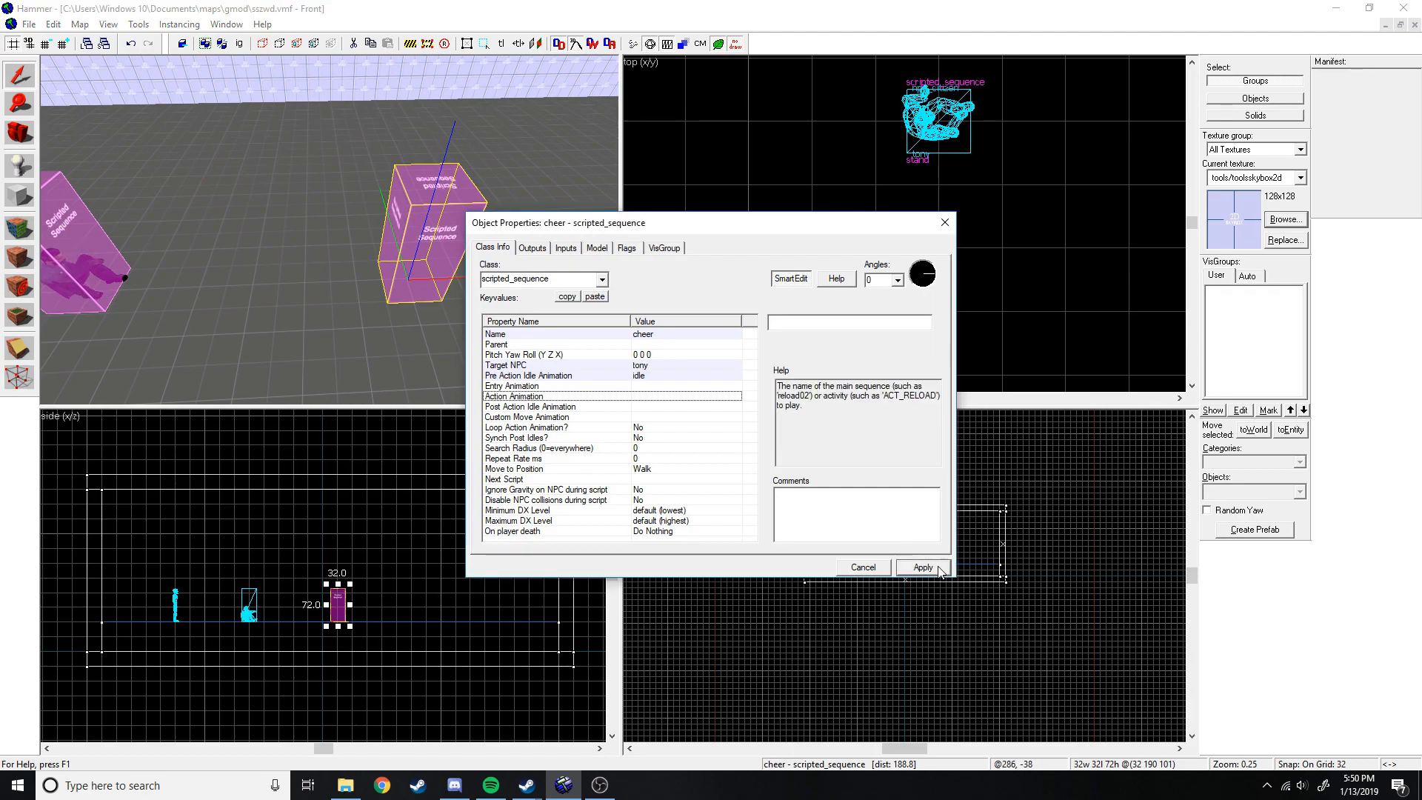
pyautogui.click(921, 567)
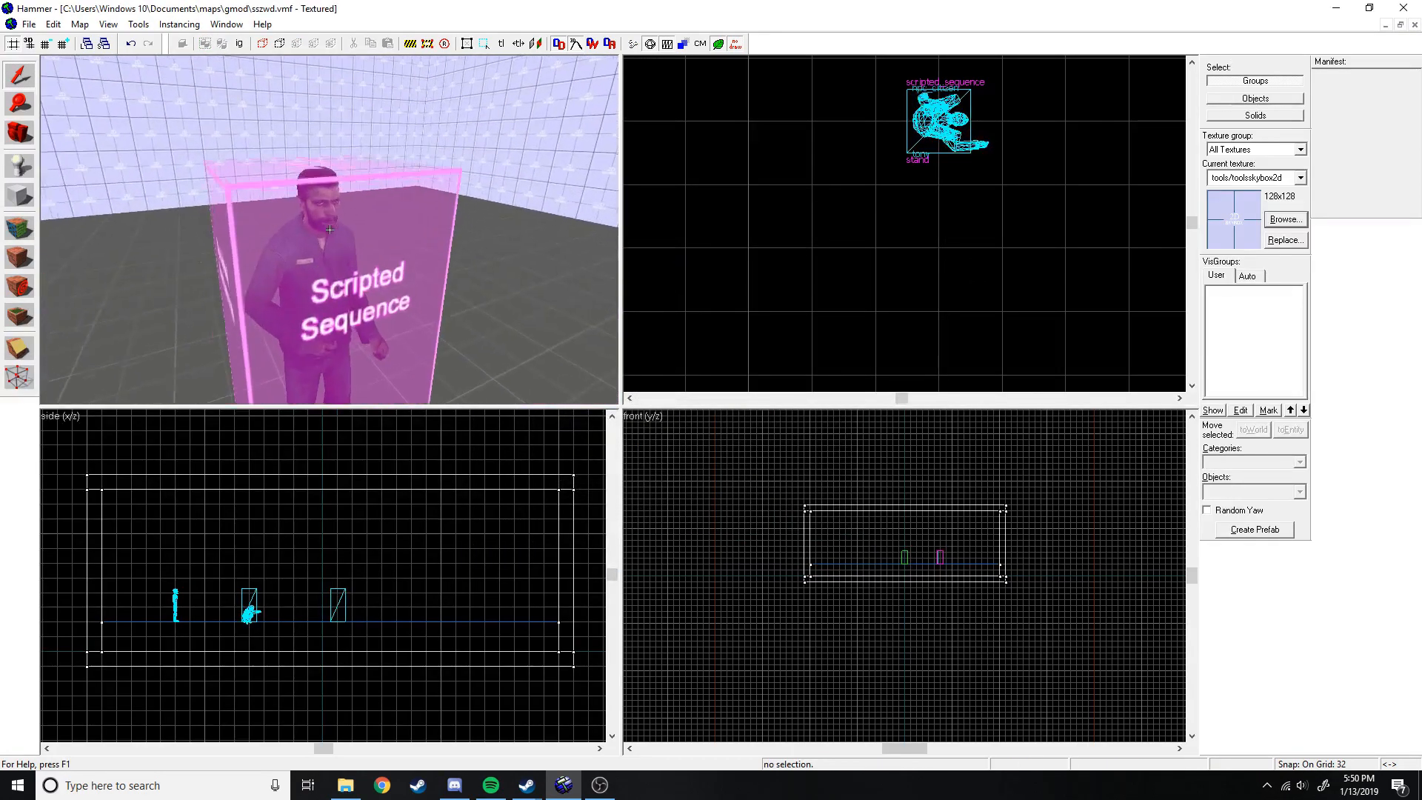
pyautogui.doubleClick(247, 603)
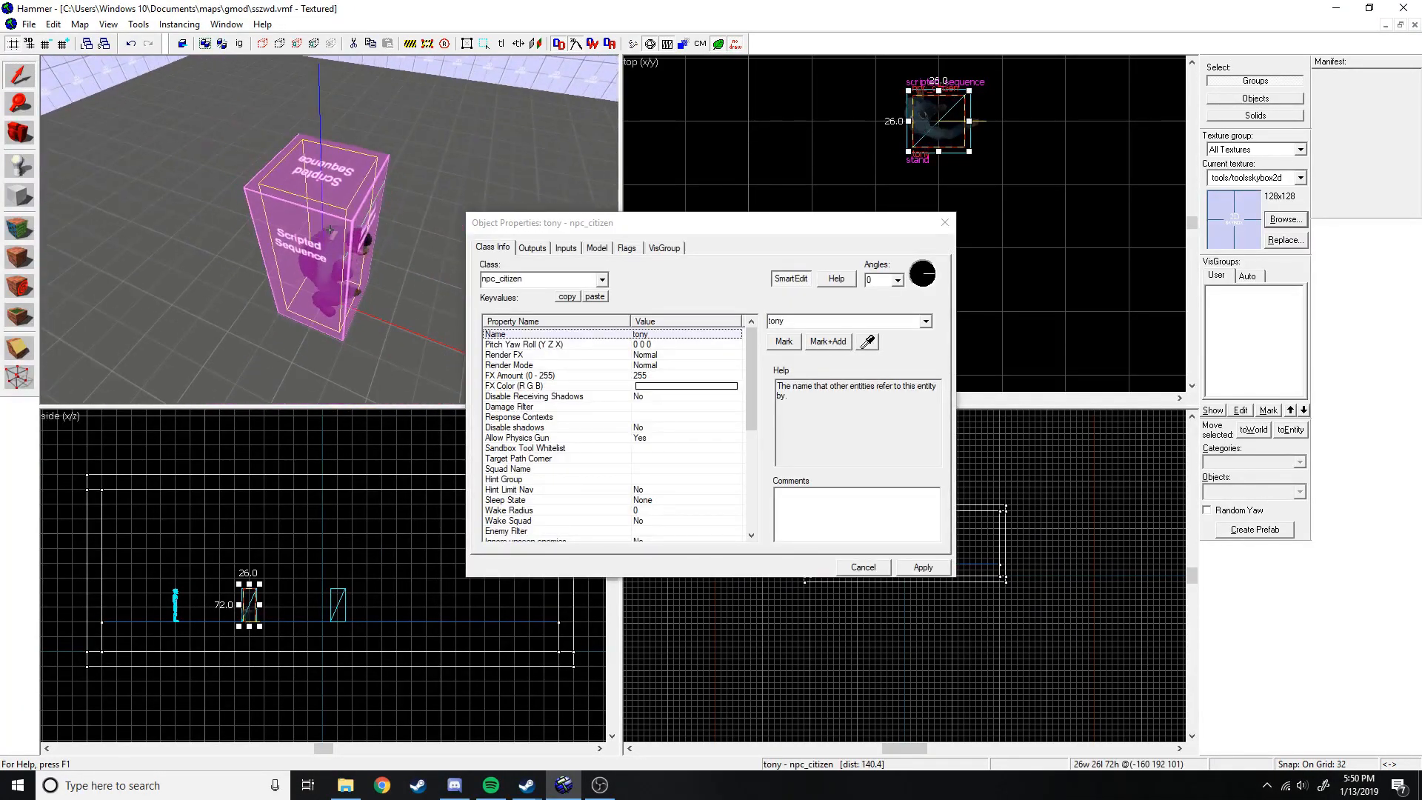
# On tony's Model tab, list the sequences and preview the cheer1 animation.
pyautogui.click(597, 248)
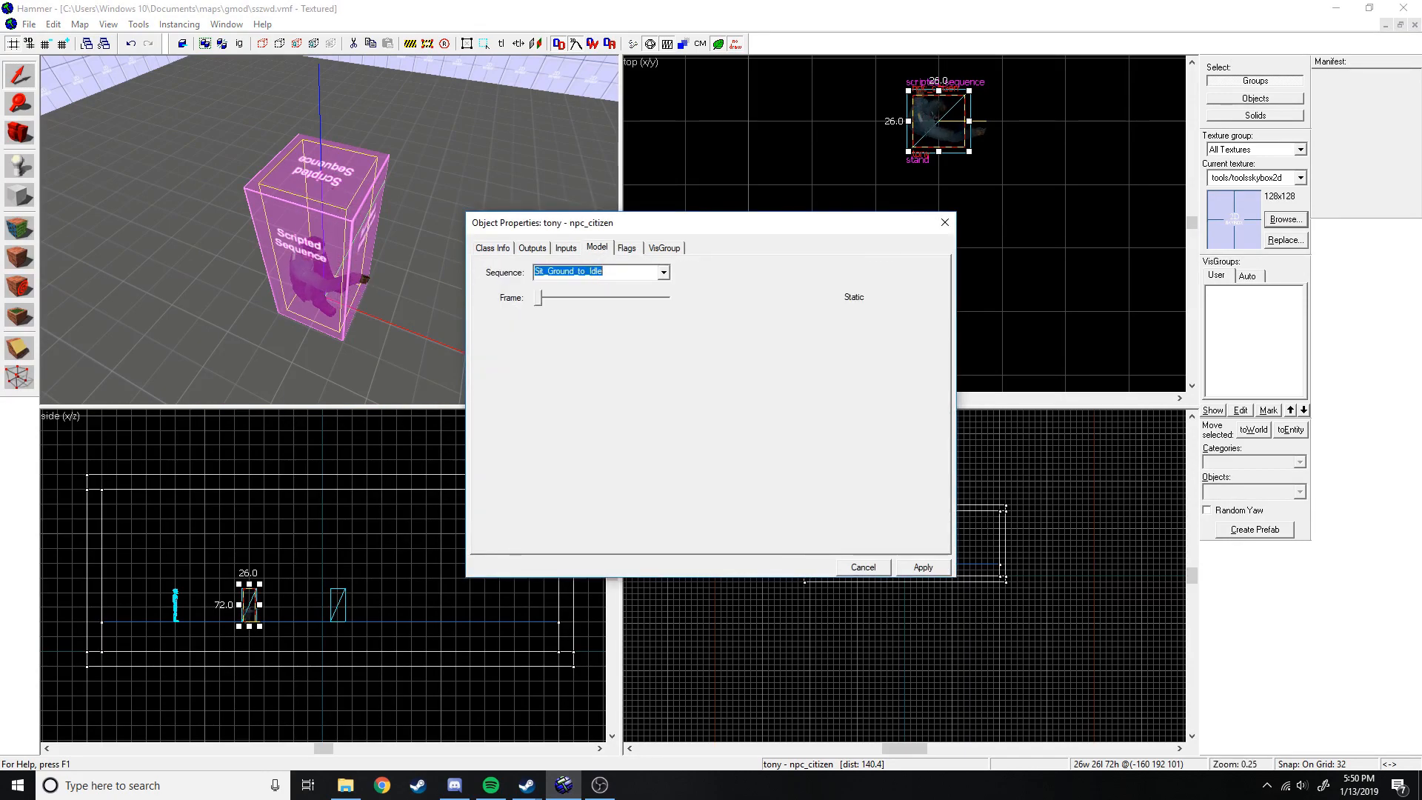
pyautogui.click(664, 273)
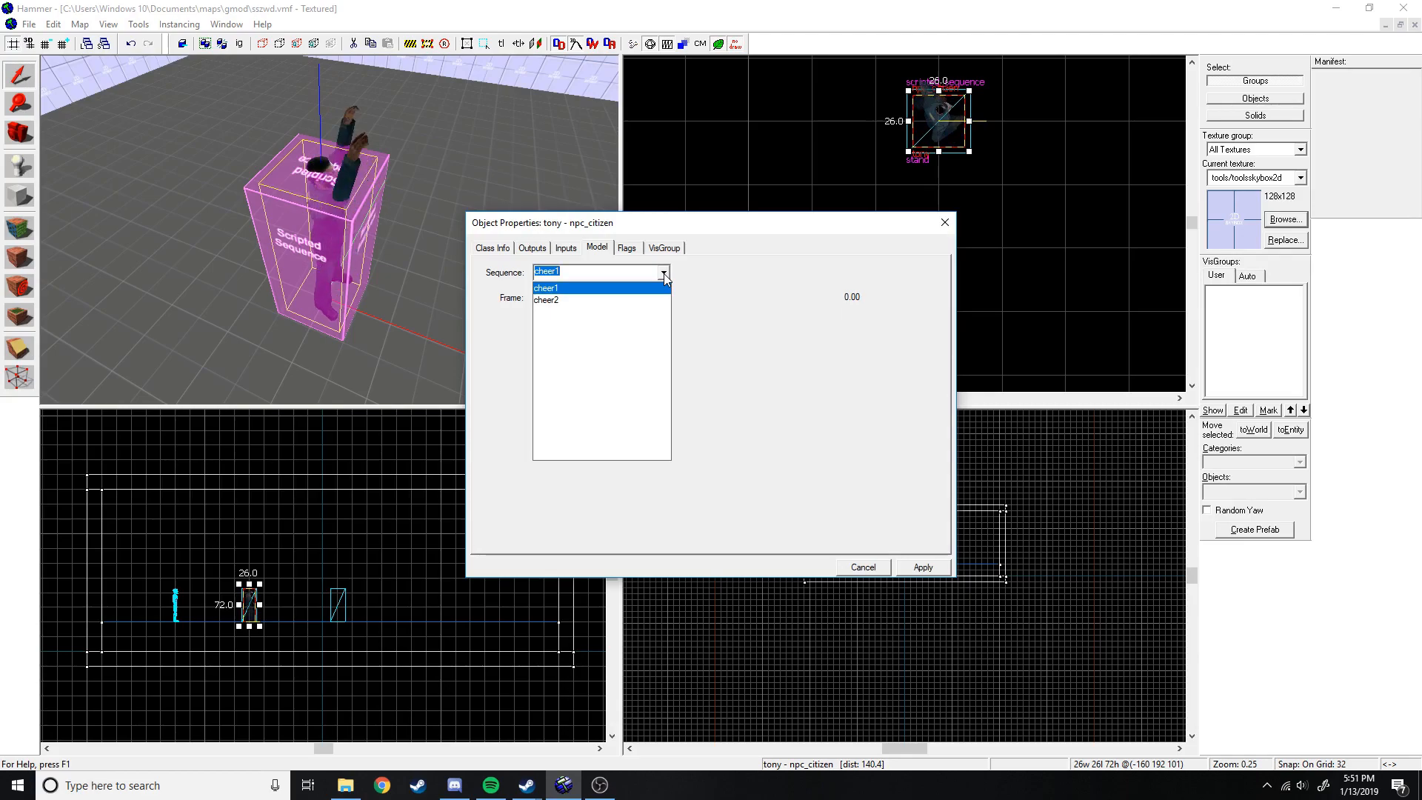
pyautogui.click(546, 301)
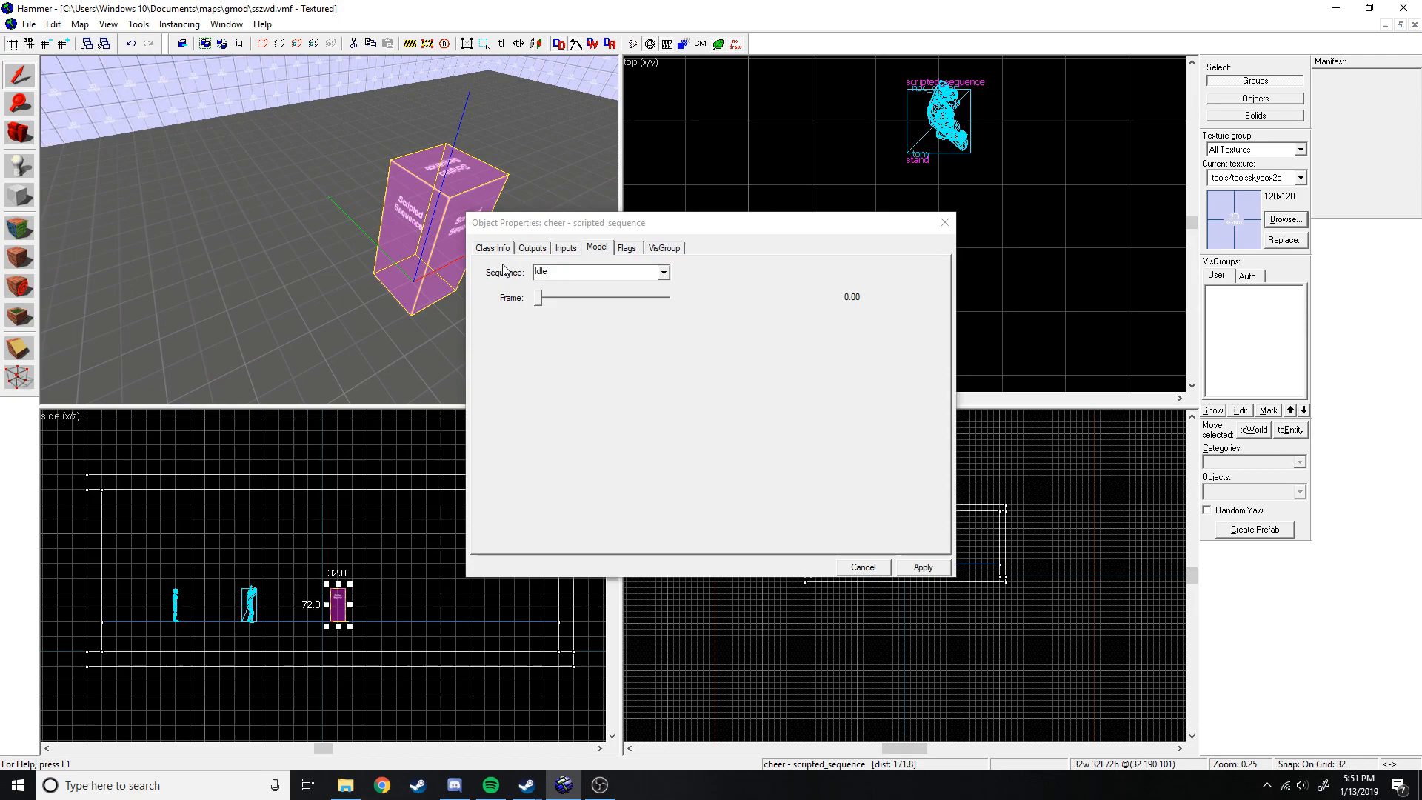
# Give cheer the cheer1 action animation and idle post-action idle animation.
pyautogui.click(492, 248)
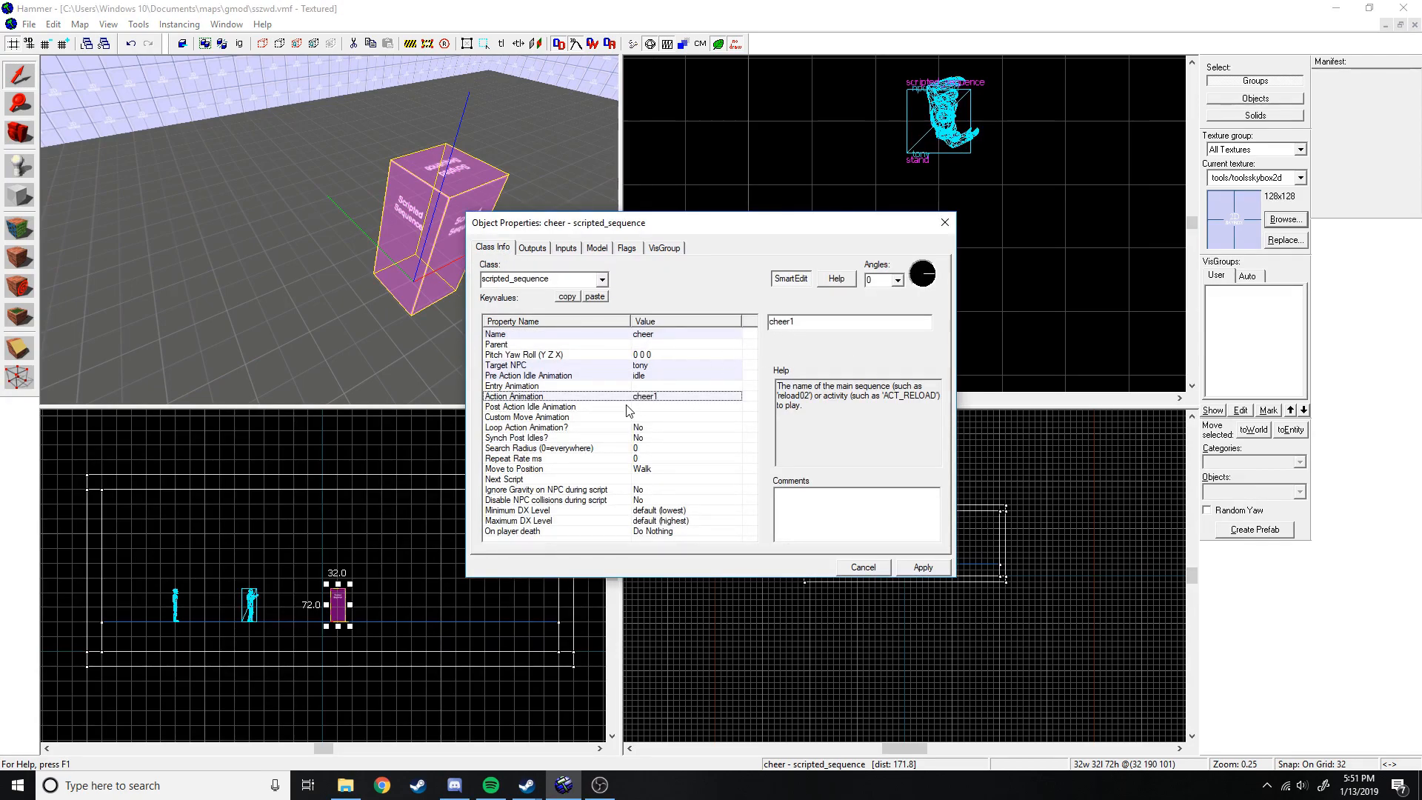
pyautogui.click(531, 416)
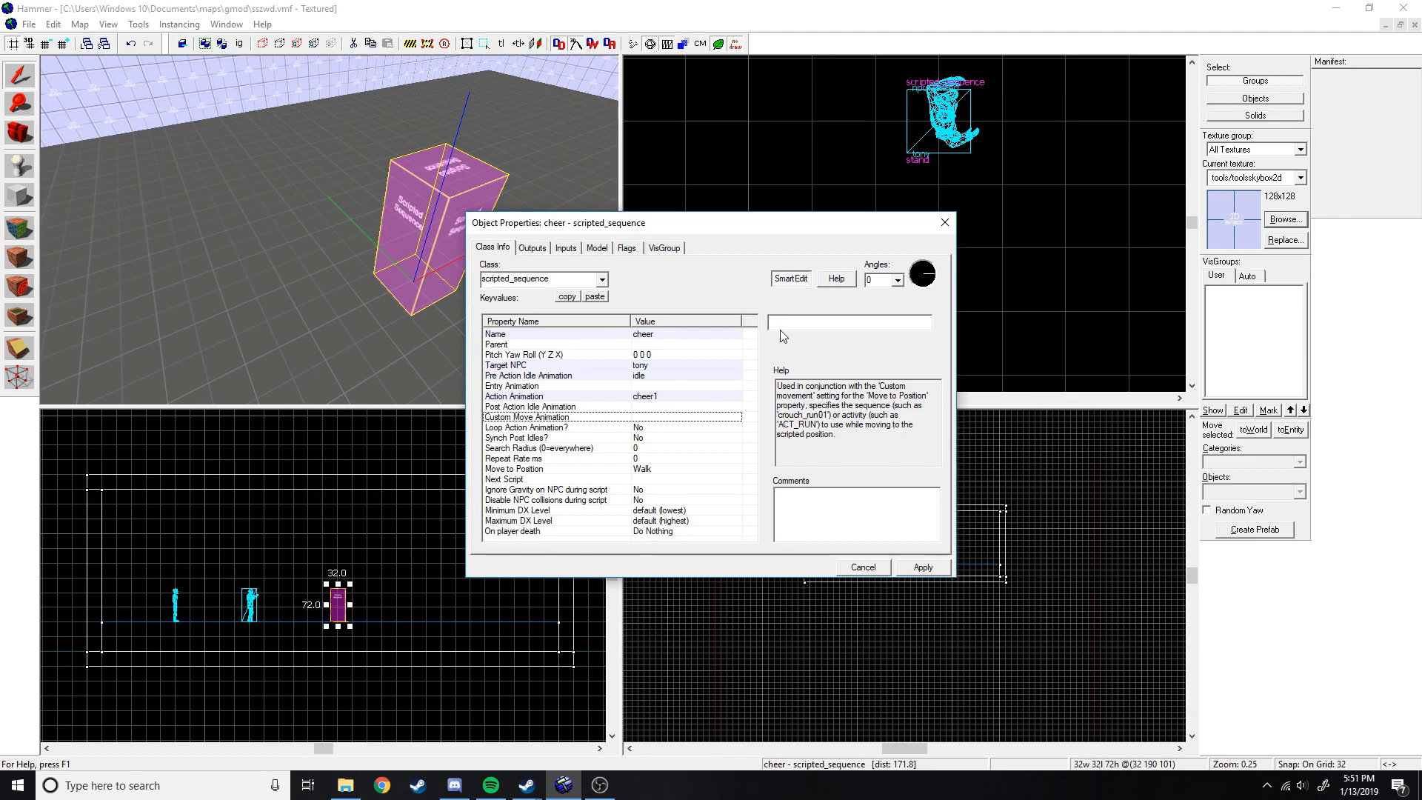
pyautogui.click(531, 405)
pyautogui.write('idle')
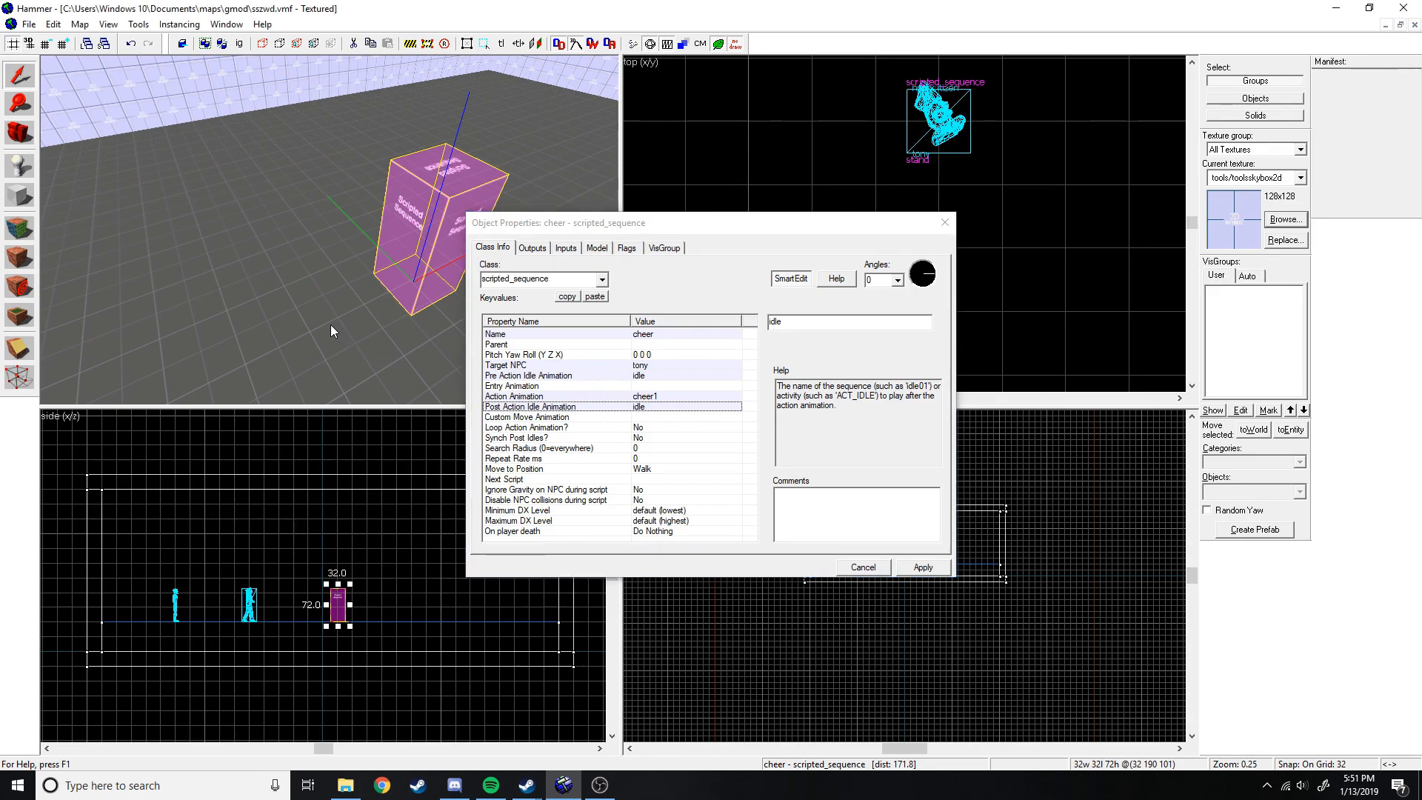
pyautogui.moveTo(616, 480)
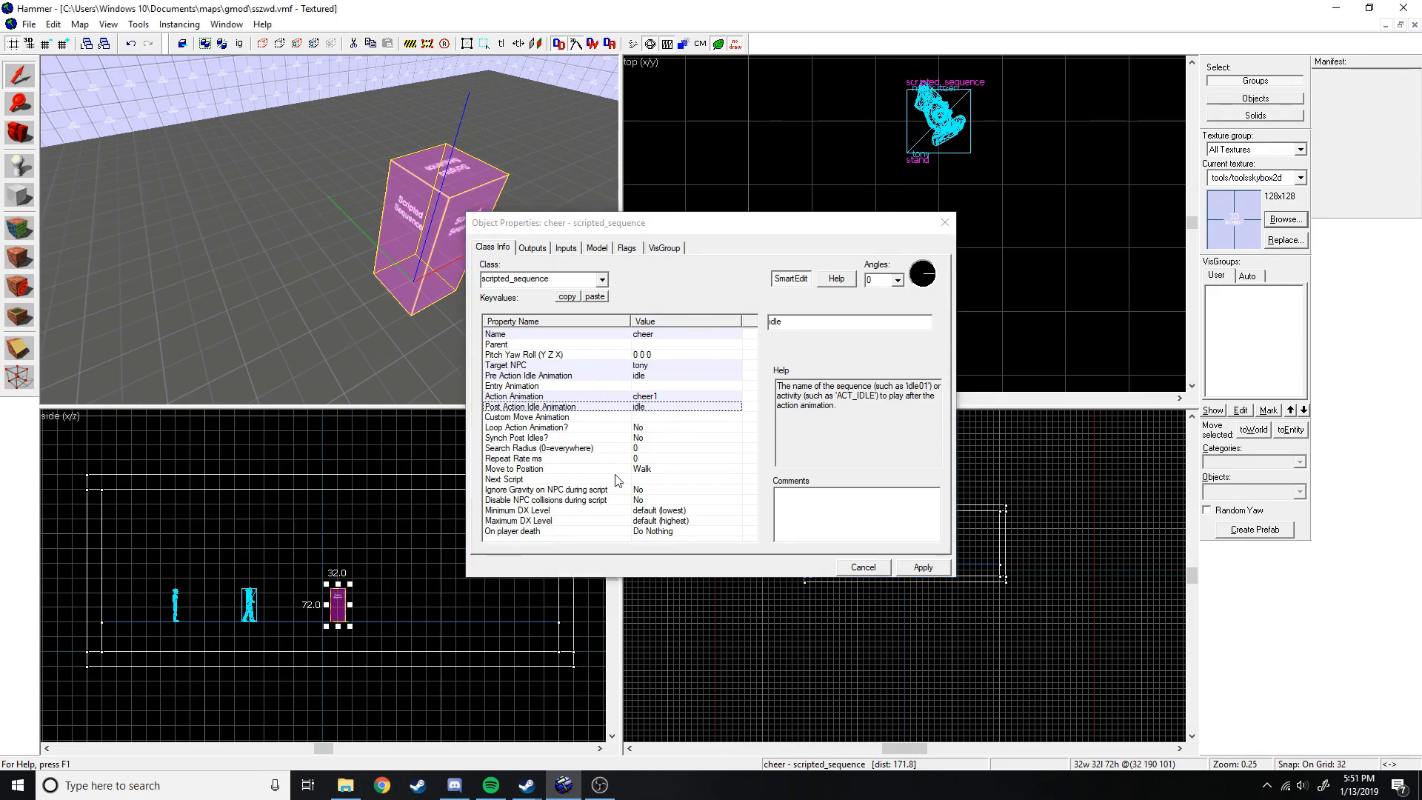
pyautogui.click(530, 418)
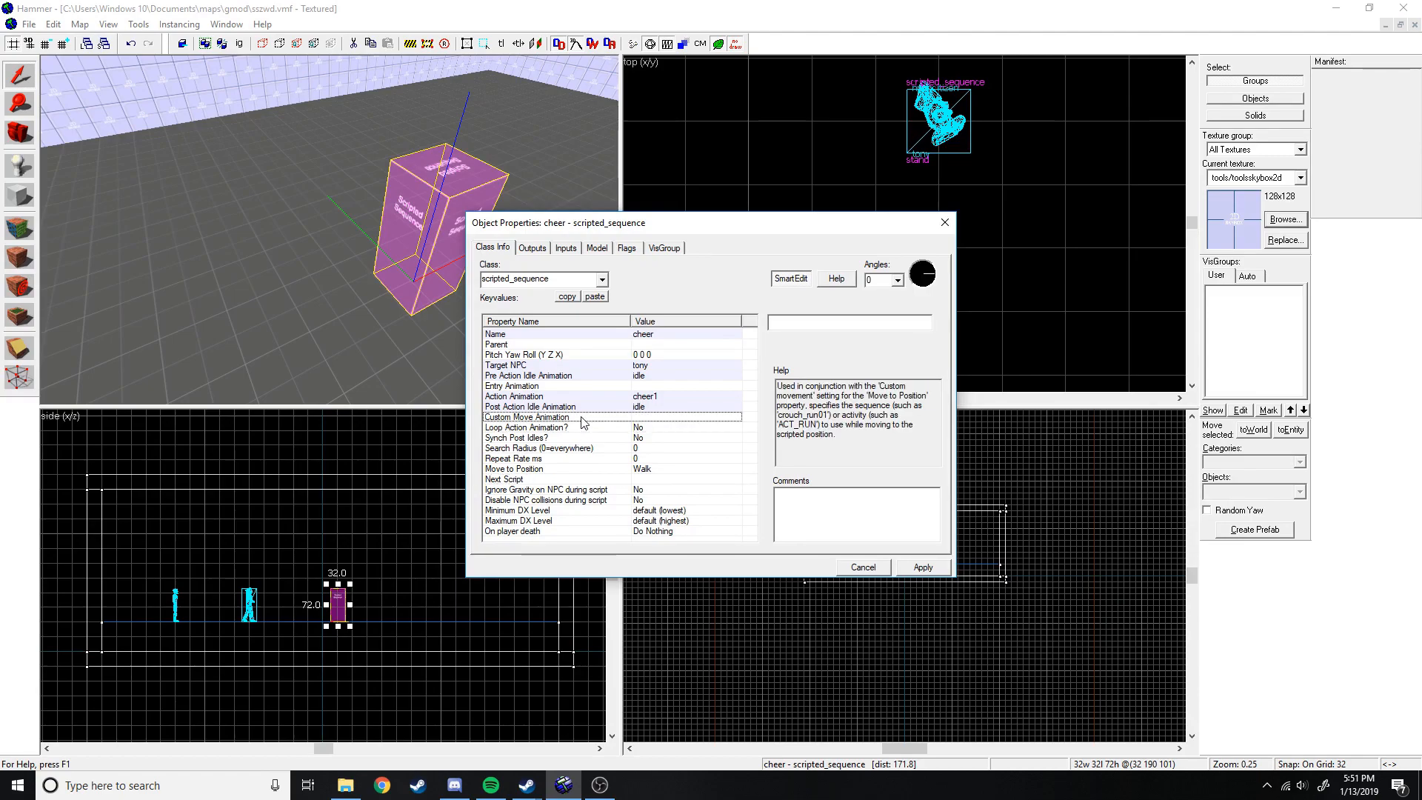
pyautogui.click(547, 489)
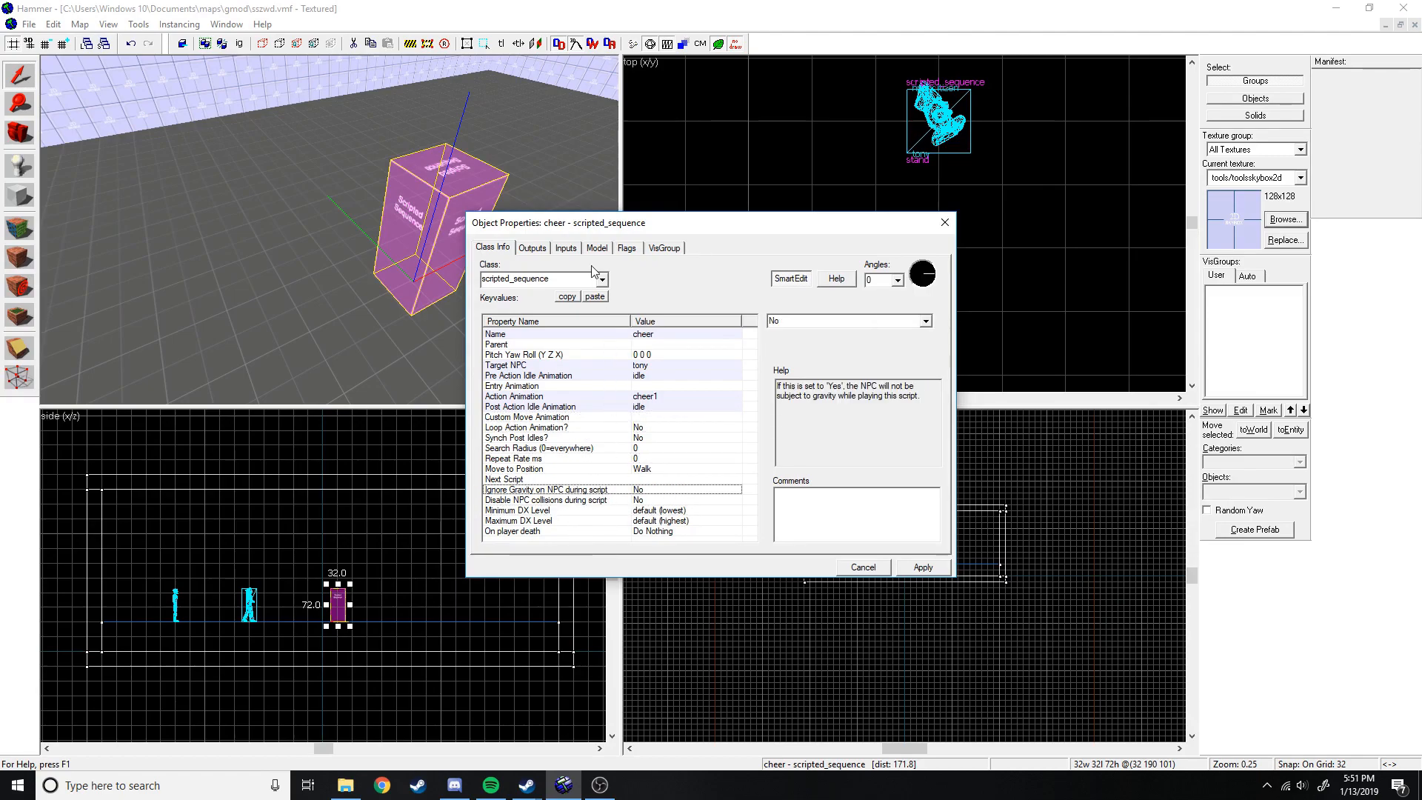
# Enable Override AI in cheer's flags and apply.
pyautogui.click(625, 247)
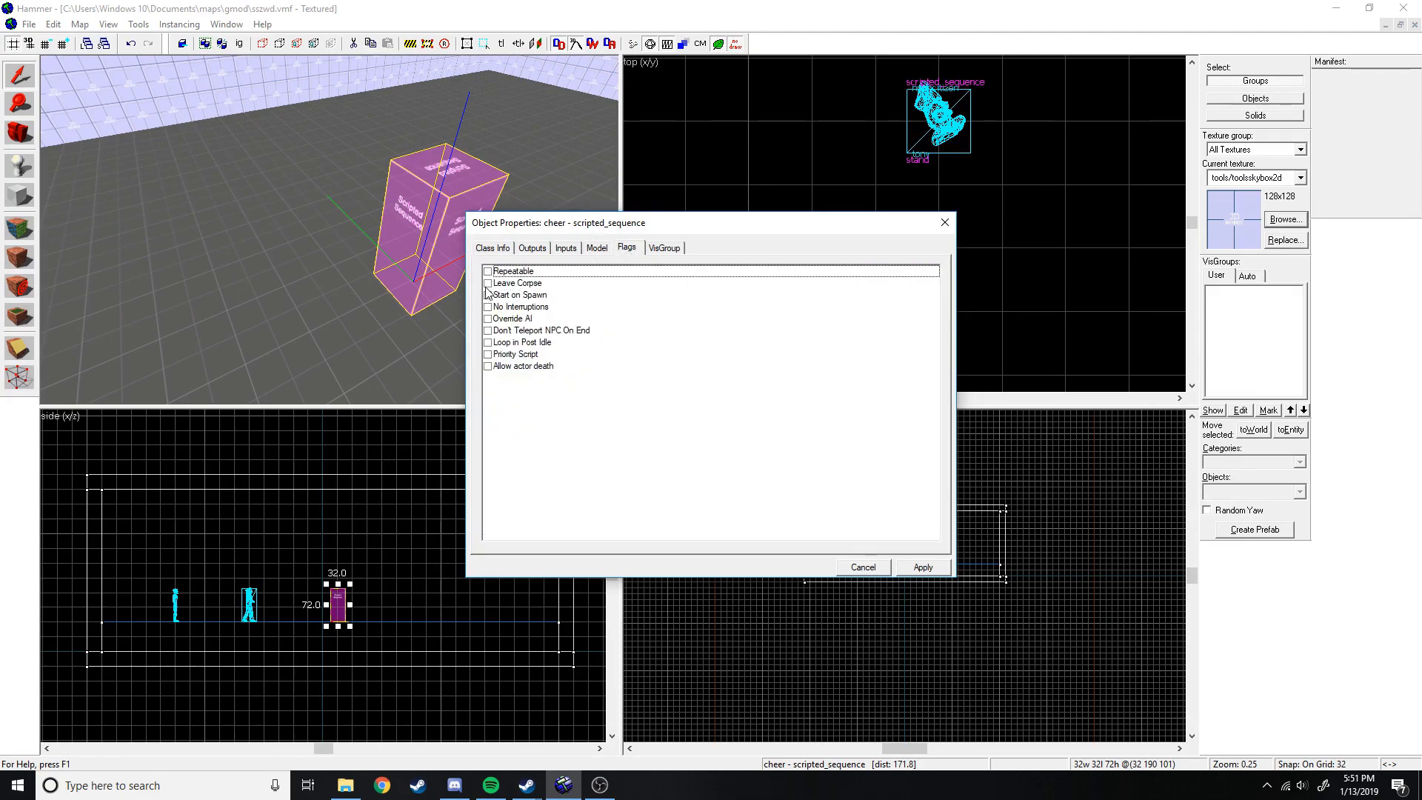
pyautogui.click(519, 293)
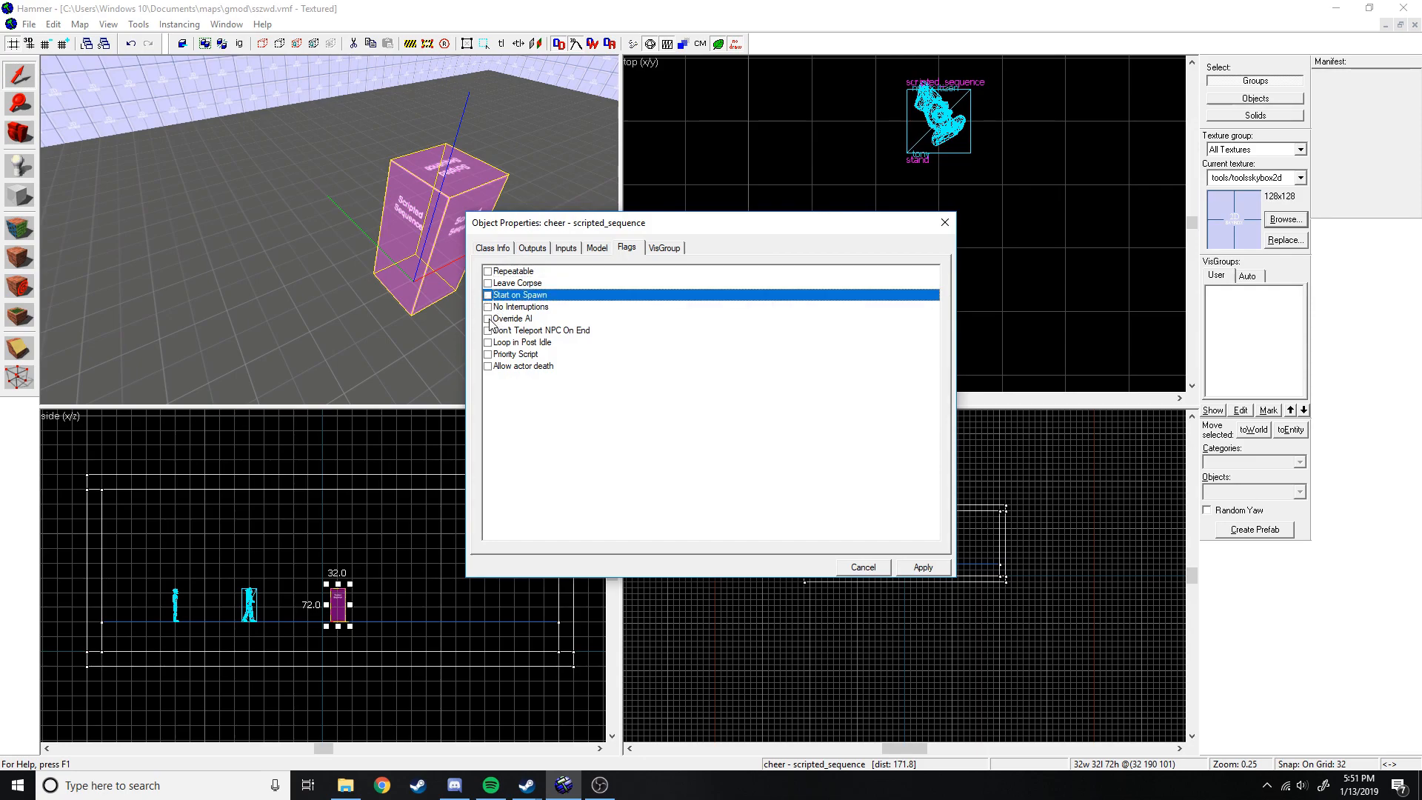
pyautogui.click(487, 318)
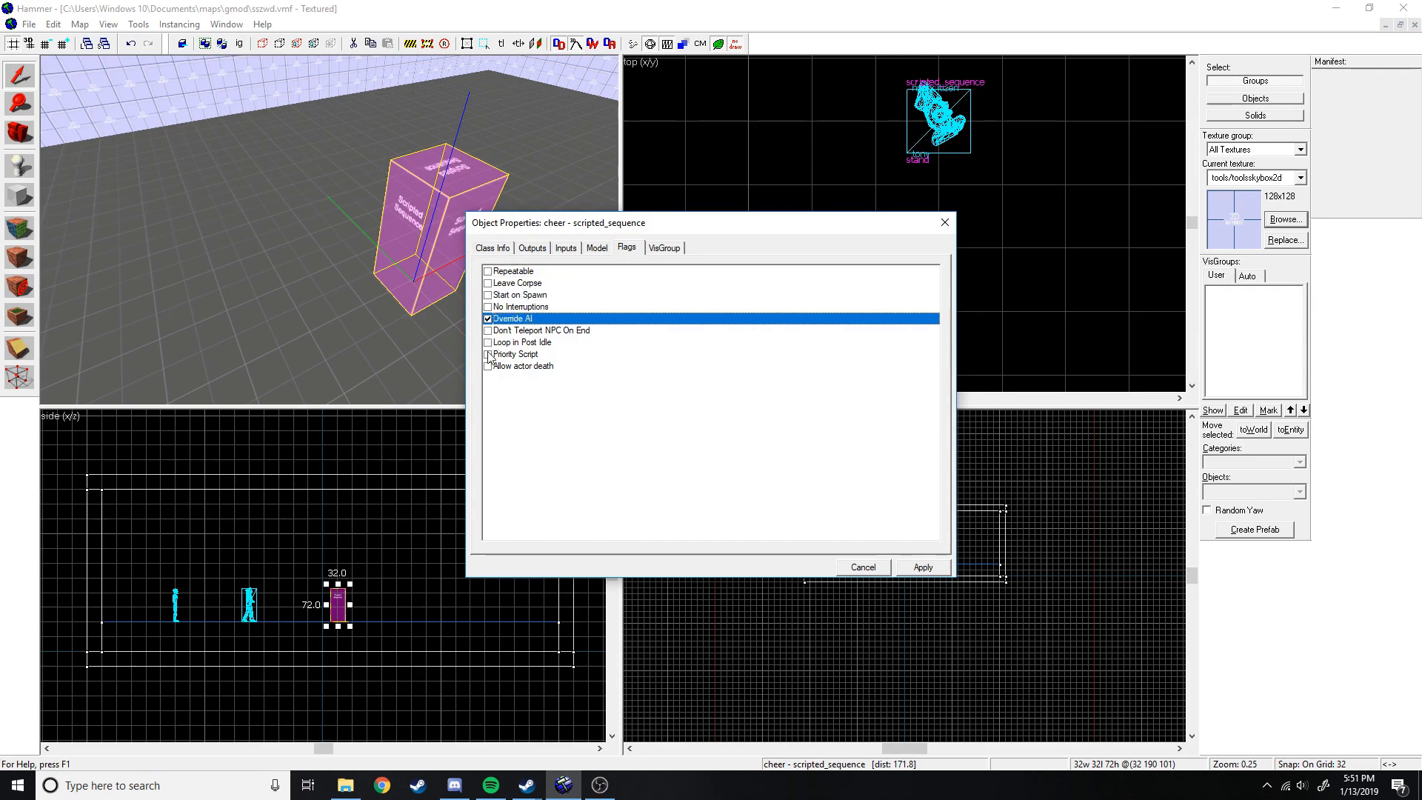
pyautogui.click(487, 366)
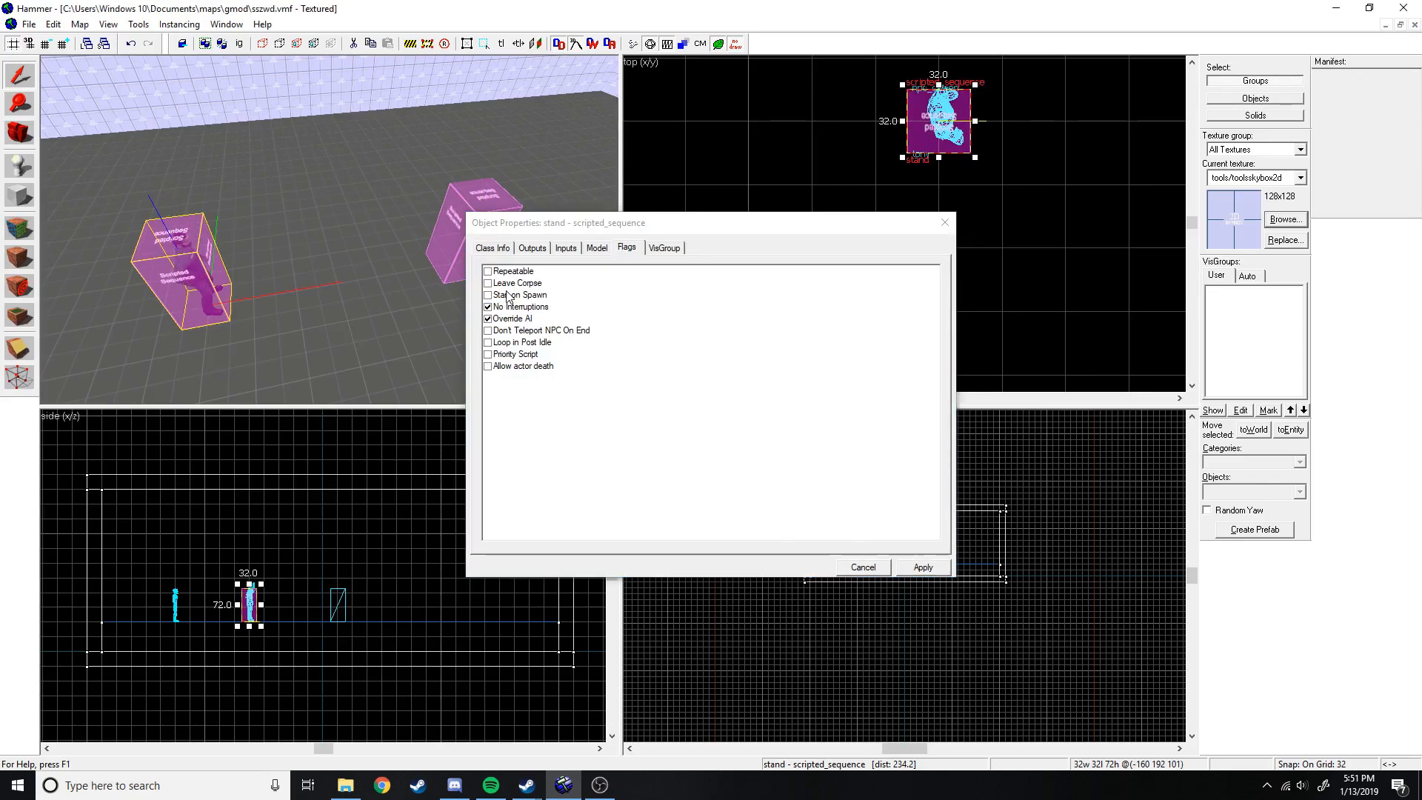
# Set stand to Start on Spawn and choose cheer as its Next Script, then apply.
pyautogui.click(487, 294)
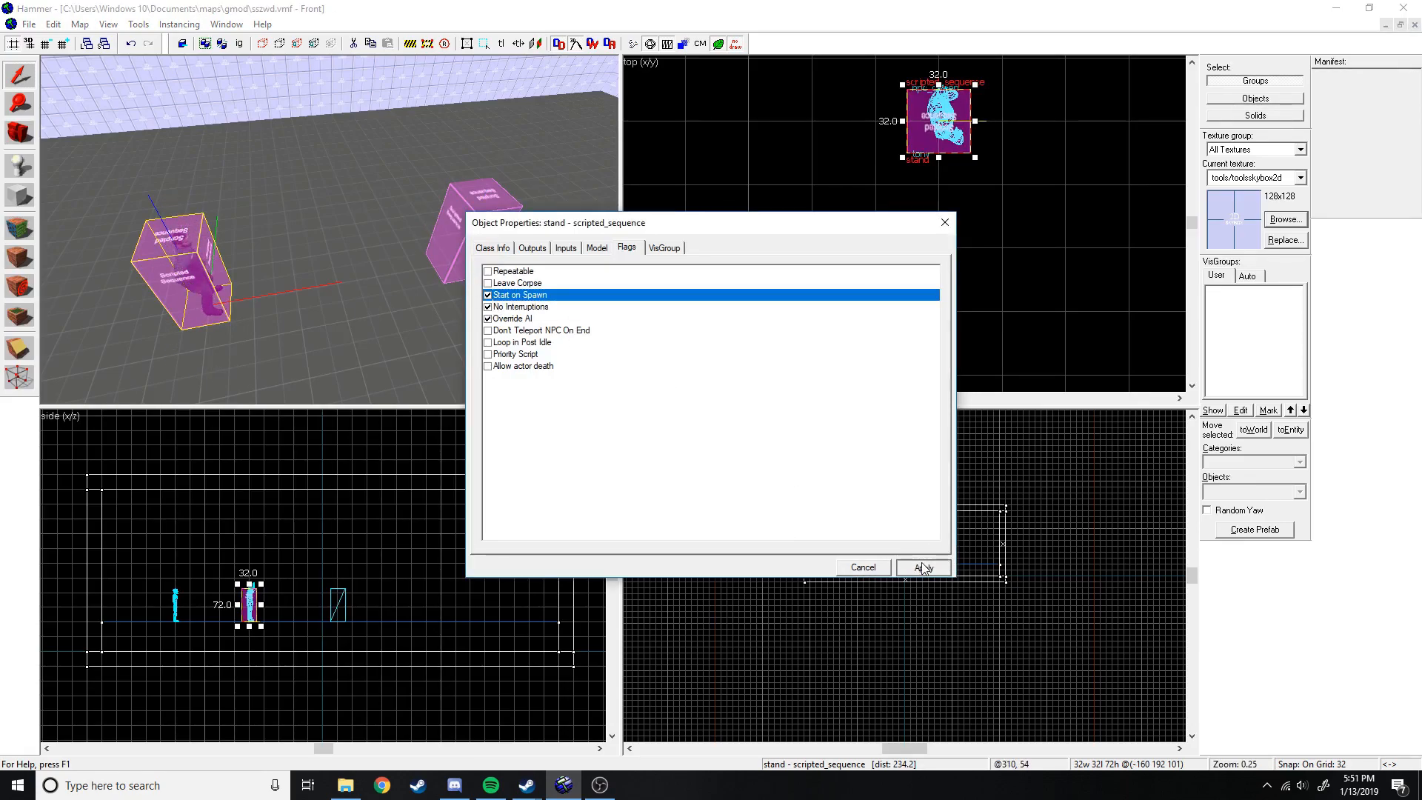
pyautogui.click(492, 248)
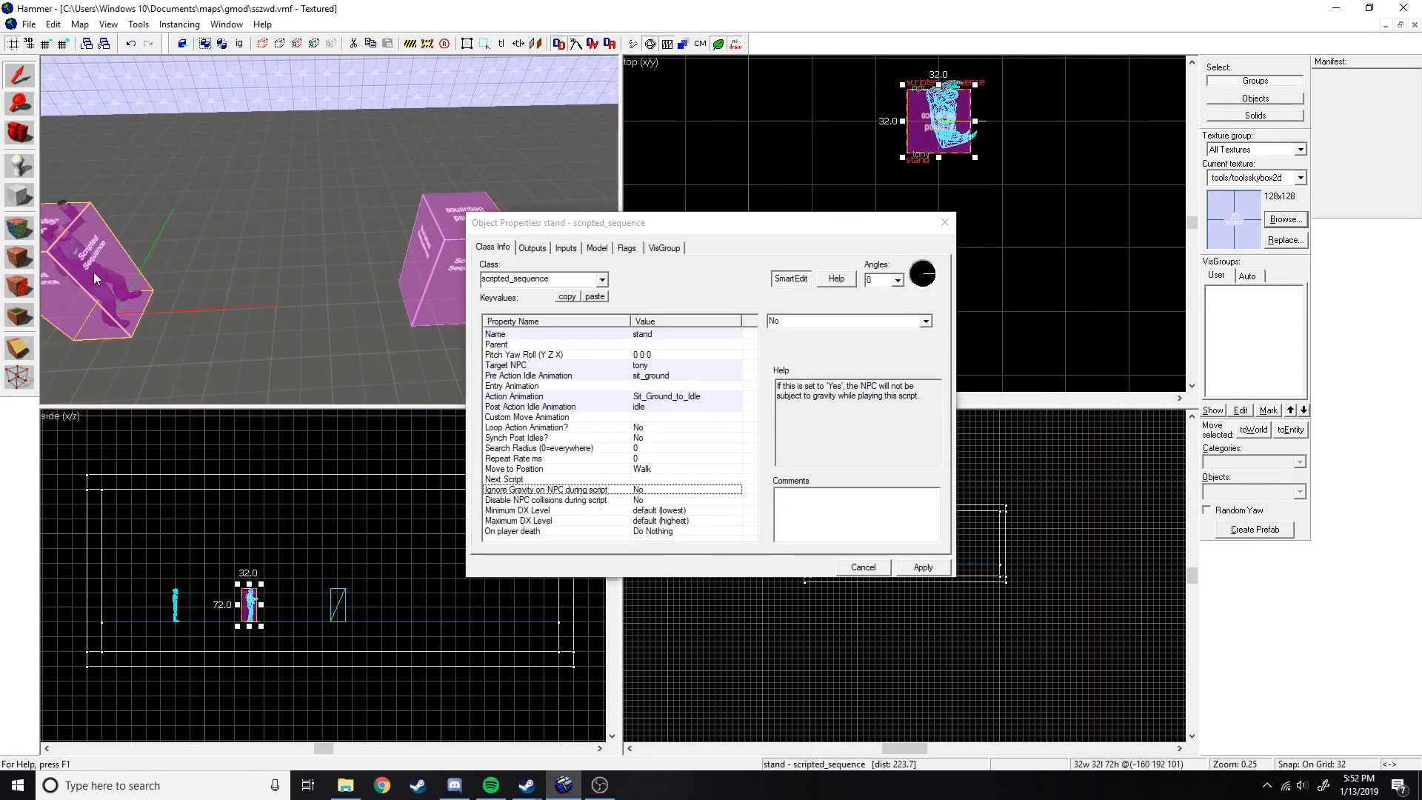
pyautogui.click(504, 479)
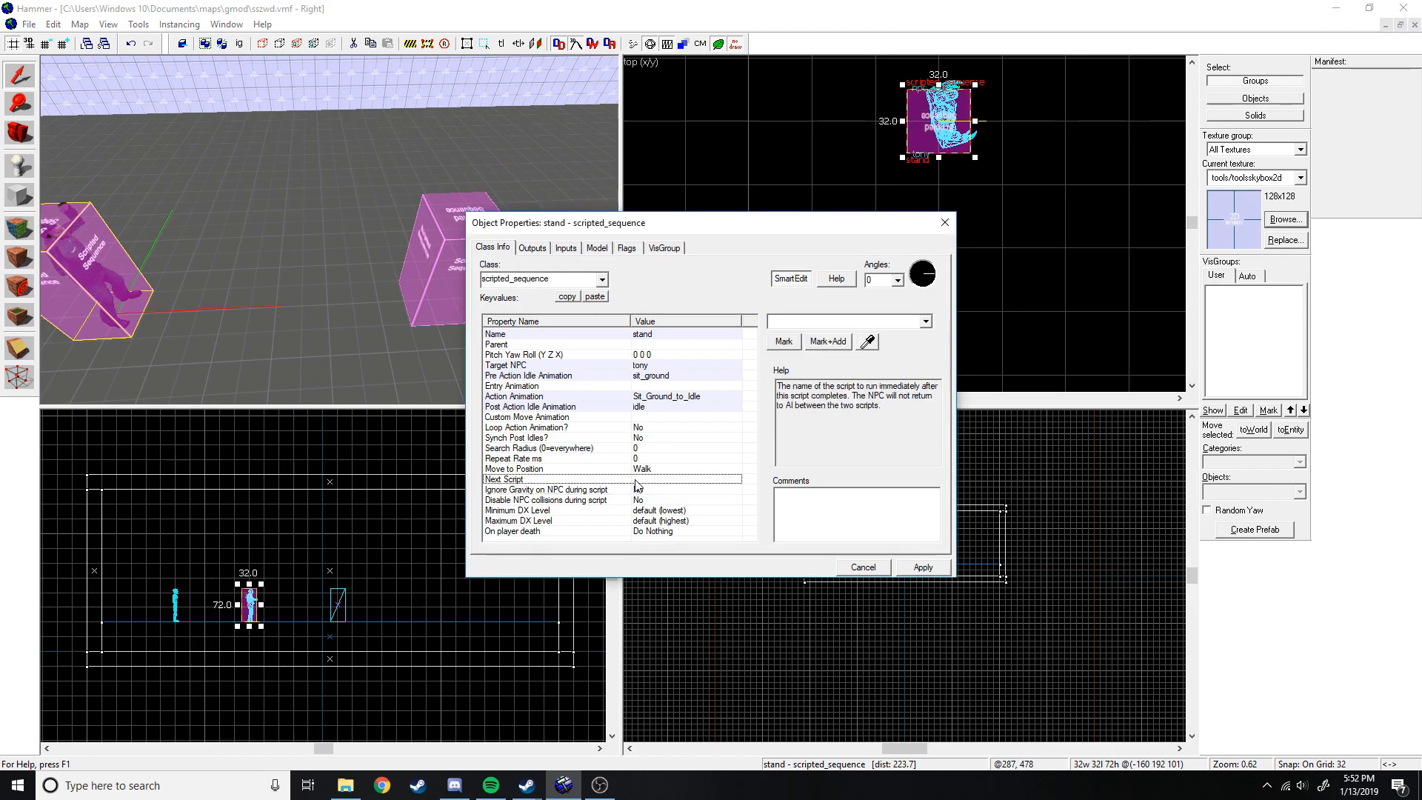
pyautogui.click(923, 321)
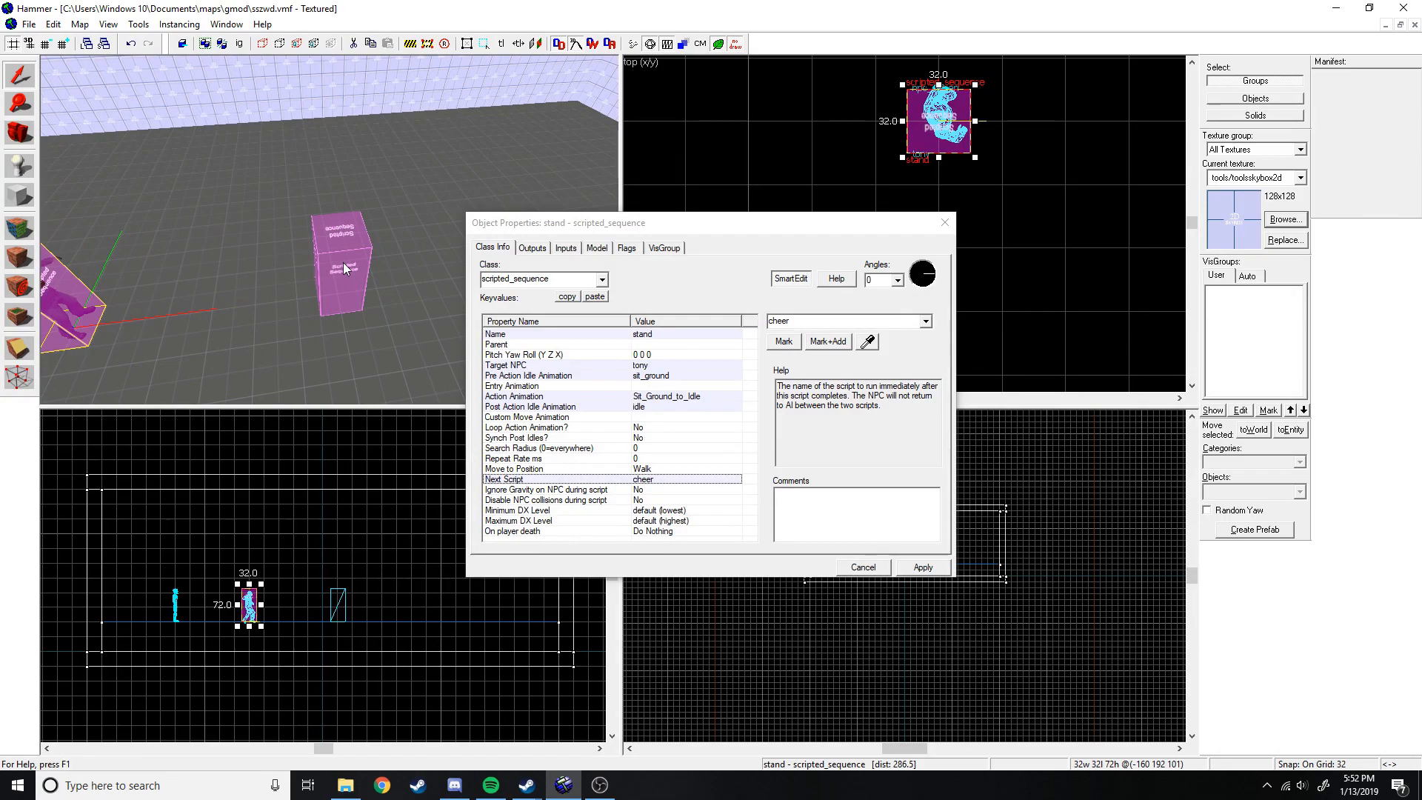
pyautogui.click(862, 567)
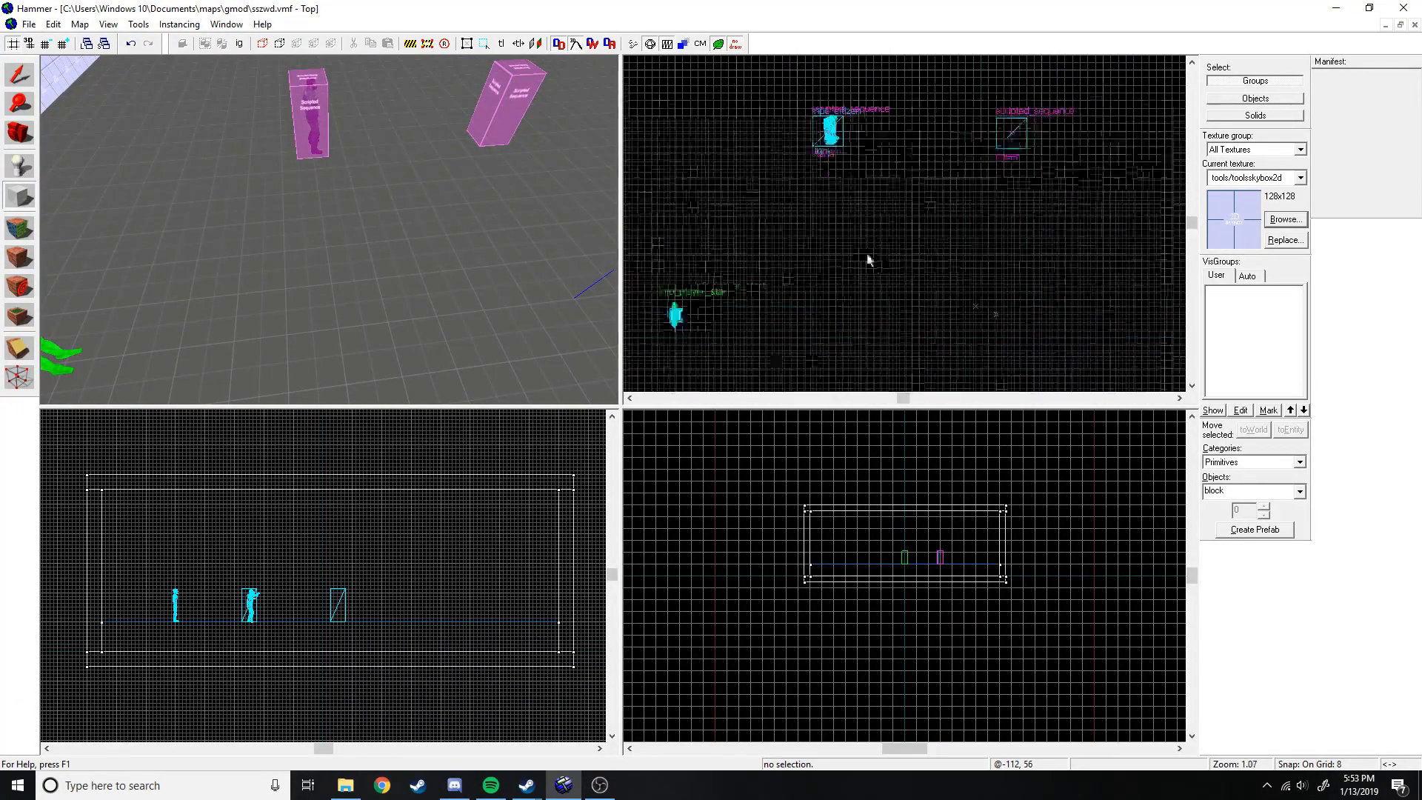
# Texture the new block with tools/toolstrigger and tie it to a brush entity.
pyautogui.scroll(3)
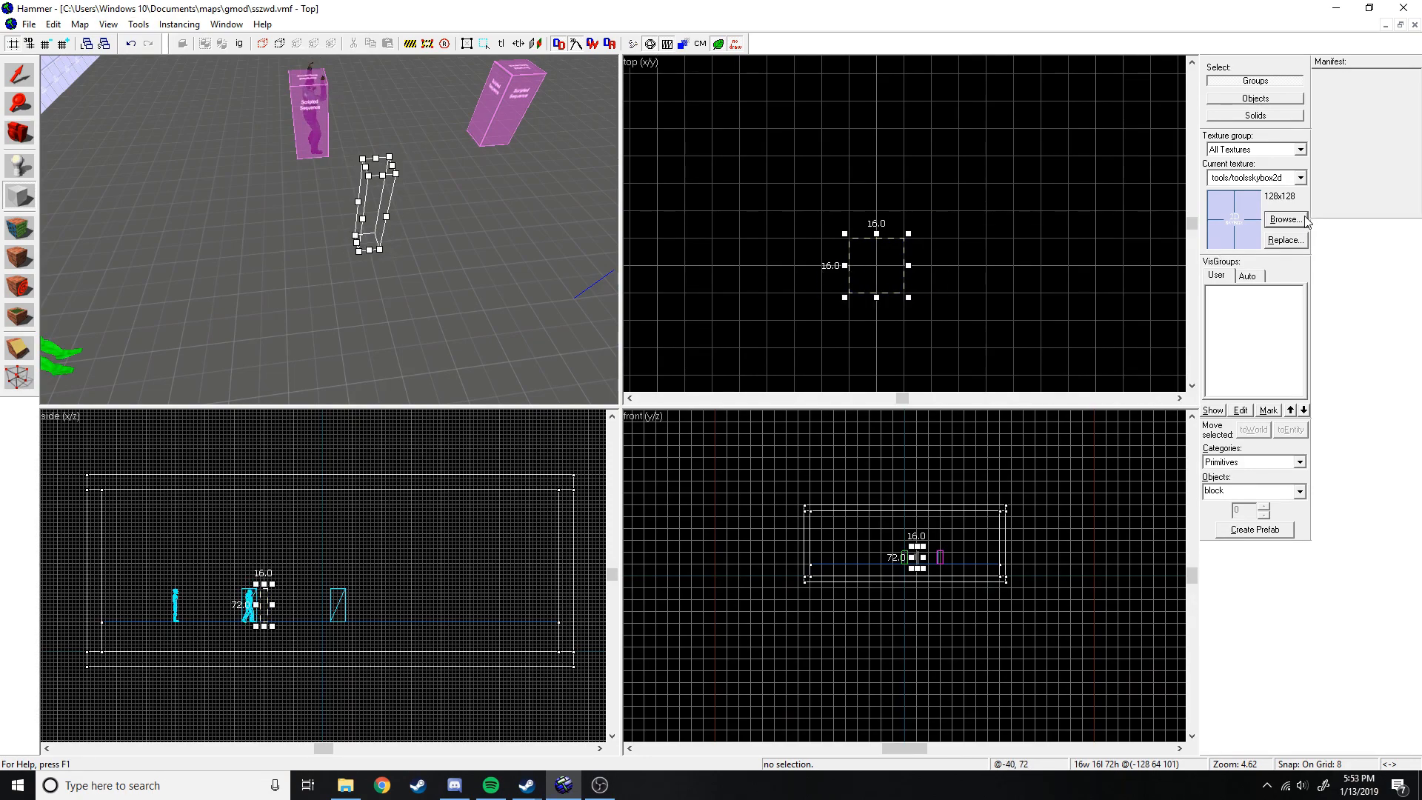
pyautogui.click(1283, 219)
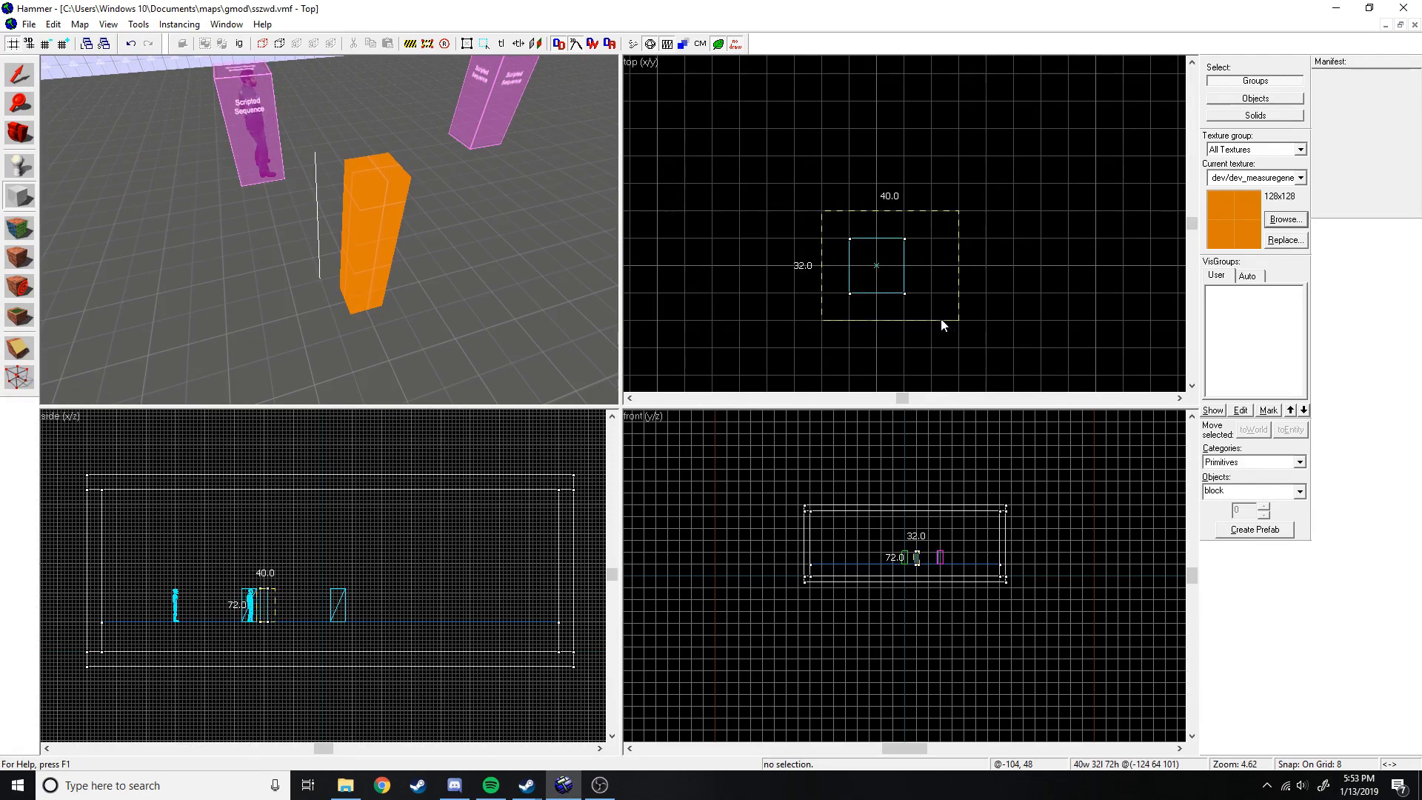
pyautogui.click(1285, 219)
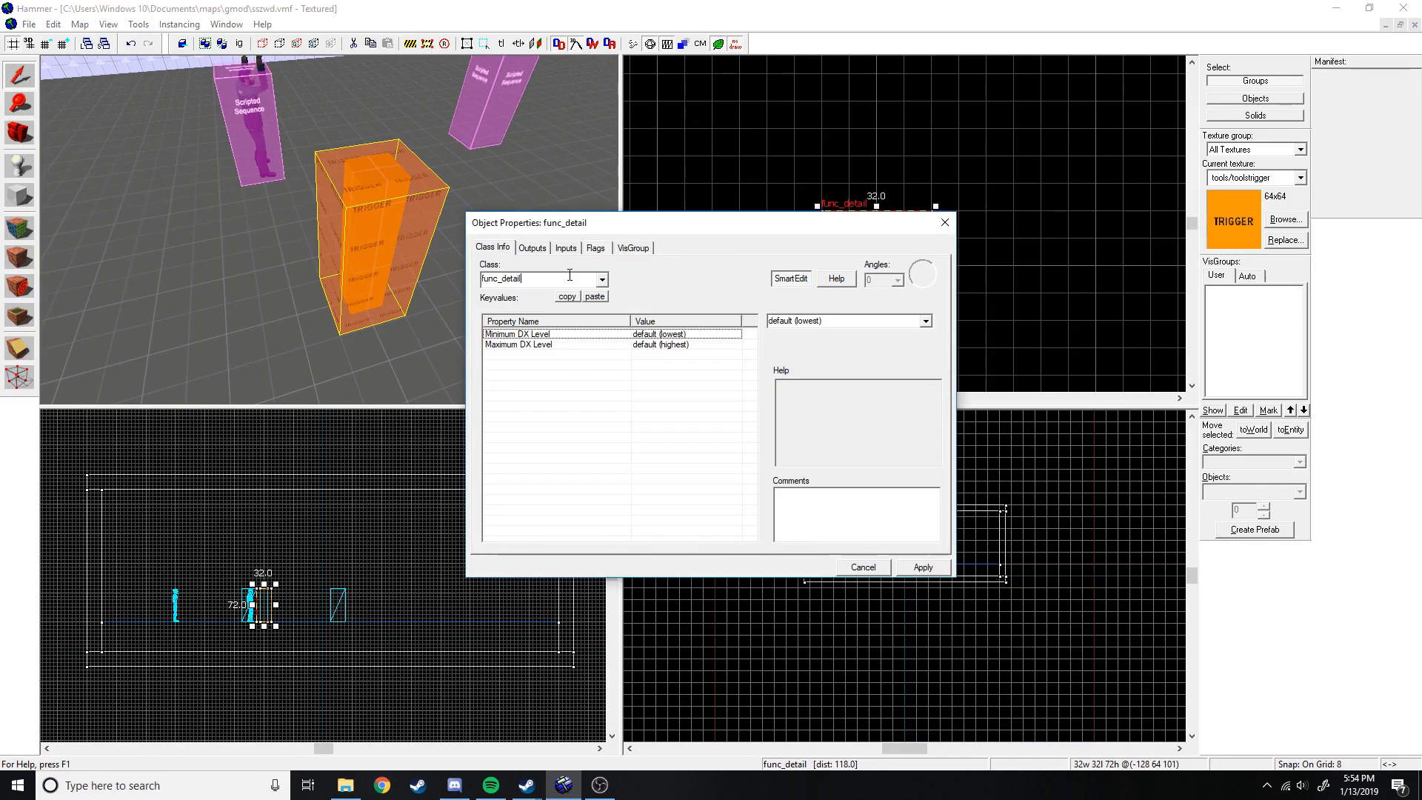
# Change the block's class to trigger_once and name it trigger.
pyautogui.tripleClick(526, 279)
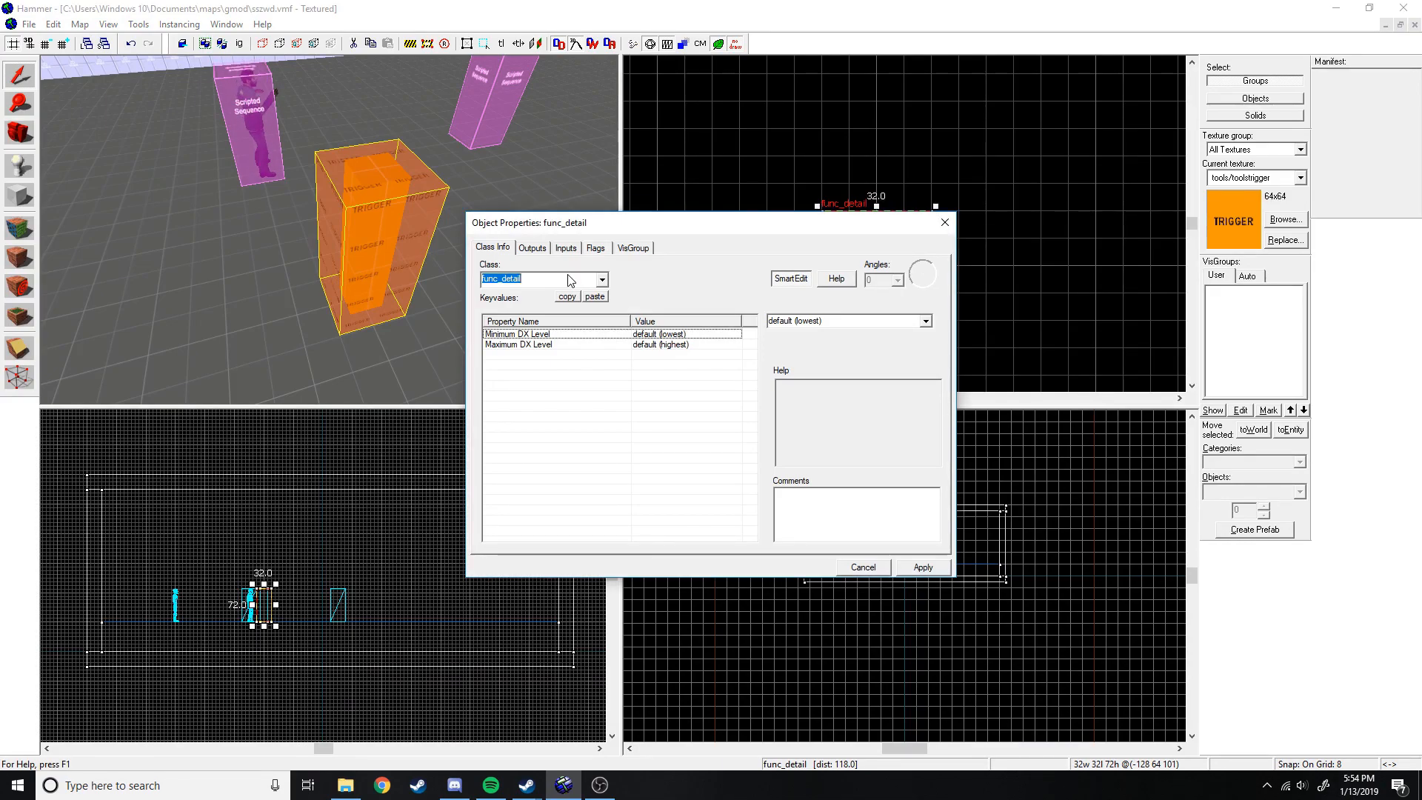
pyautogui.click(601, 279)
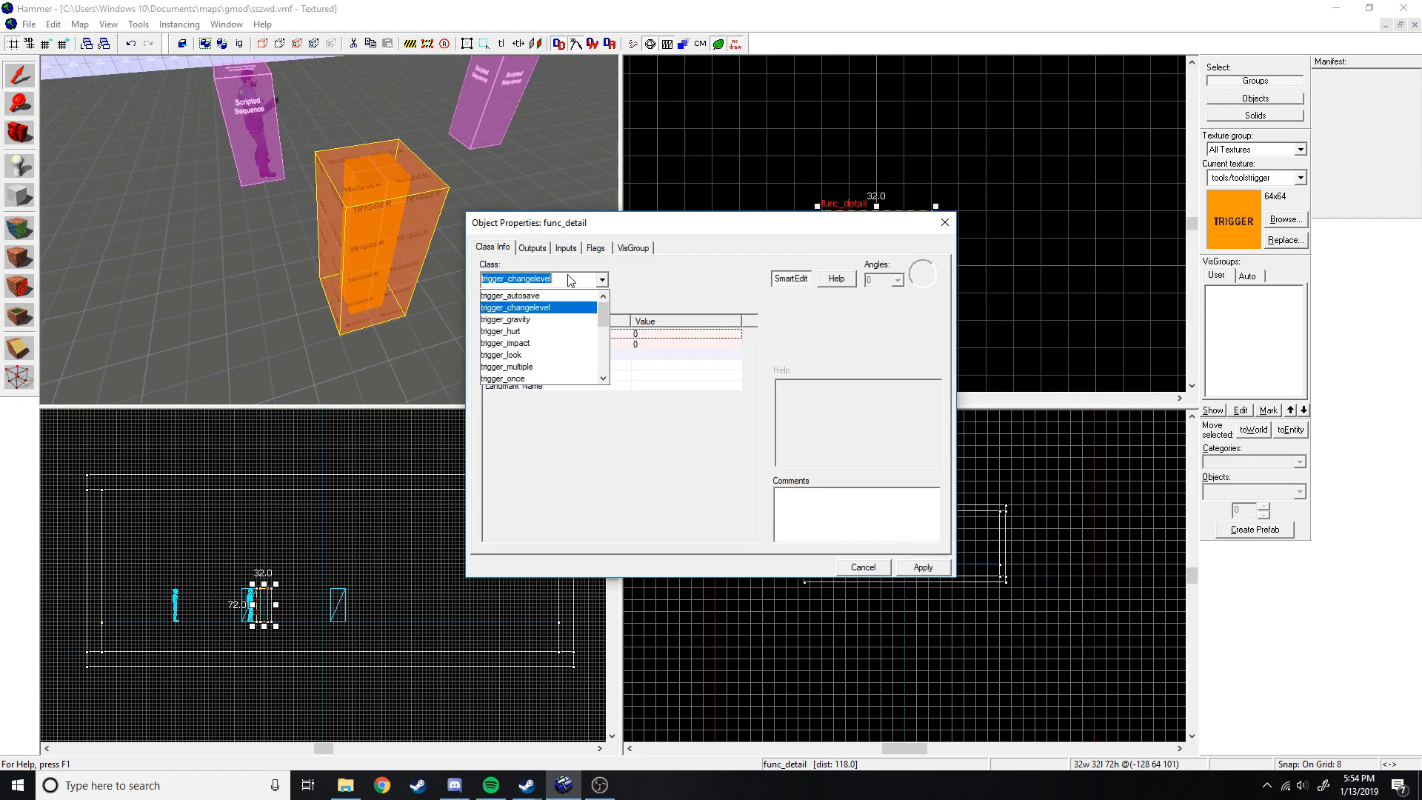
pyautogui.click(505, 377)
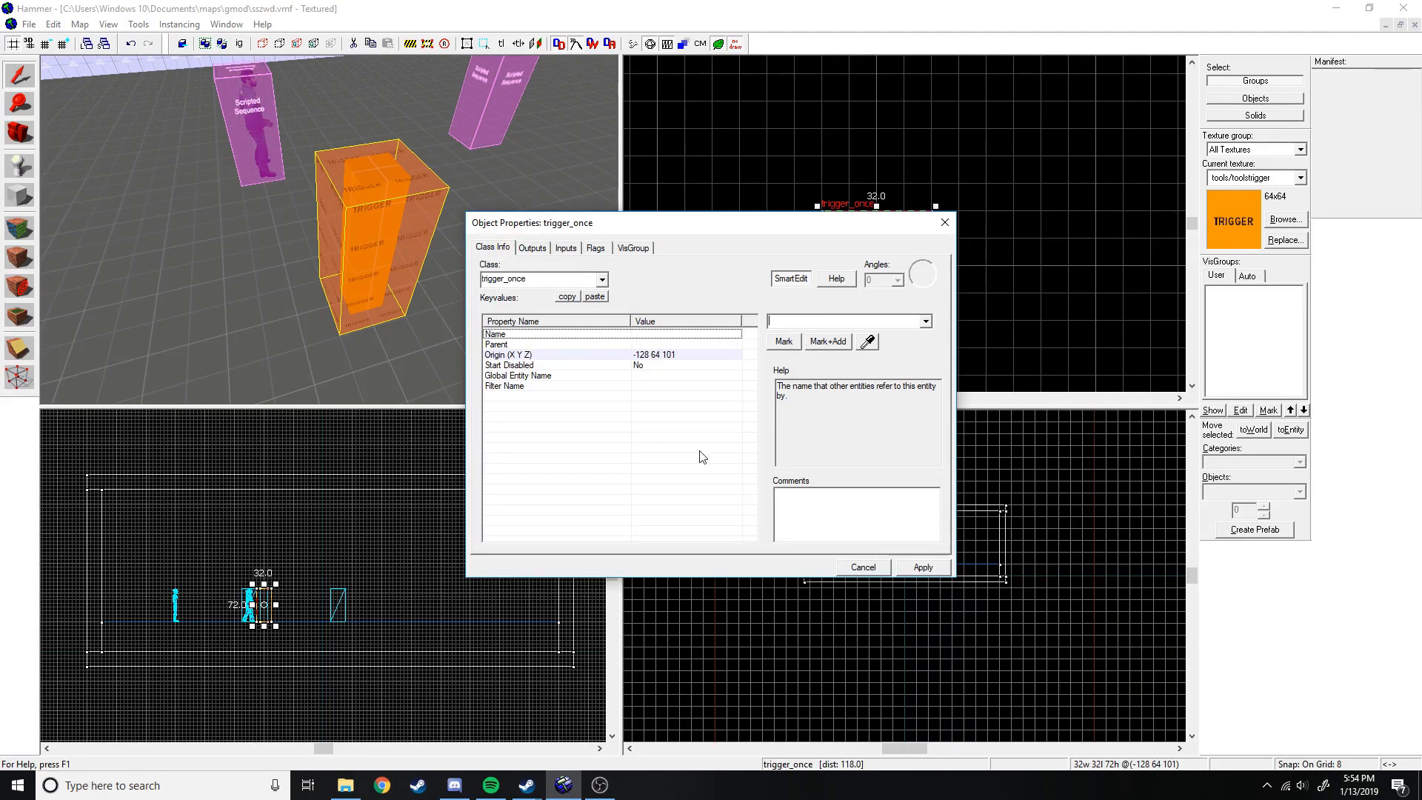
pyautogui.write('trigger')
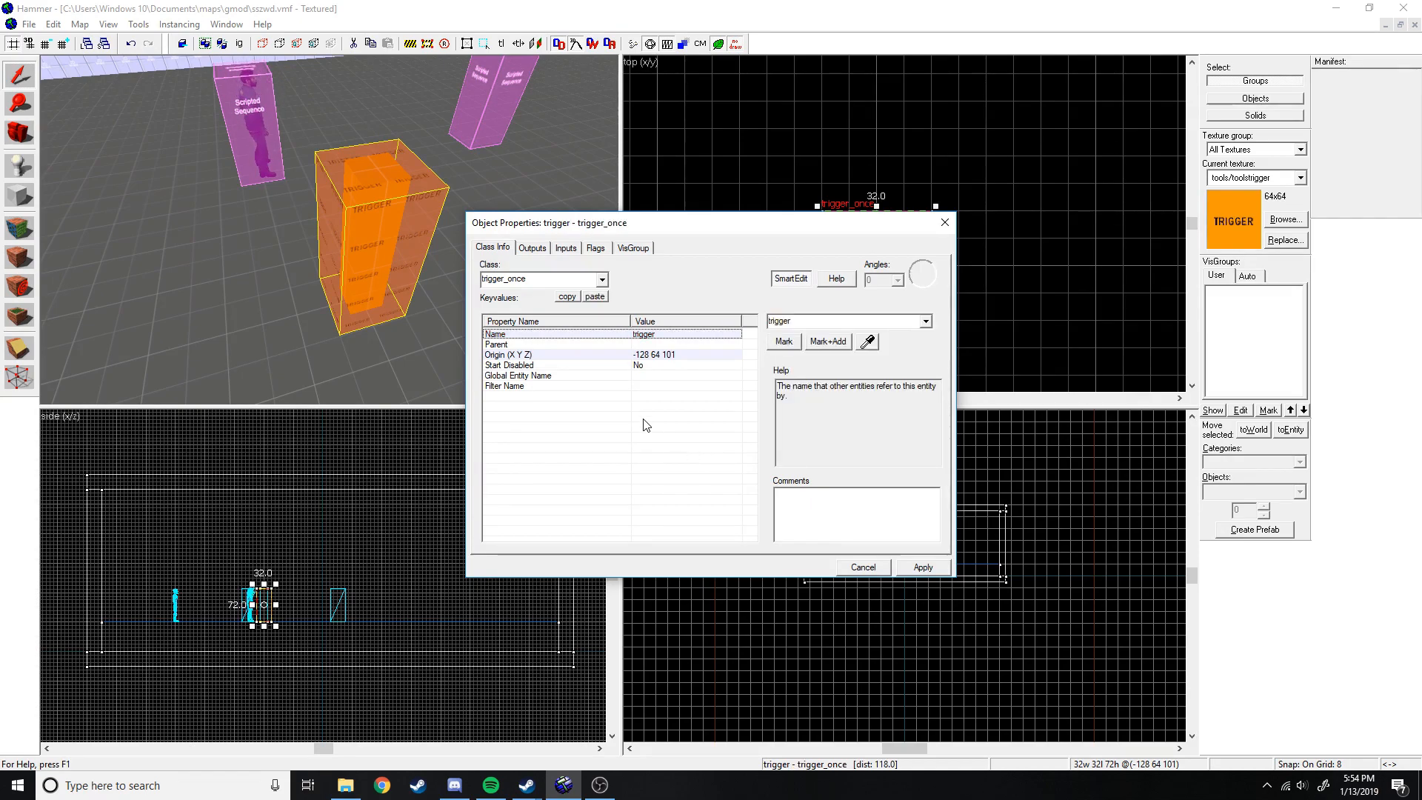
pyautogui.moveTo(737, 354)
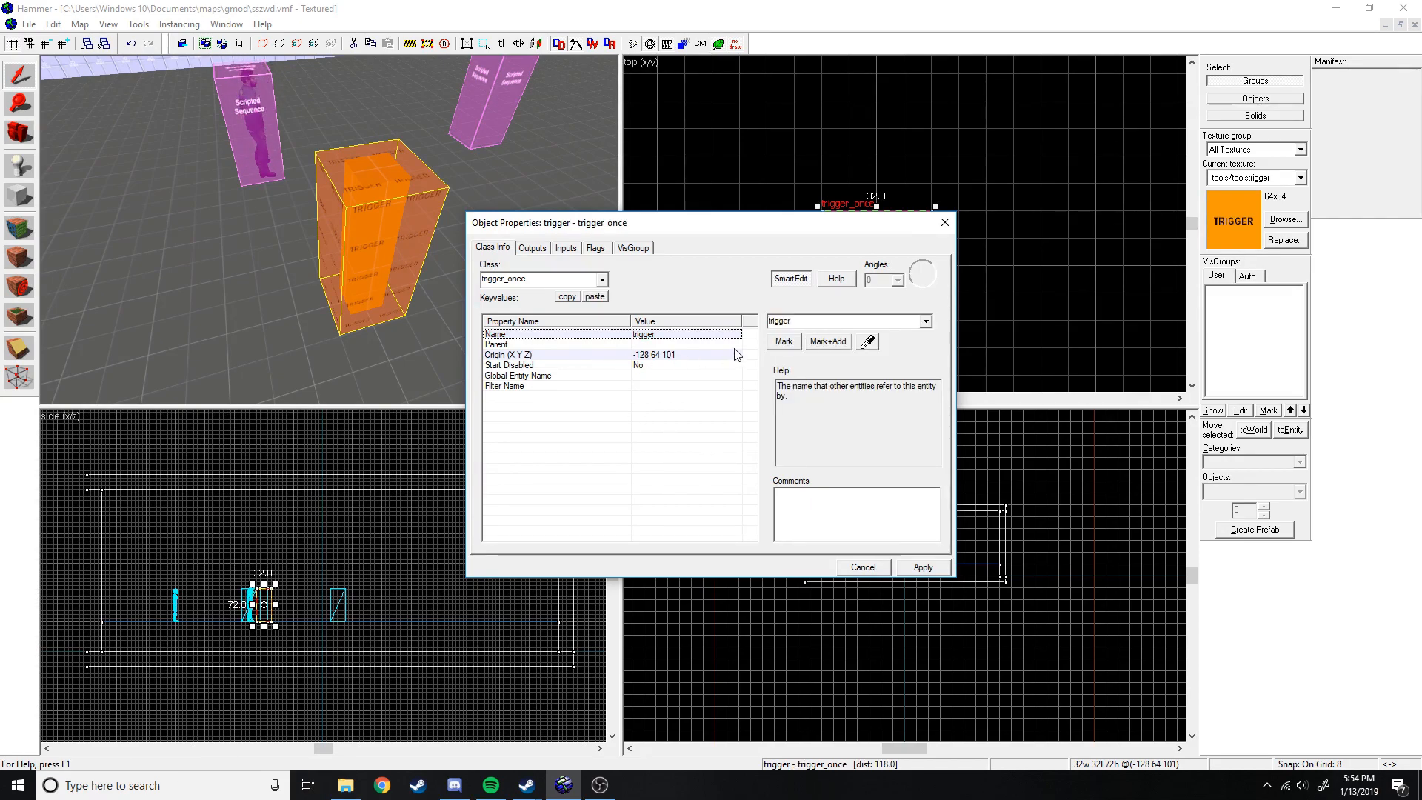
# Enable the NPCs flag on the trigger and view its Outputs.
pyautogui.click(595, 247)
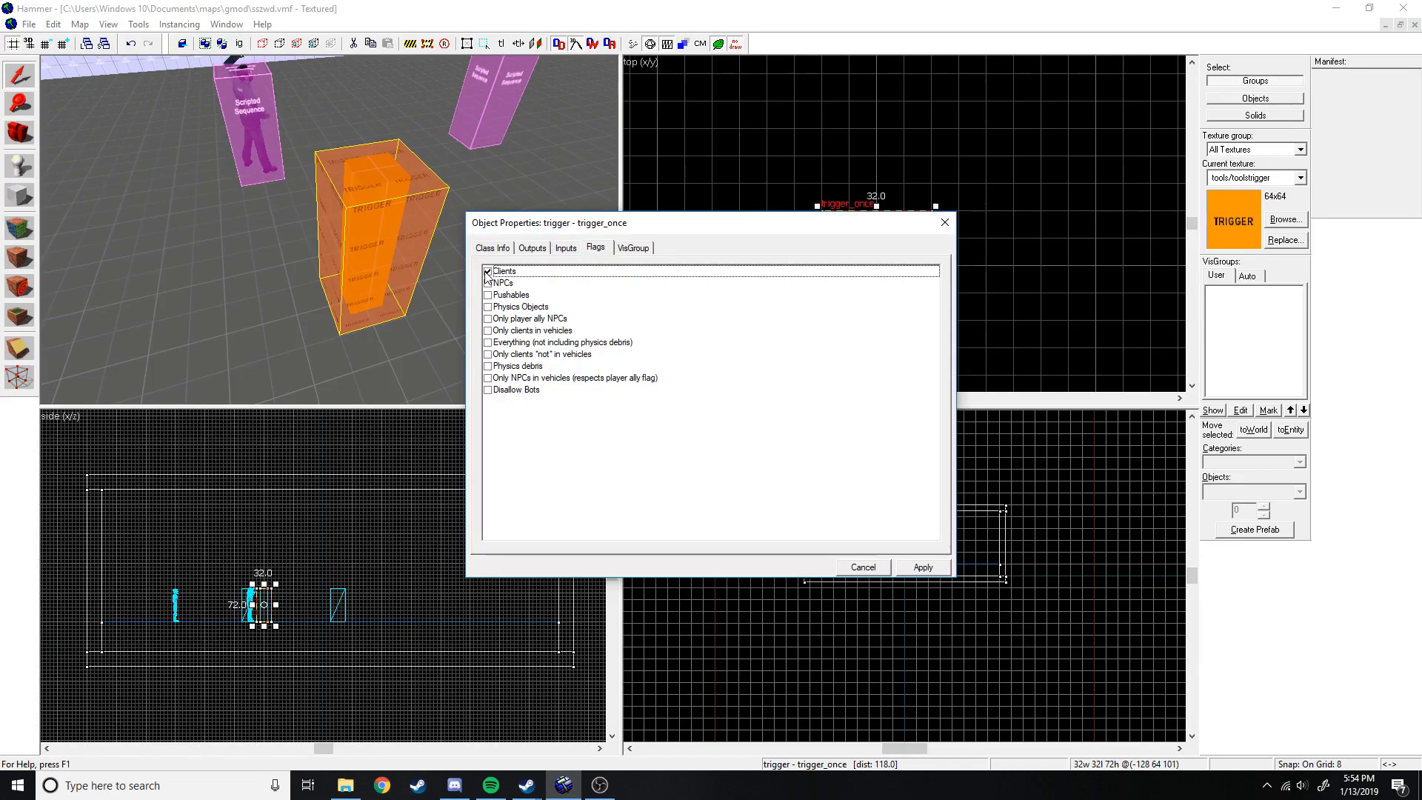
pyautogui.click(487, 283)
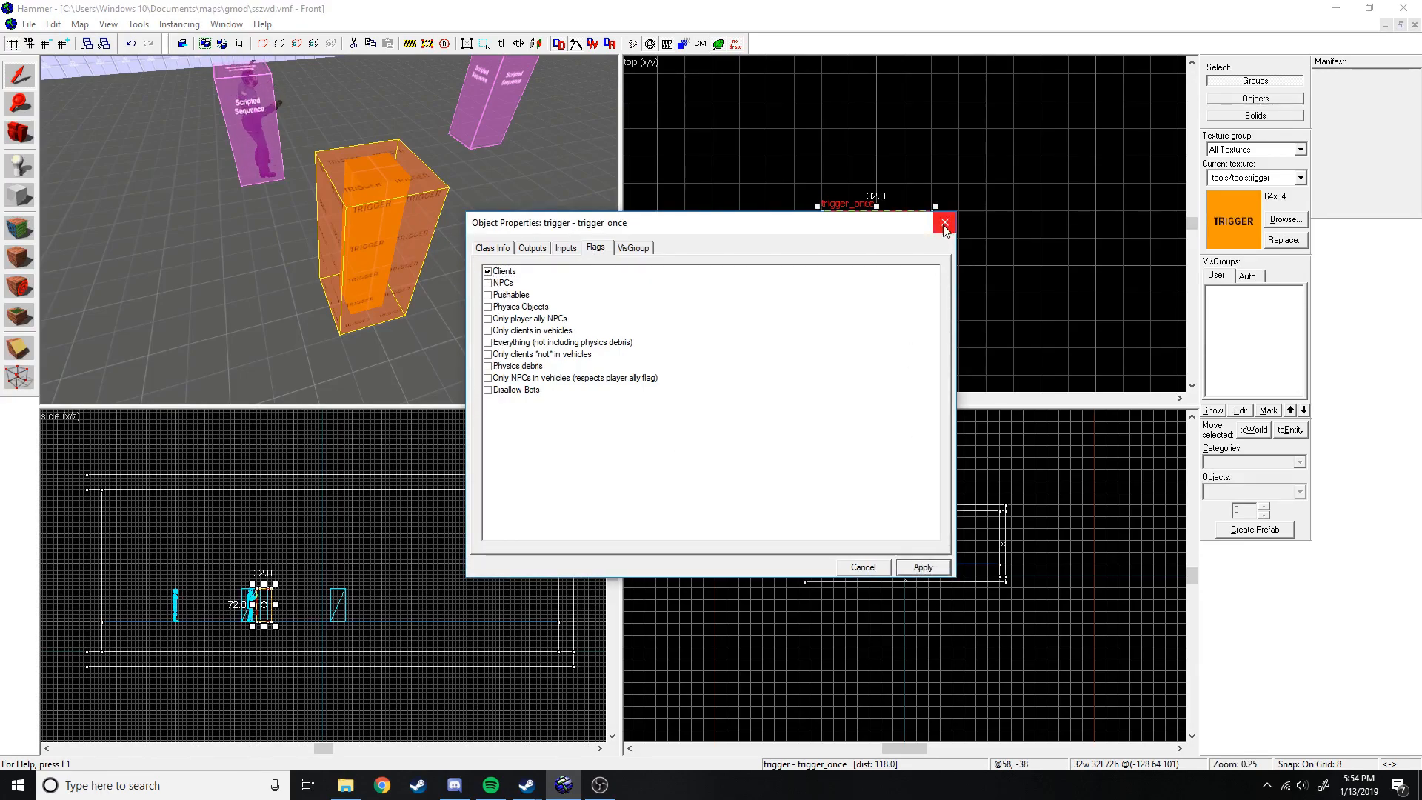
pyautogui.click(943, 224)
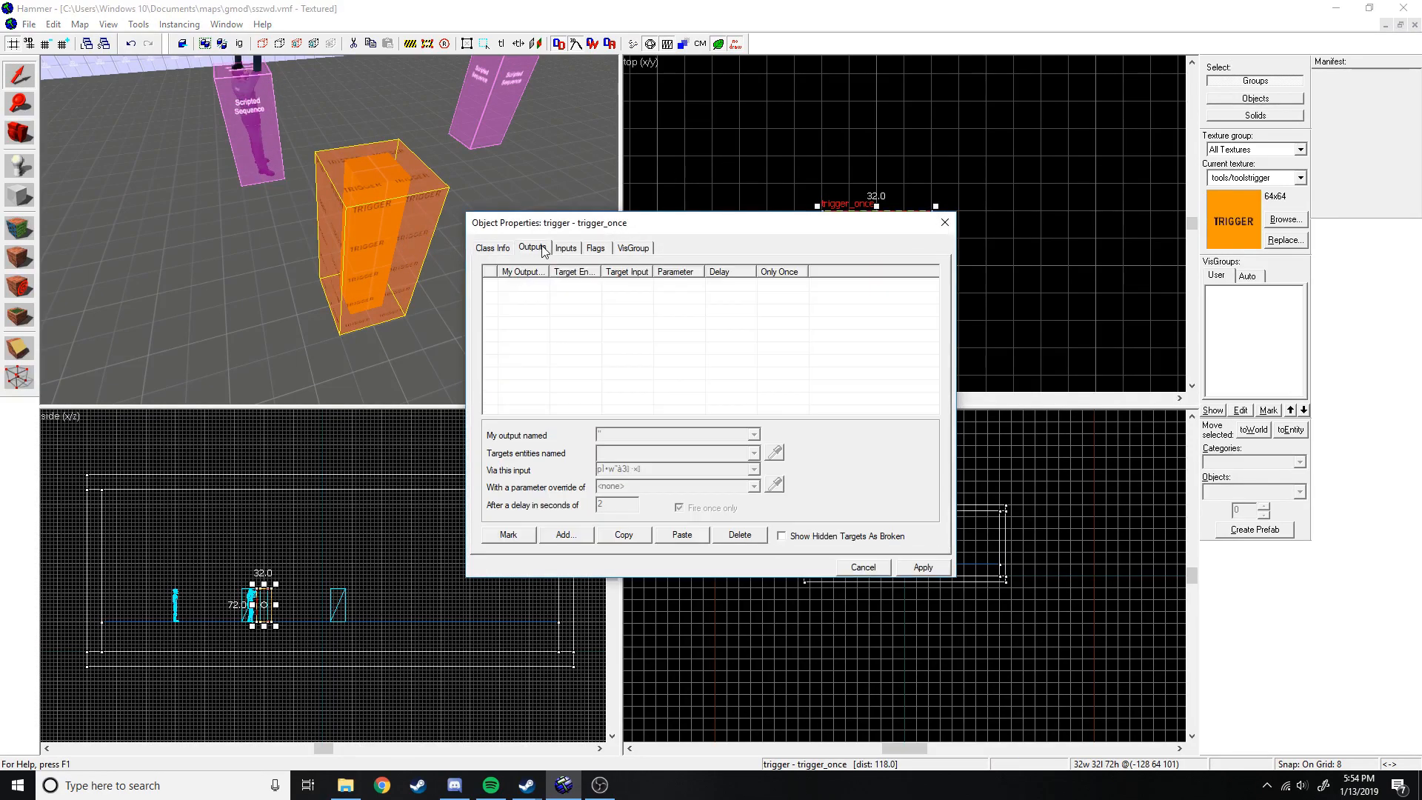
pyautogui.moveTo(581, 524)
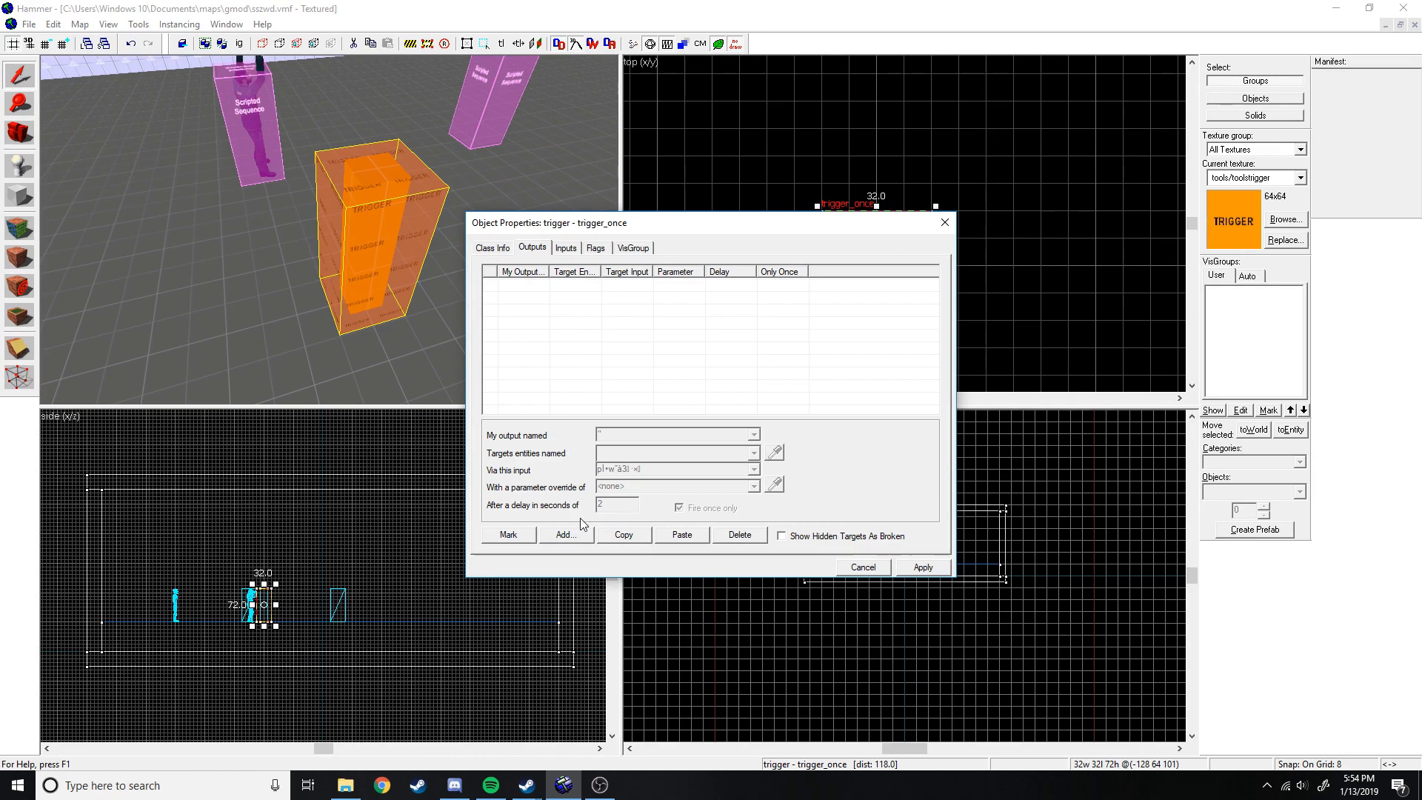
# Add an OnStartTouch output and pick its target entity, then reselect the cheer sequence.
pyautogui.click(564, 535)
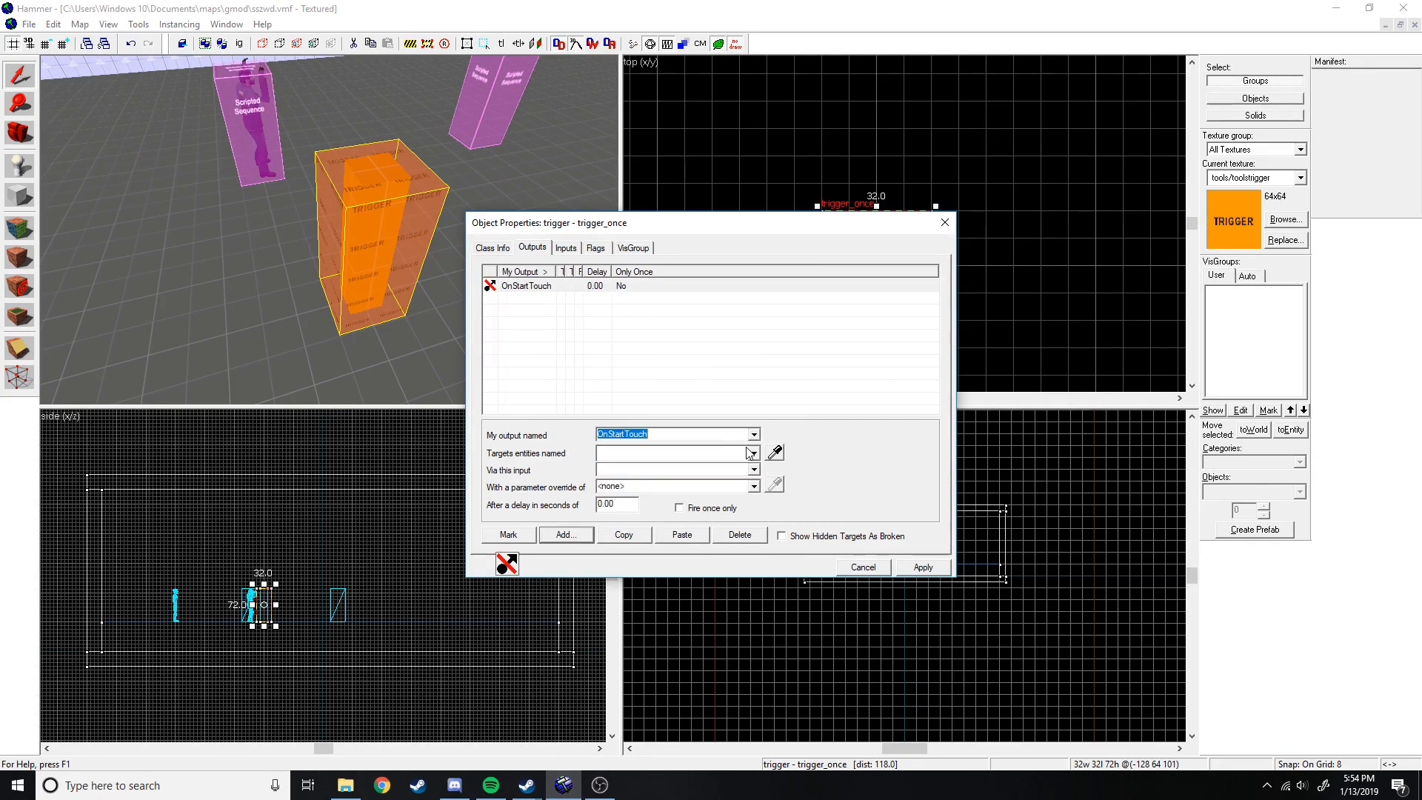
pyautogui.click(752, 454)
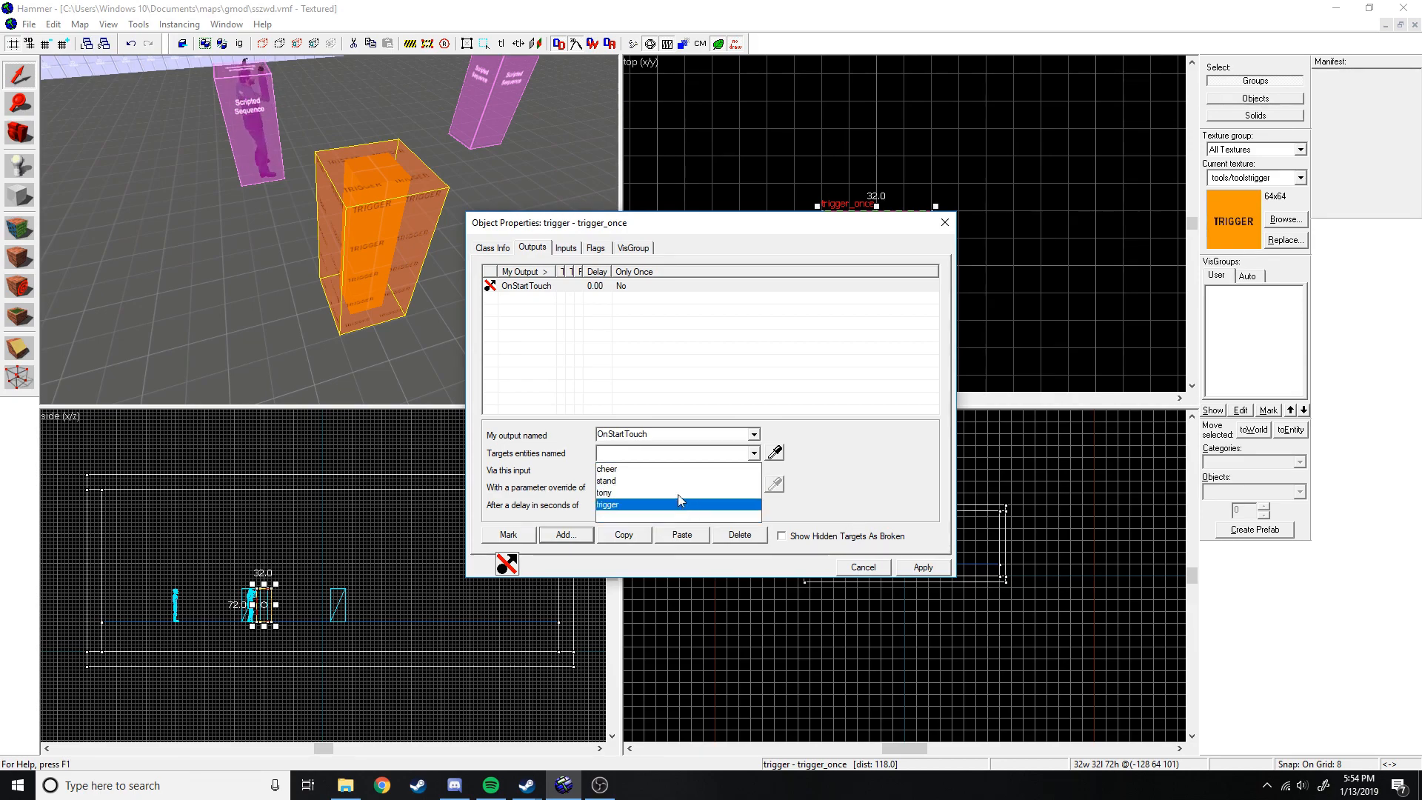
pyautogui.click(606, 480)
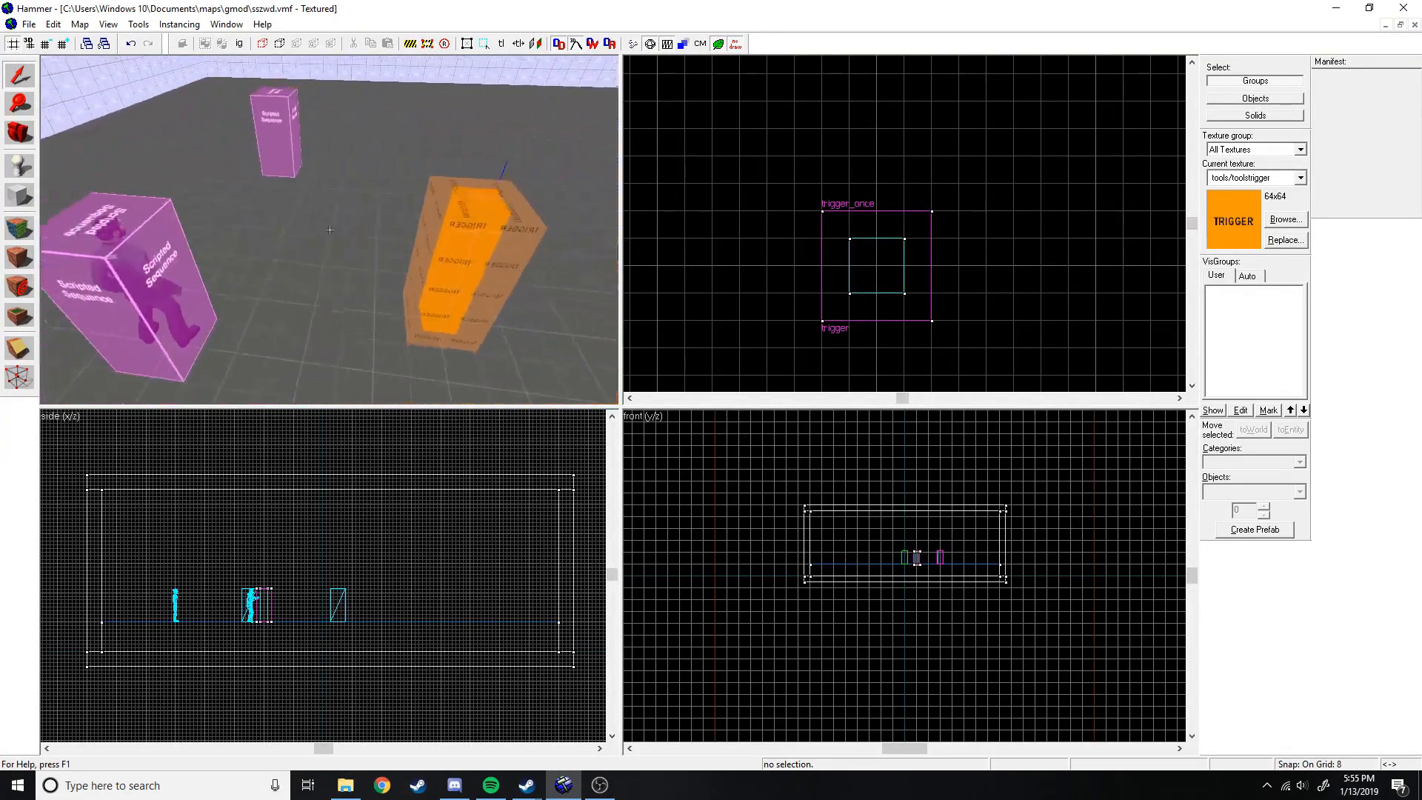
pyautogui.moveTo(326, 230); pyautogui.dragTo(308, 280)
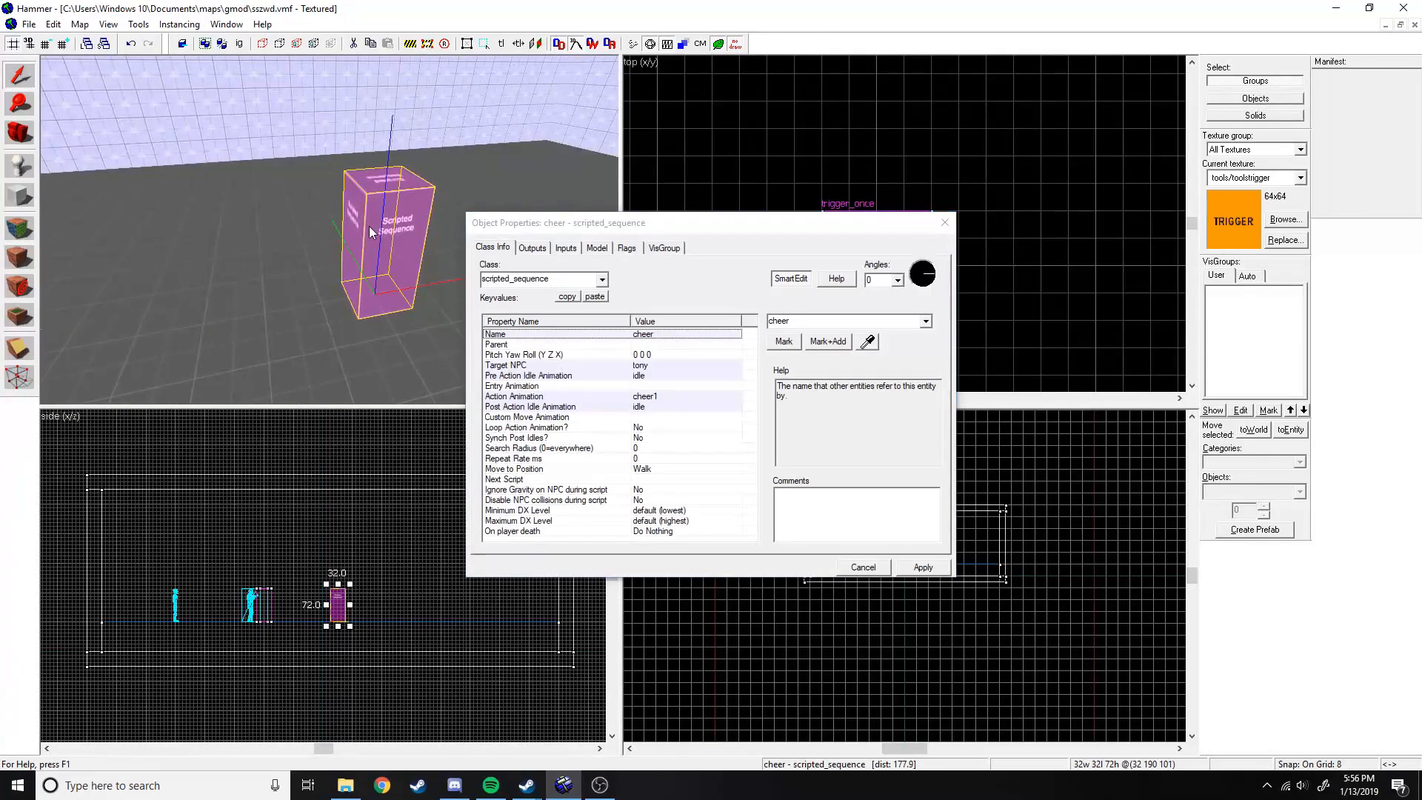
# Review the cheer sequence's Post Action Idle Animation setting and close its properties.
pyautogui.click(531, 406)
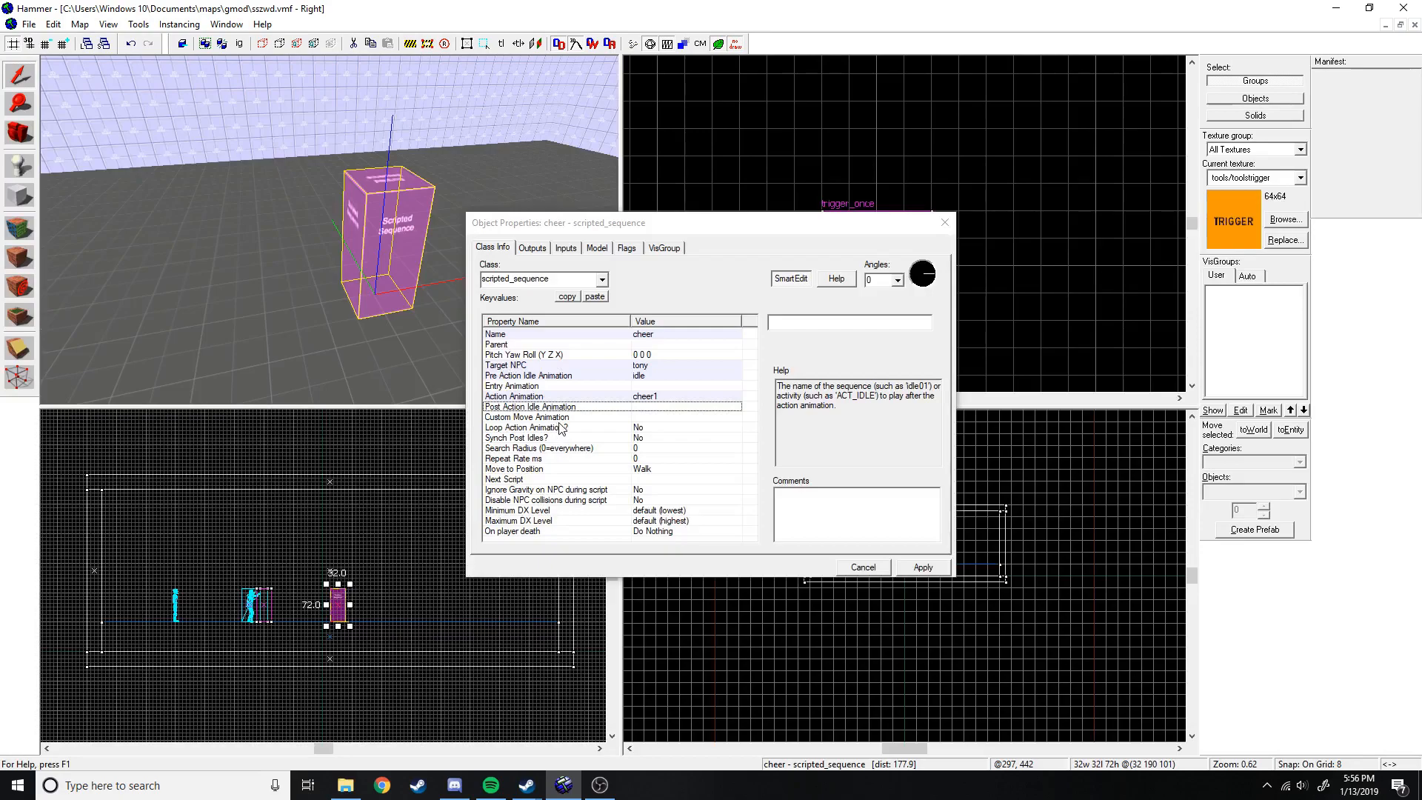
pyautogui.click(526, 426)
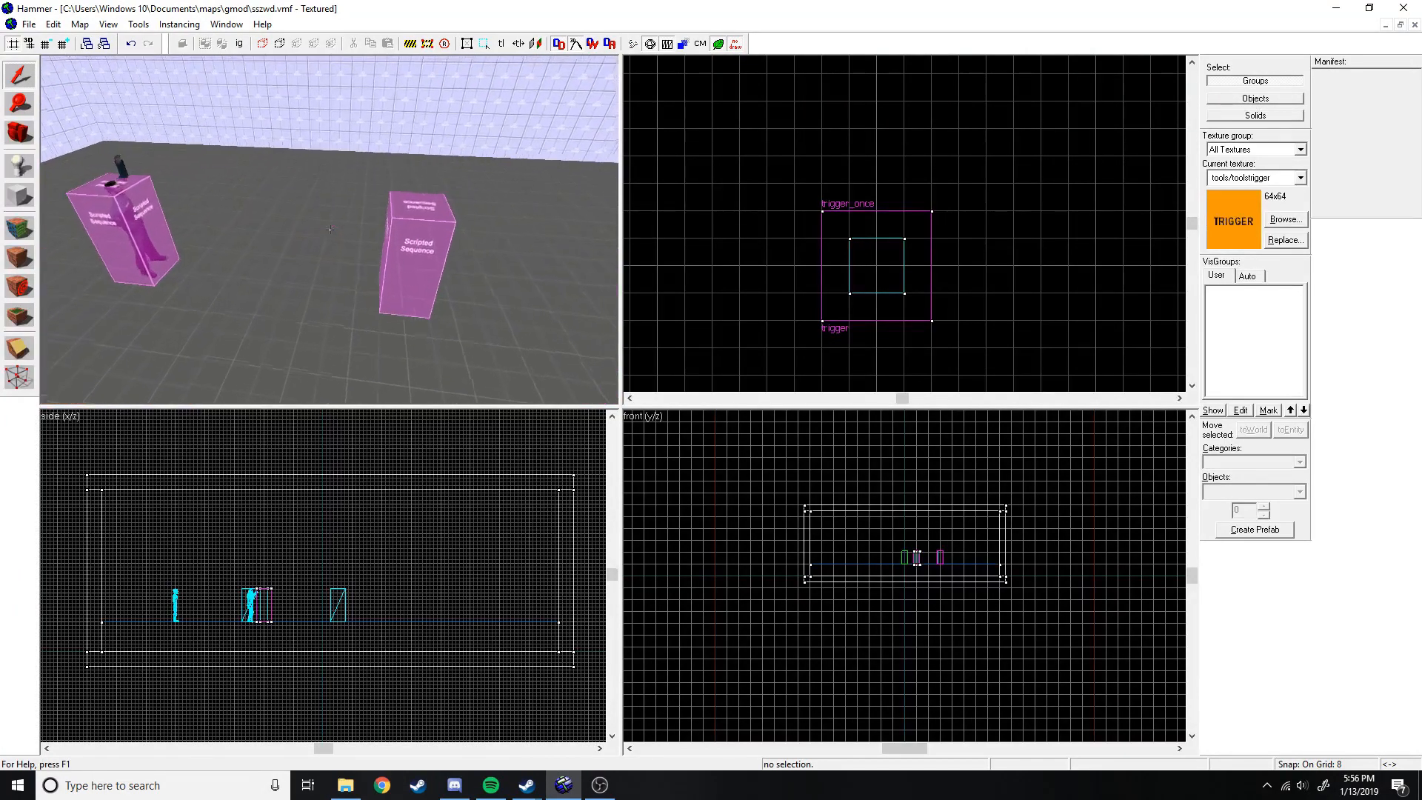
pyautogui.moveTo(326, 226); pyautogui.dragTo(331, 237)
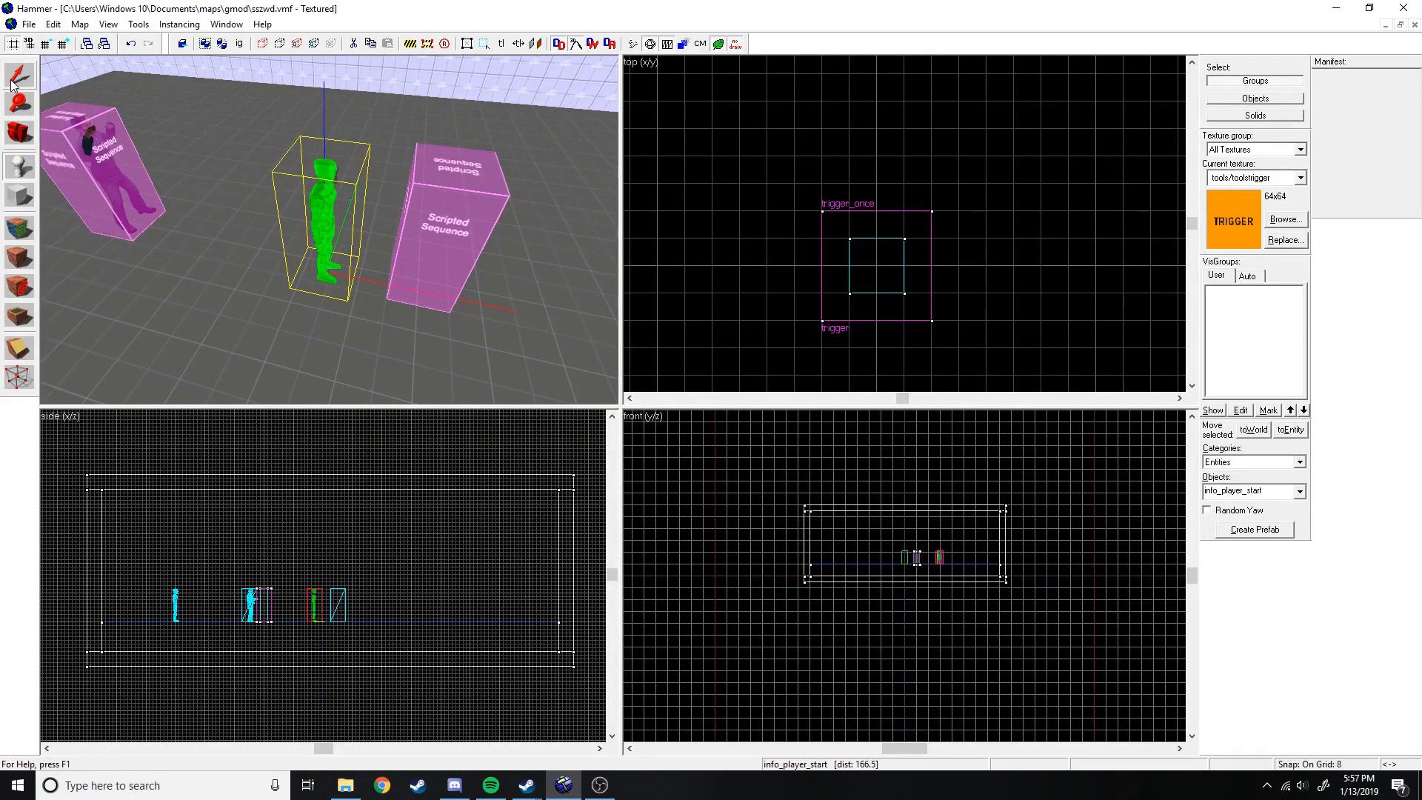
# Make the new entity an env_explosion named boom1 with Magnitude 100.
pyautogui.doubleClick(321, 603)
pyautogui.write('env_')
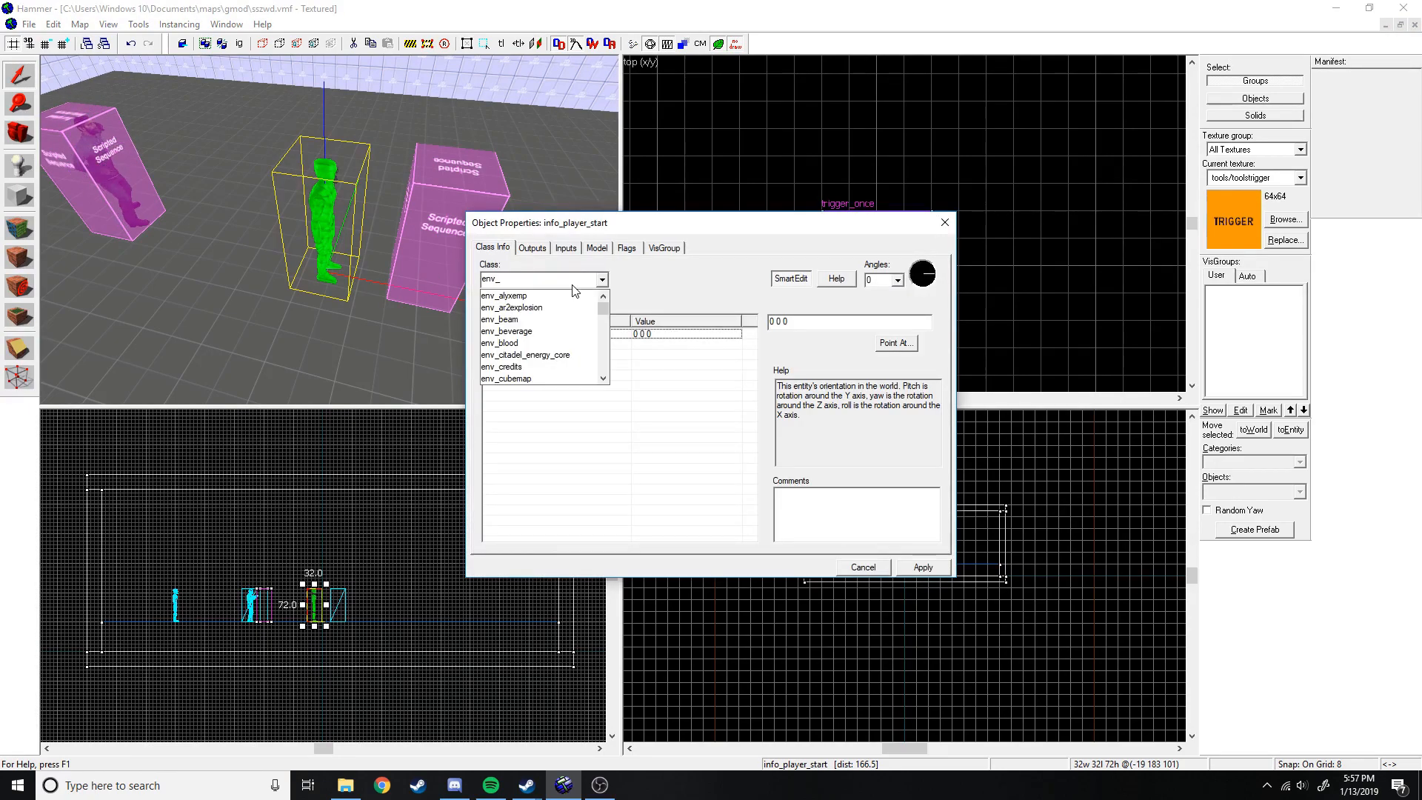
pyautogui.click(505, 296)
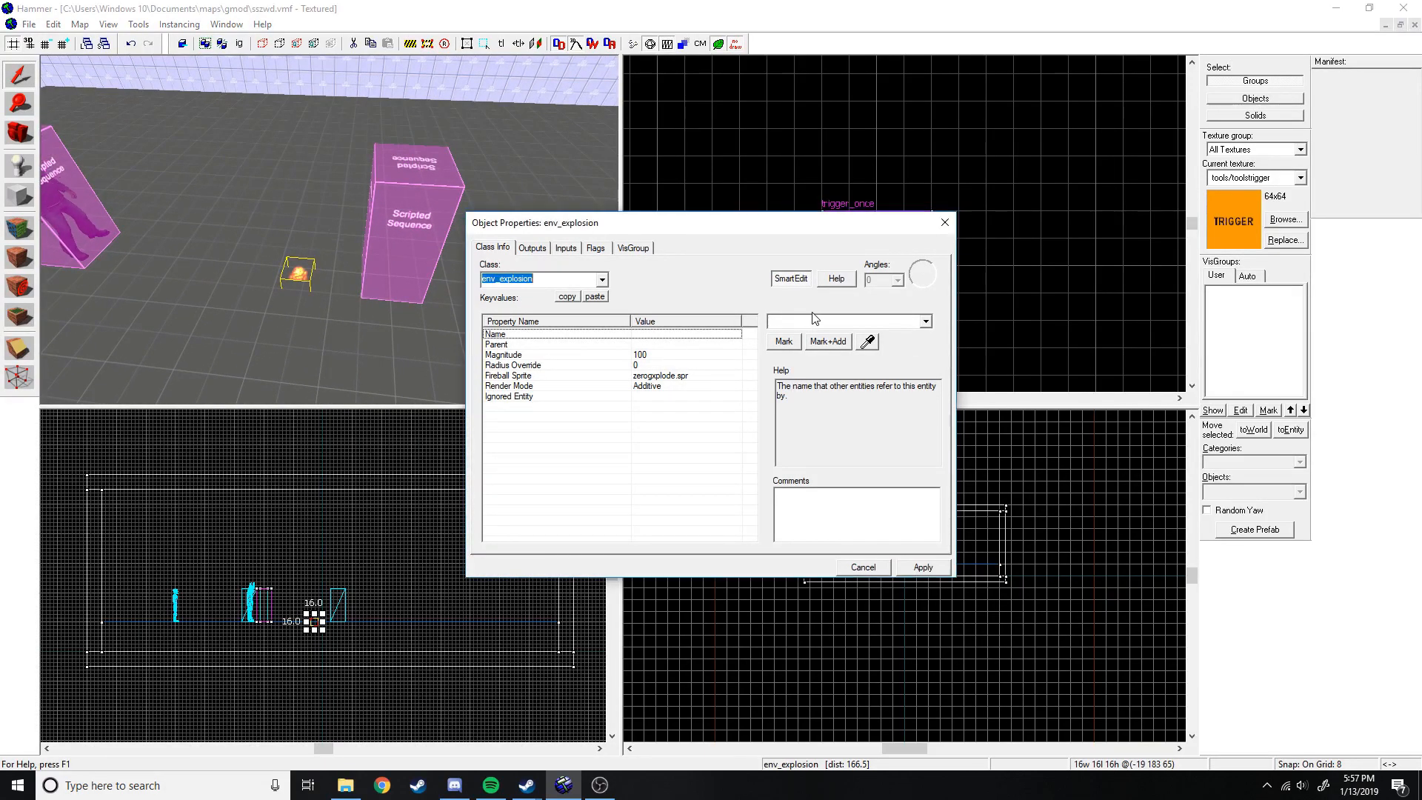
pyautogui.write('boom1')
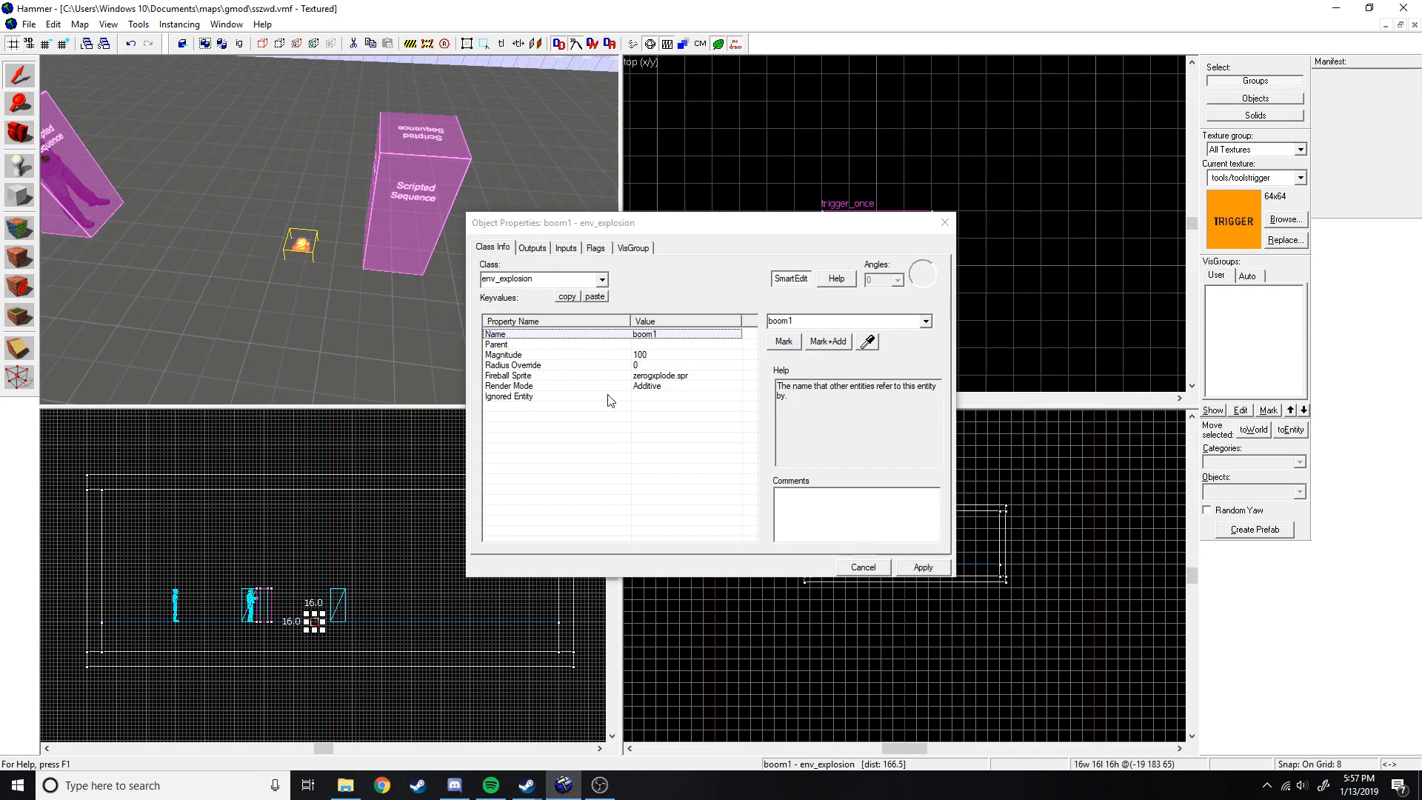
pyautogui.click(503, 354)
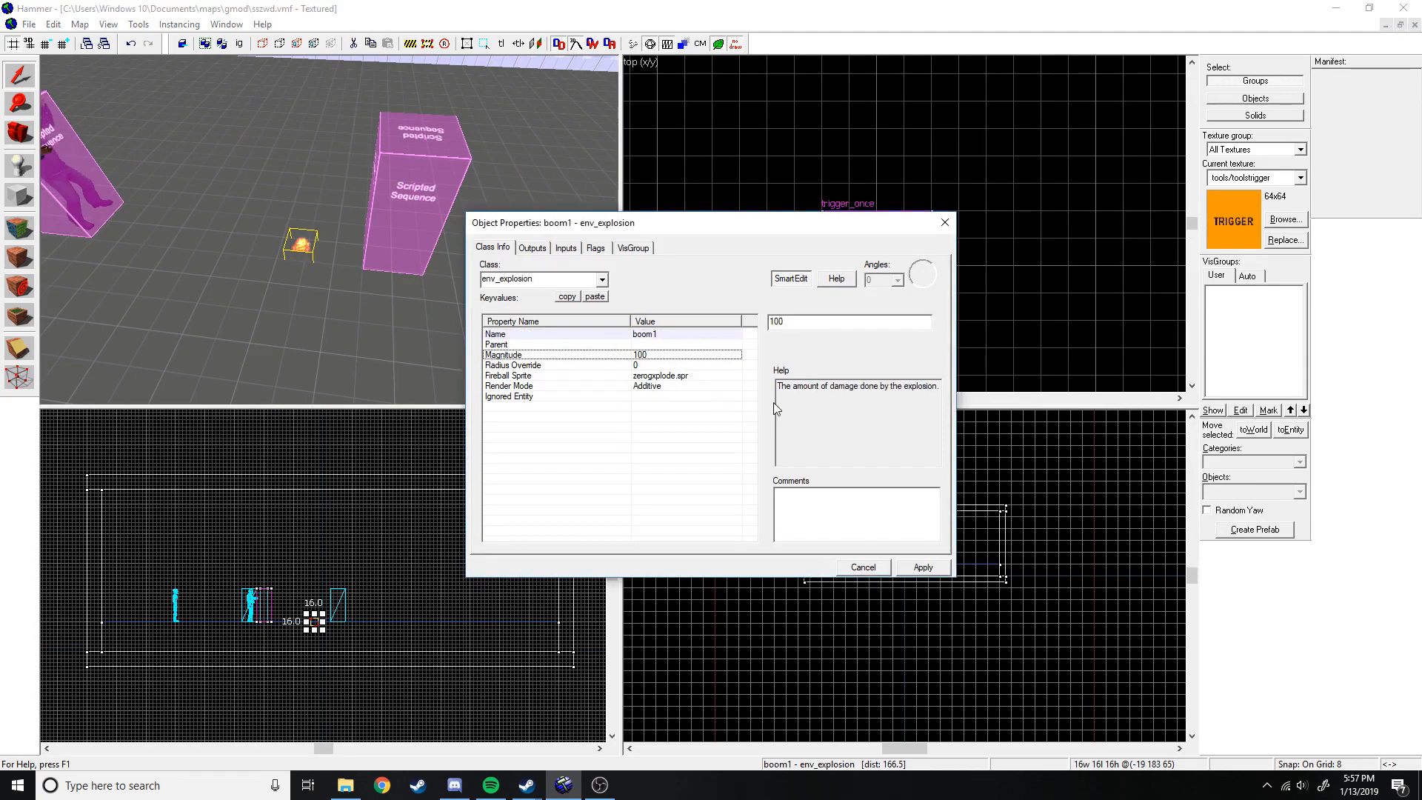
# Check the explosion's Flags and Outputs, then close its properties.
pyautogui.click(596, 247)
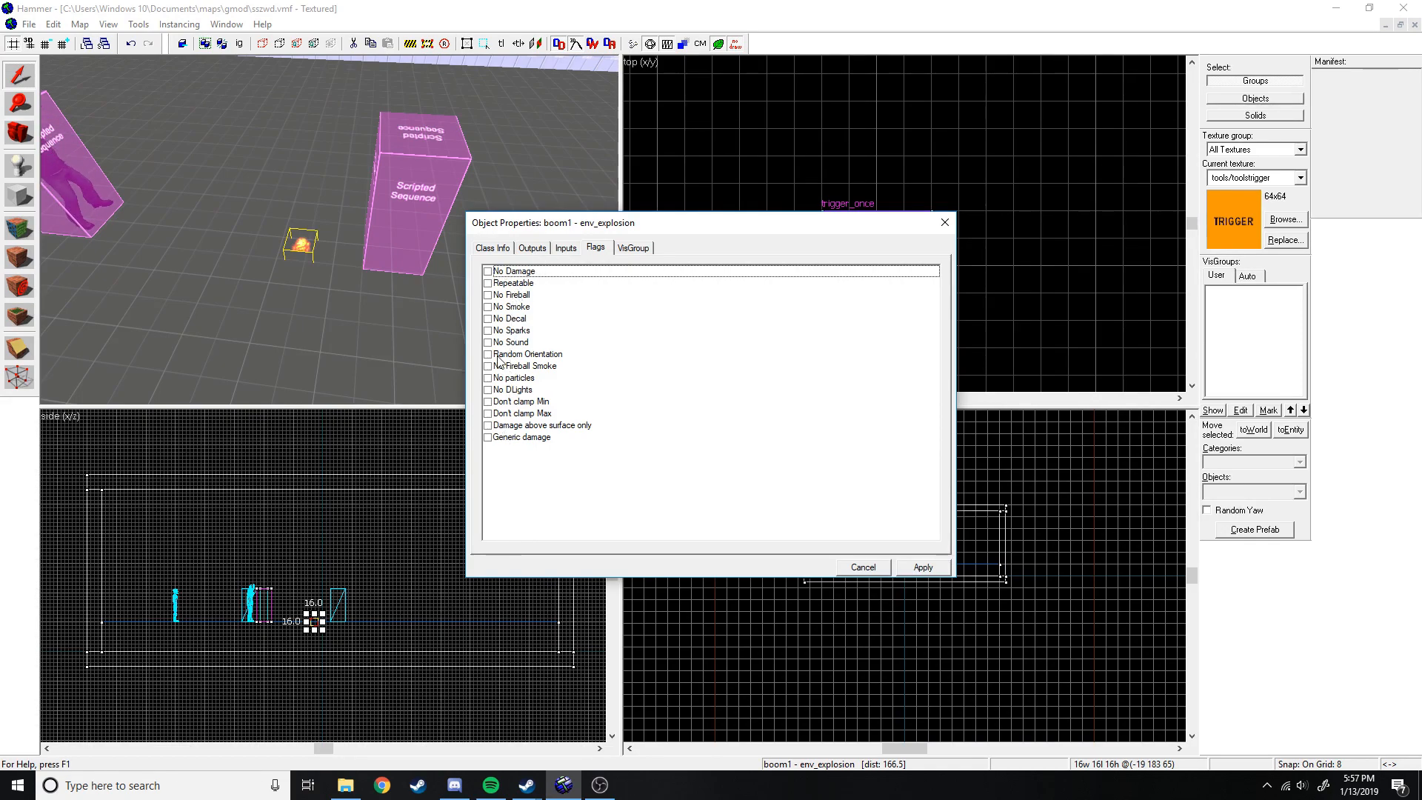
pyautogui.click(532, 248)
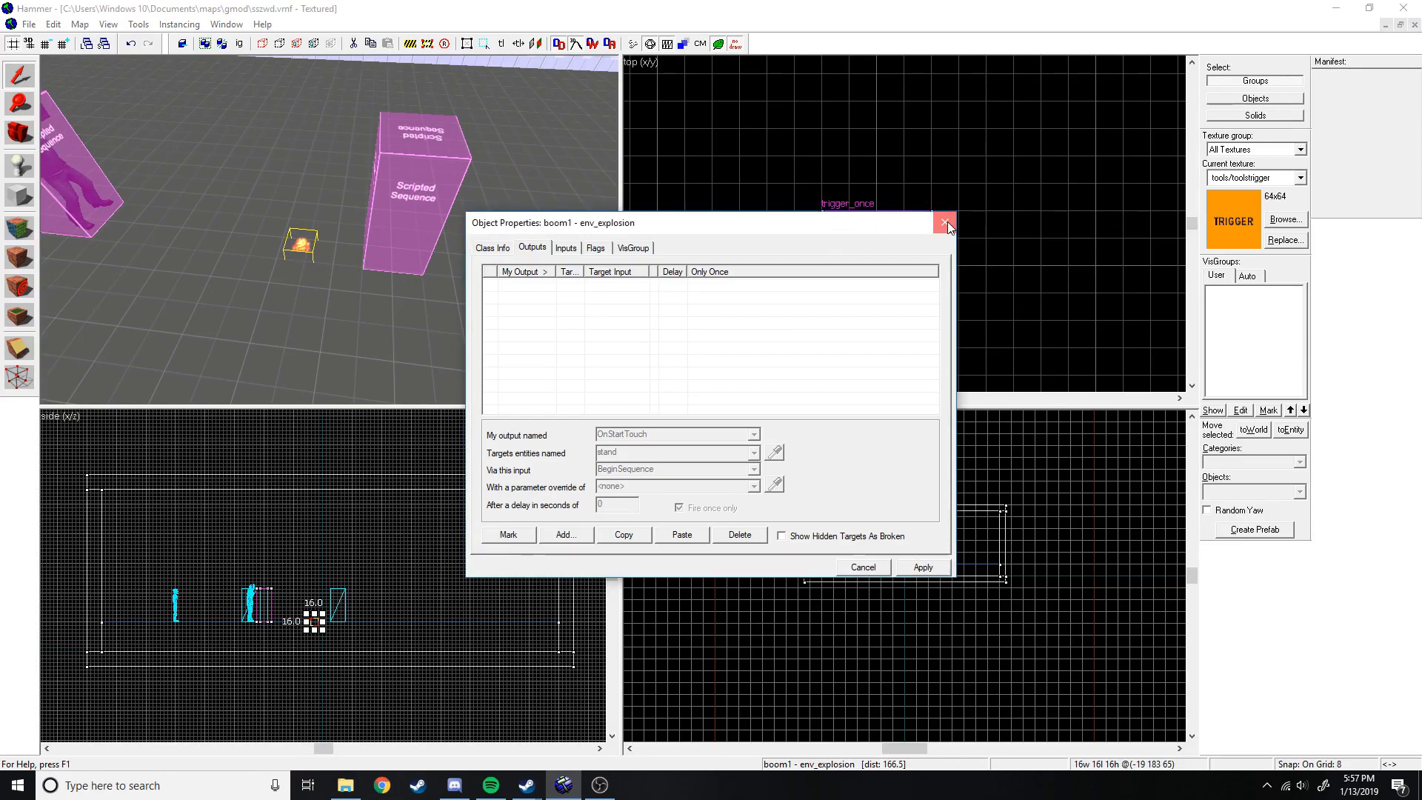
pyautogui.click(947, 223)
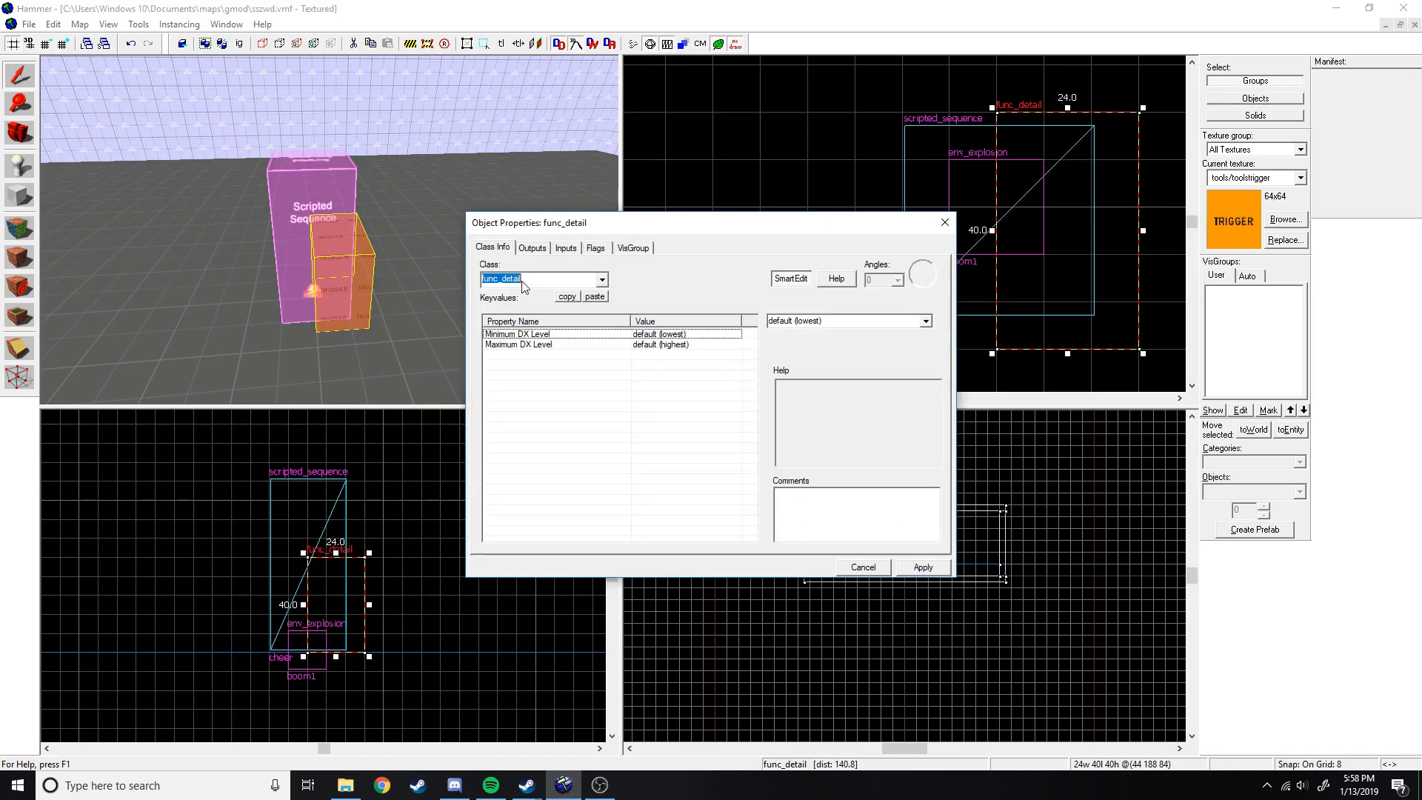
# Make the new block a trigger_once and tick its NPCs activation flag.
pyautogui.write('trigger')
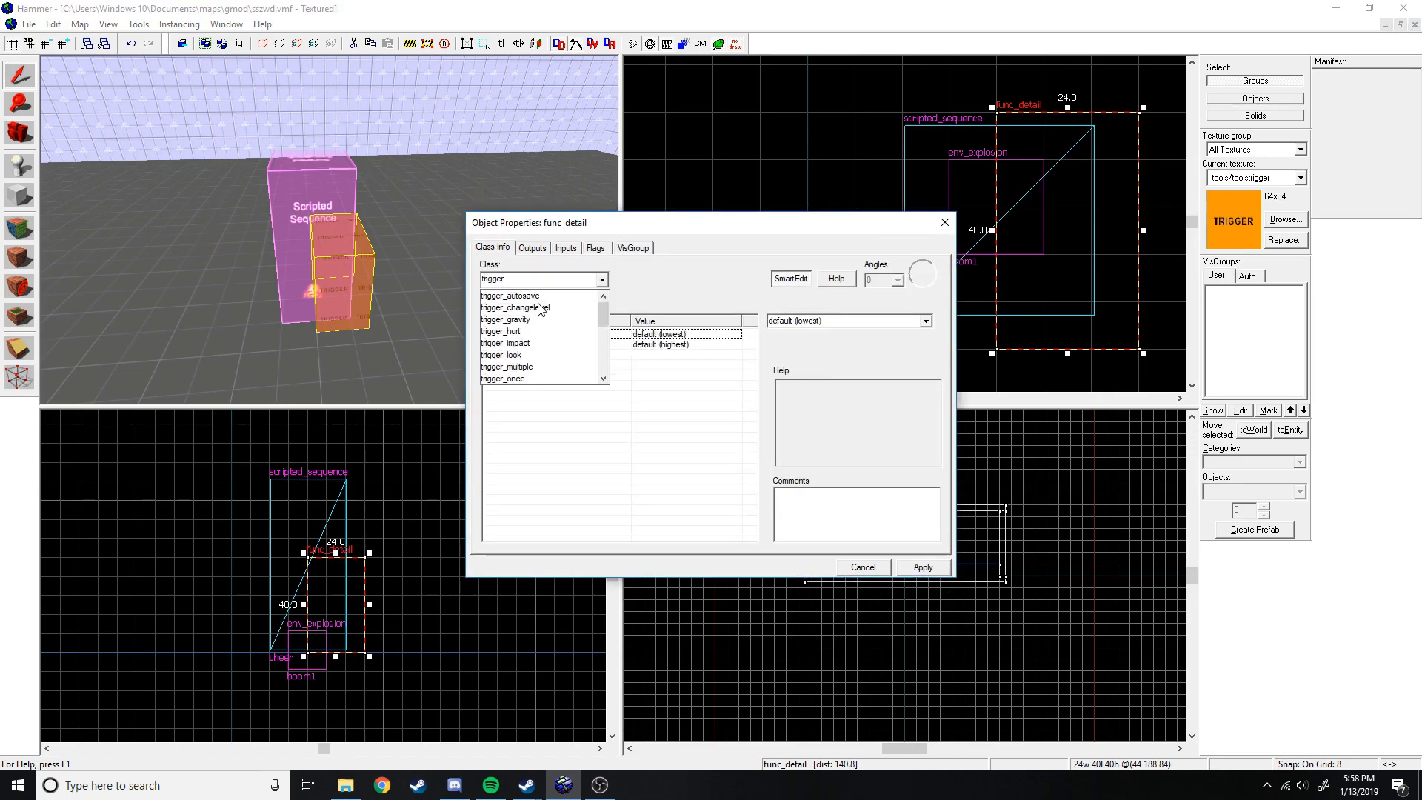
pyautogui.click(501, 378)
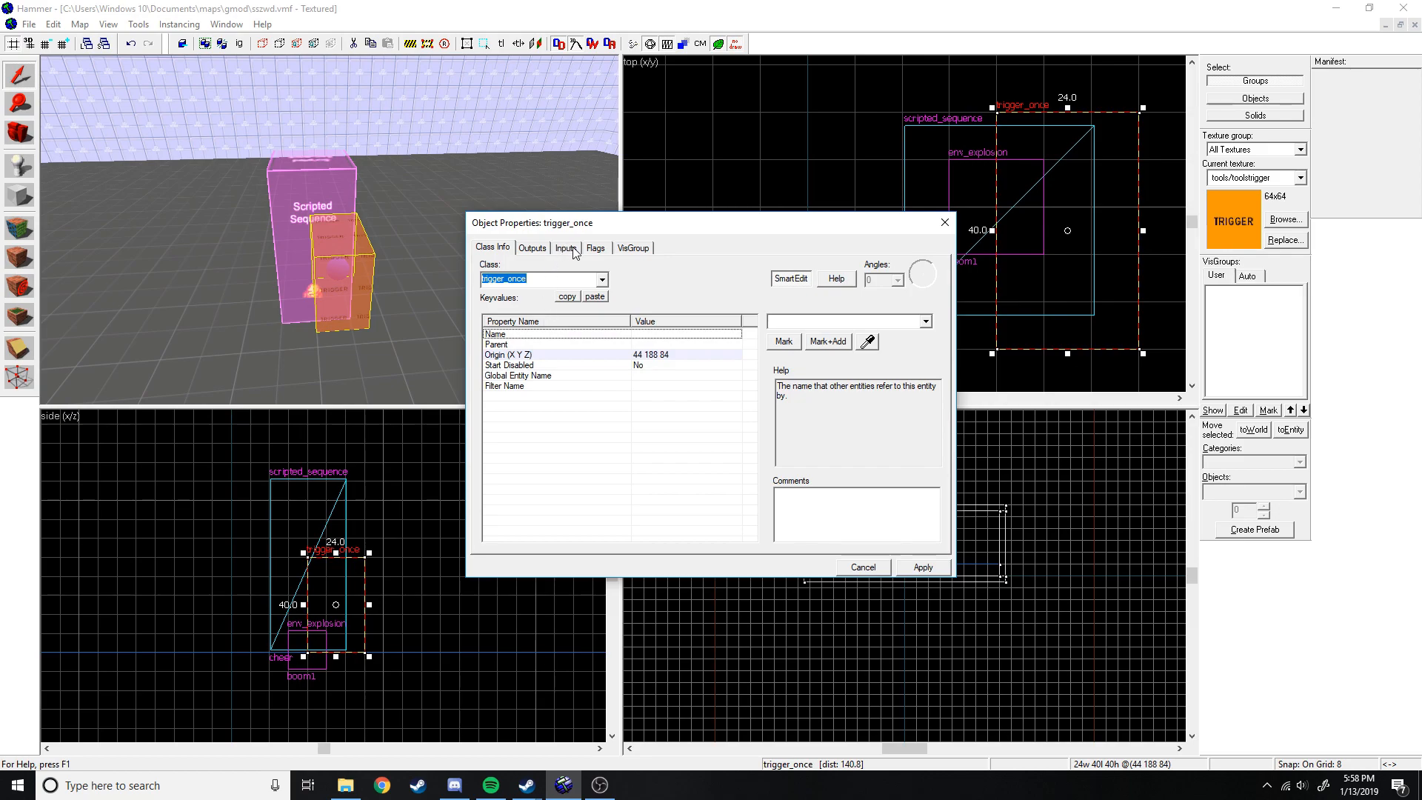
pyautogui.click(594, 248)
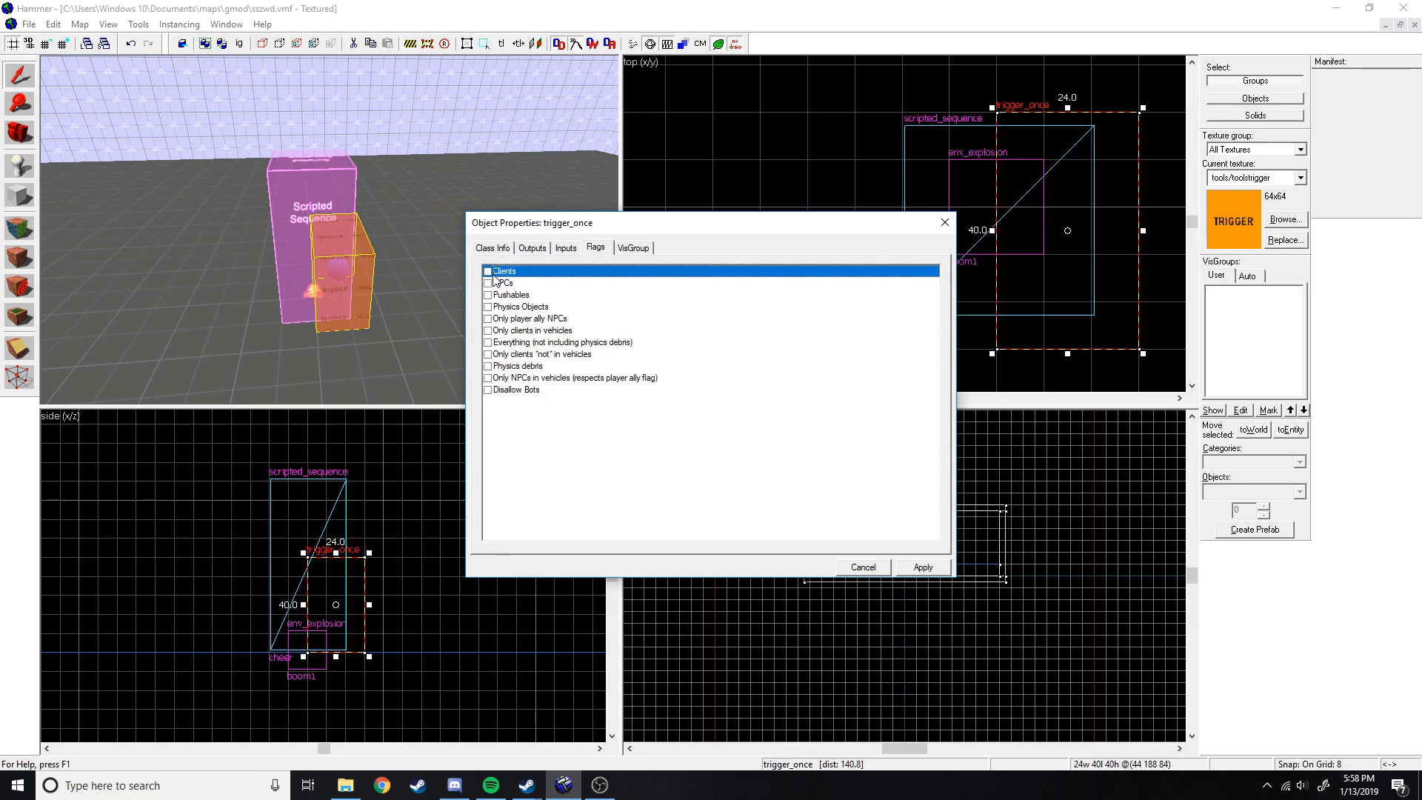
pyautogui.moveTo(489, 282)
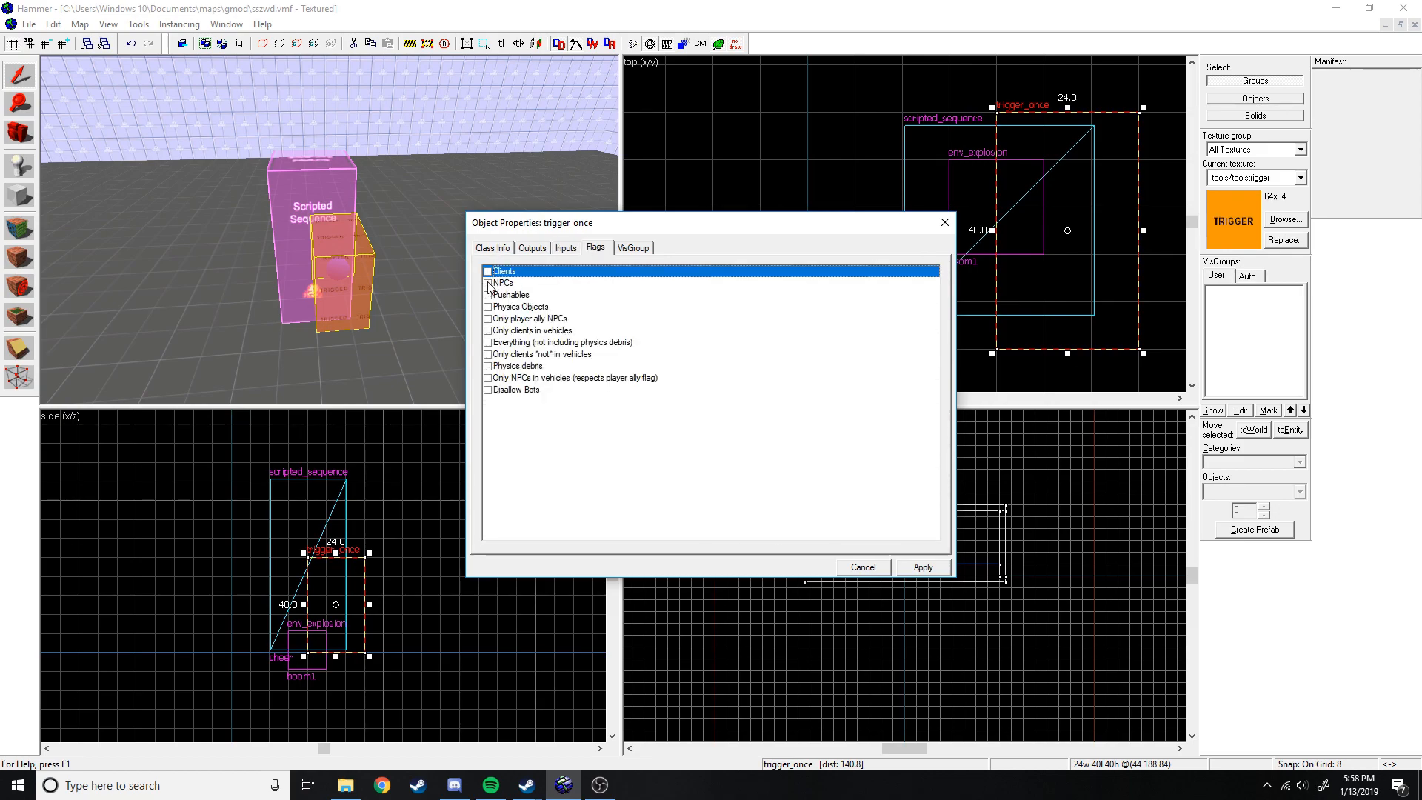
pyautogui.click(487, 281)
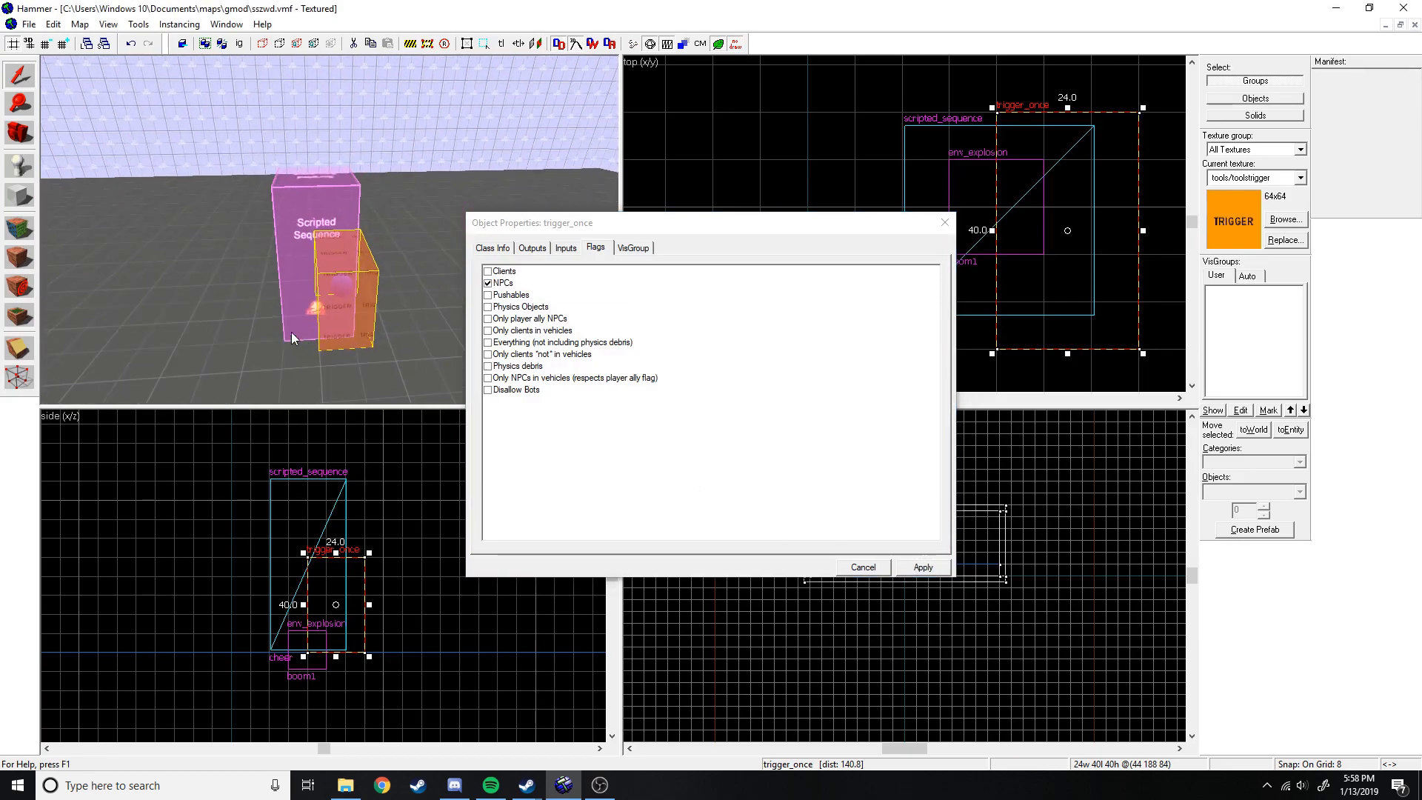
# Check the trigger's Start Disabled setting and flags, ending on its Outputs list.
pyautogui.click(492, 247)
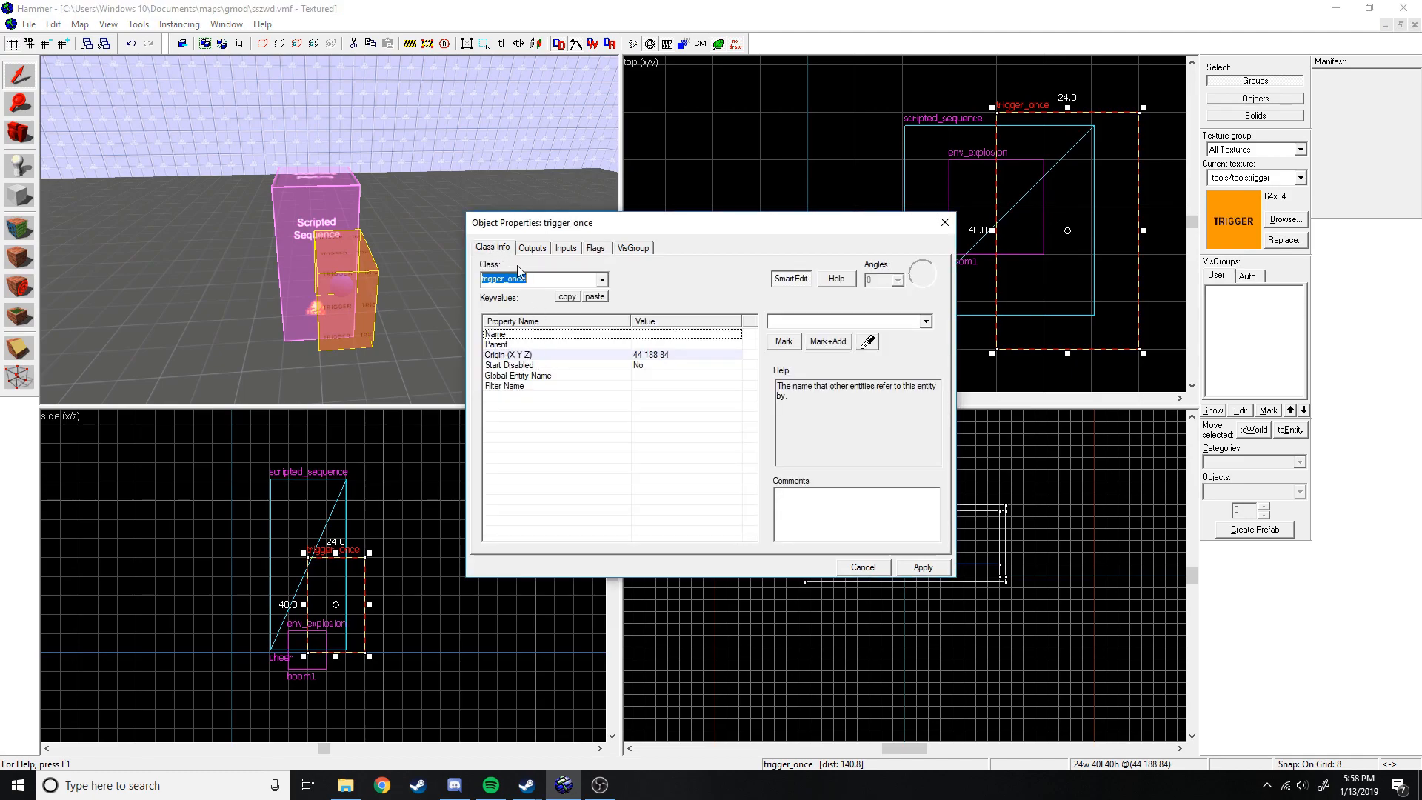
pyautogui.click(508, 365)
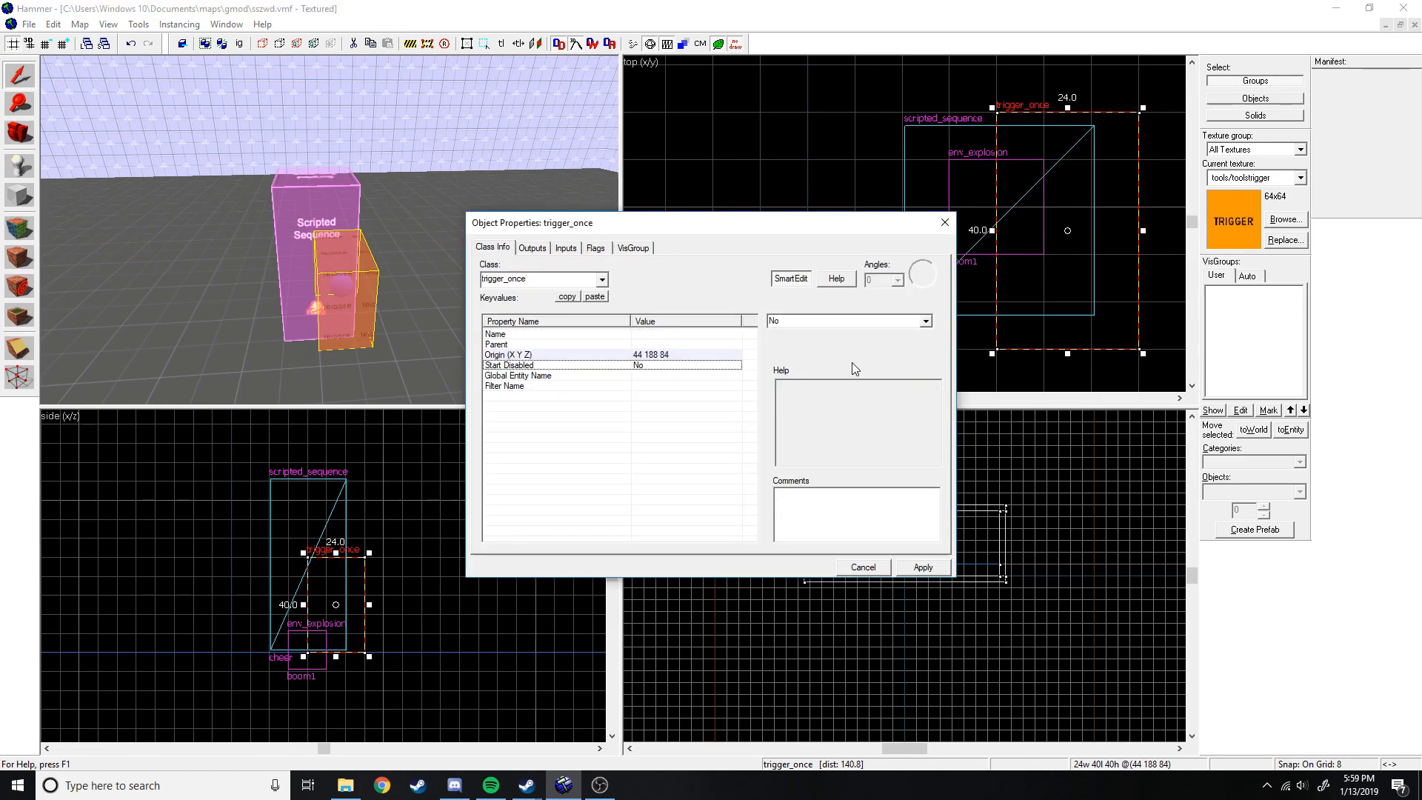
pyautogui.click(531, 247)
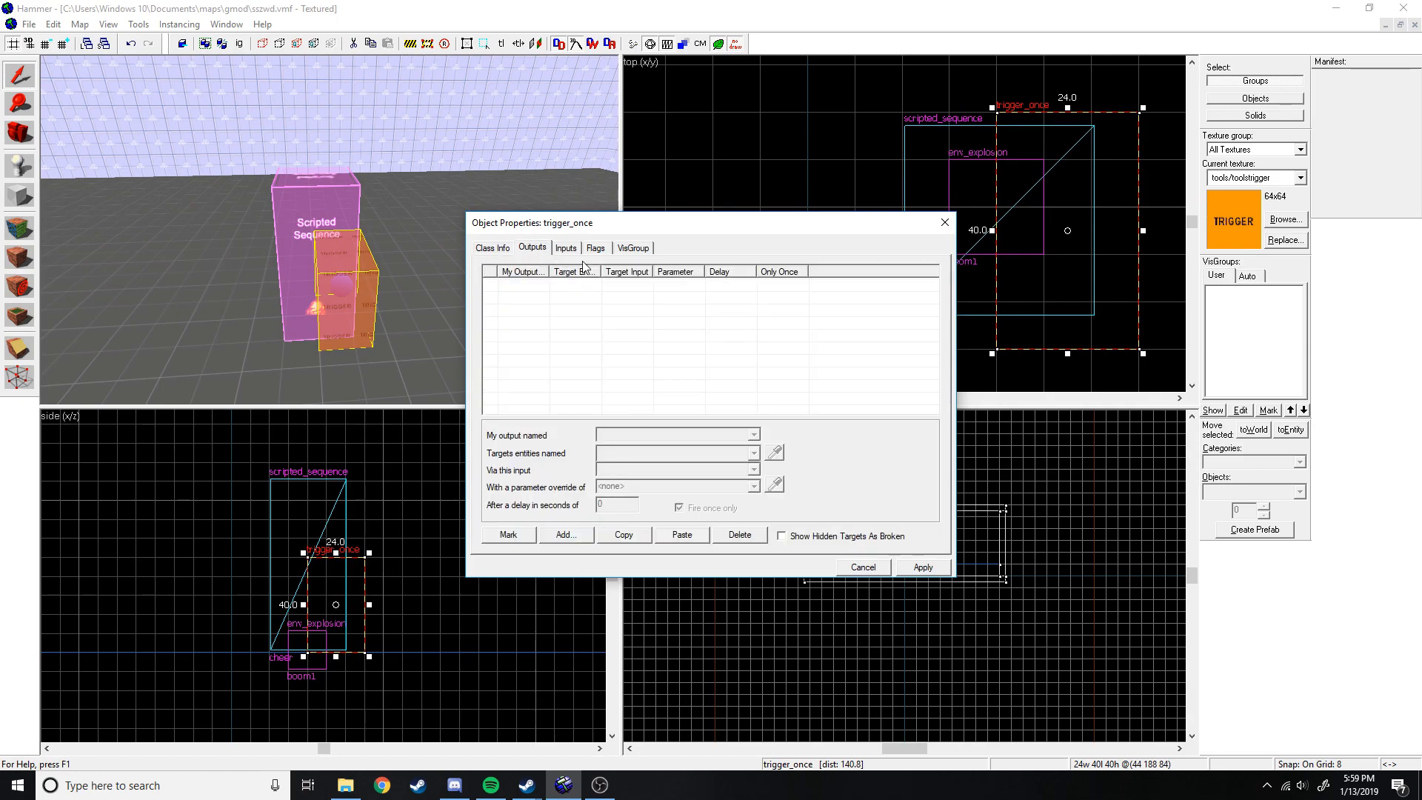
pyautogui.click(595, 248)
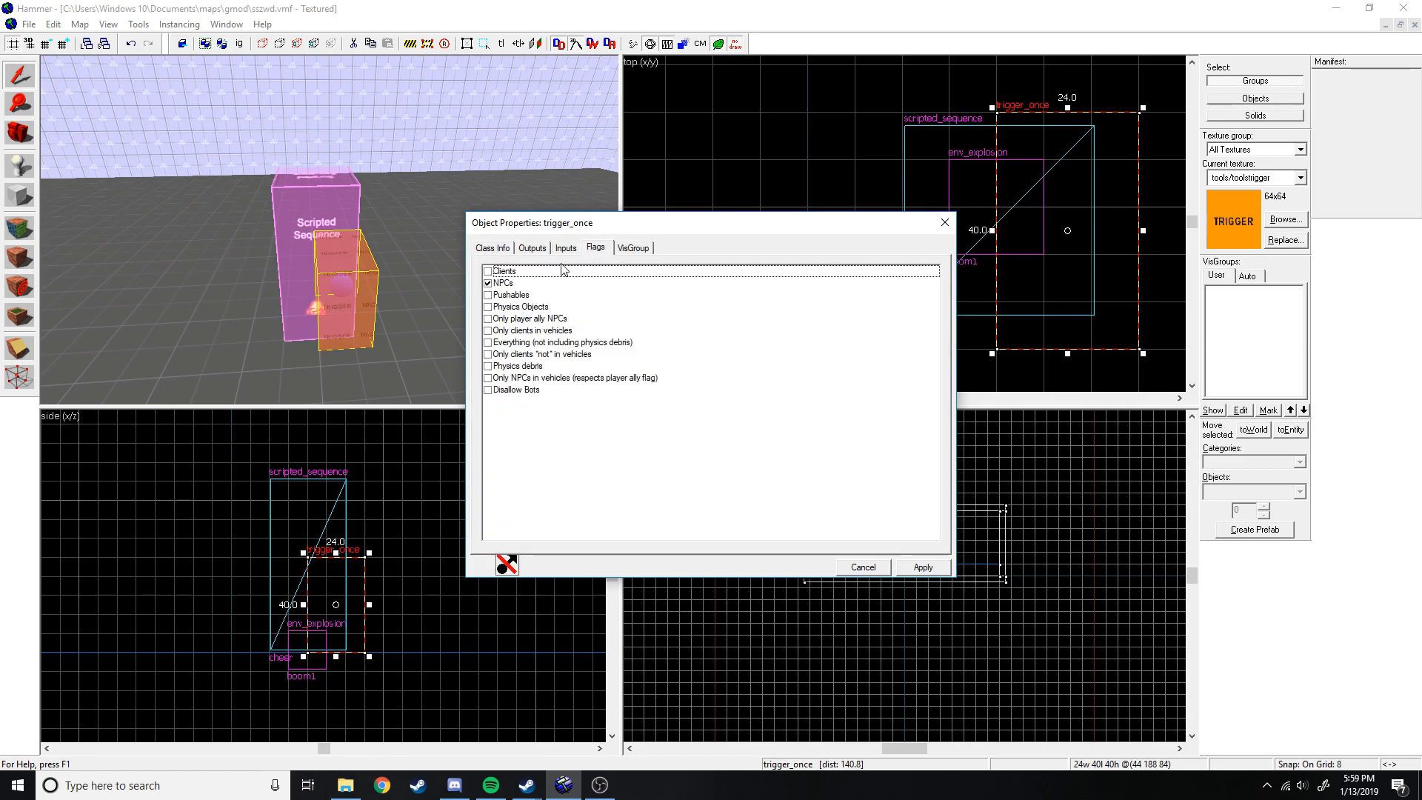
pyautogui.click(532, 248)
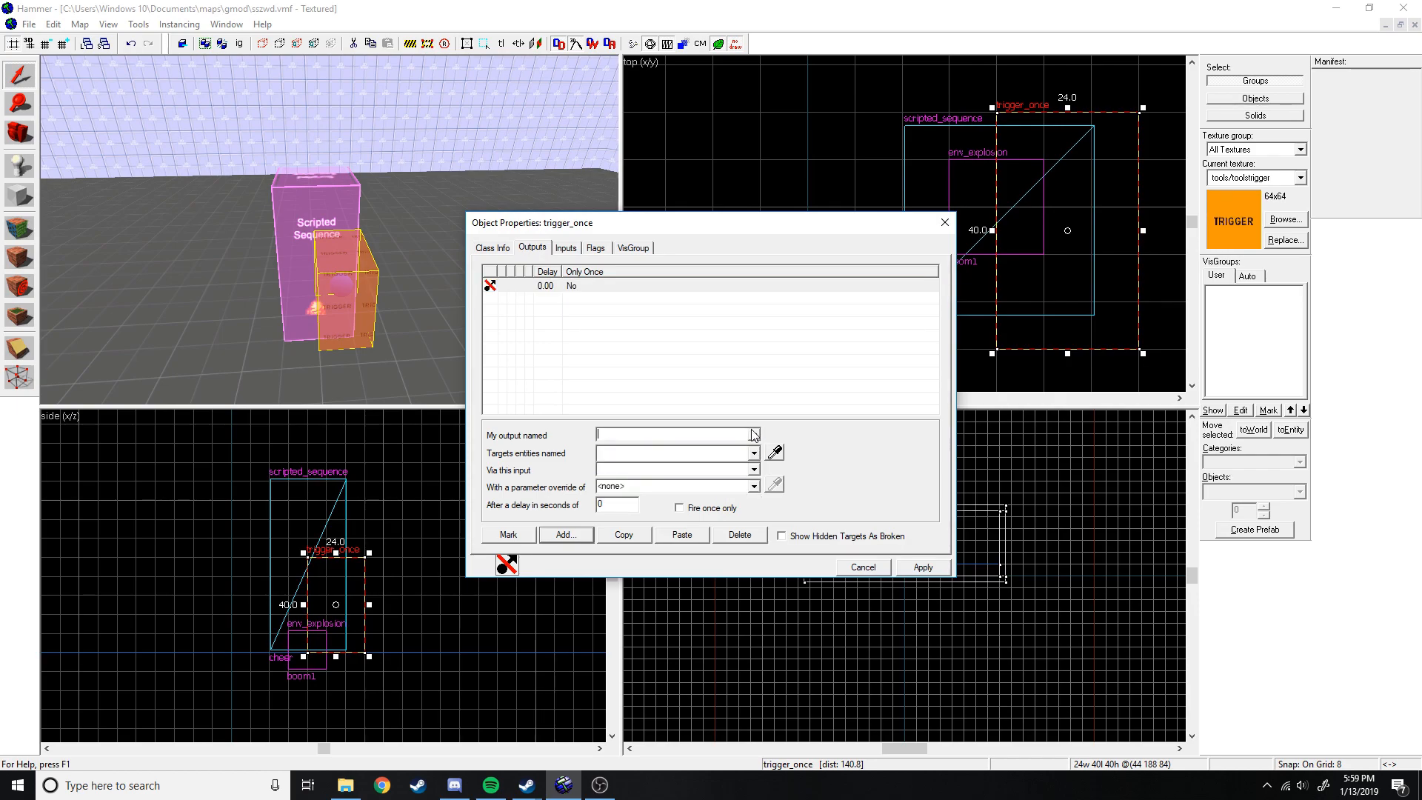
pyautogui.moveTo(555, 293)
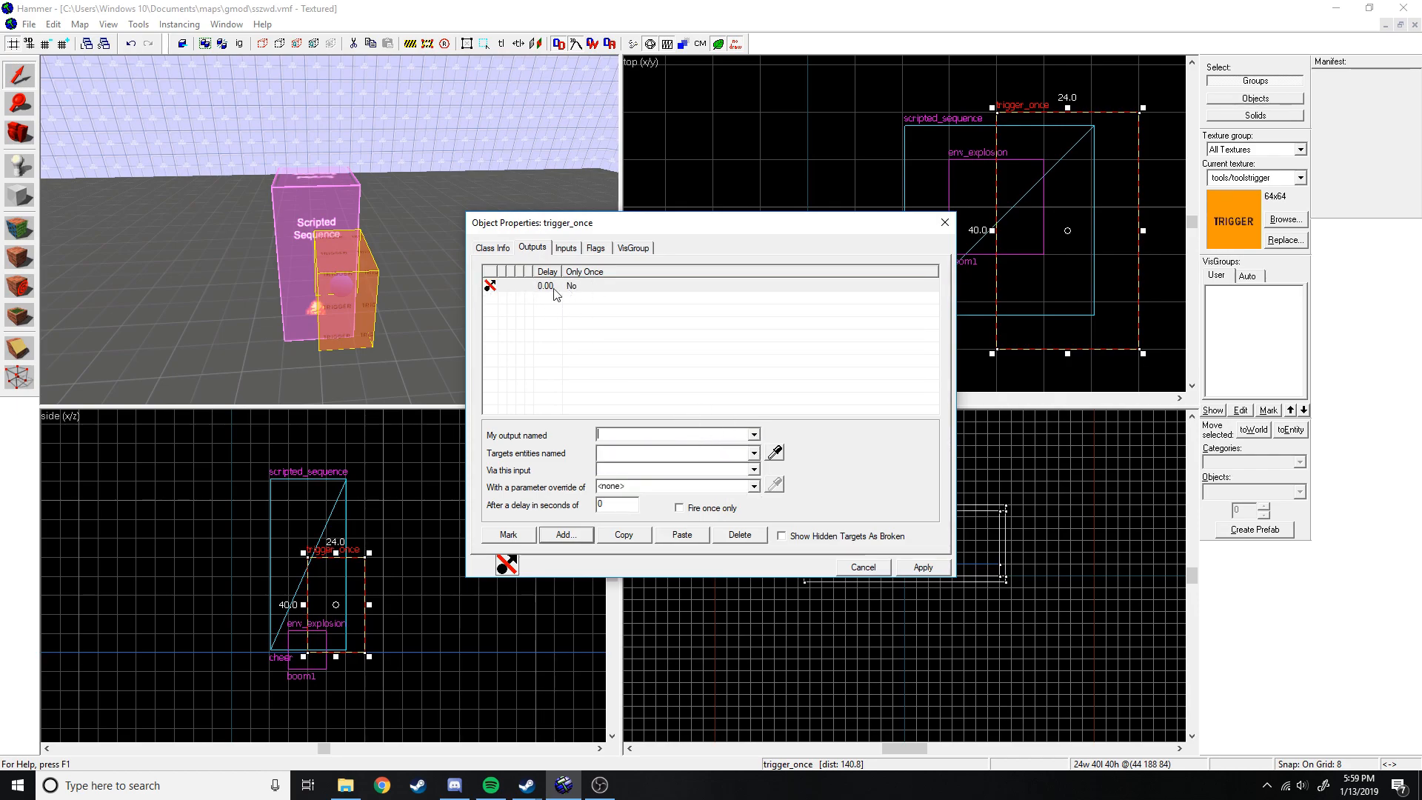
# Set the output to OnStartTouch targeting boom1 with input Explode.
pyautogui.click(754, 434)
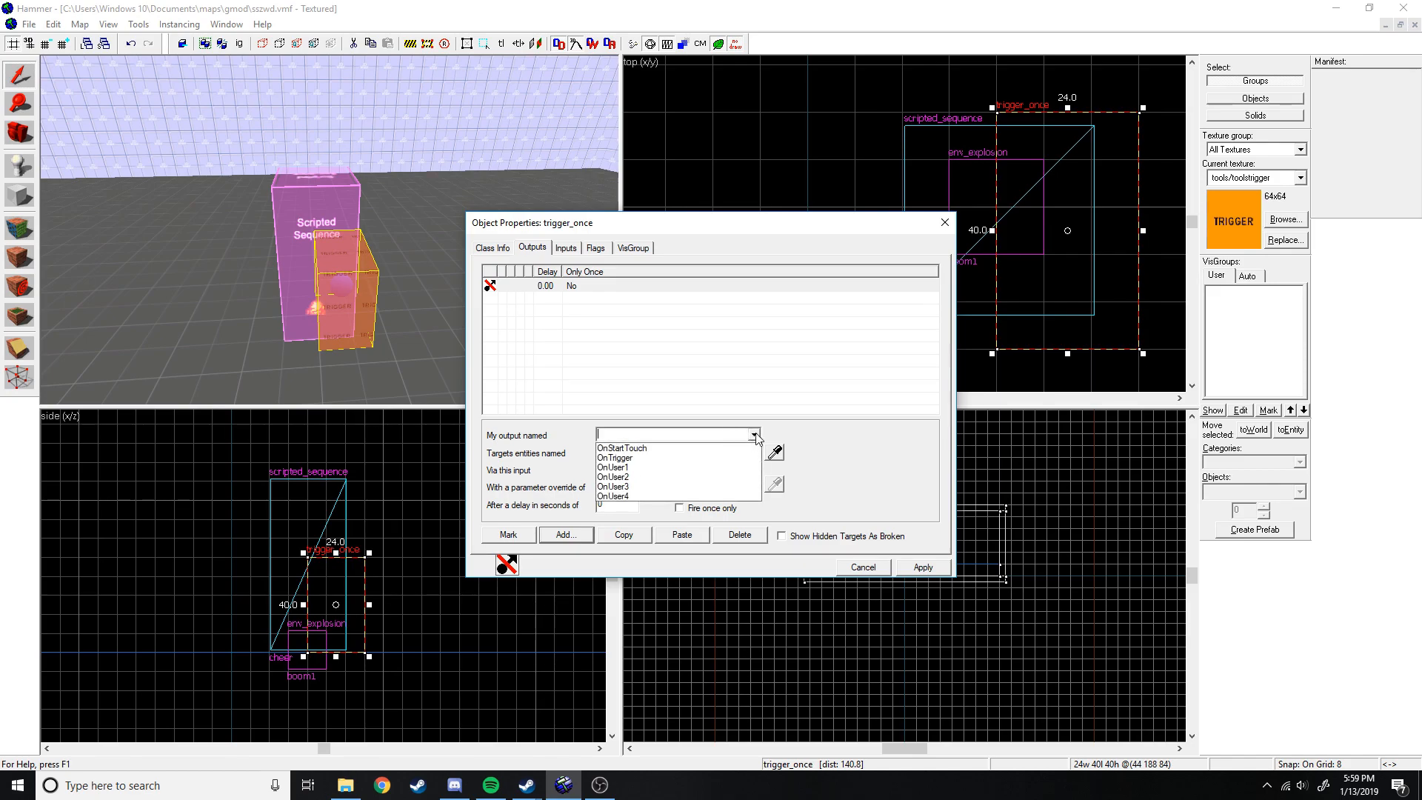
pyautogui.click(622, 447)
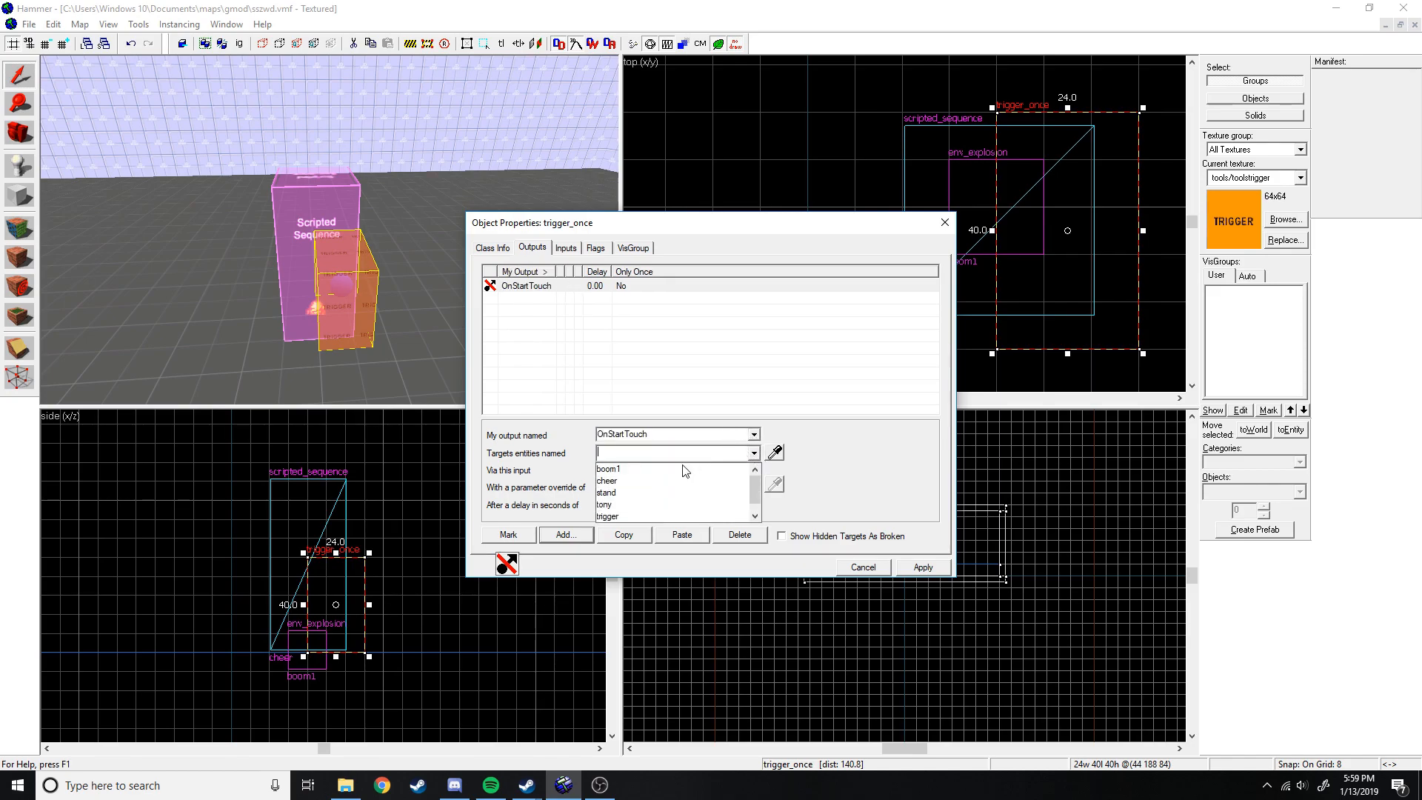
pyautogui.click(620, 469)
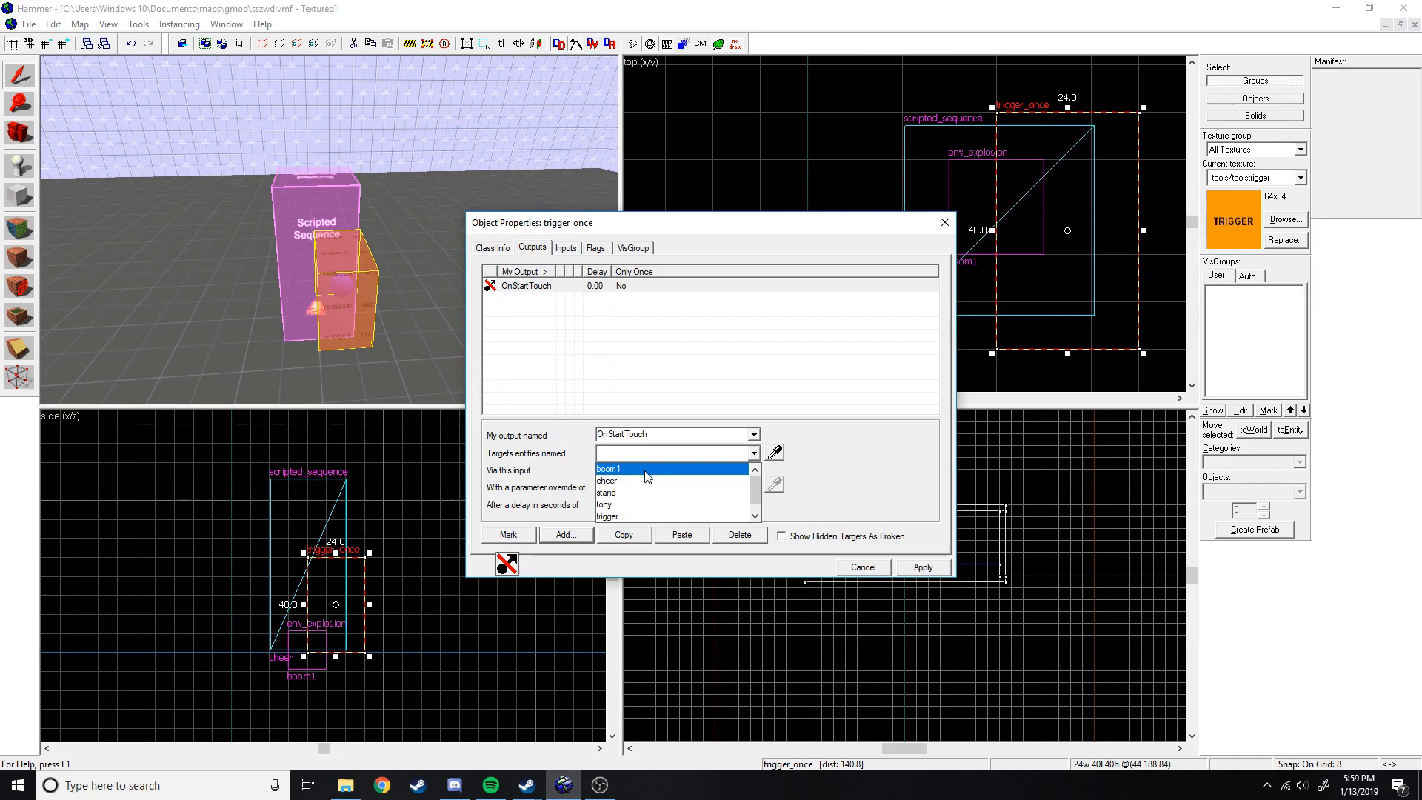
pyautogui.click(620, 468)
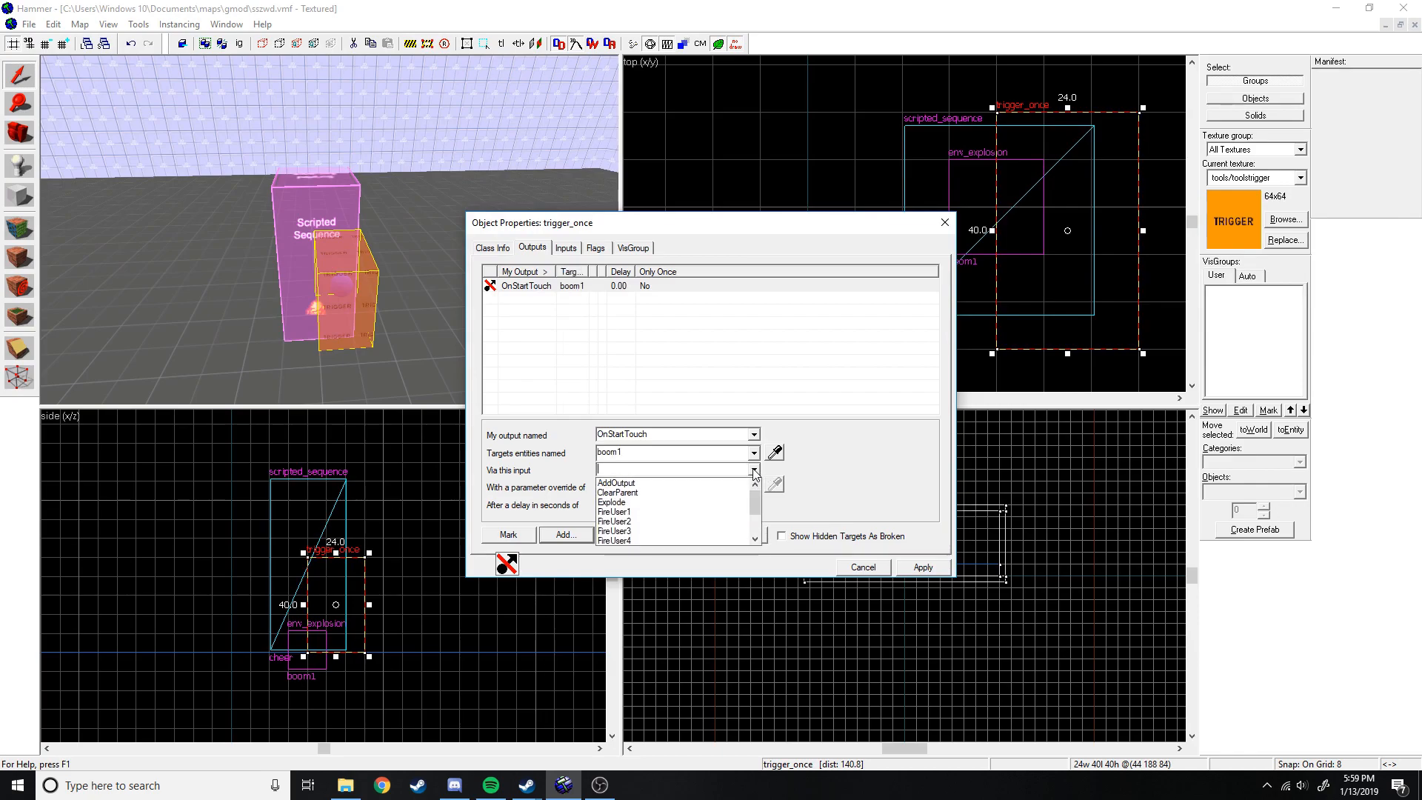
pyautogui.click(616, 503)
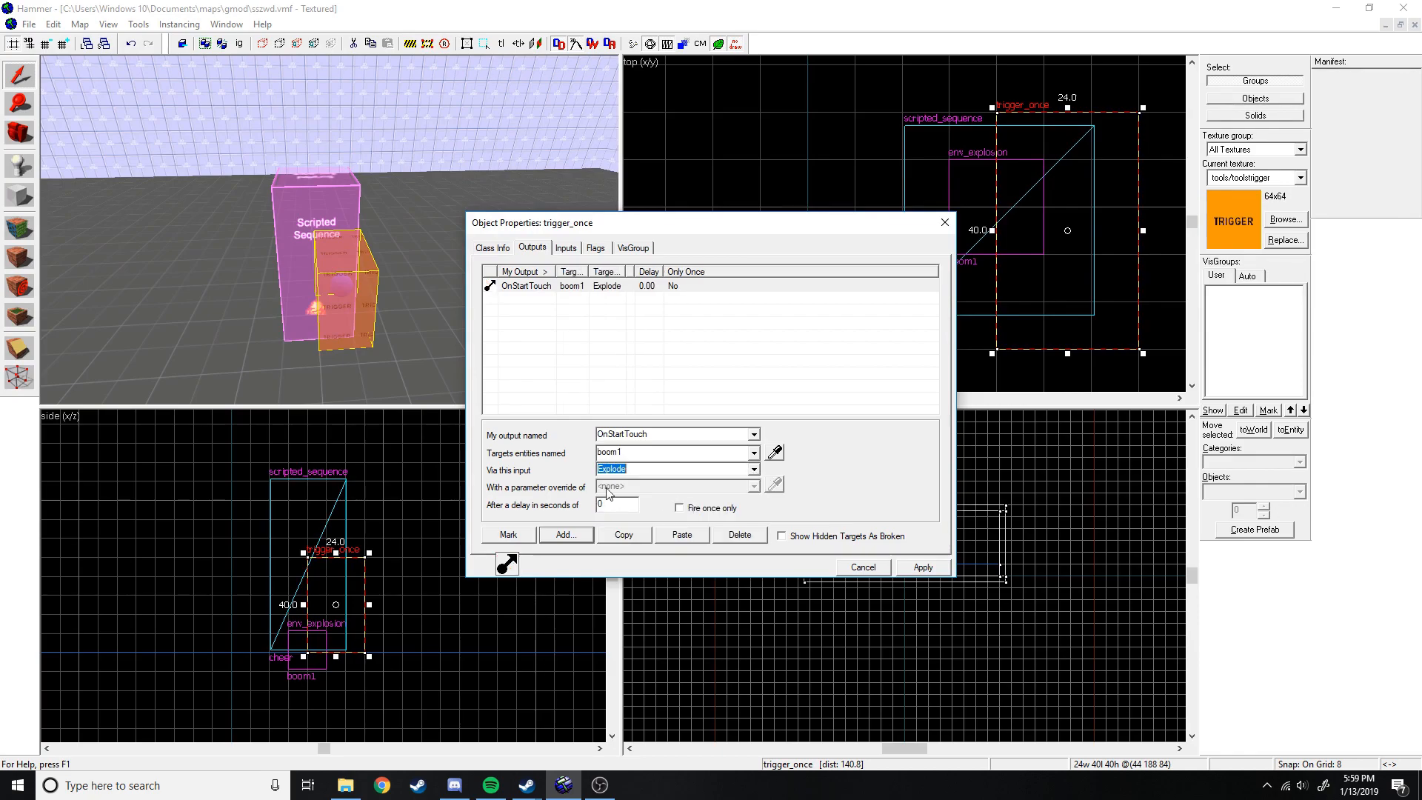
# Make the output fire once only with a 1.5-second delay and apply it.
pyautogui.click(678, 507)
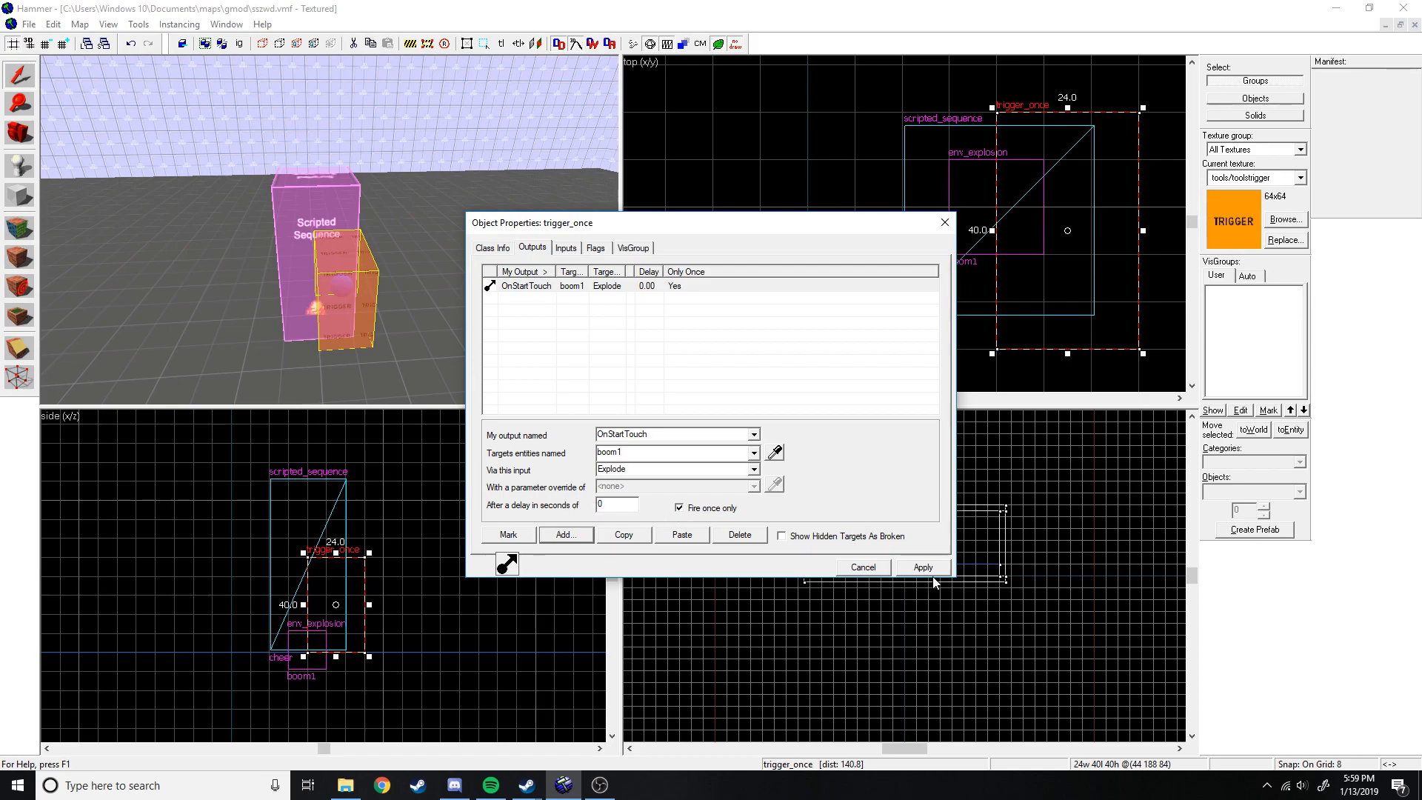
pyautogui.click(922, 568)
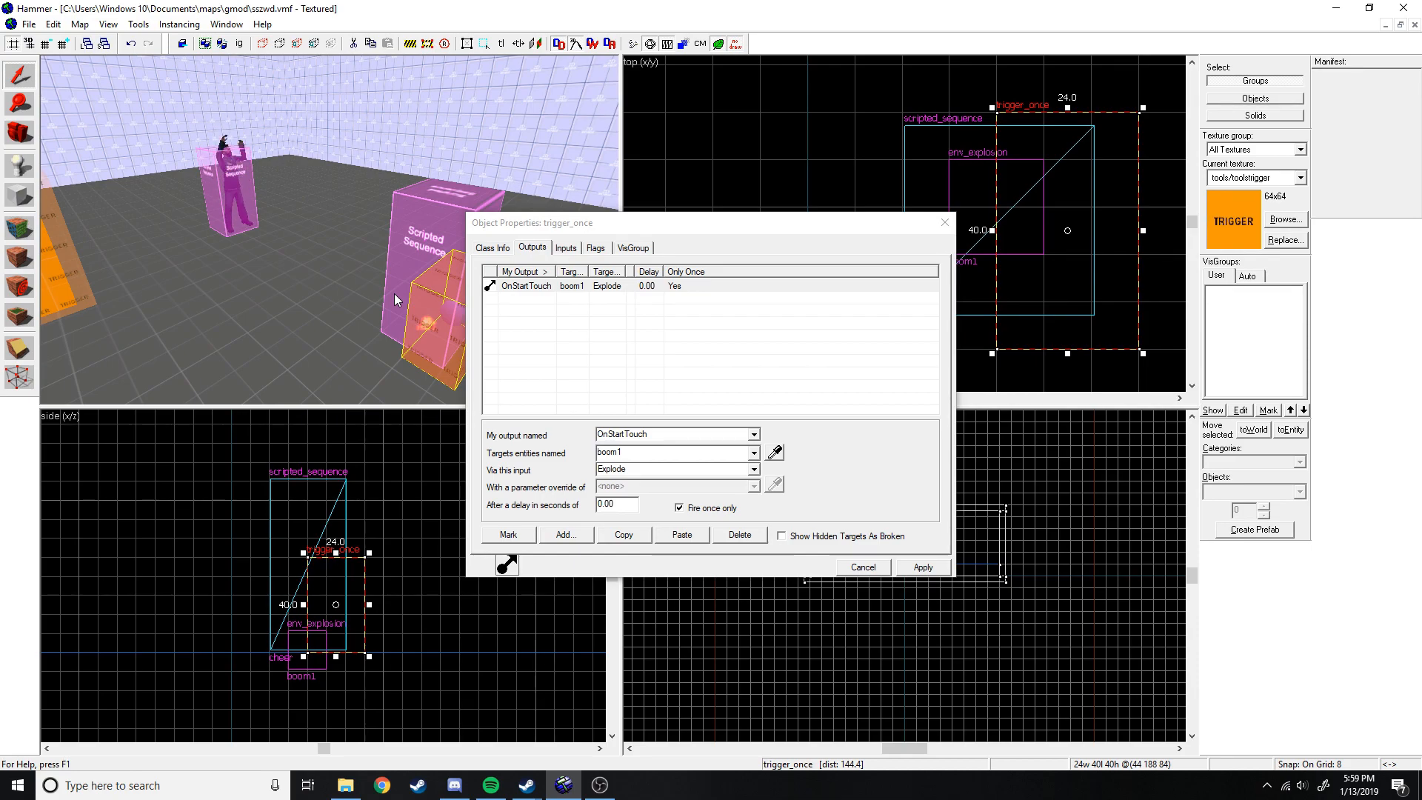
pyautogui.tripleClick(615, 504)
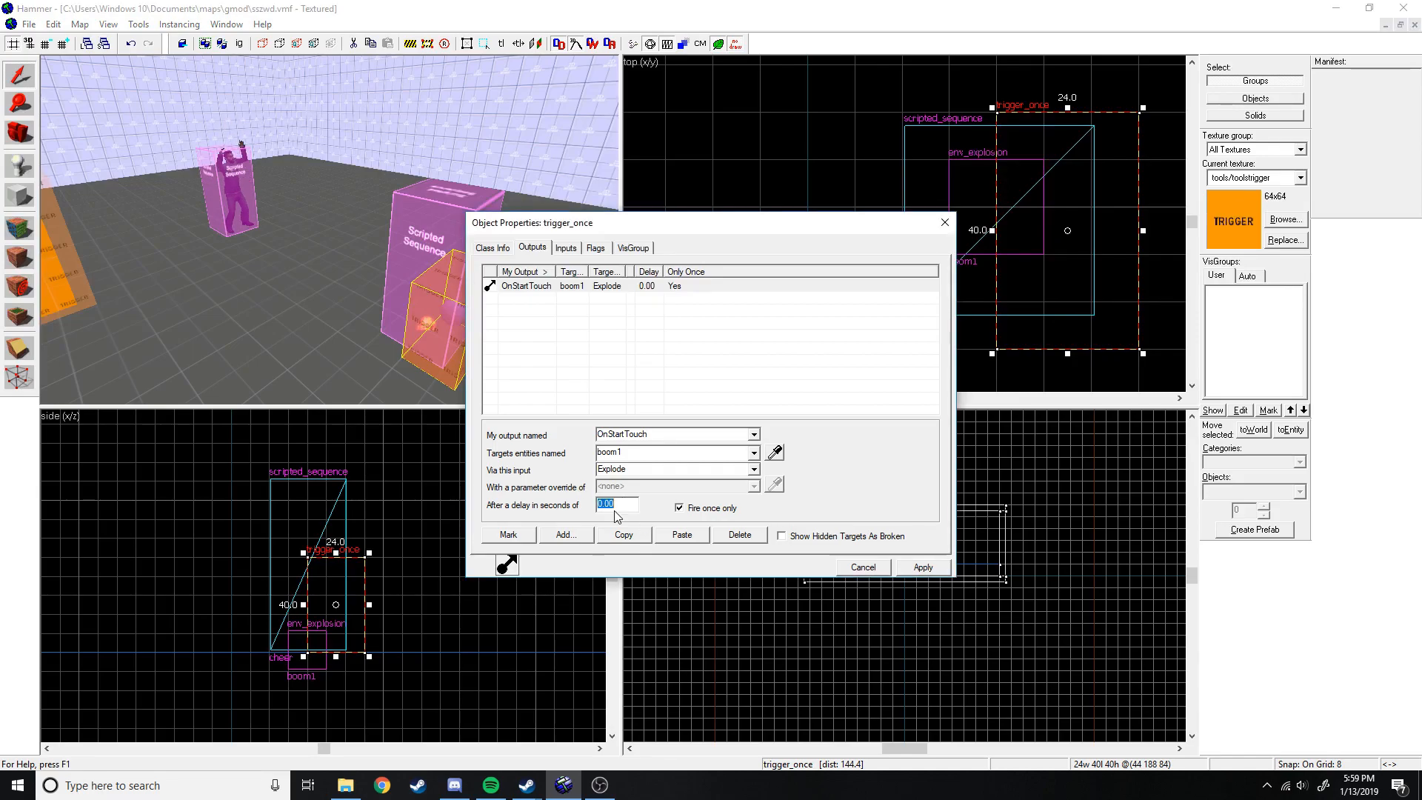
pyautogui.write('1.50')
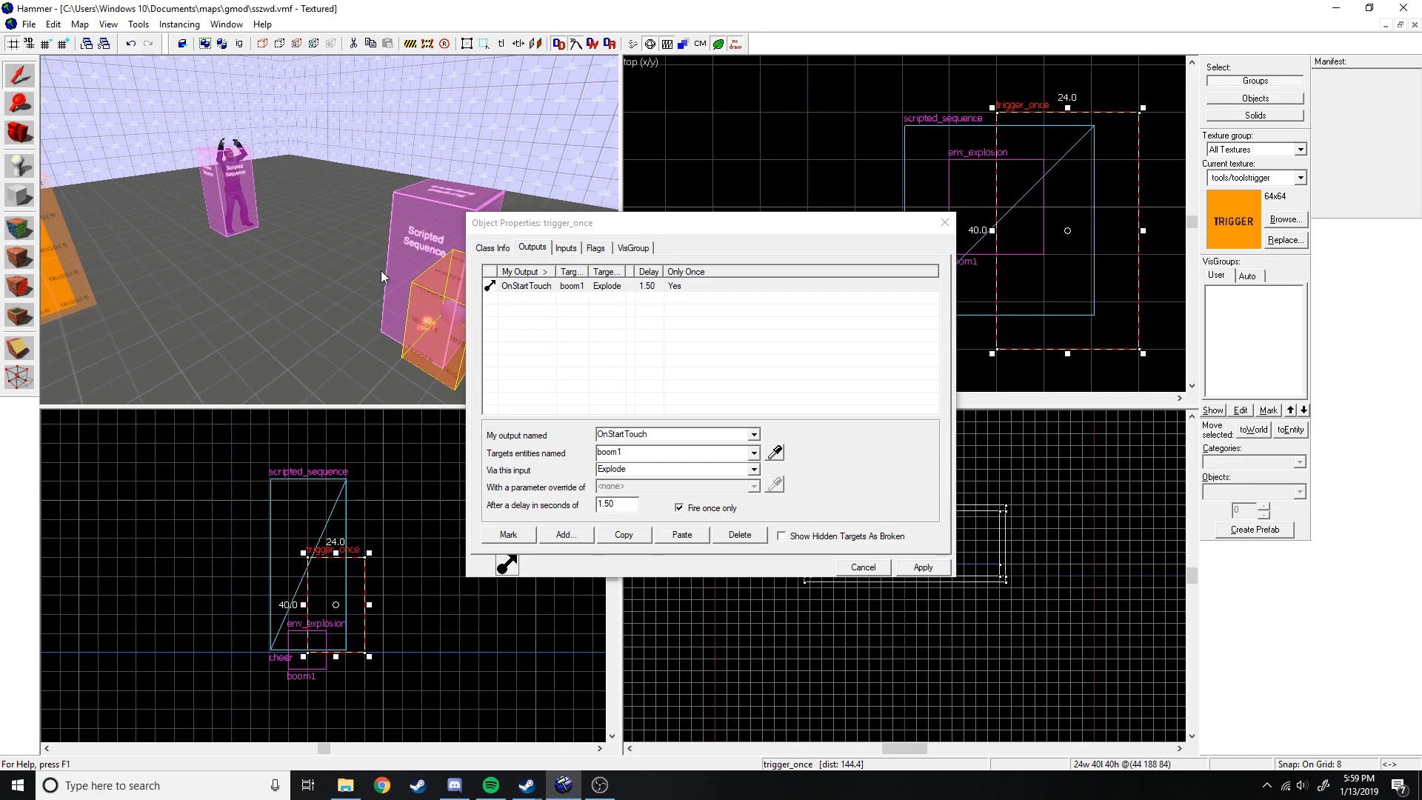
pyautogui.moveTo(945, 222)
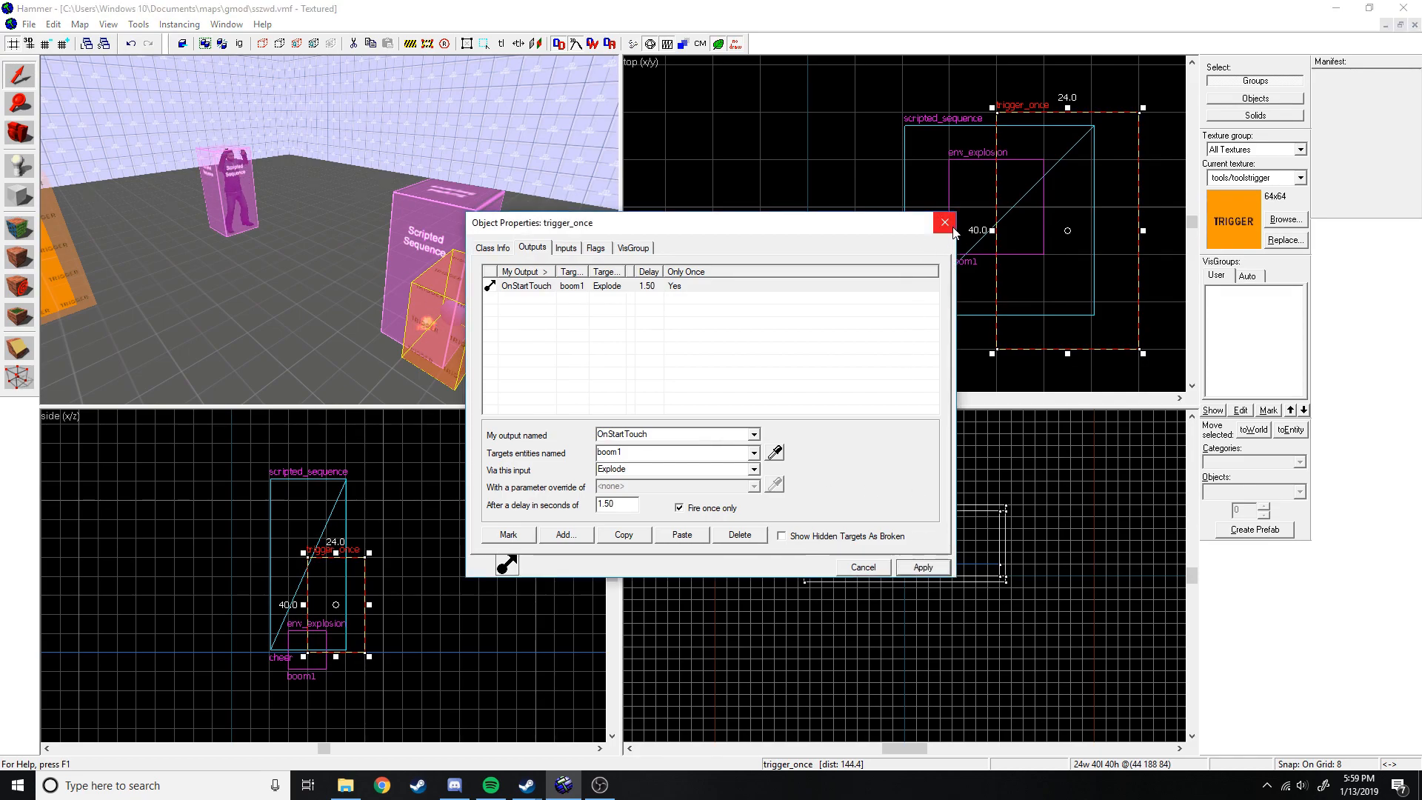
# Close the trigger's properties and run the map compile (F9).
pyautogui.click(943, 222)
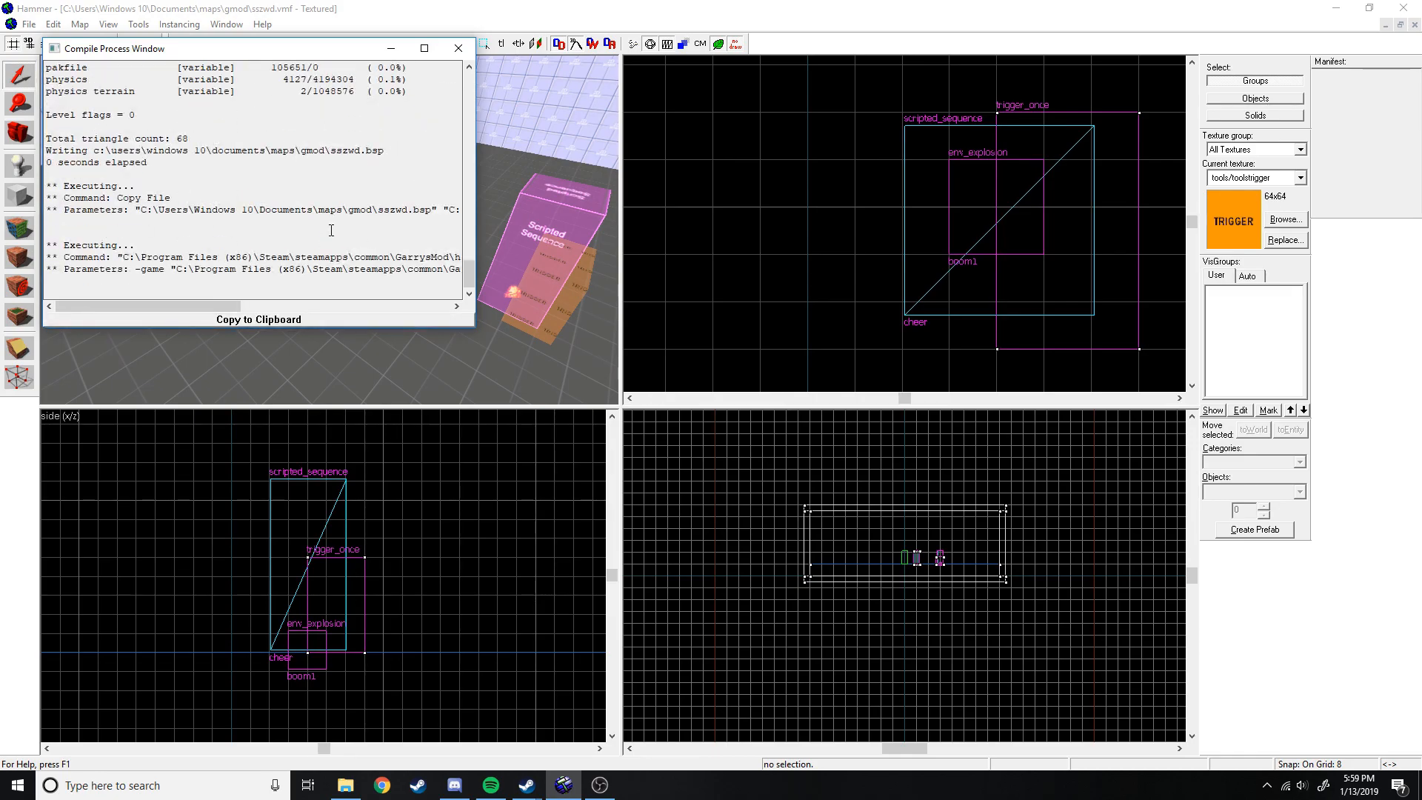
pyautogui.click(563, 785)
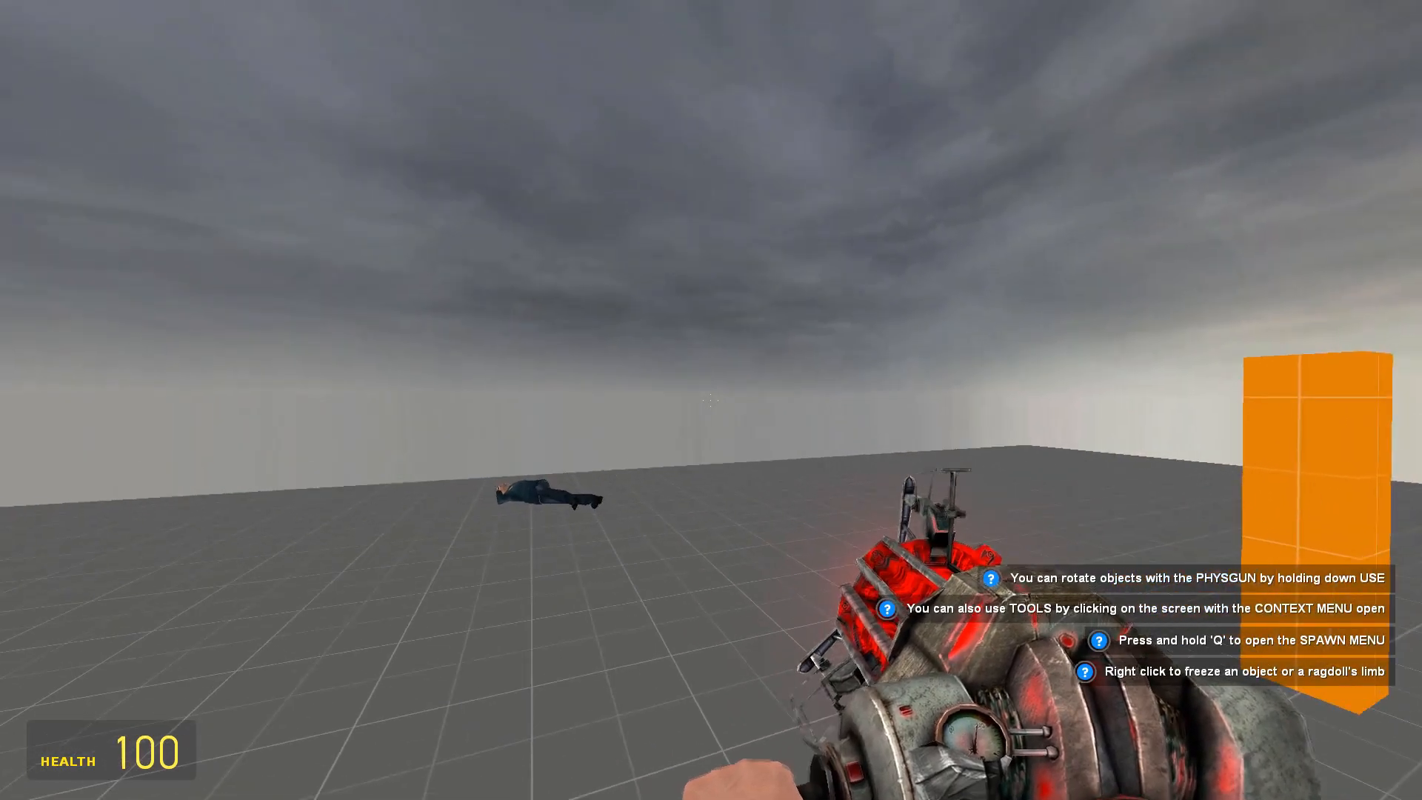
pyautogui.moveTo(712, 390)
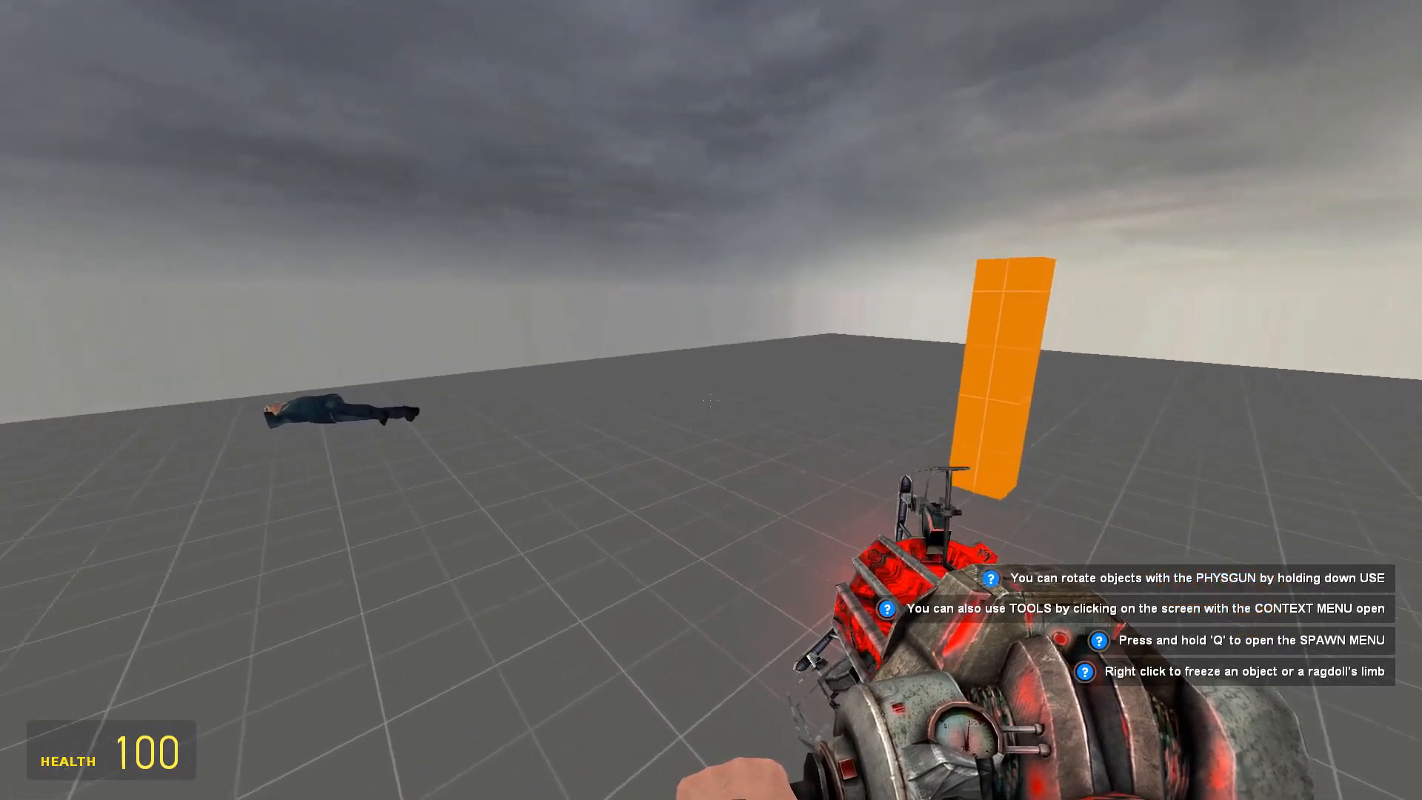
pyautogui.moveTo(711, 400)
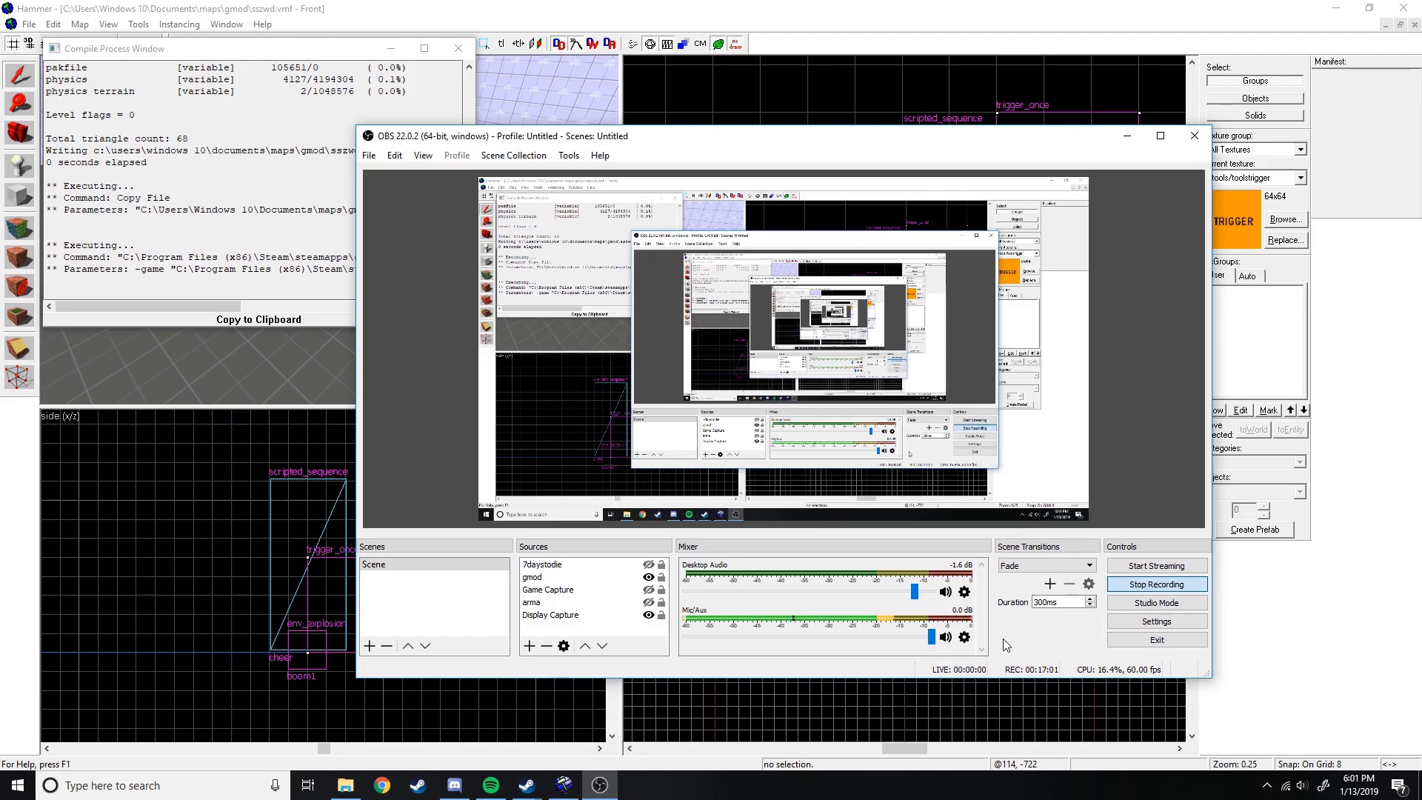
# Return to Hammer and close the Compile Process Window.
pyautogui.click(1194, 135)
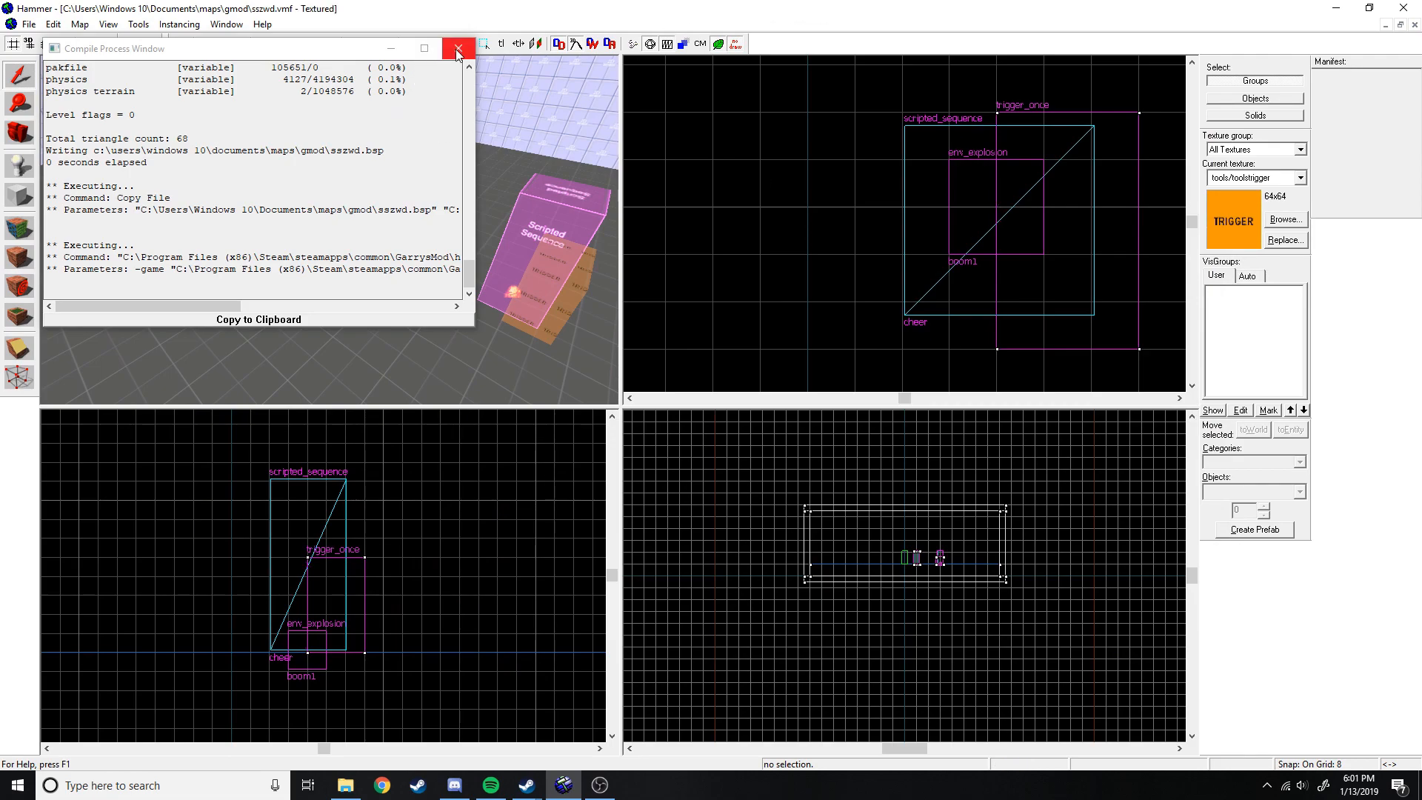
pyautogui.click(458, 49)
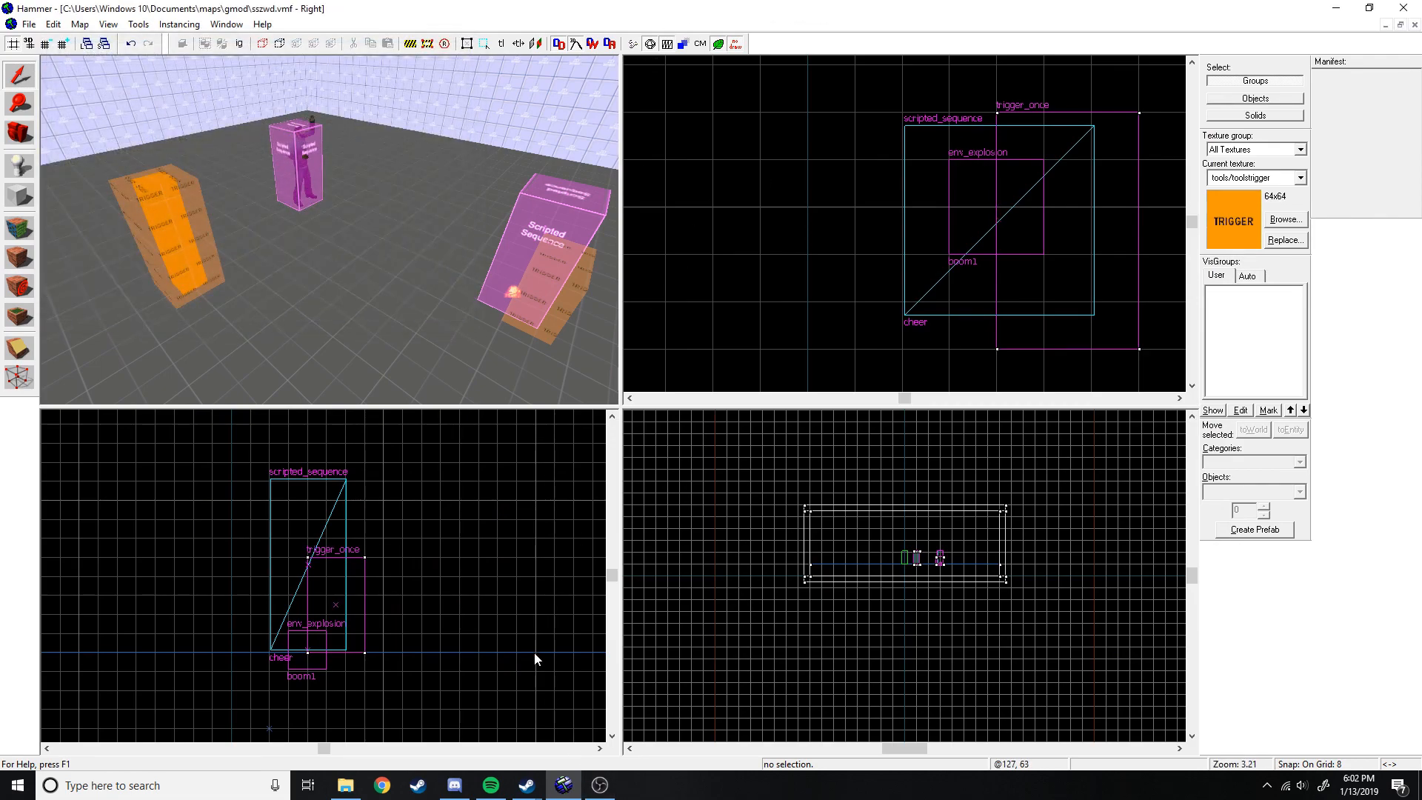